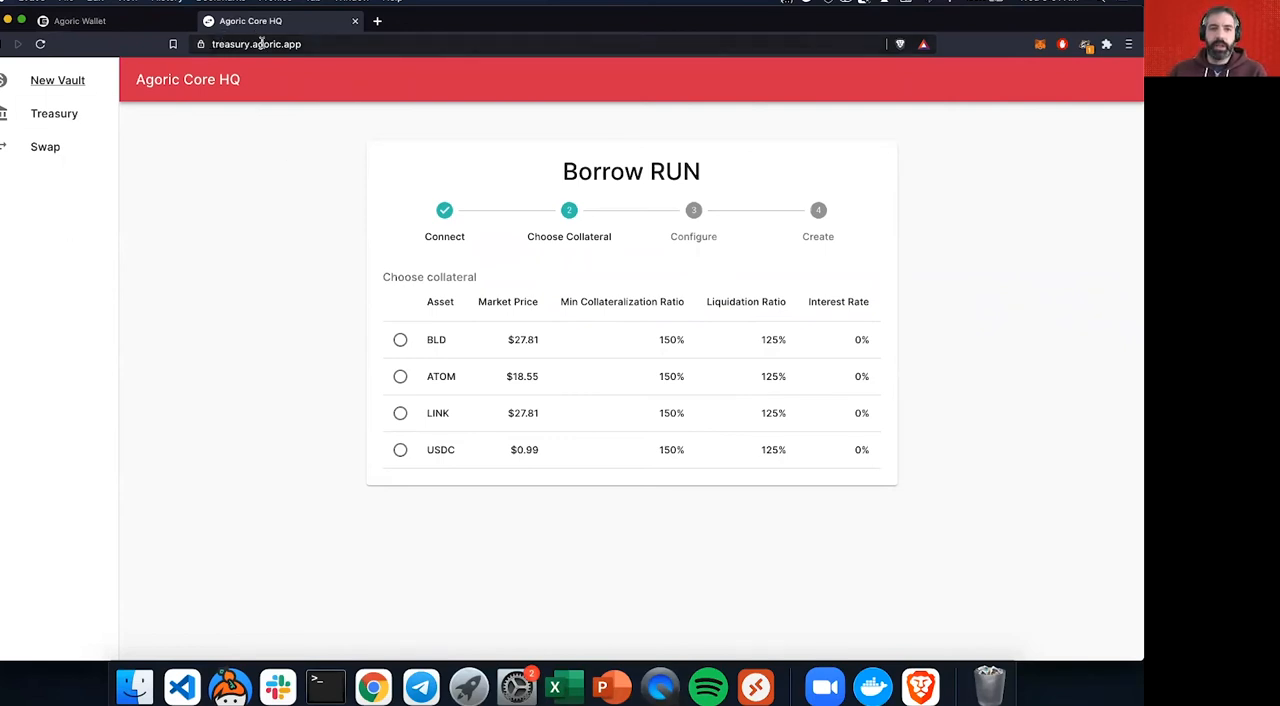
Step: Review the wallet's purse list (43.00 BLD, 417.250785 RUN) and return to the top of the overview
click(80, 20)
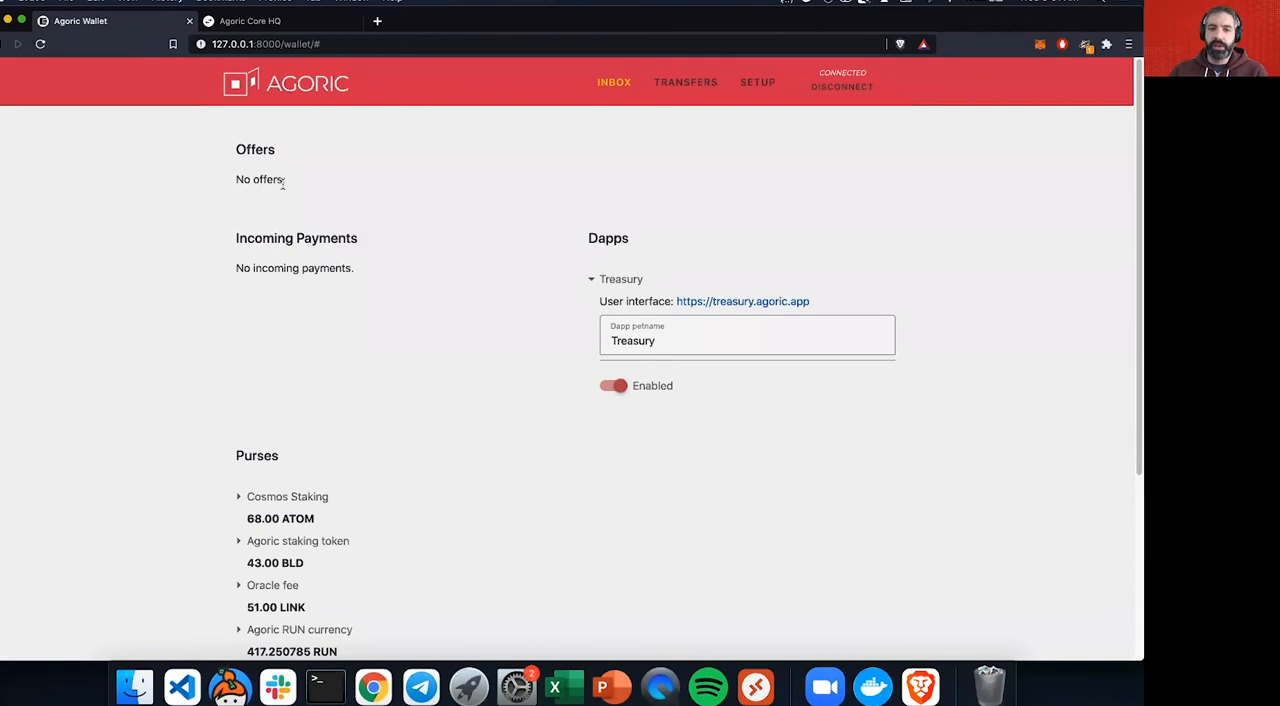
mouse_move(181, 267)
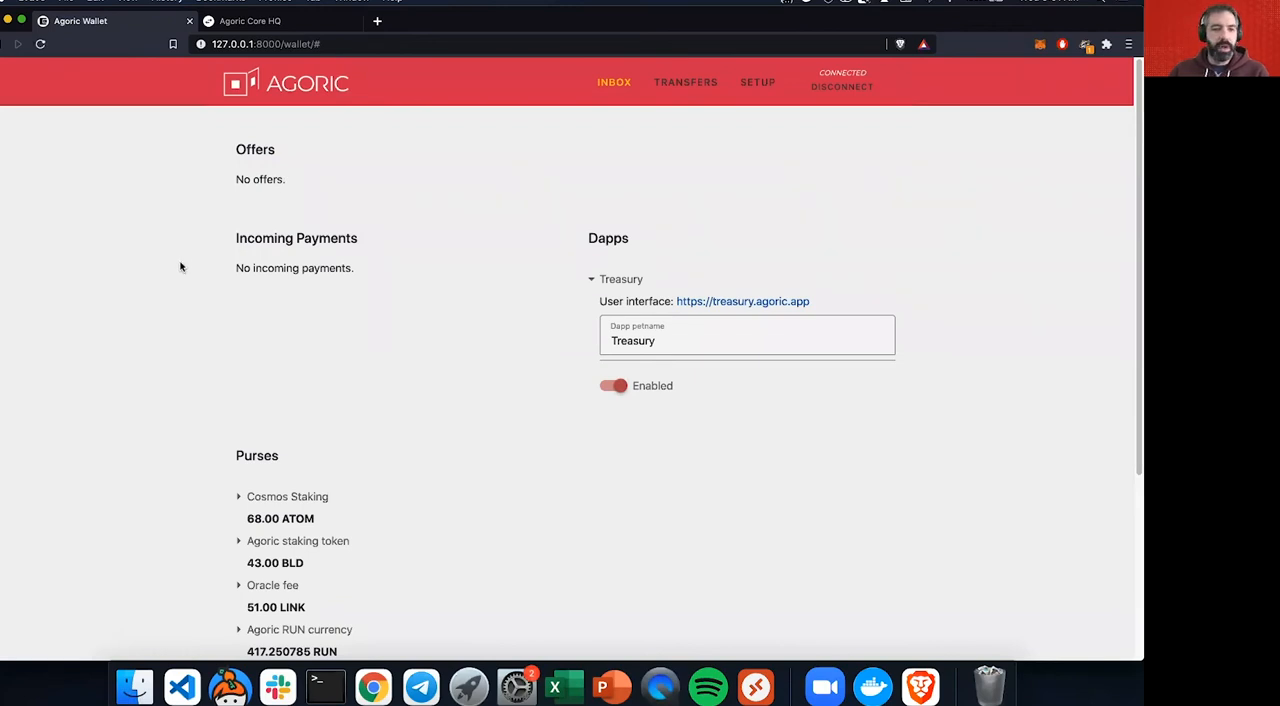
mouse_move(182, 314)
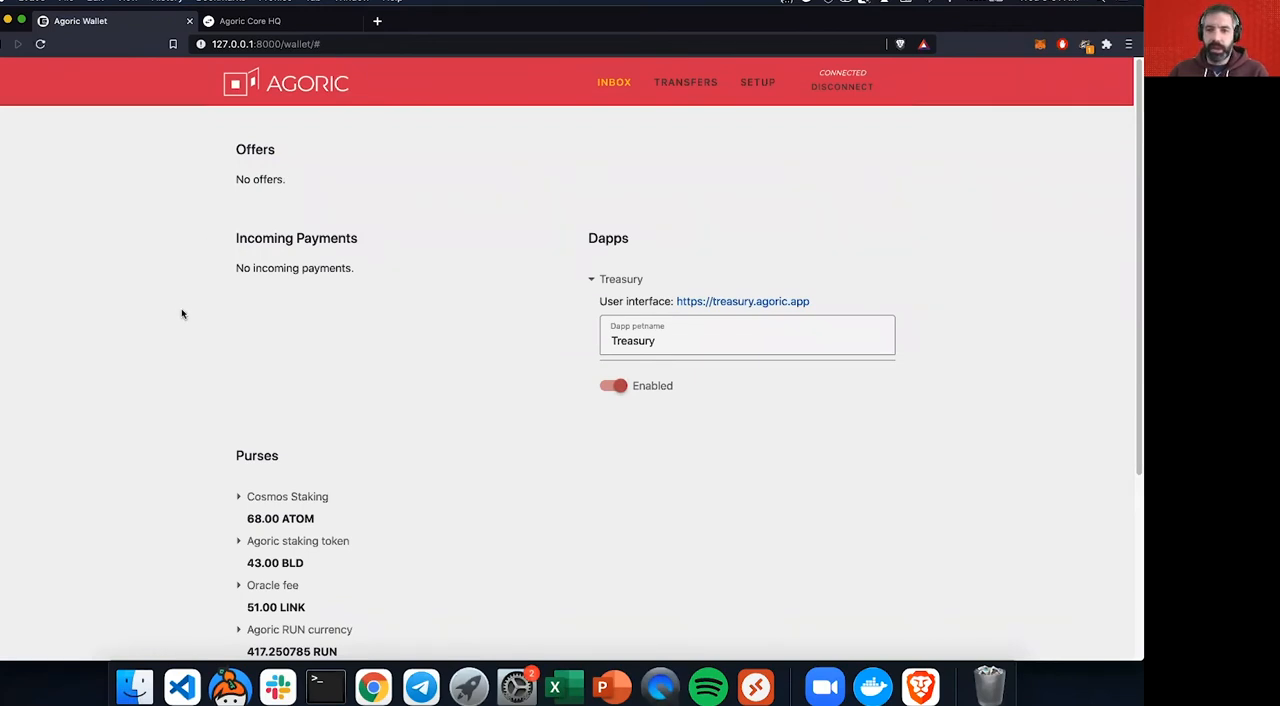
mouse_move(283, 398)
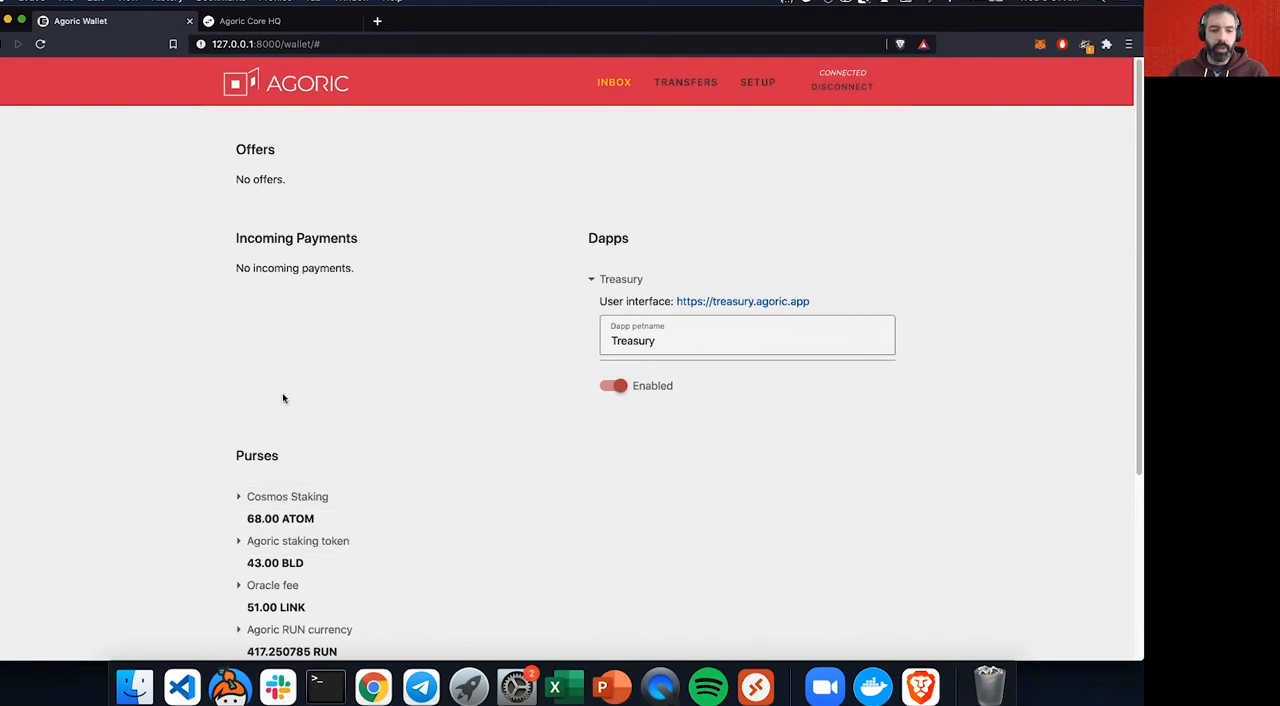
scroll(down, 3)
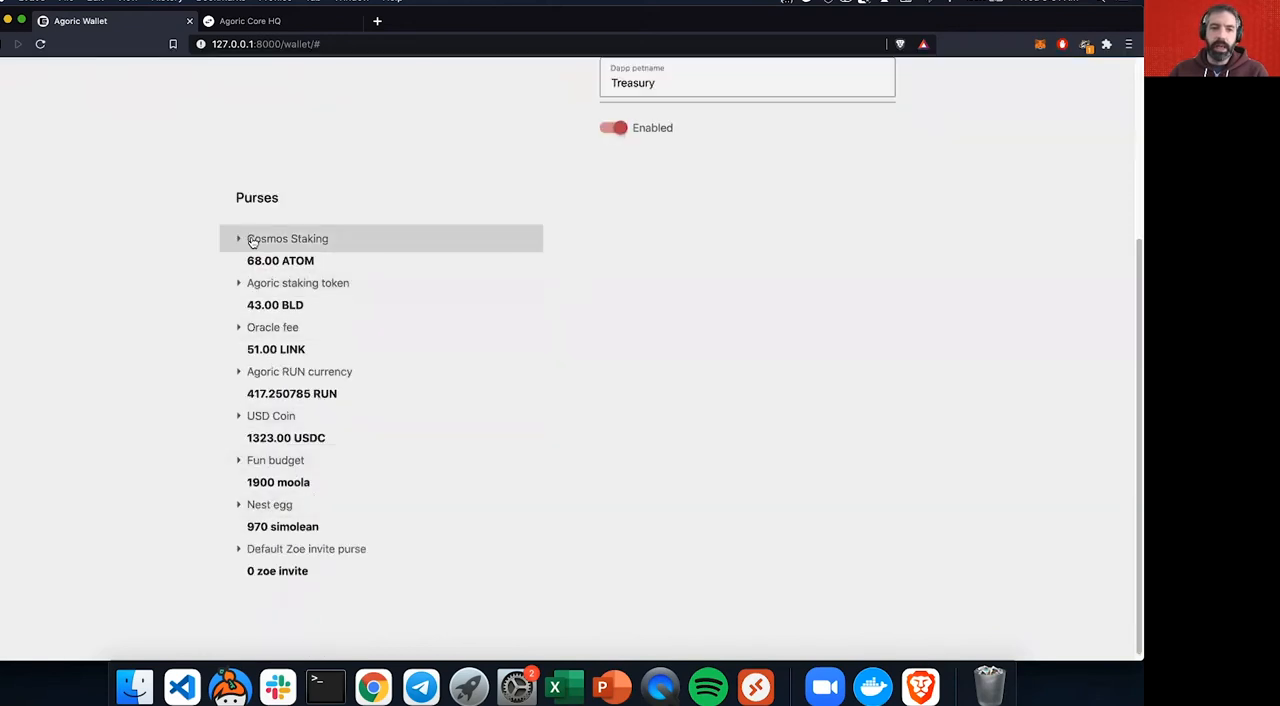
mouse_move(289, 258)
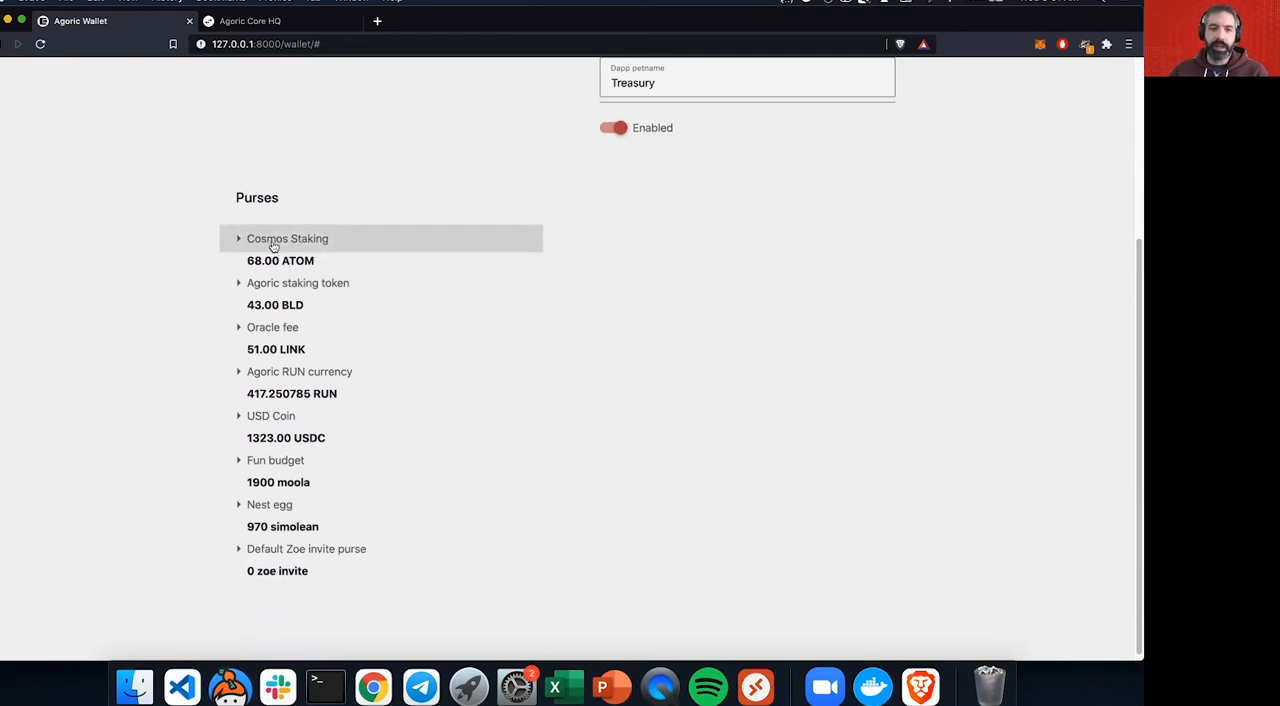
mouse_move(287, 250)
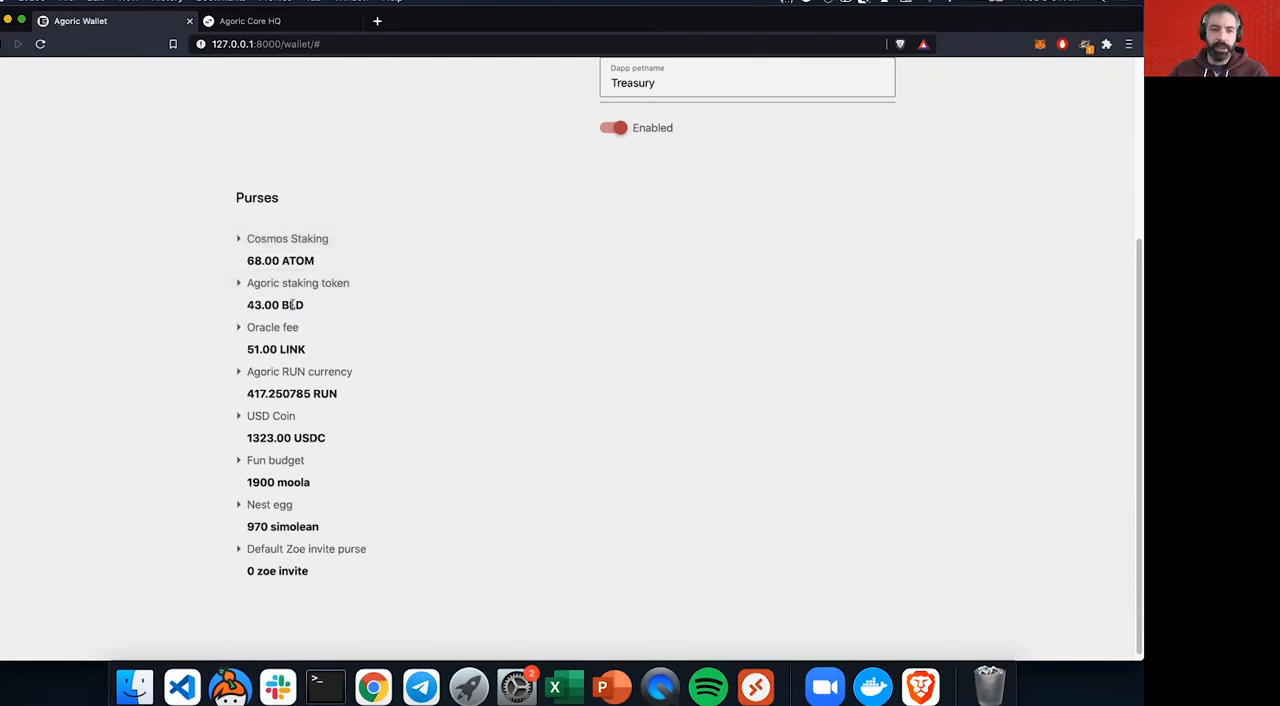
mouse_move(540, 294)
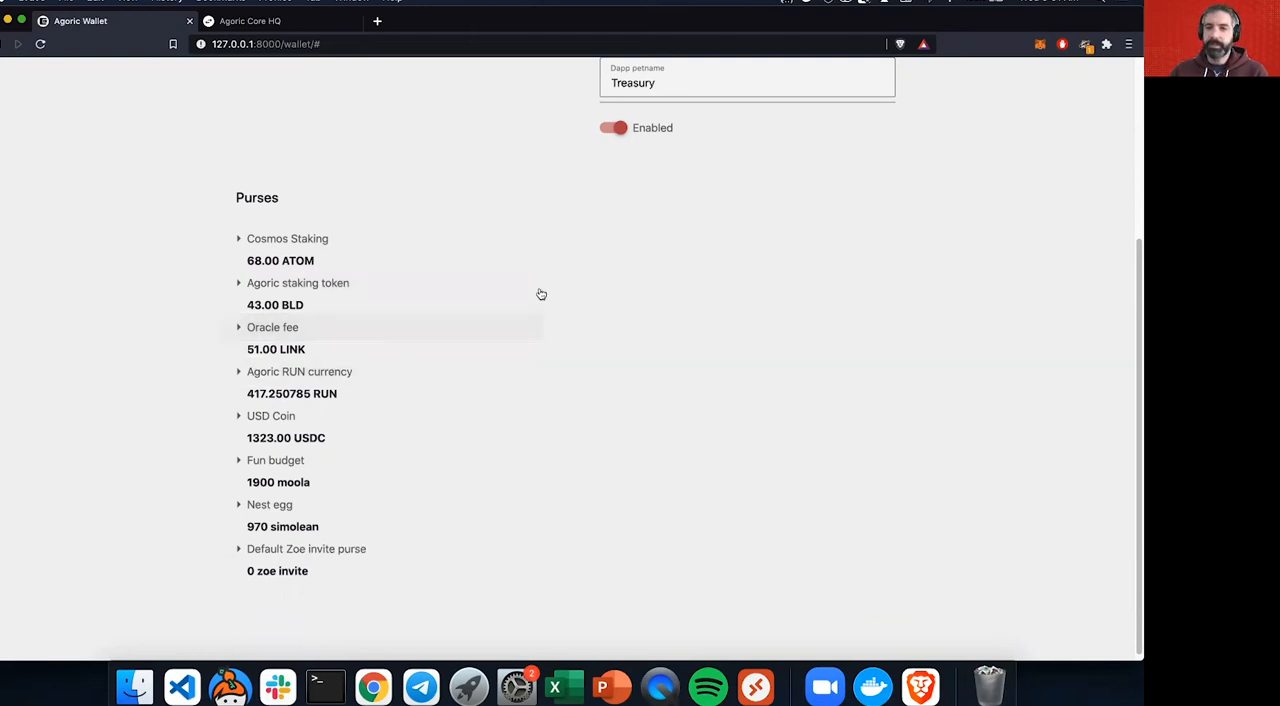
scroll(up, 3)
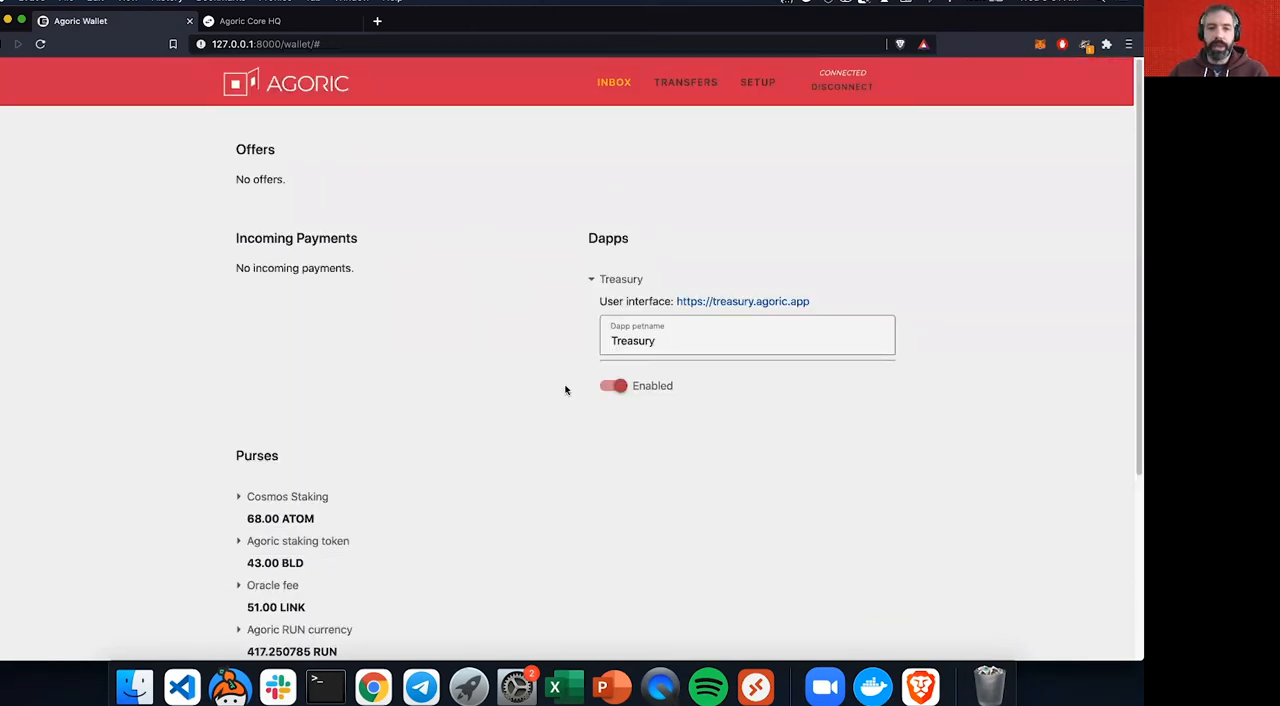
mouse_move(810, 217)
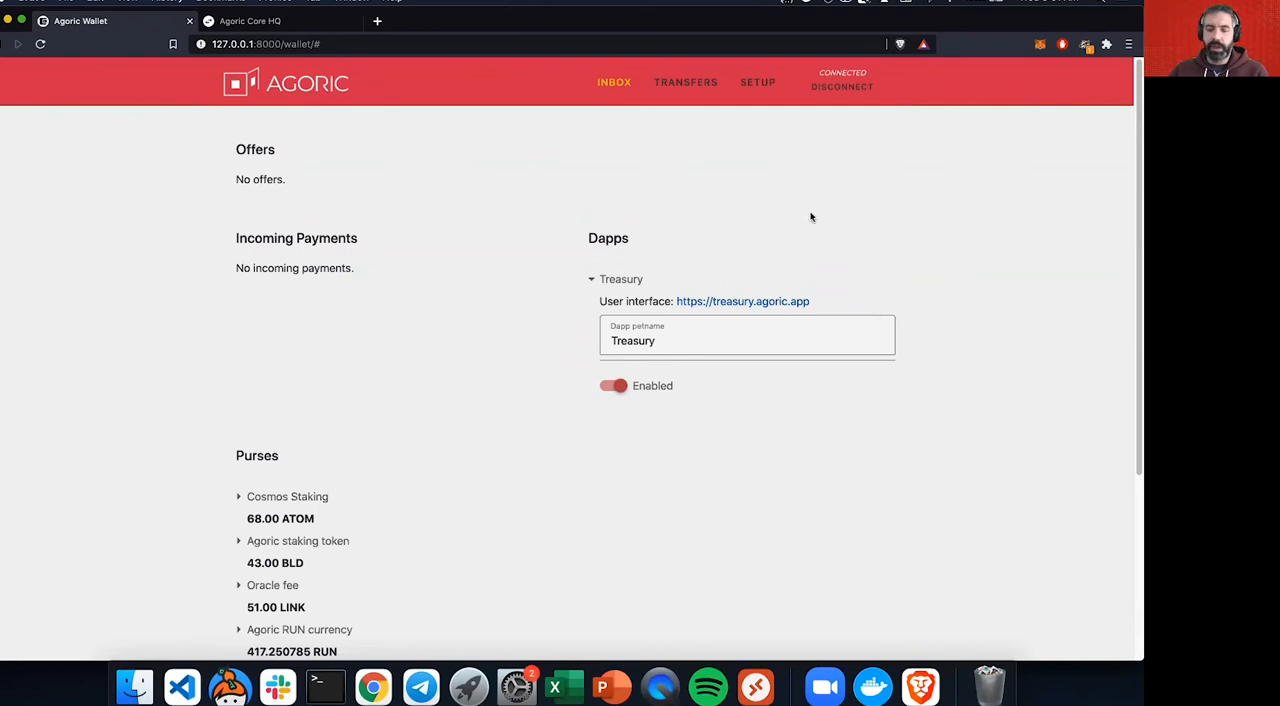
mouse_move(756, 213)
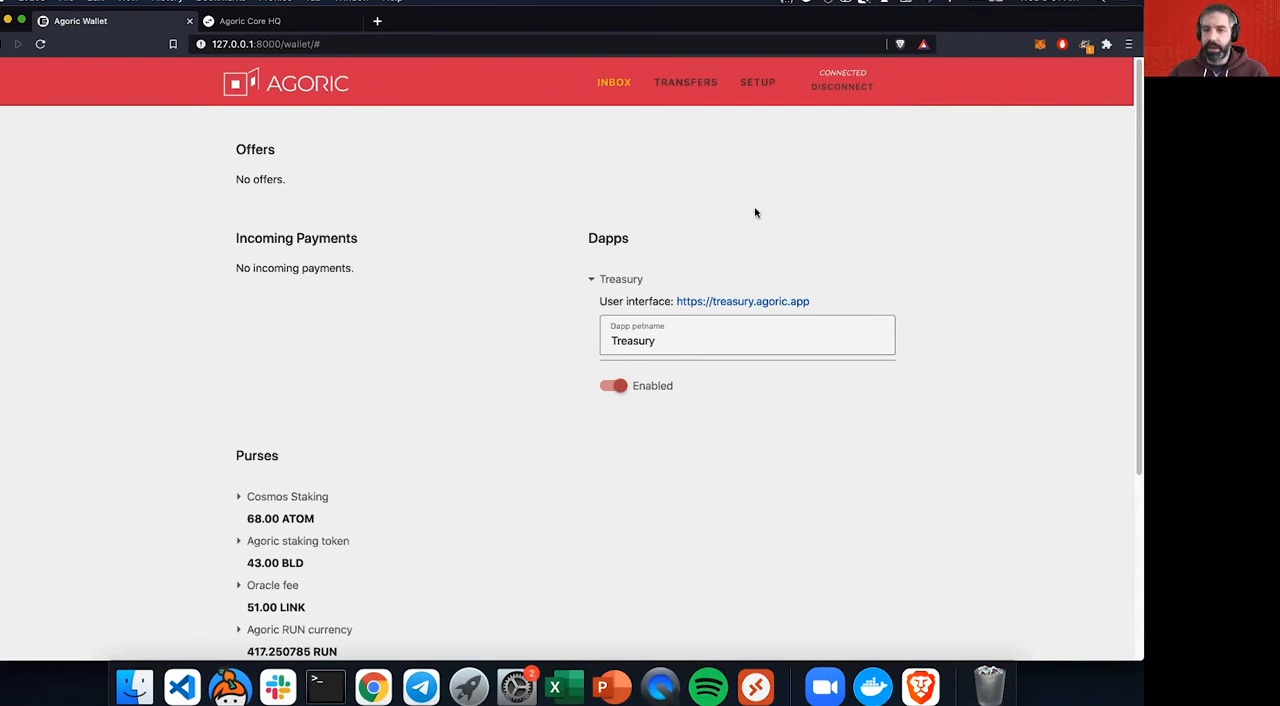
Step: Flip between the wallet and Treasury tabs, landing on the Borrow RUN collateral choices
click(250, 21)
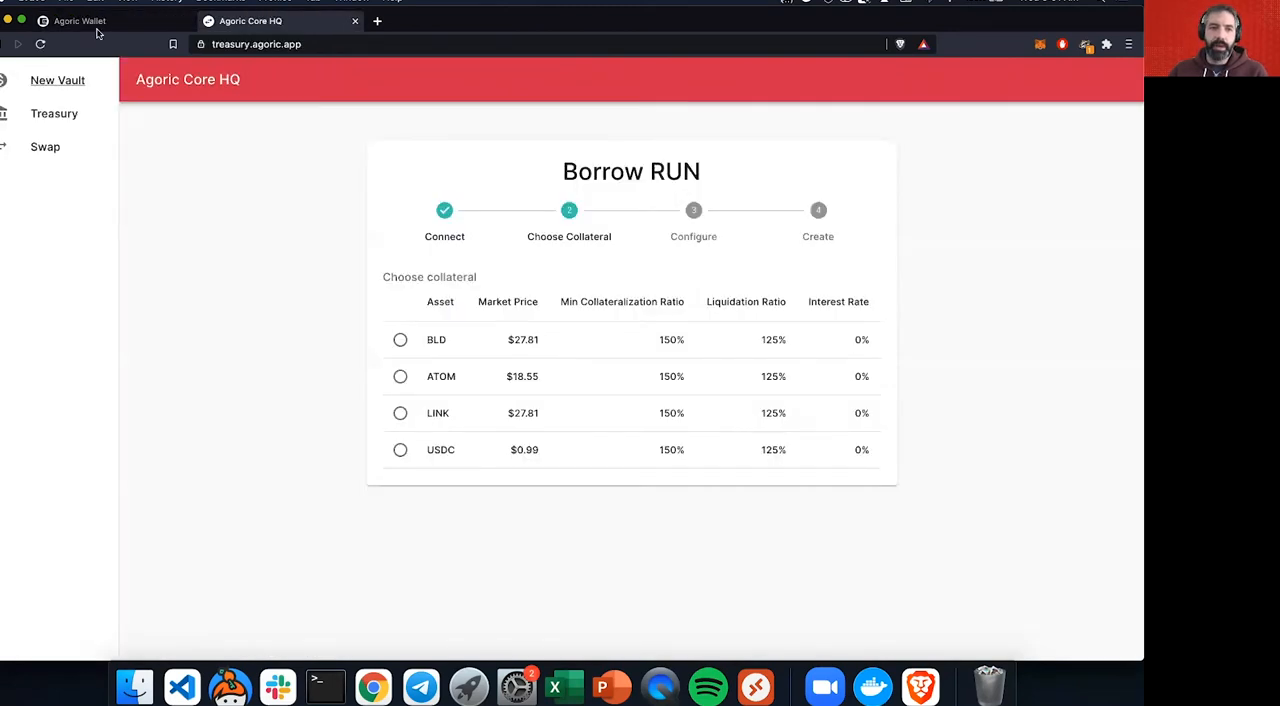
mouse_move(320, 120)
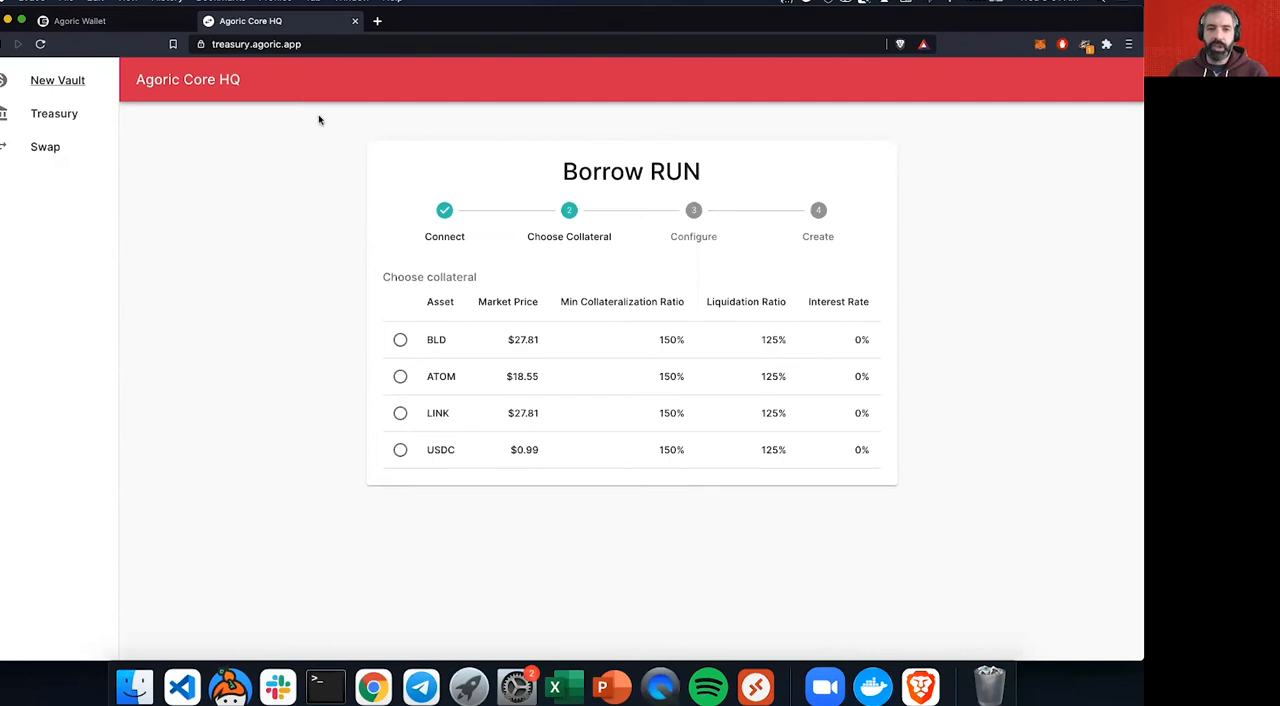
click(80, 20)
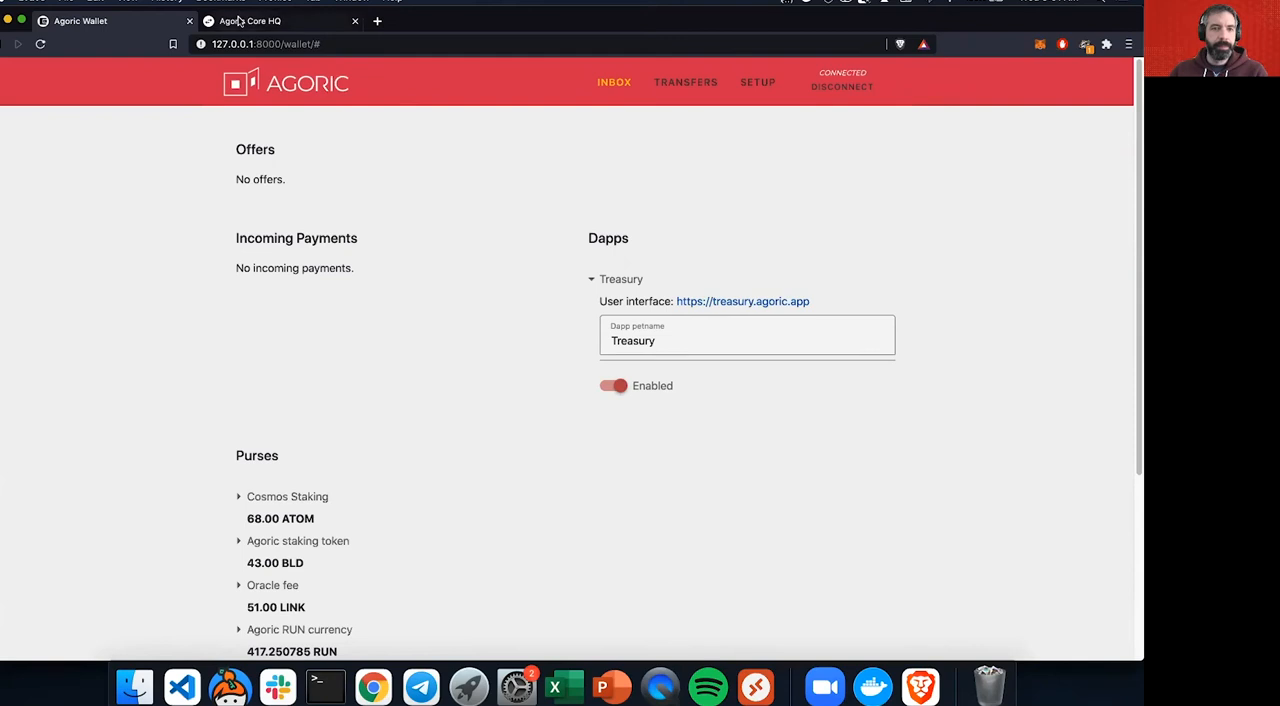
click(250, 21)
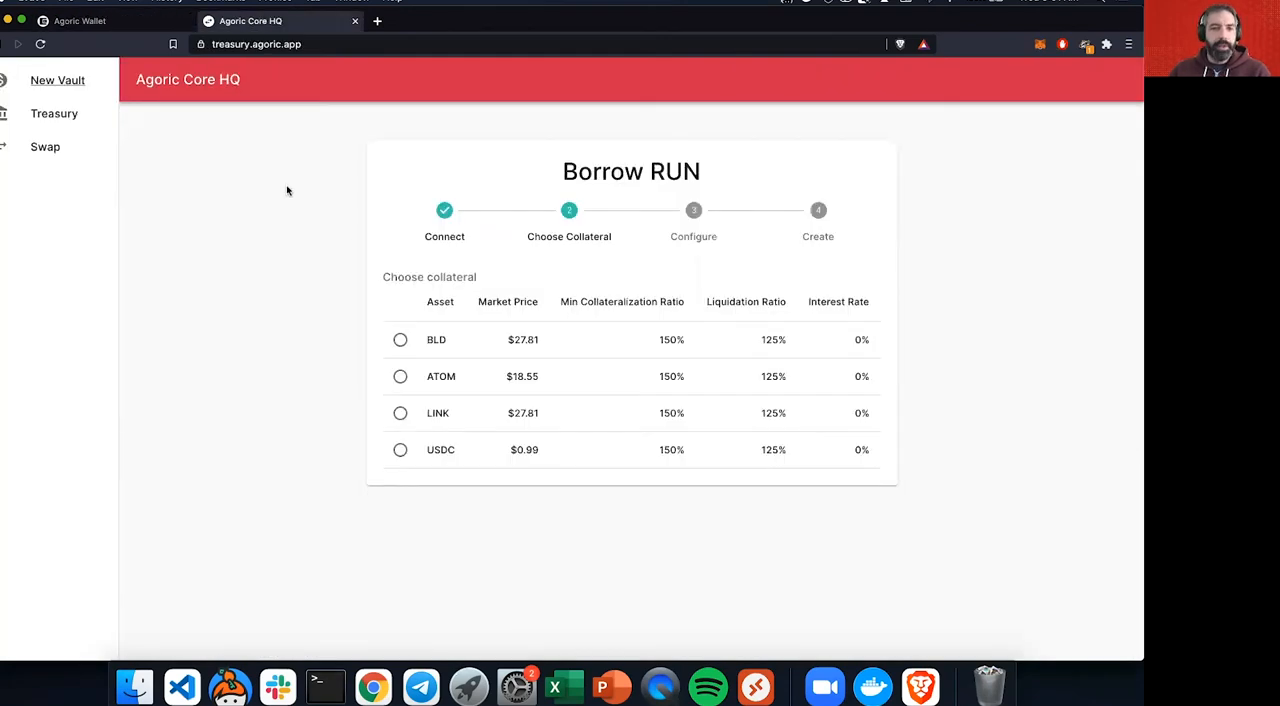
mouse_move(296, 197)
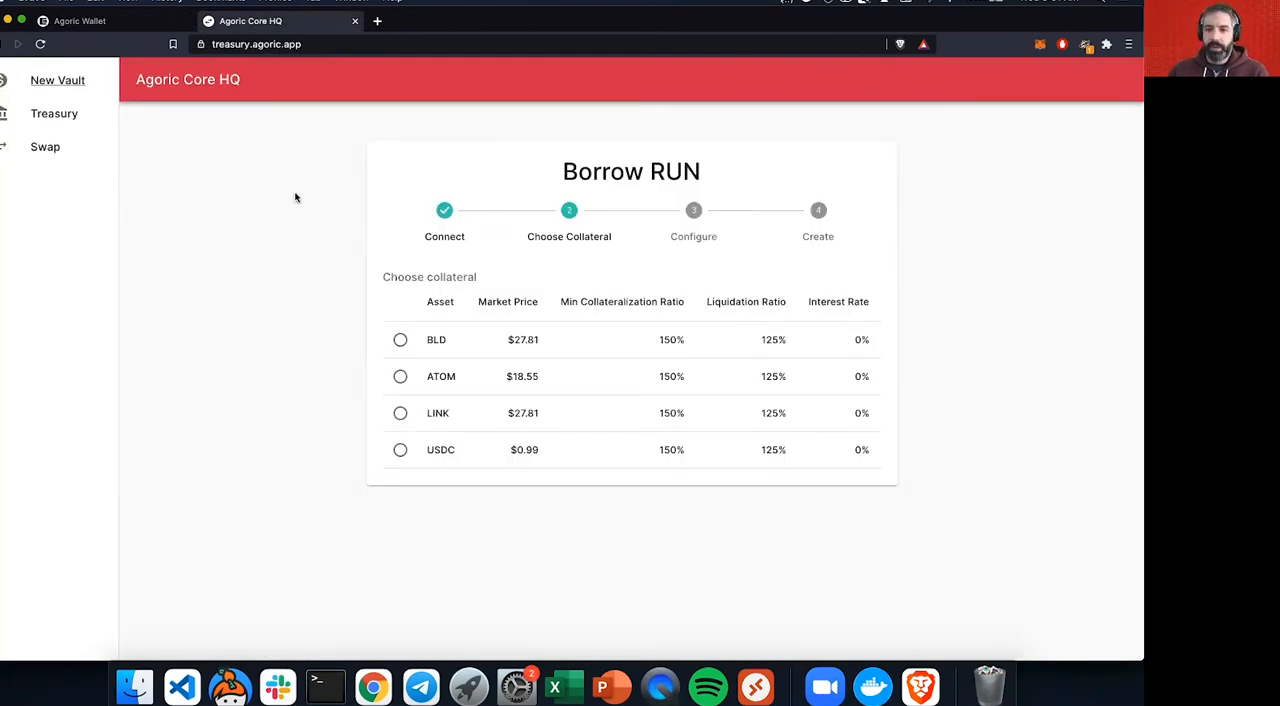
mouse_move(57, 80)
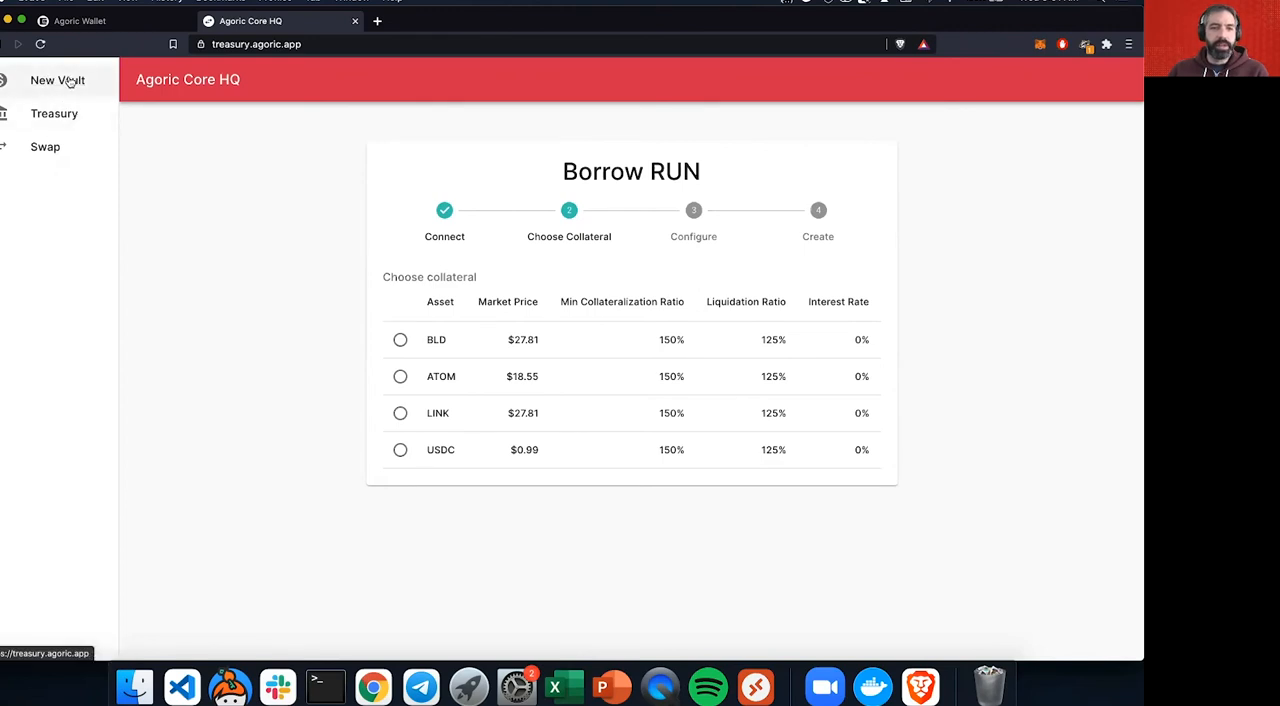
mouse_move(923, 567)
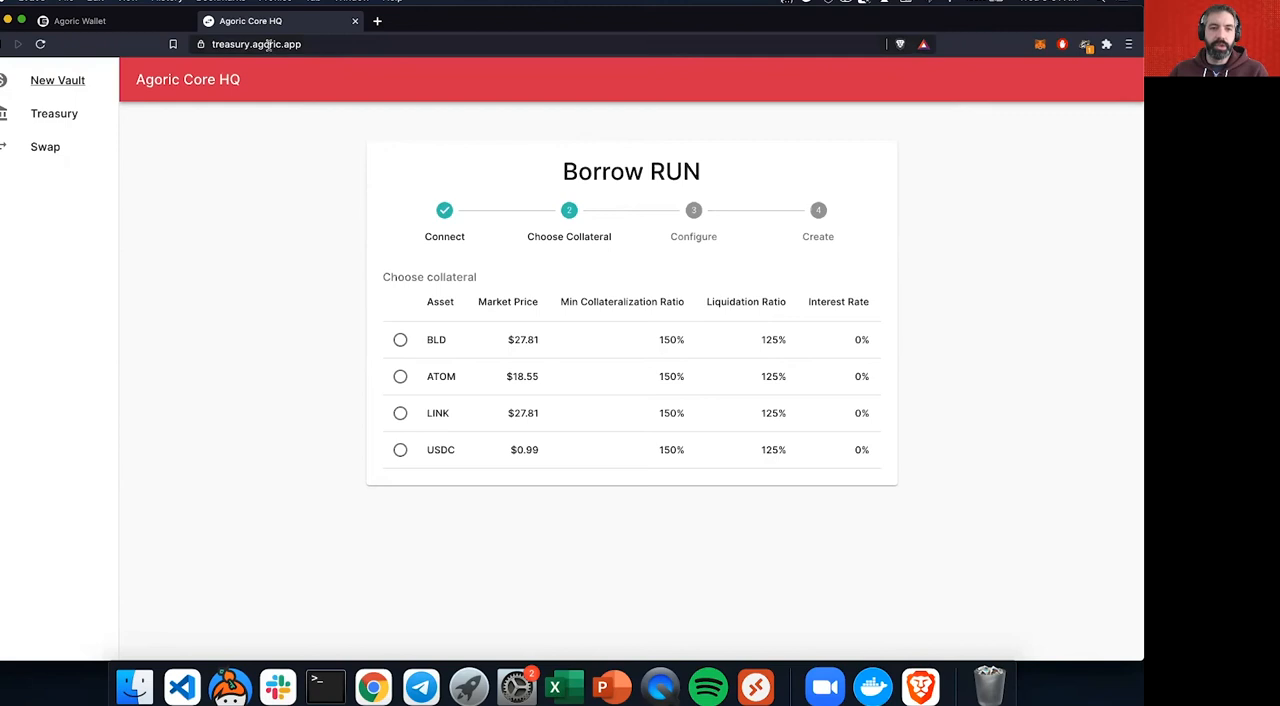
mouse_move(54, 113)
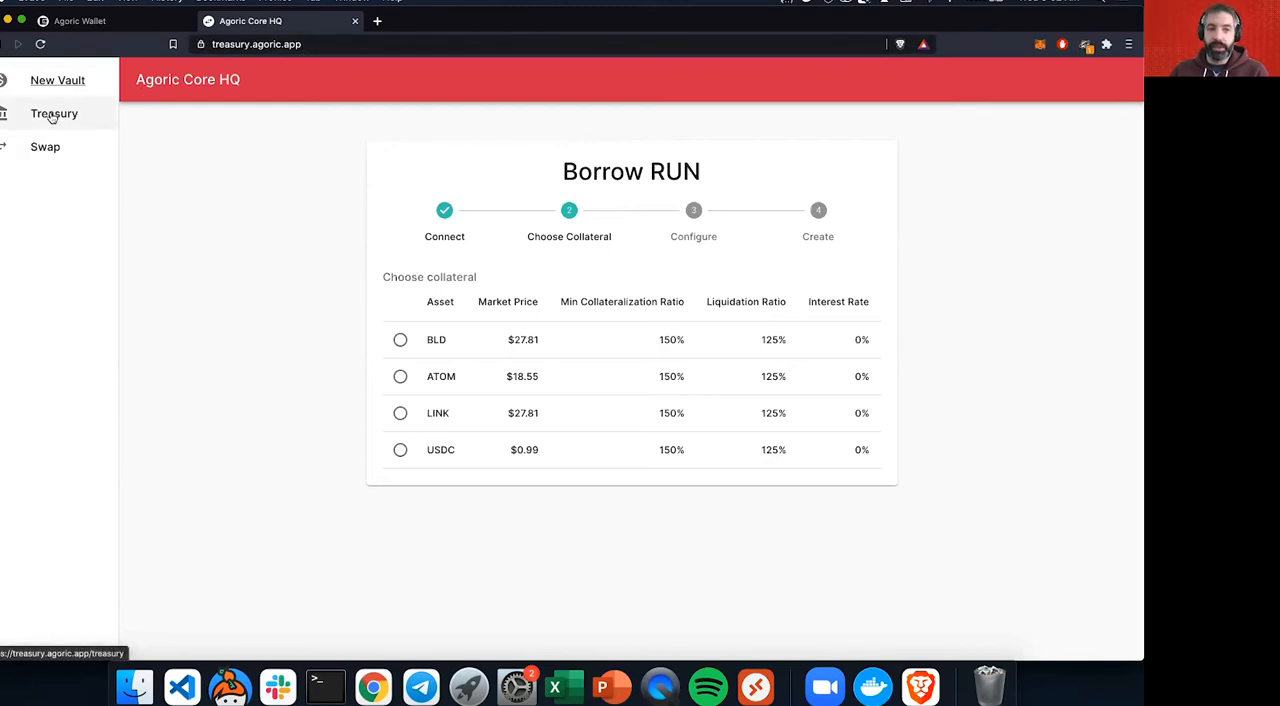
mouse_move(45, 147)
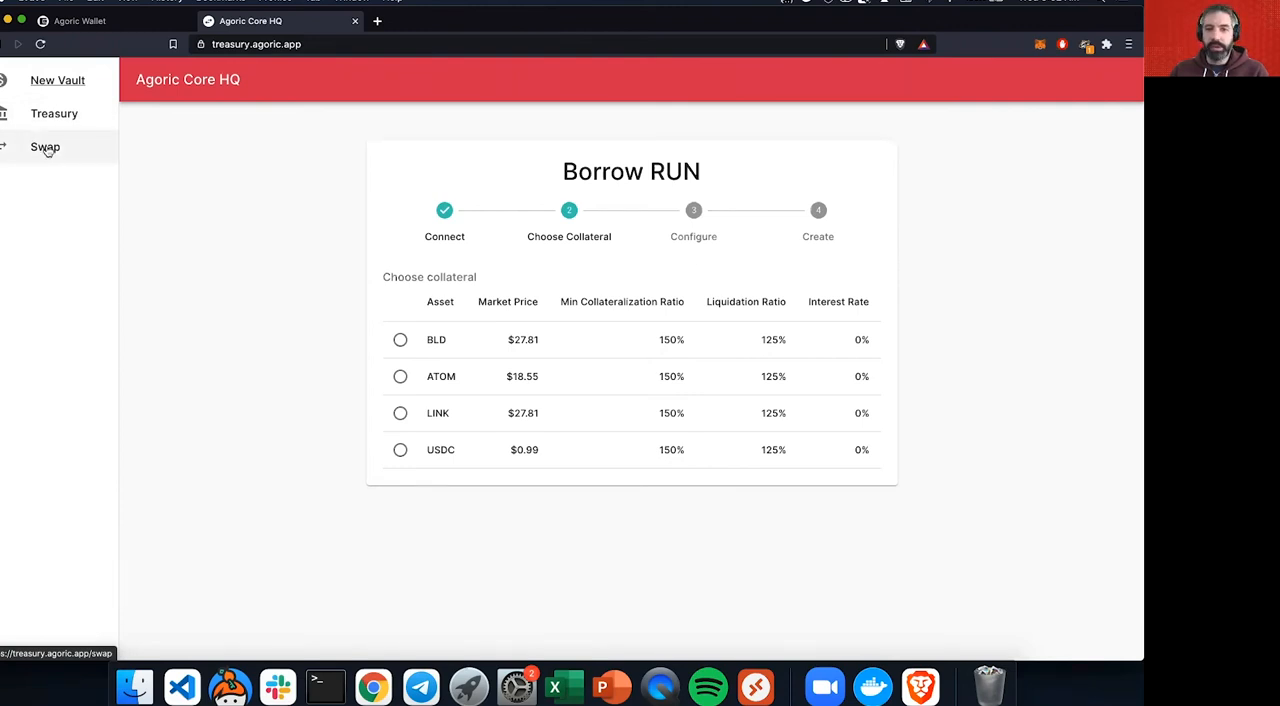
mouse_move(248, 200)
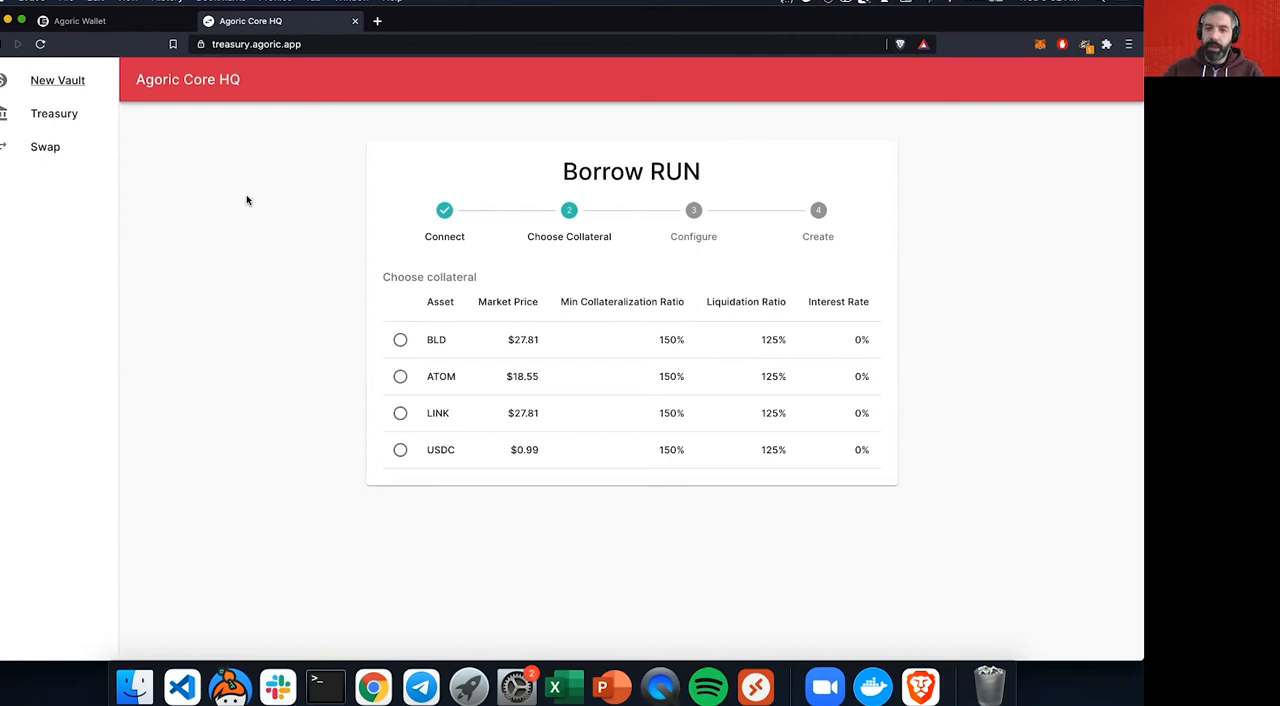
mouse_move(560, 400)
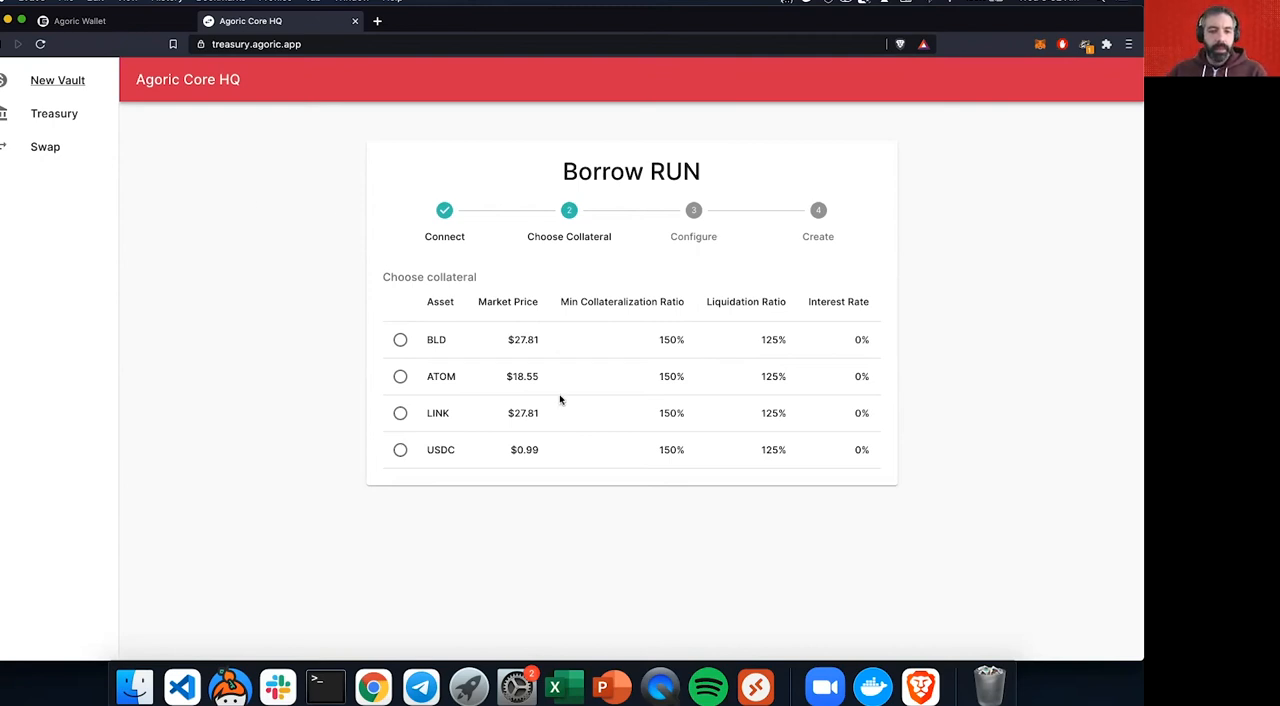
mouse_move(698, 490)
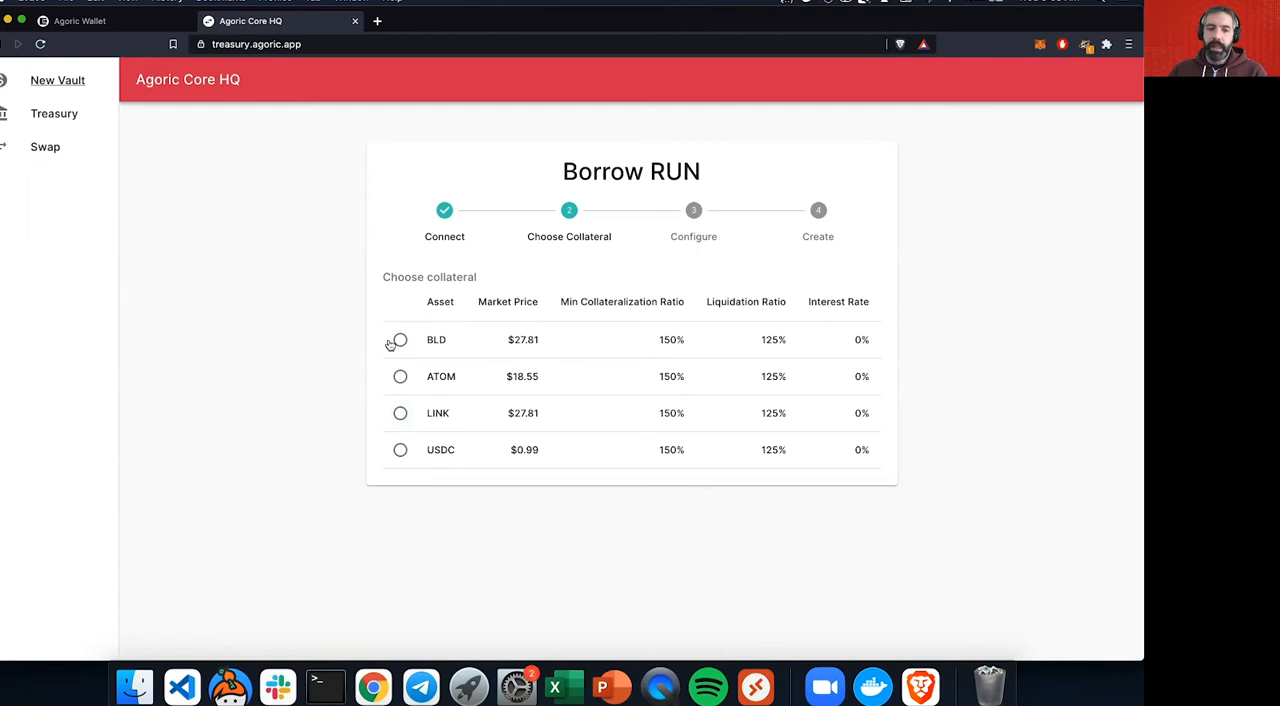
mouse_move(428, 340)
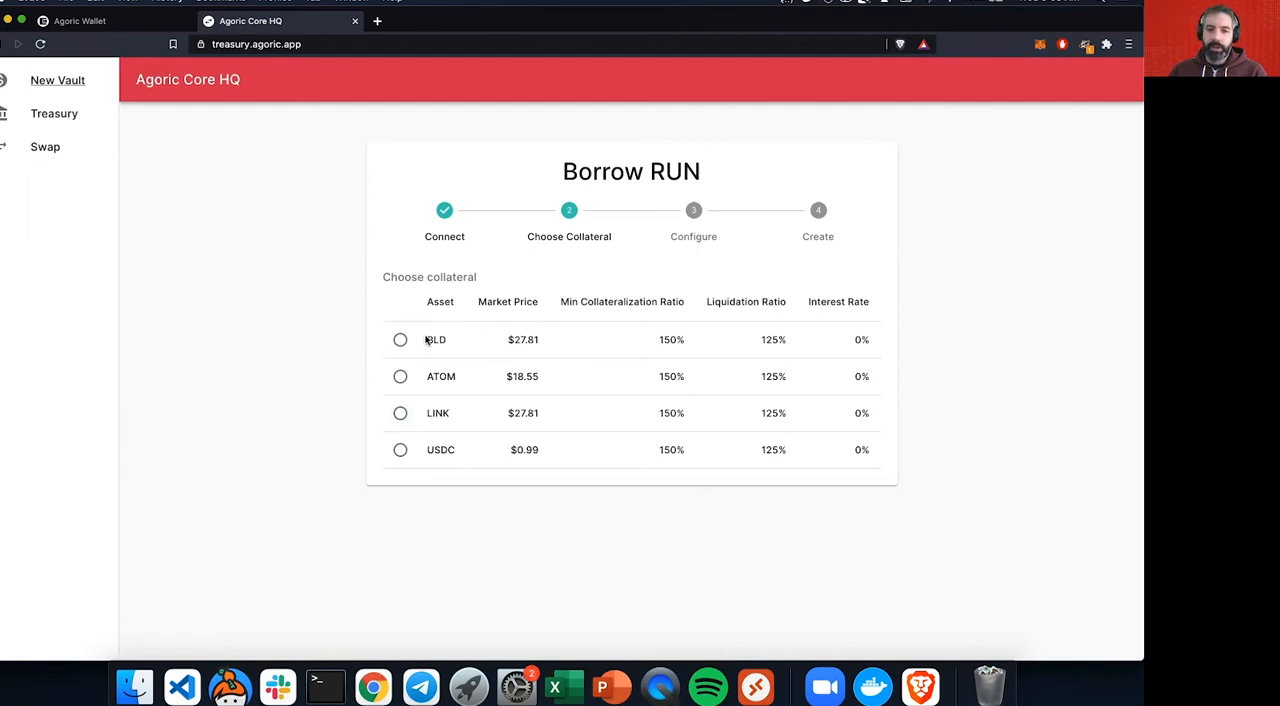
mouse_move(463, 380)
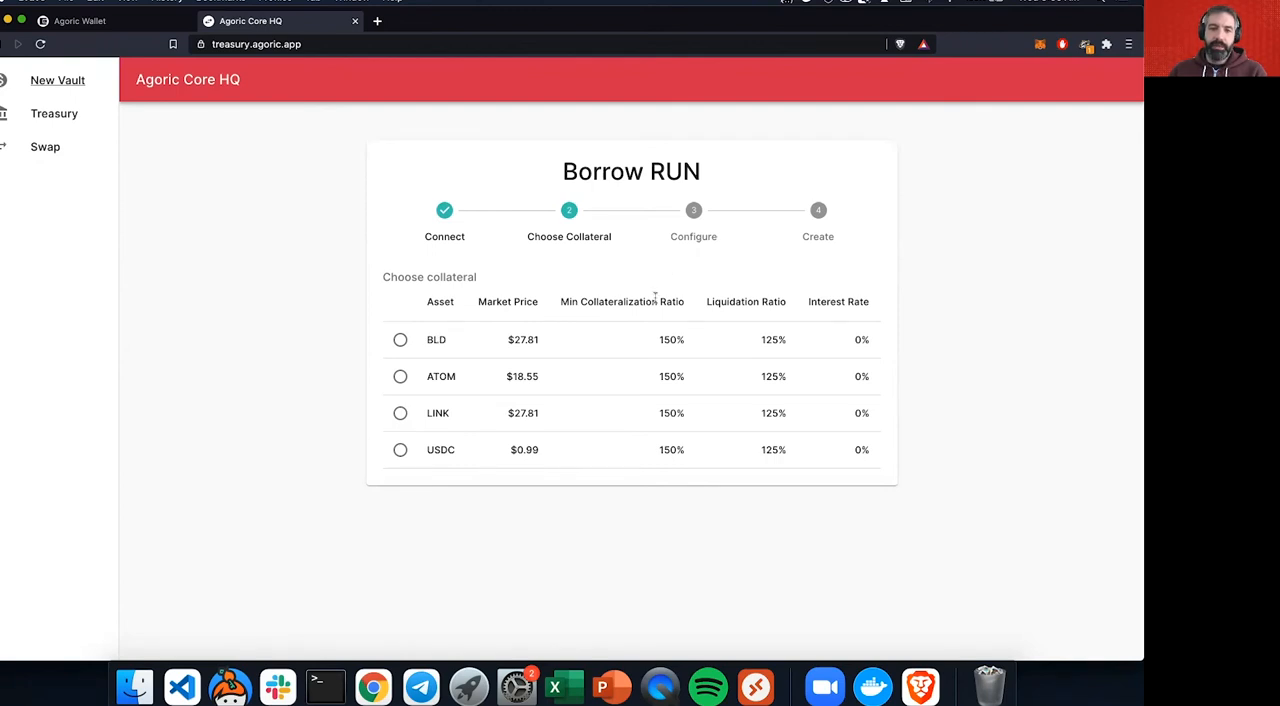
mouse_move(640, 194)
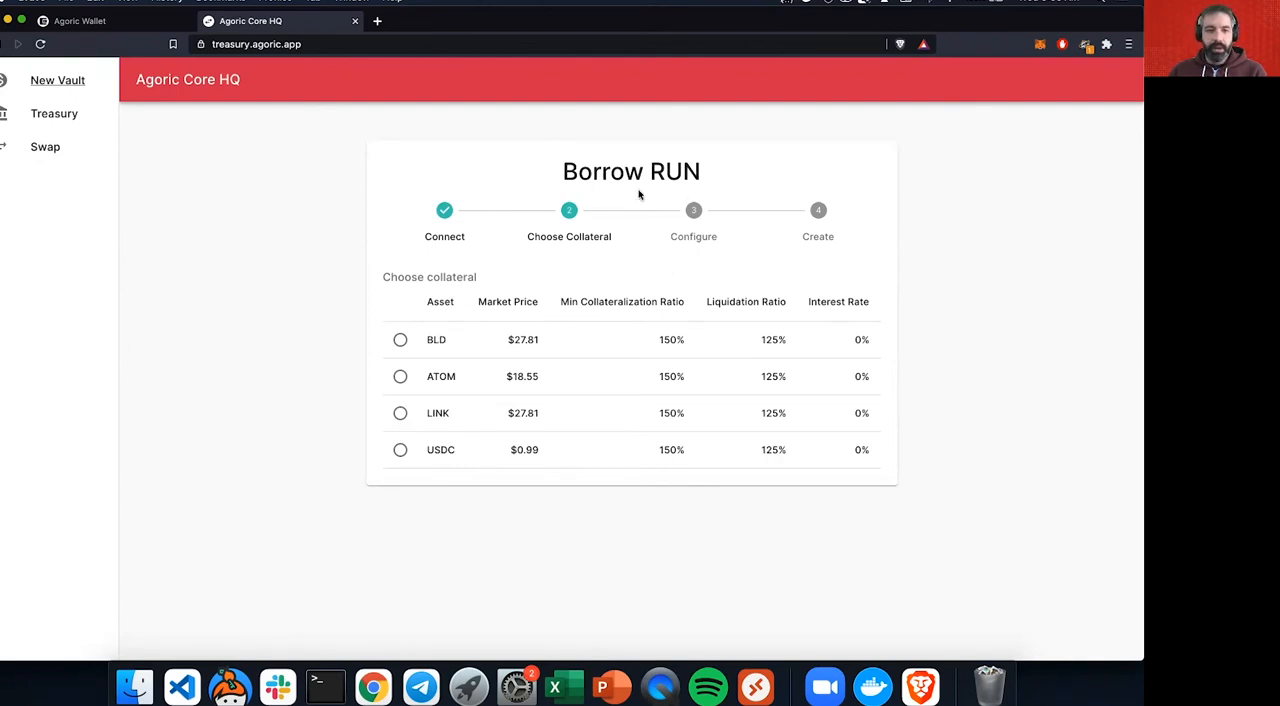
mouse_move(519, 423)
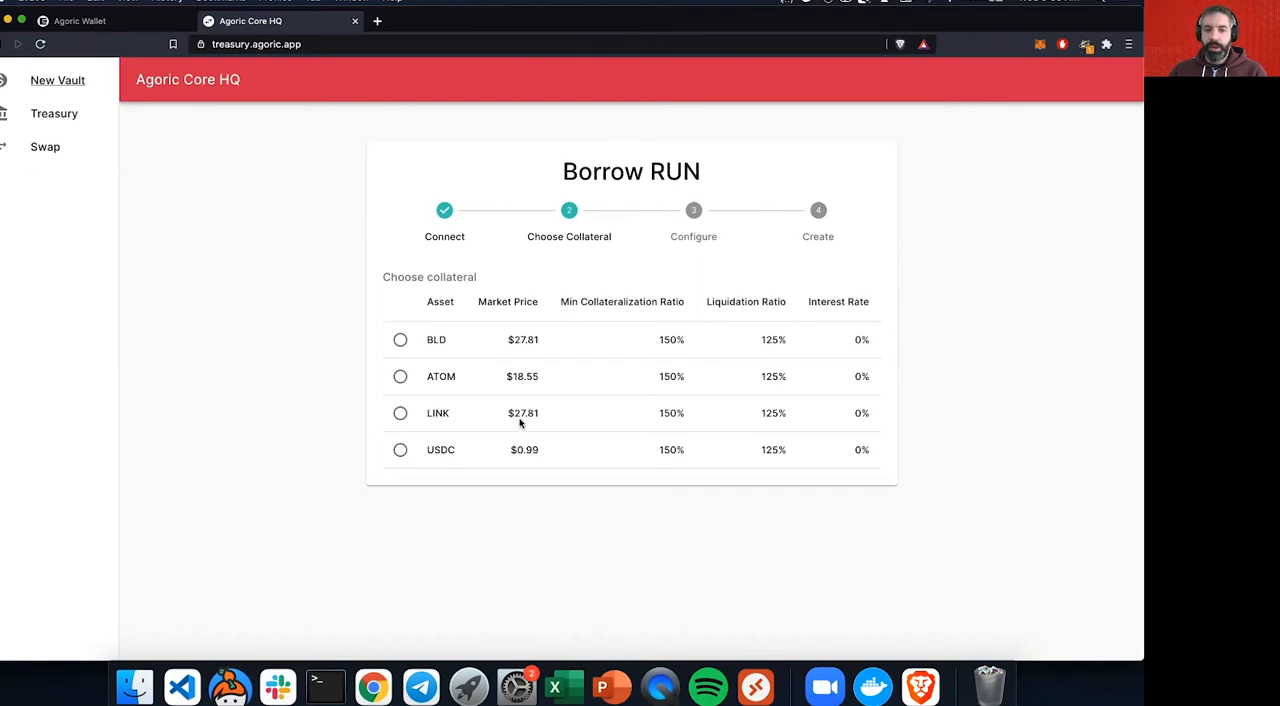
mouse_move(476, 356)
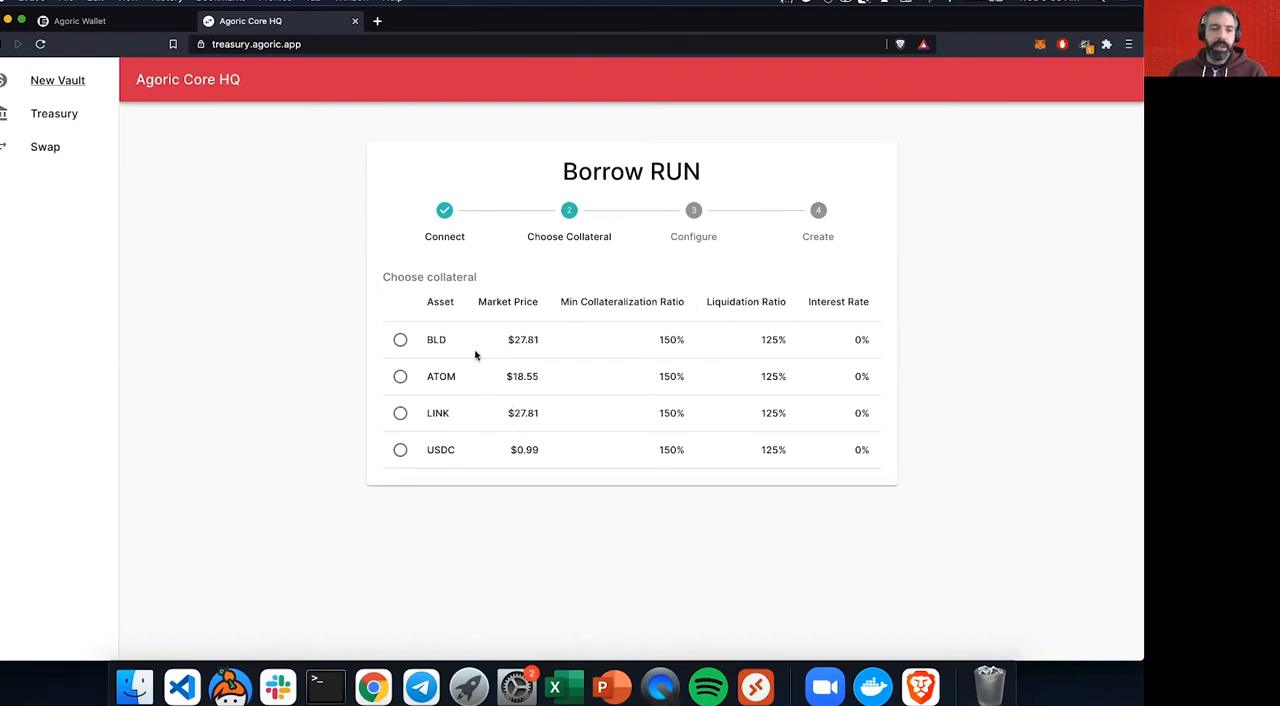
mouse_move(513, 340)
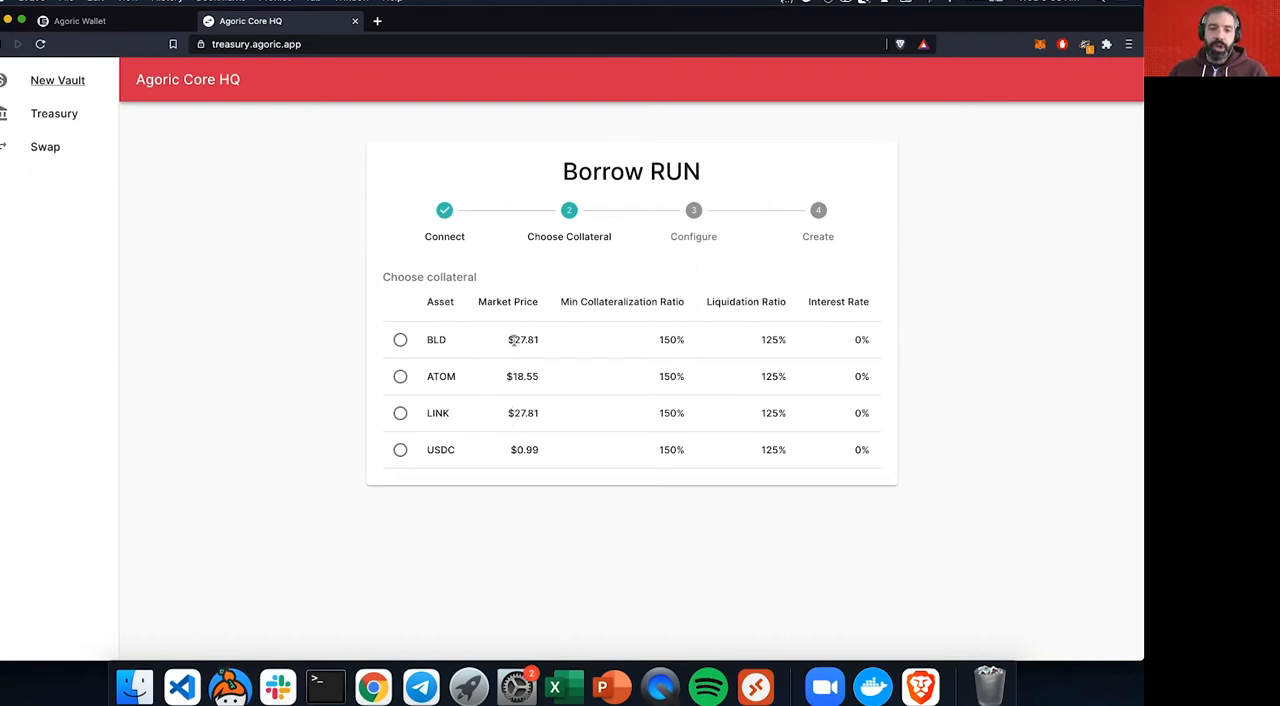
double_click(522, 339)
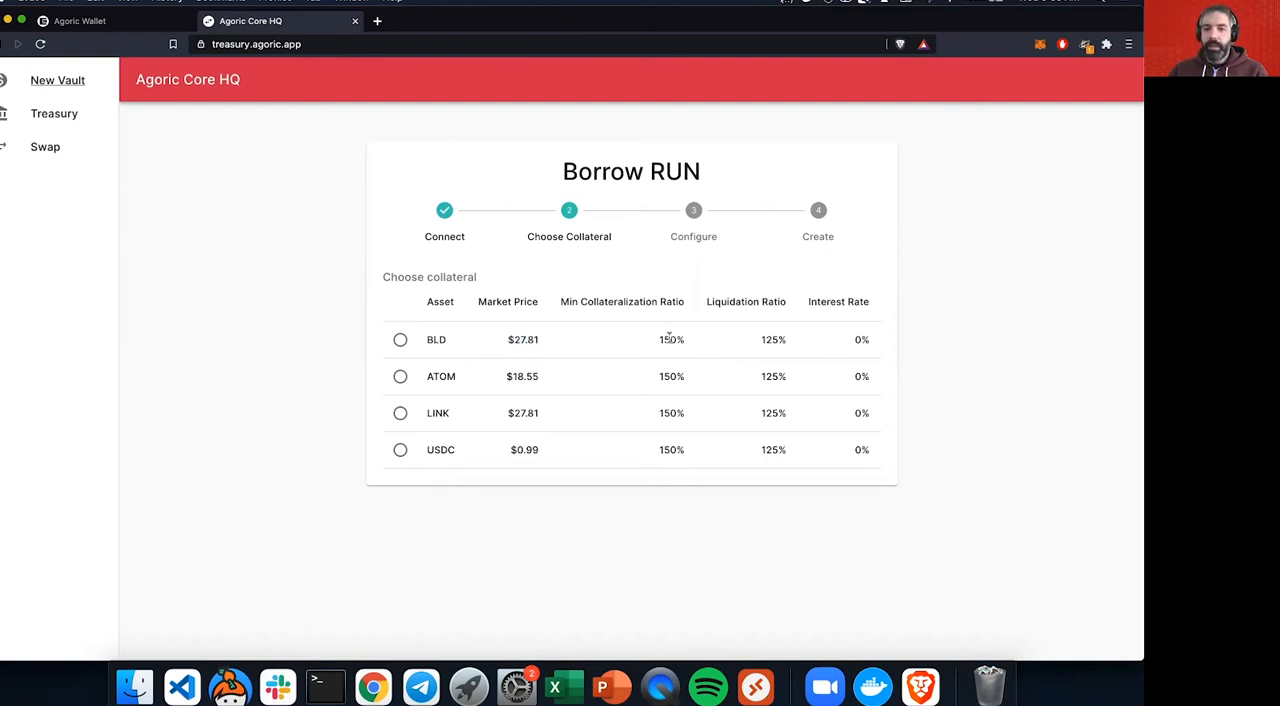
double_click(671, 339)
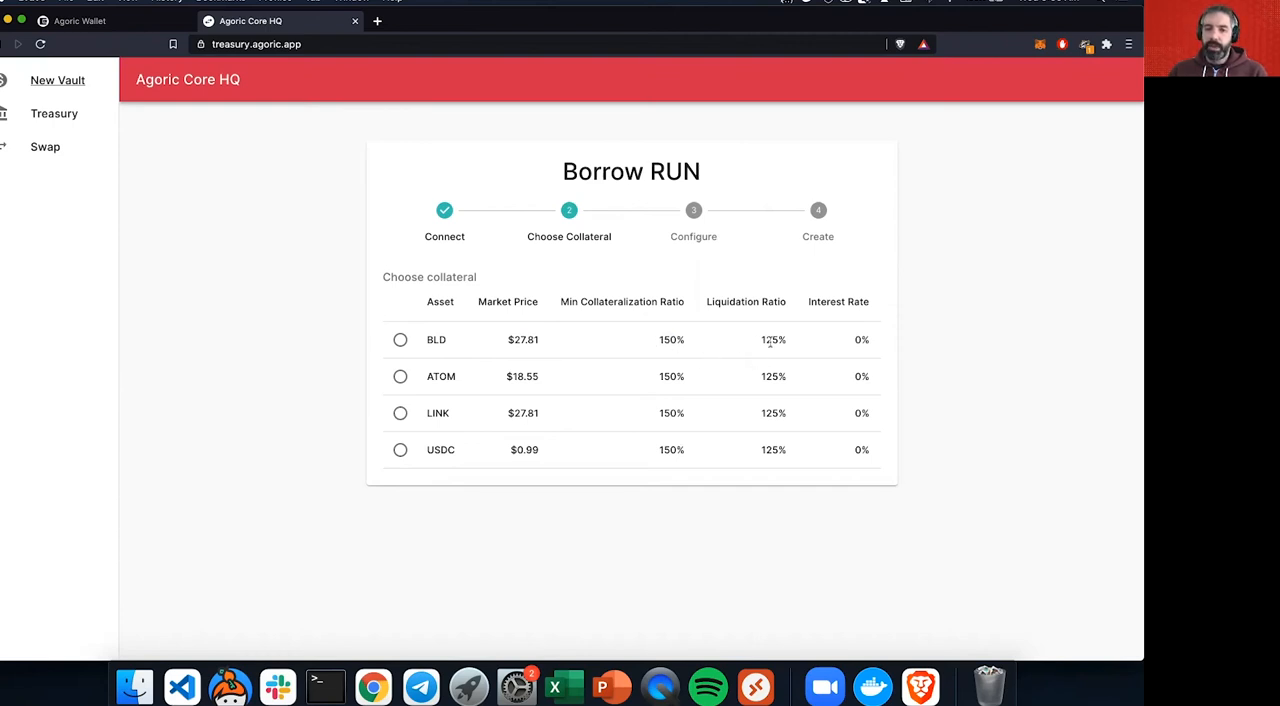
mouse_move(724, 340)
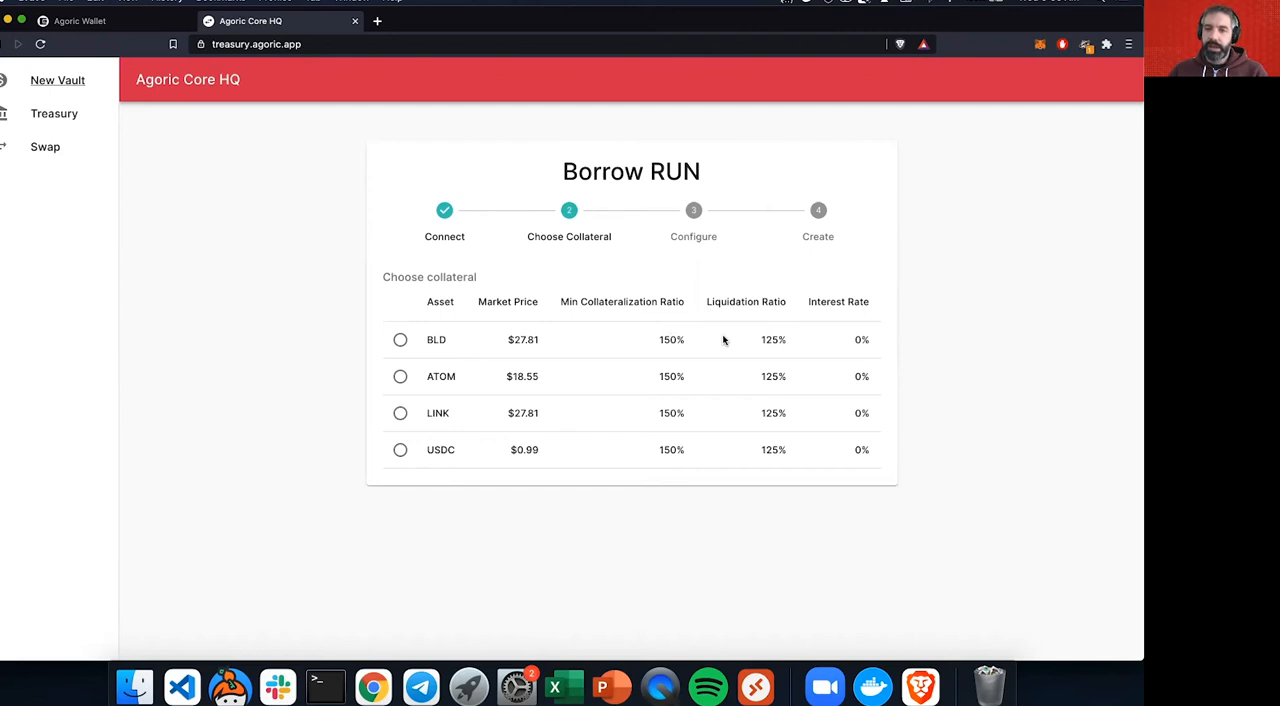
mouse_move(773, 339)
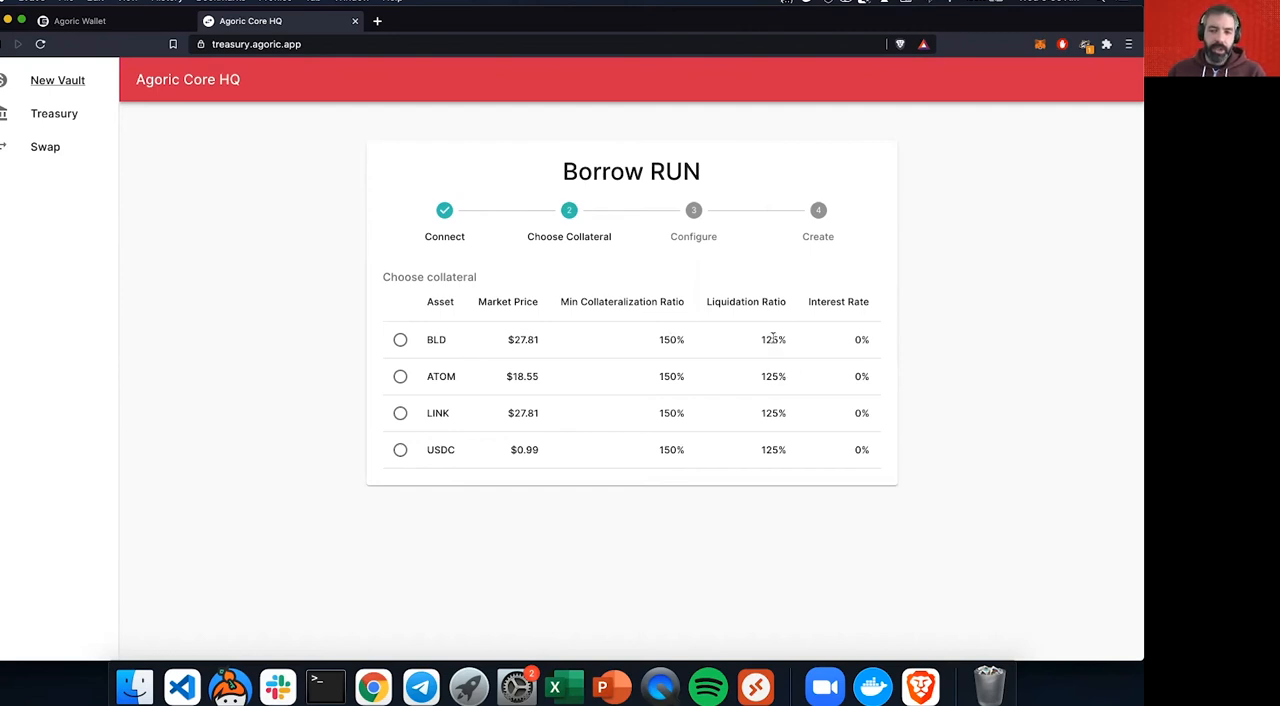
mouse_move(533, 336)
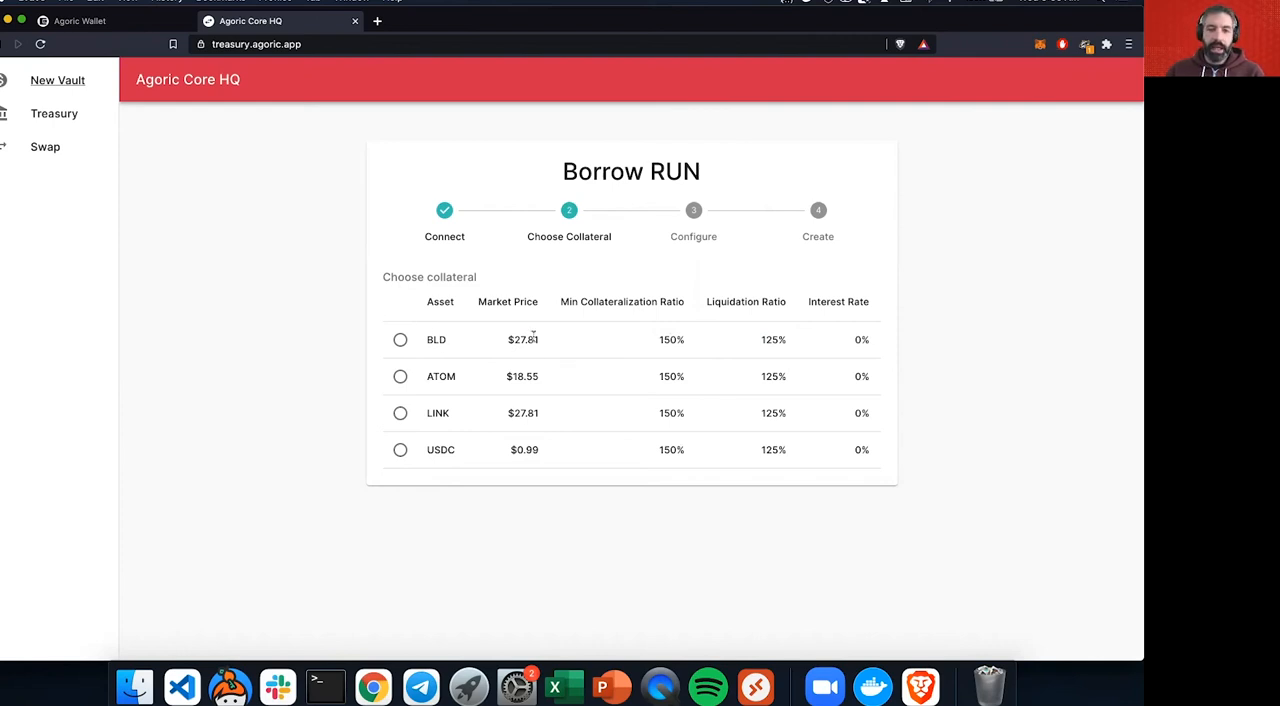
mouse_move(770, 339)
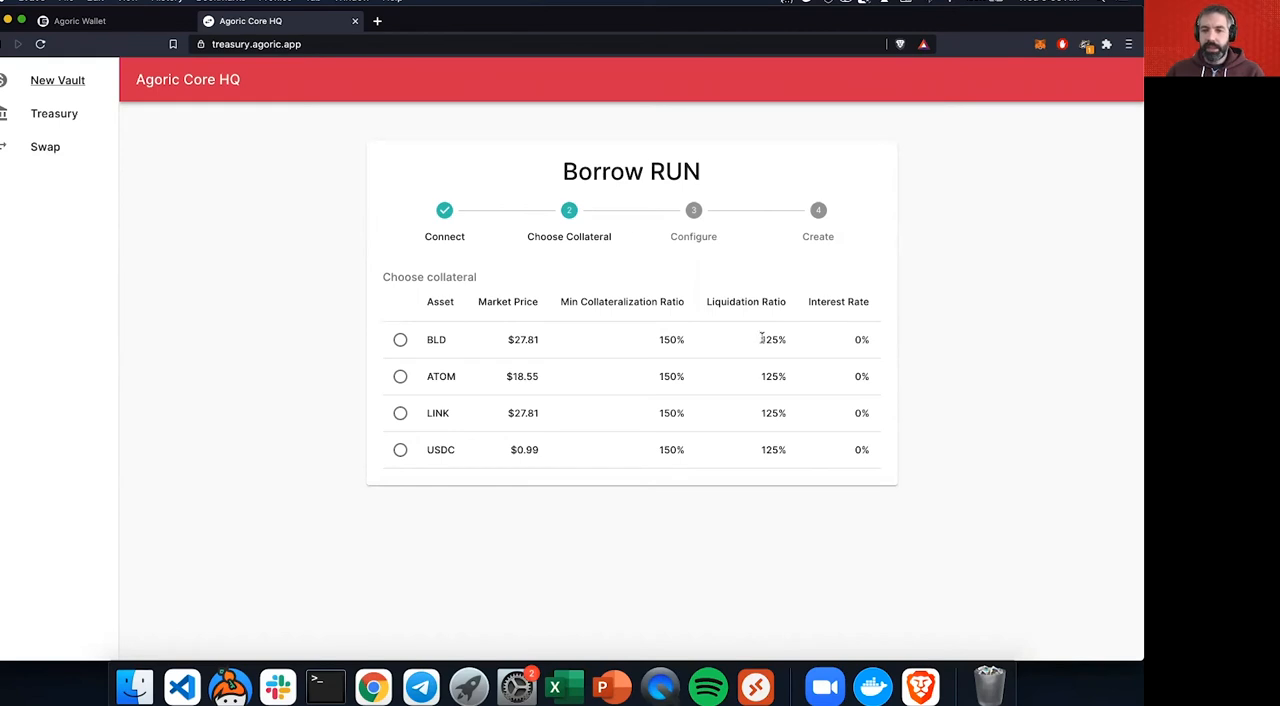
mouse_move(500, 364)
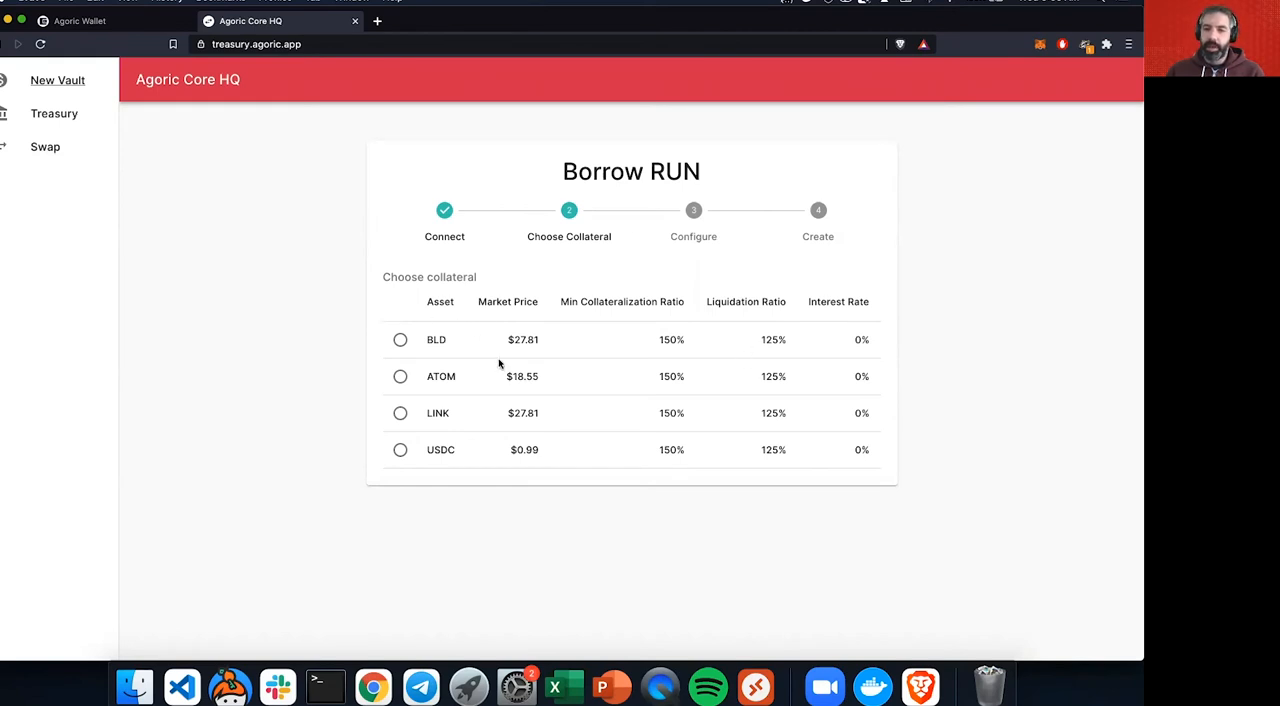
mouse_move(765, 342)
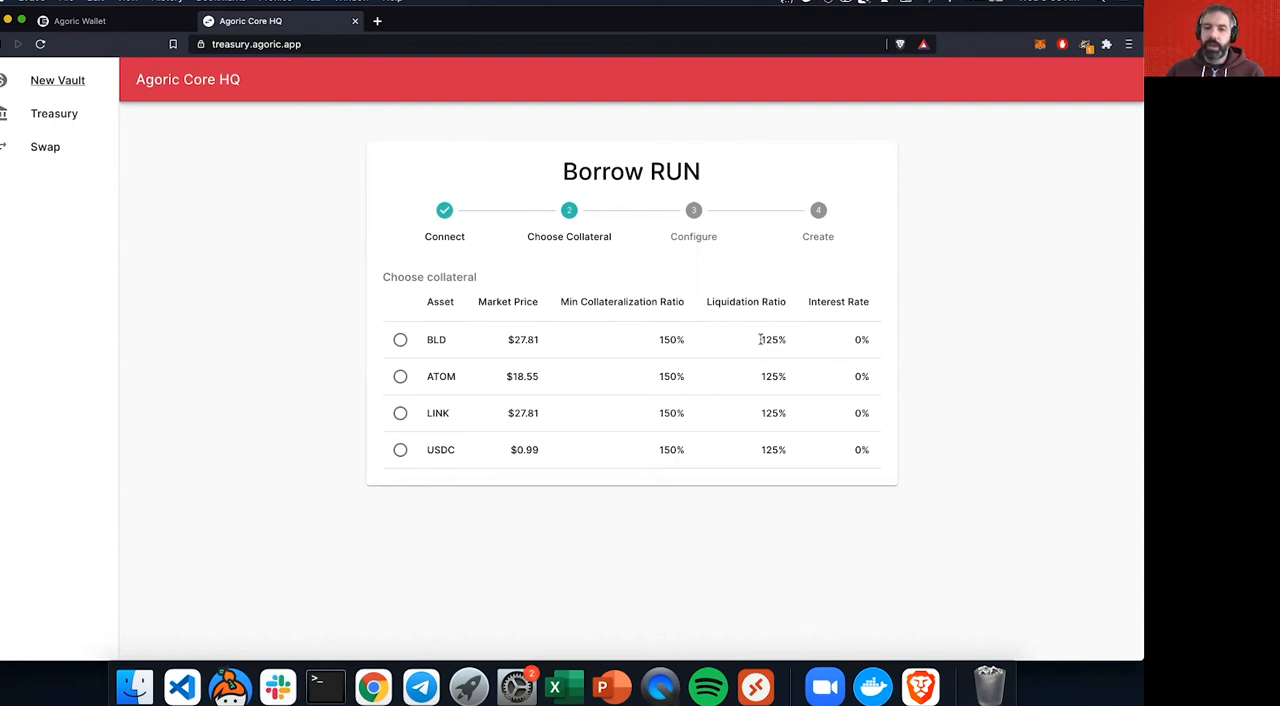
mouse_move(826, 360)
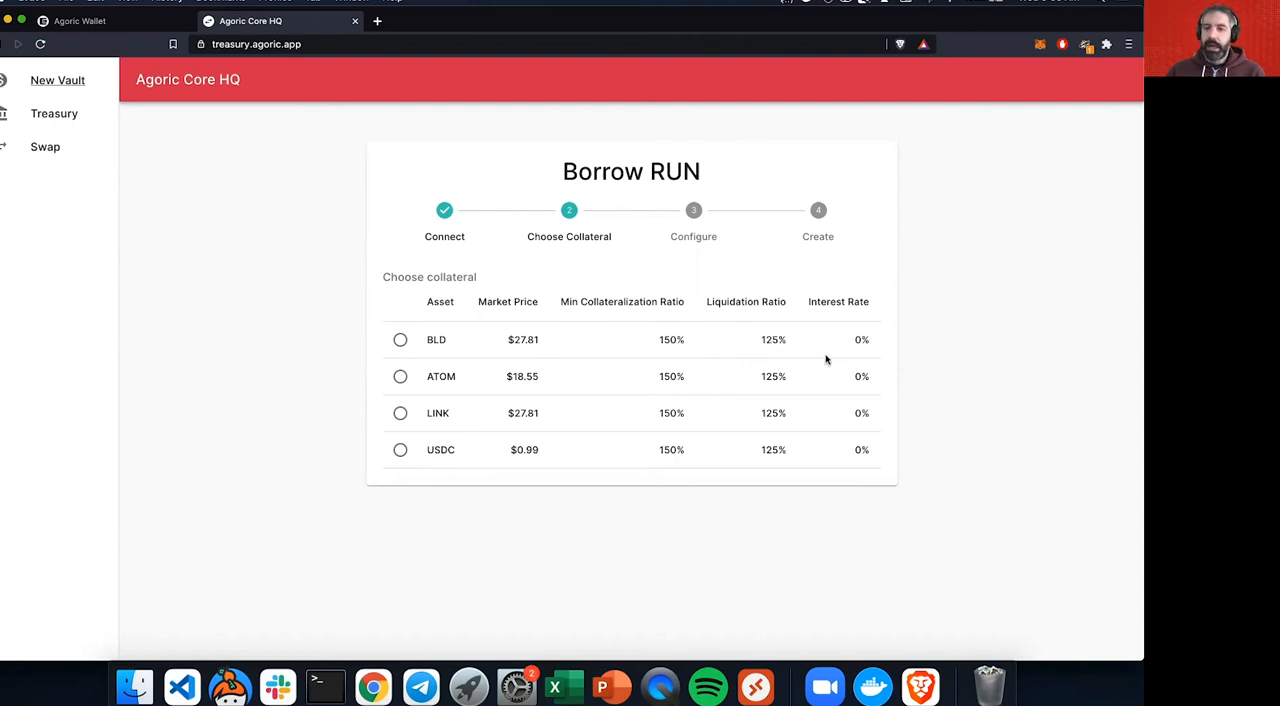
mouse_move(890, 305)
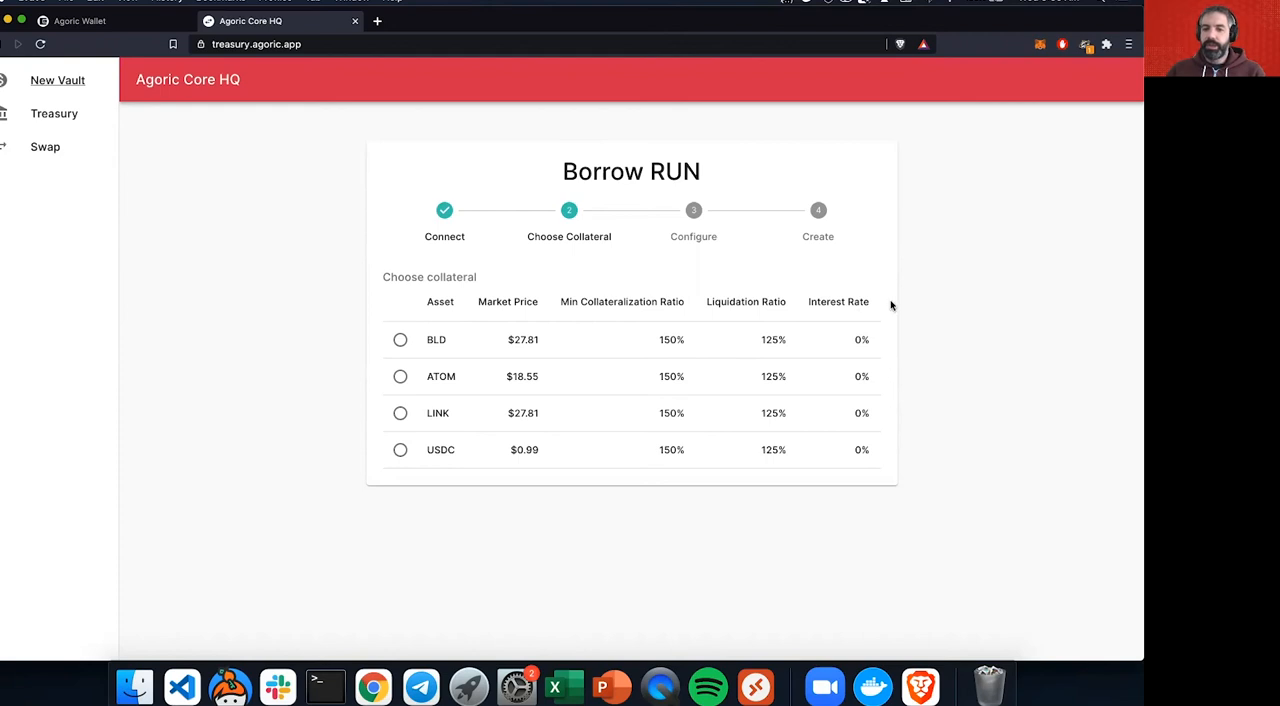
mouse_move(884, 441)
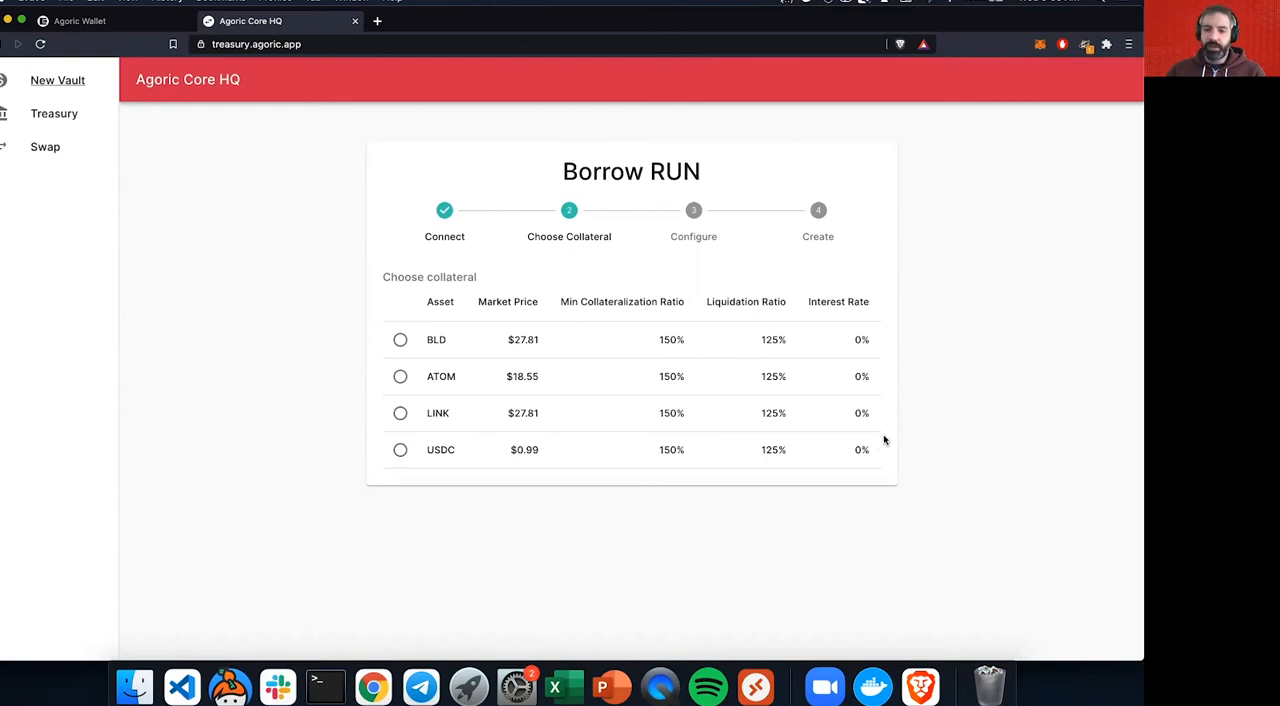
mouse_move(489, 277)
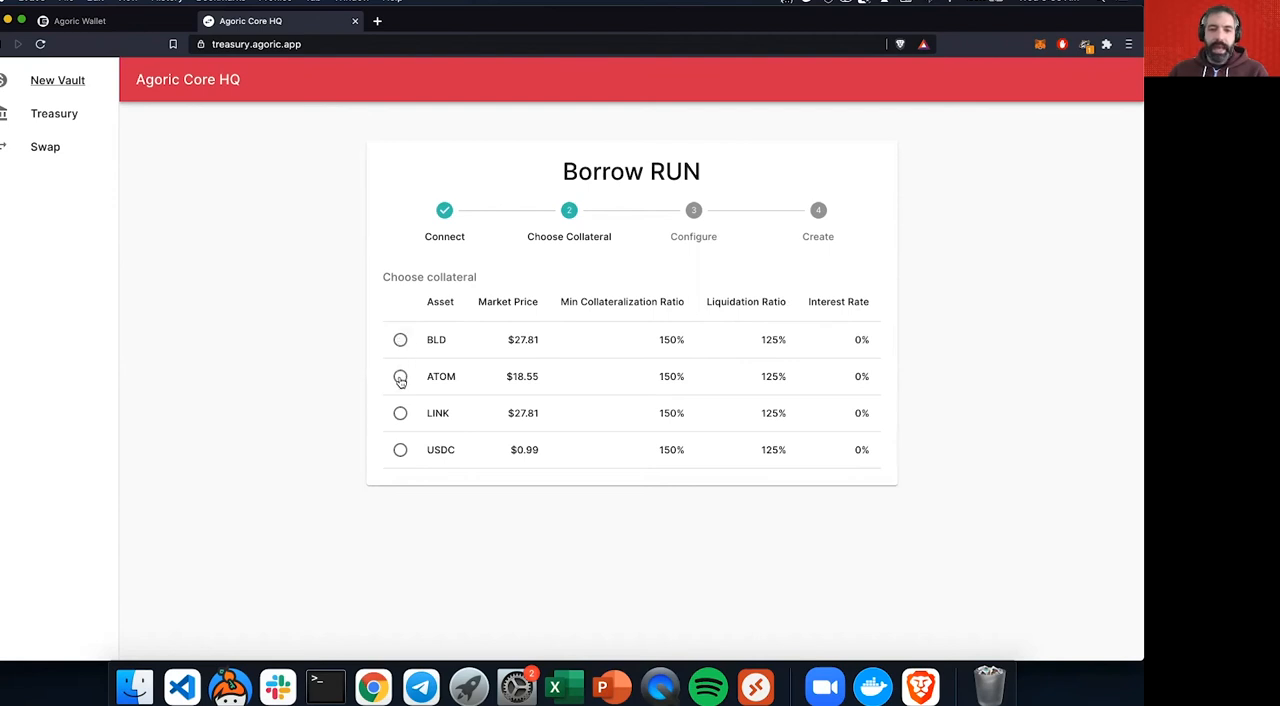
Step: Select ATOM as vault collateral and keep Cosmos Staking as the collateral purse
click(400, 376)
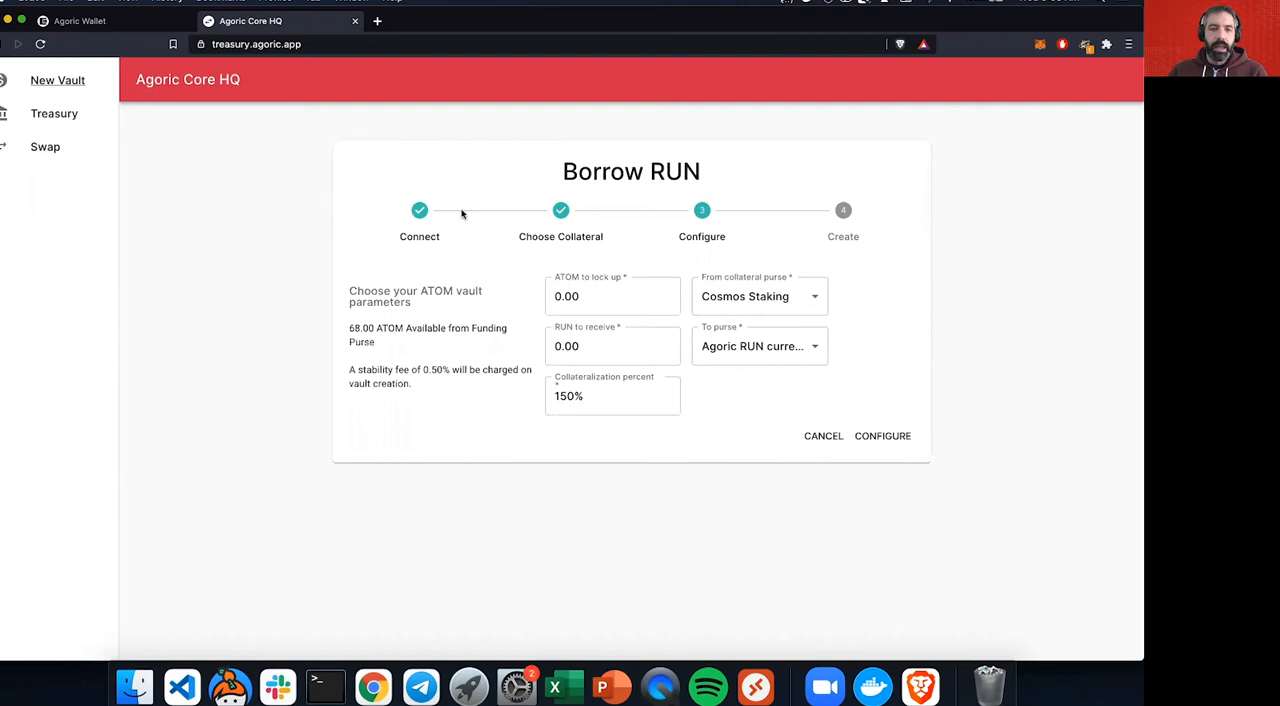
mouse_move(594, 191)
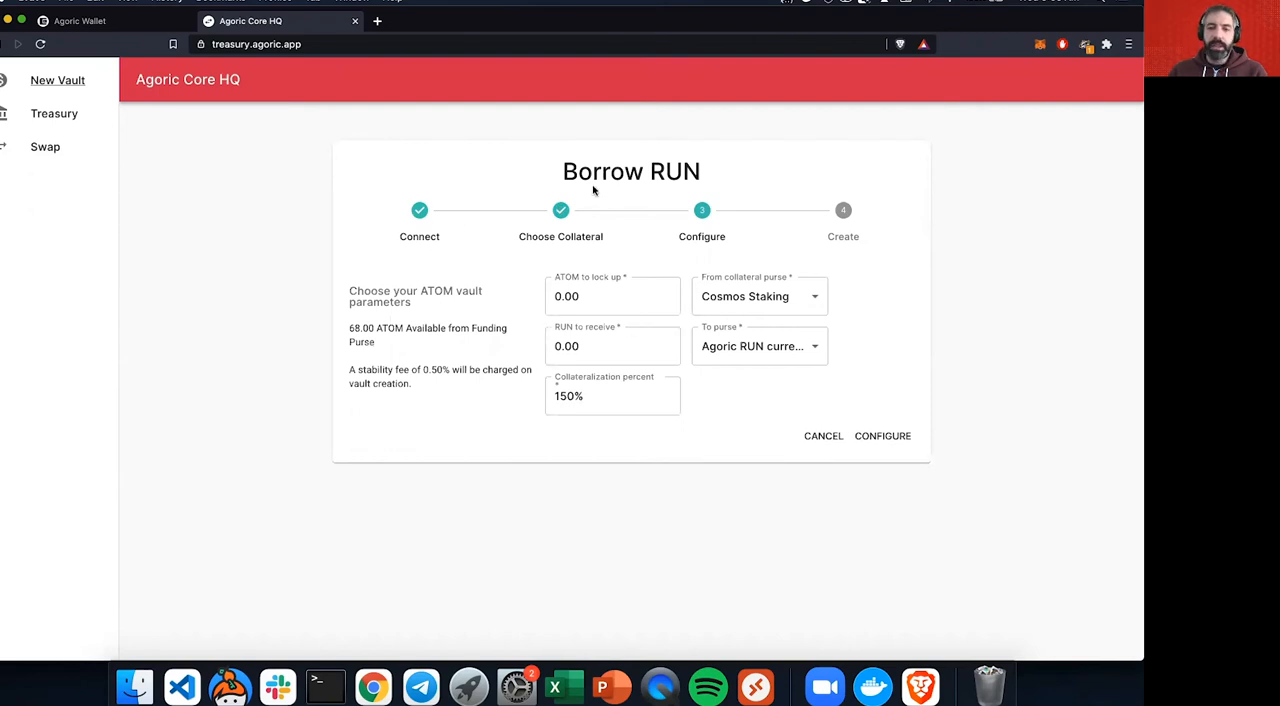
mouse_move(569, 231)
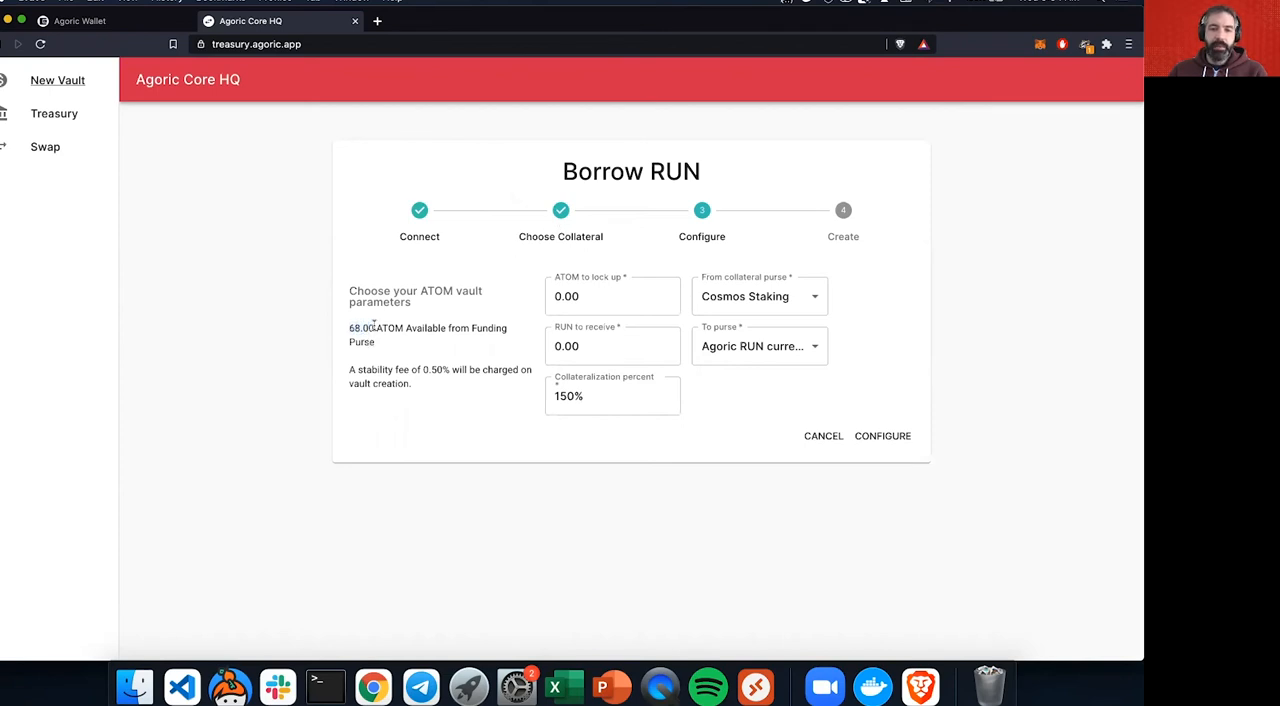
click(80, 20)
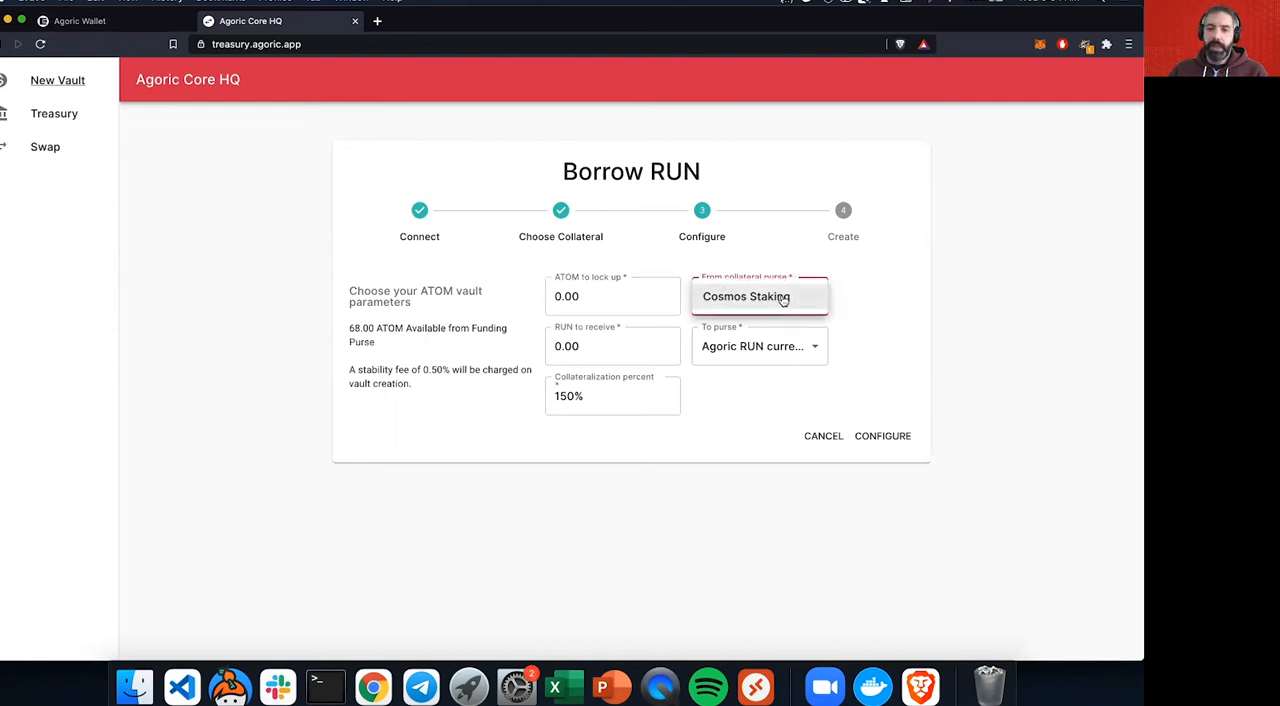
click(759, 296)
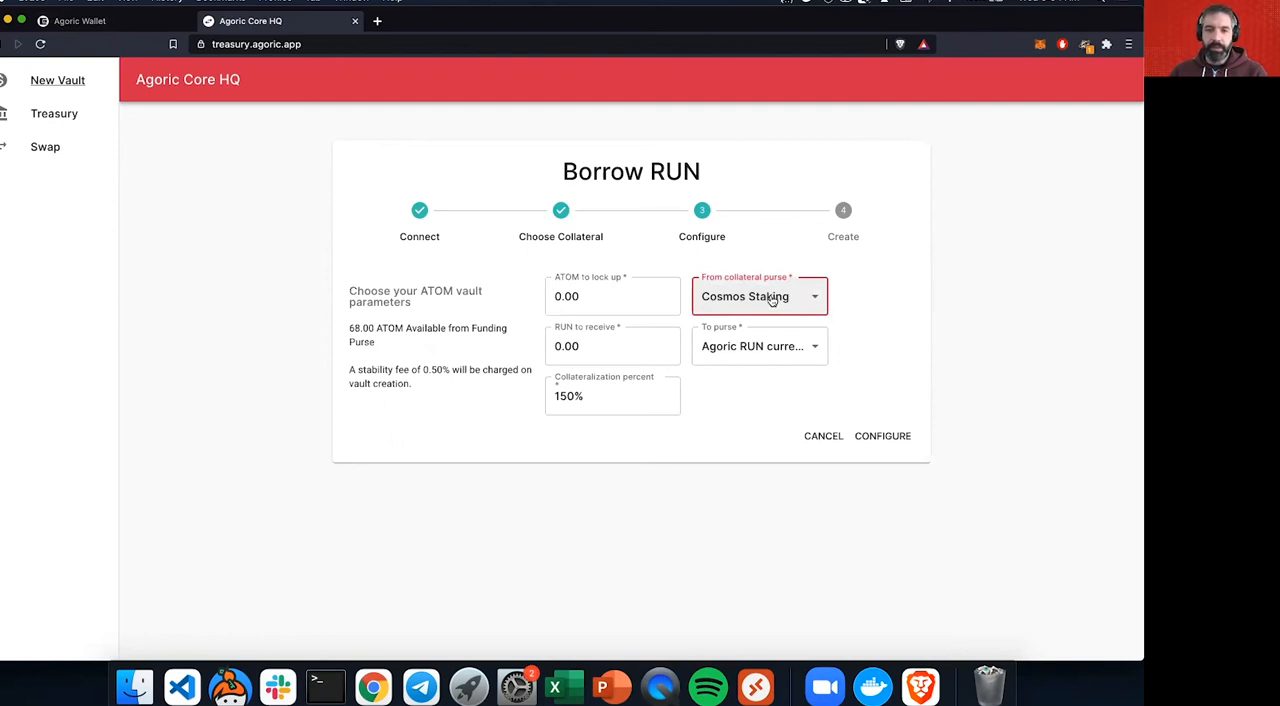
click(612, 296)
text(30)
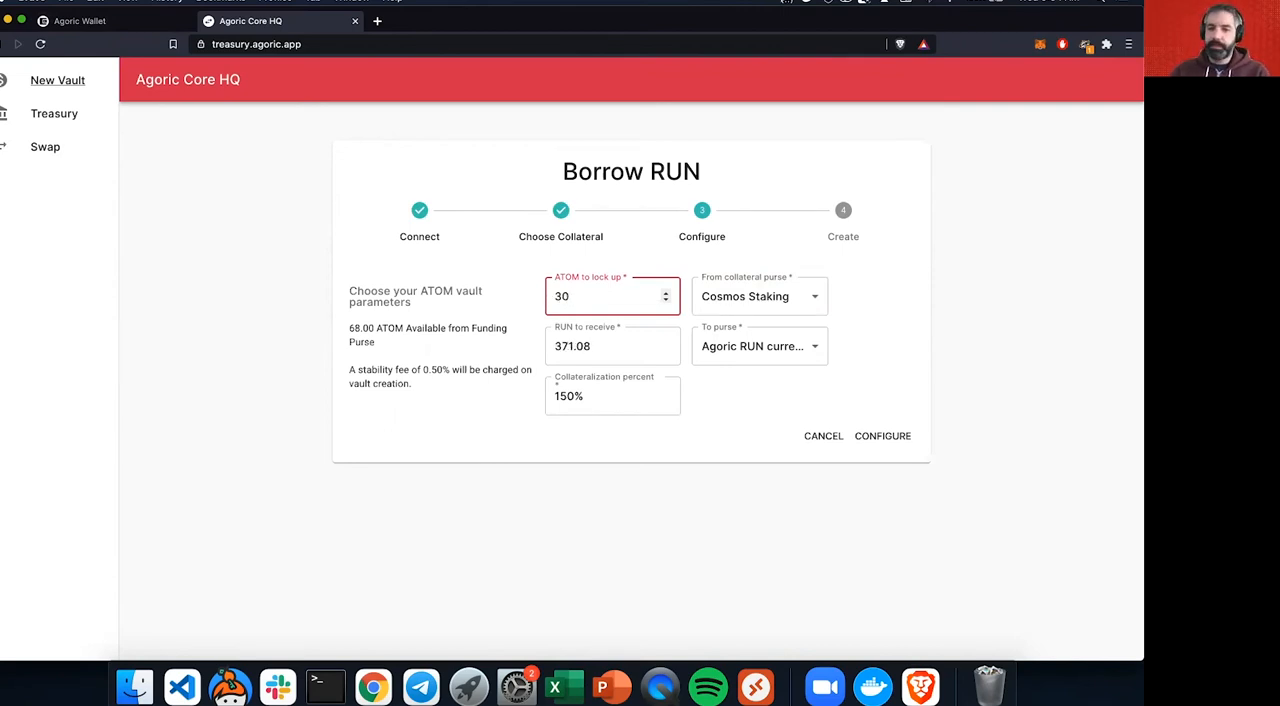
Step: Confirm 30 ATOM to lock up and focus the 150% collateralization field for editing
click(610, 346)
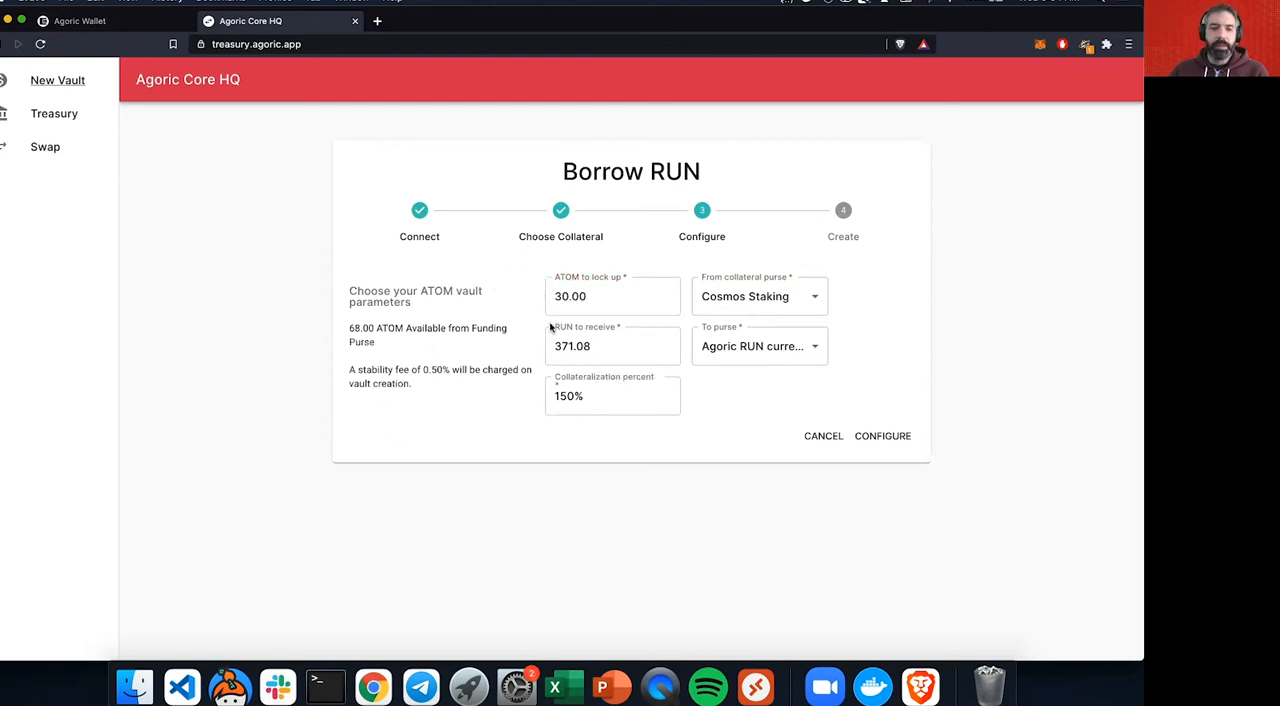
mouse_move(282, 238)
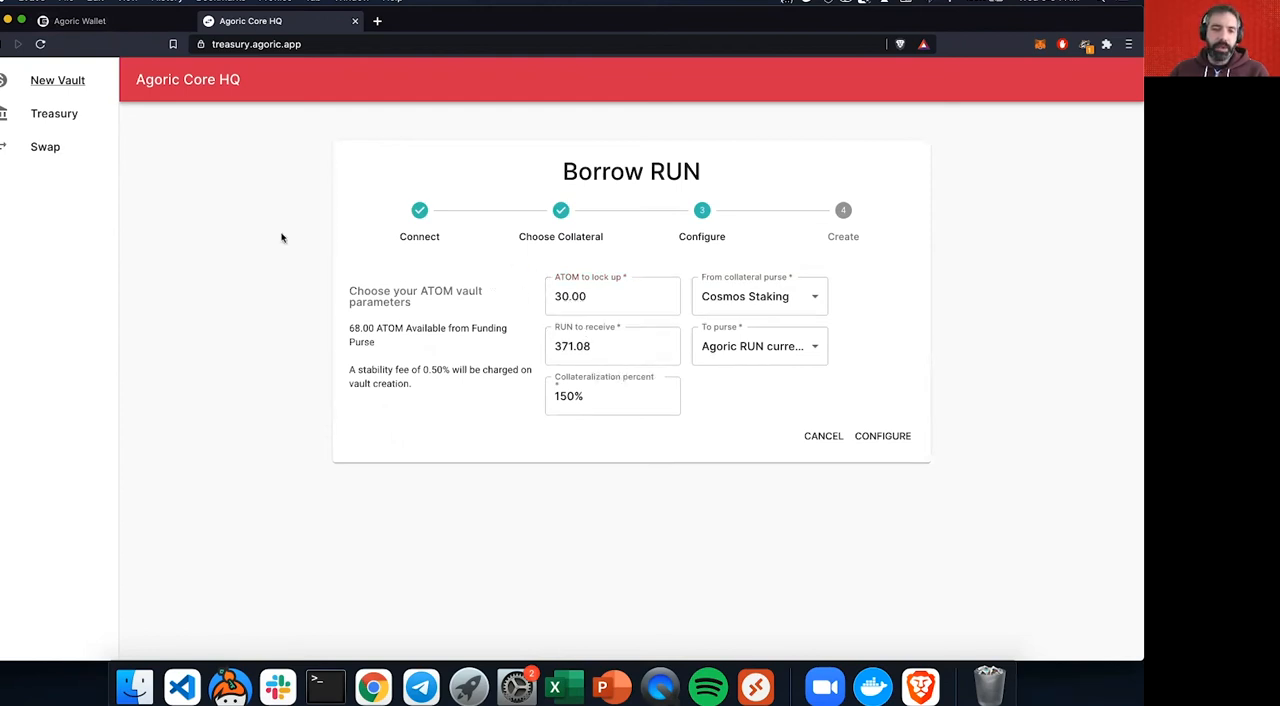
mouse_move(551, 423)
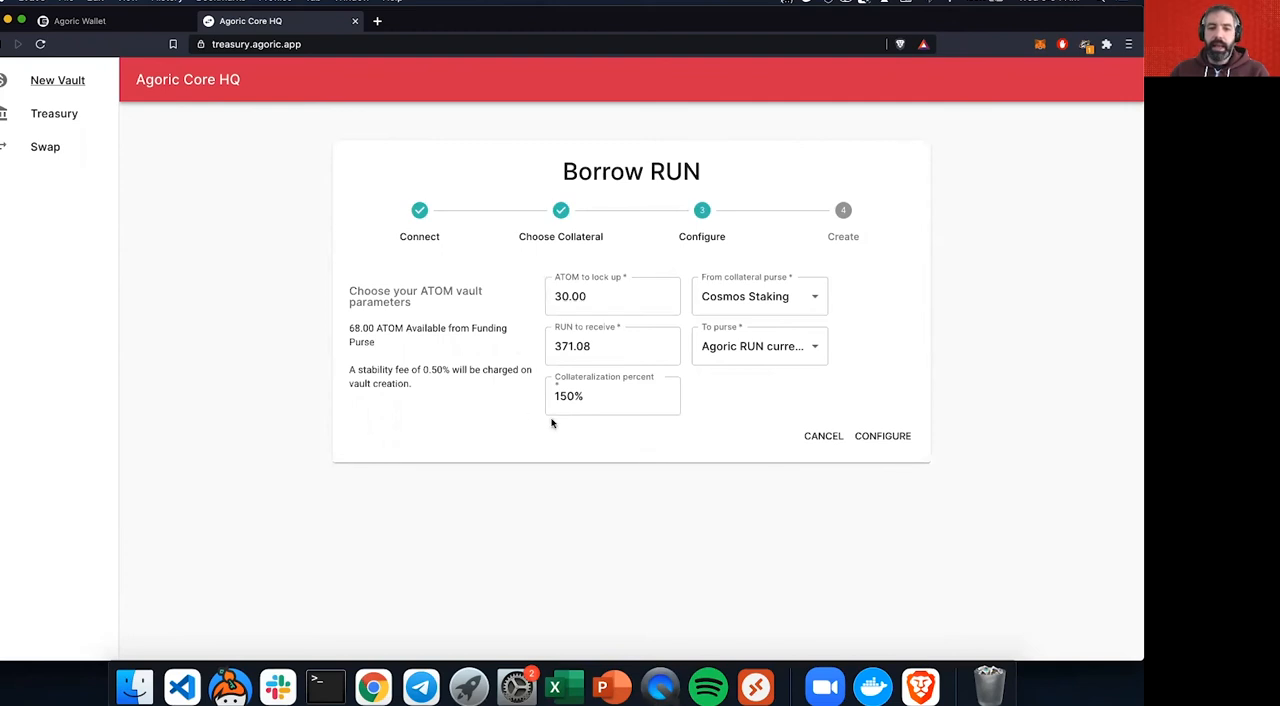
click(613, 396)
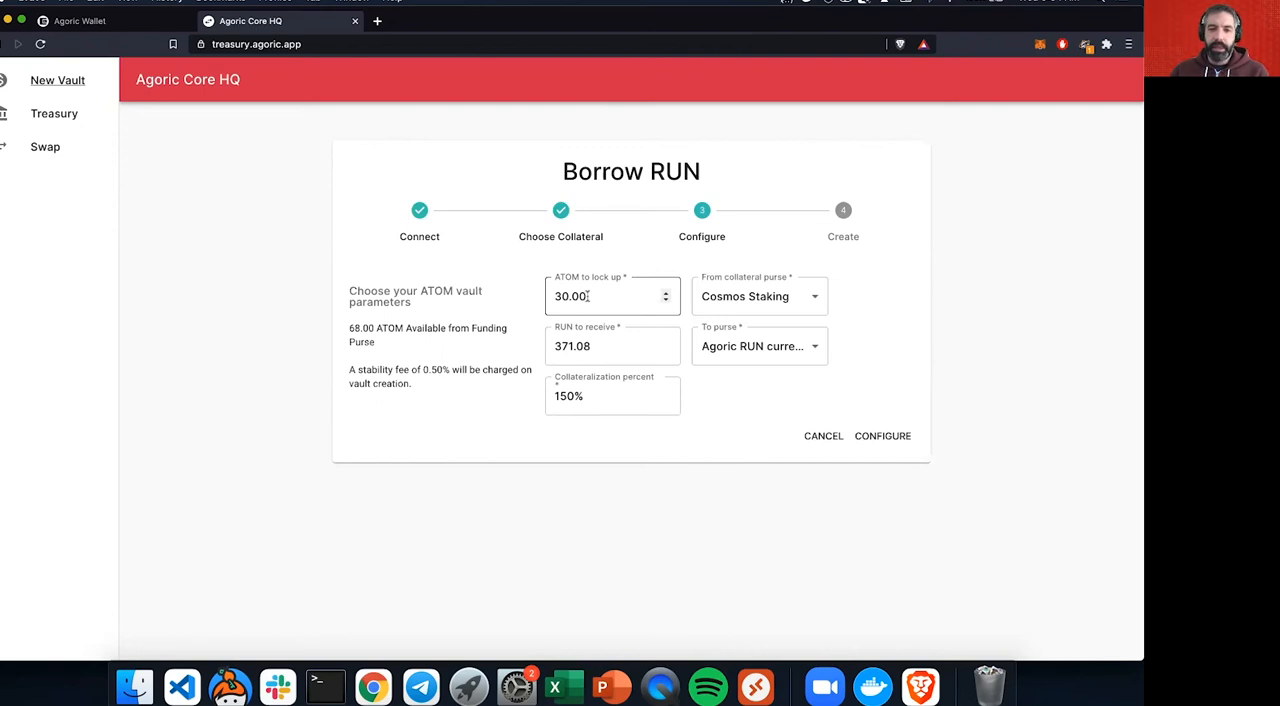
click(612, 395)
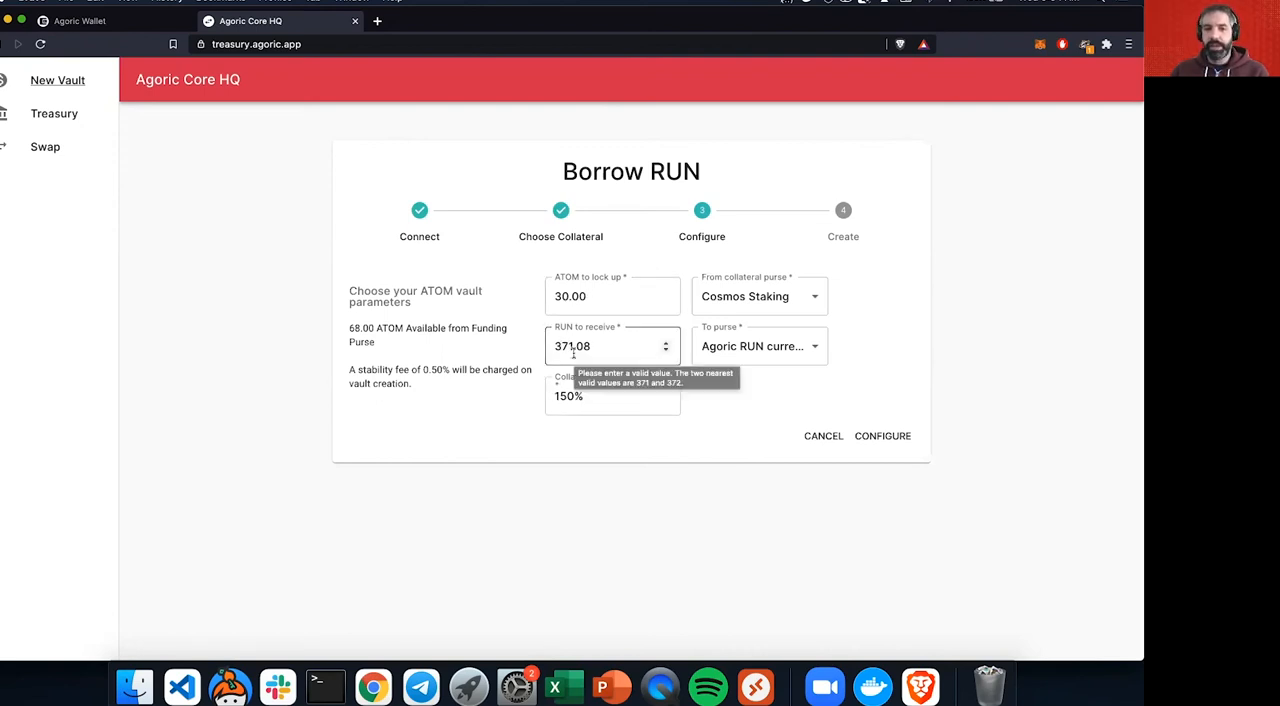
click(612, 395)
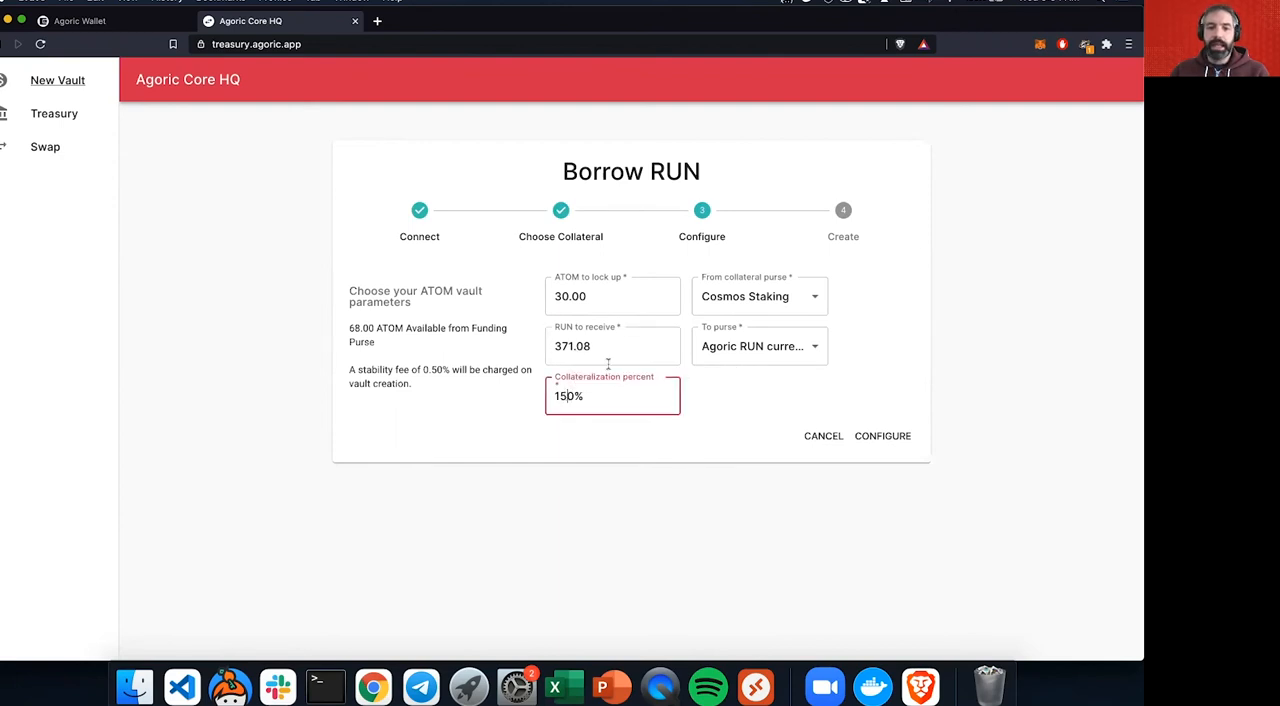
mouse_move(475, 316)
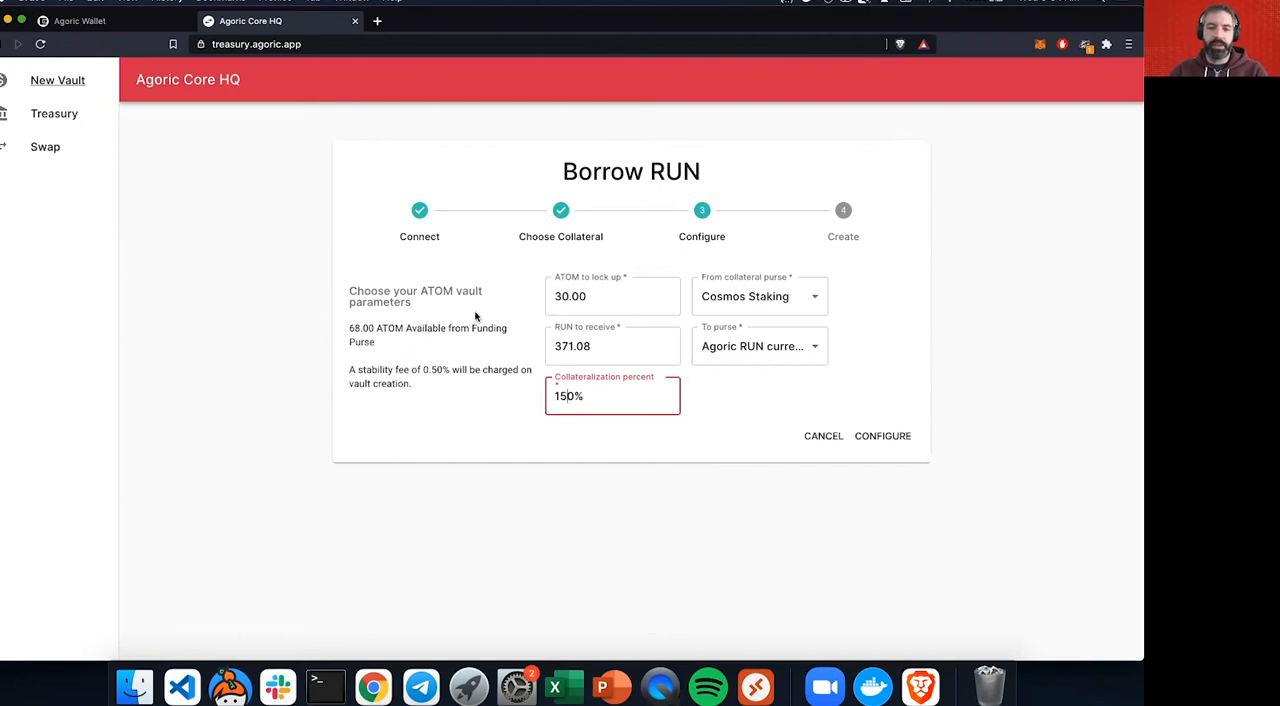
text(10)
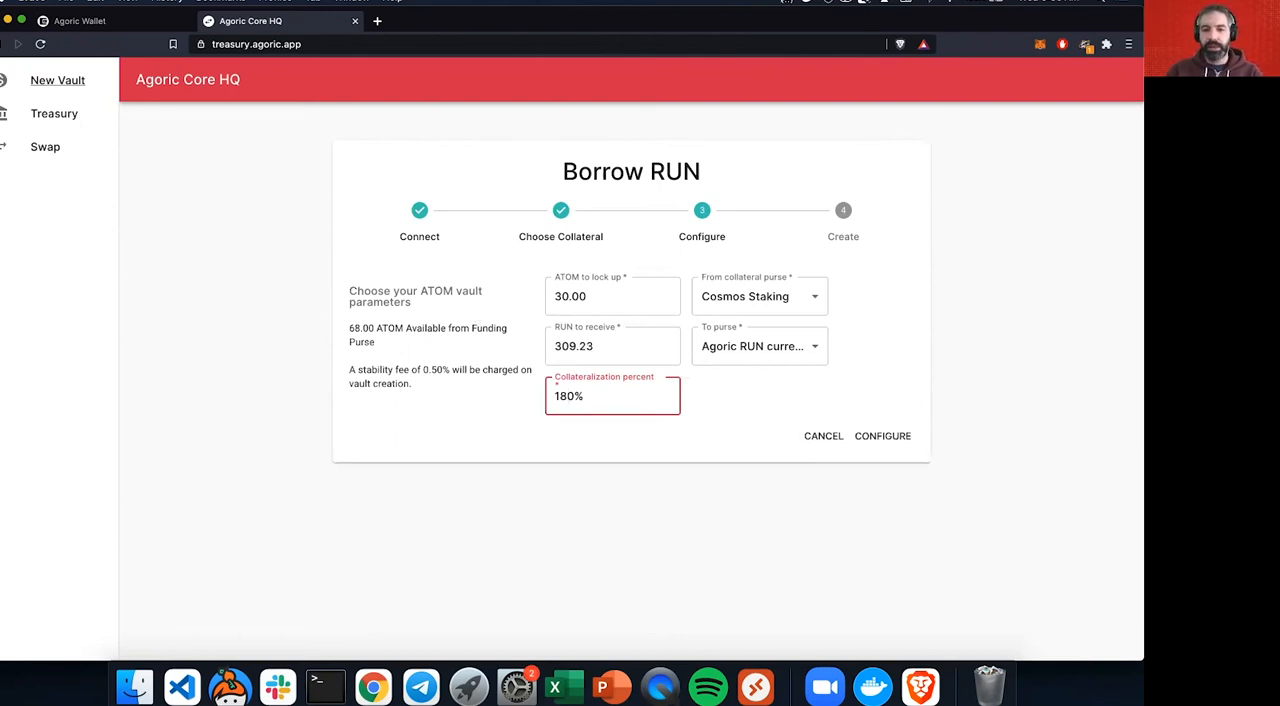
click(612, 296)
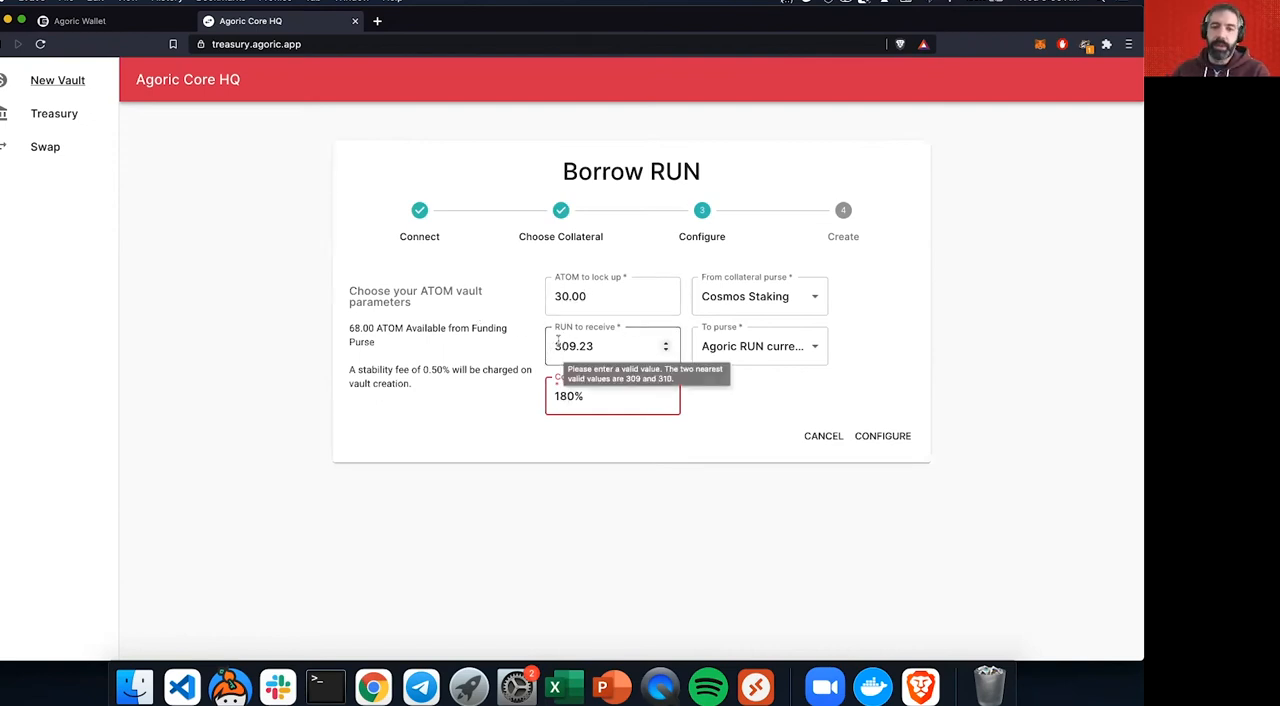
mouse_move(495, 356)
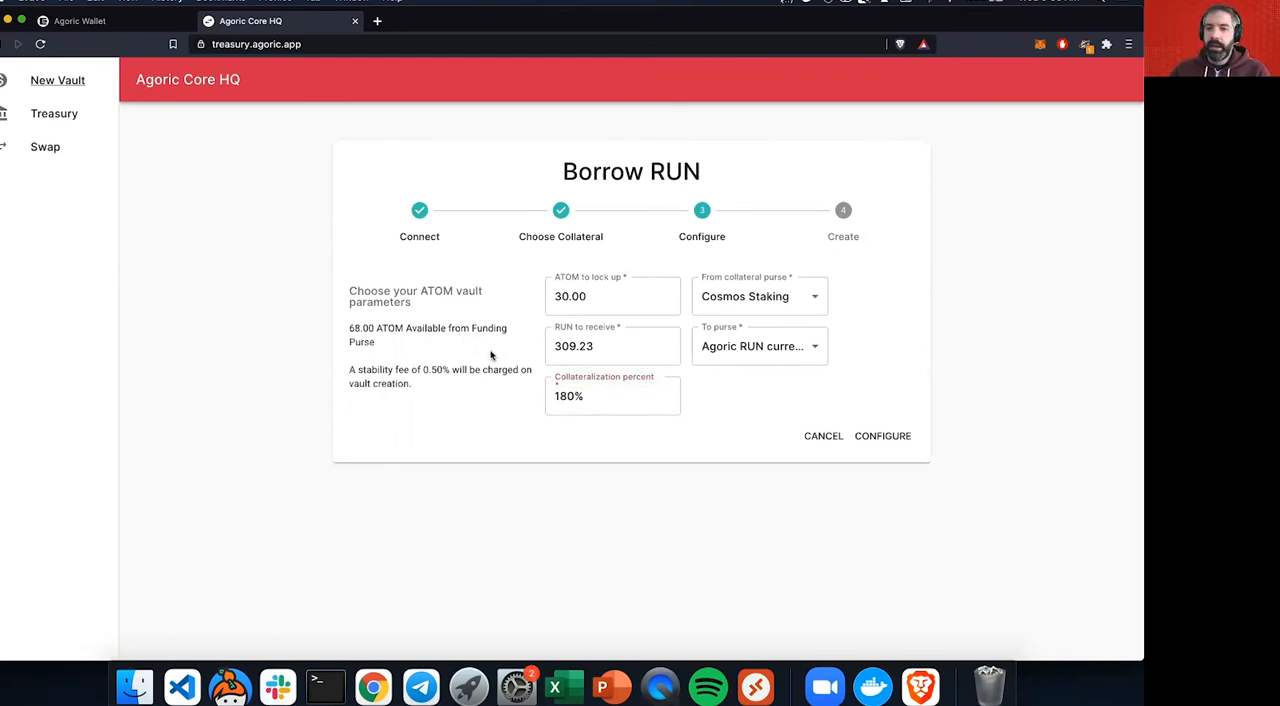
mouse_move(567, 263)
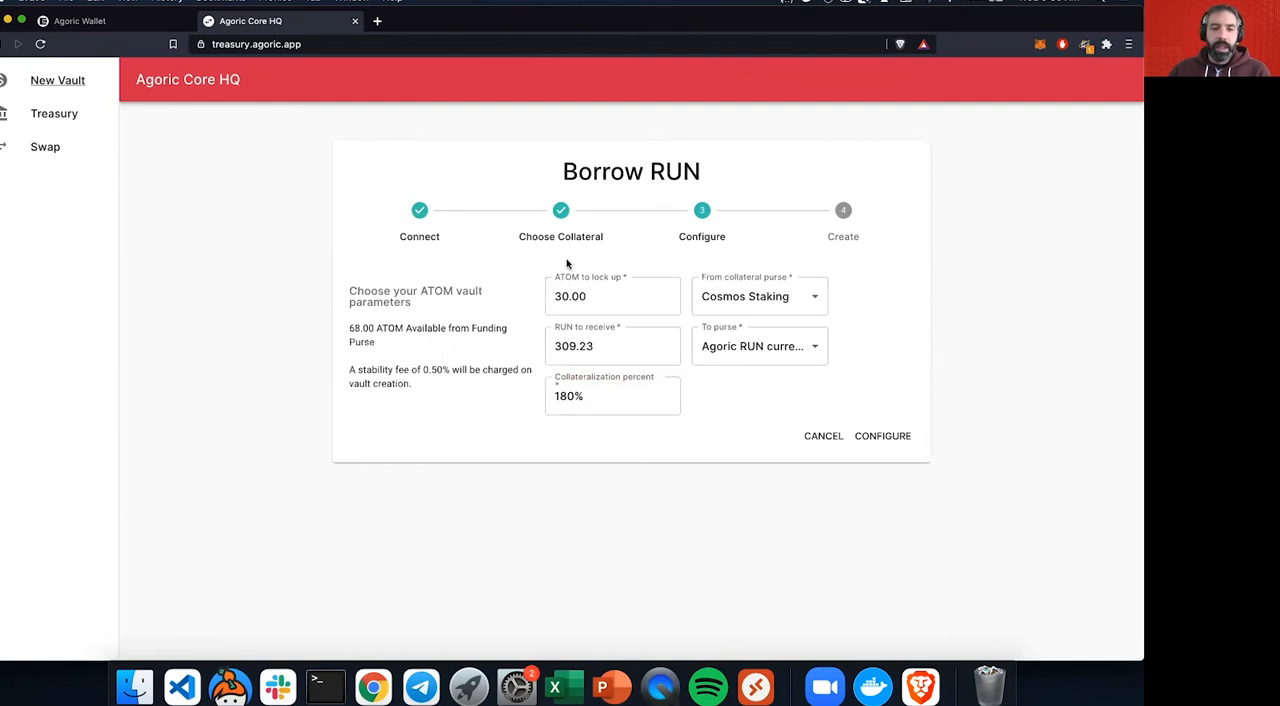
mouse_move(585, 327)
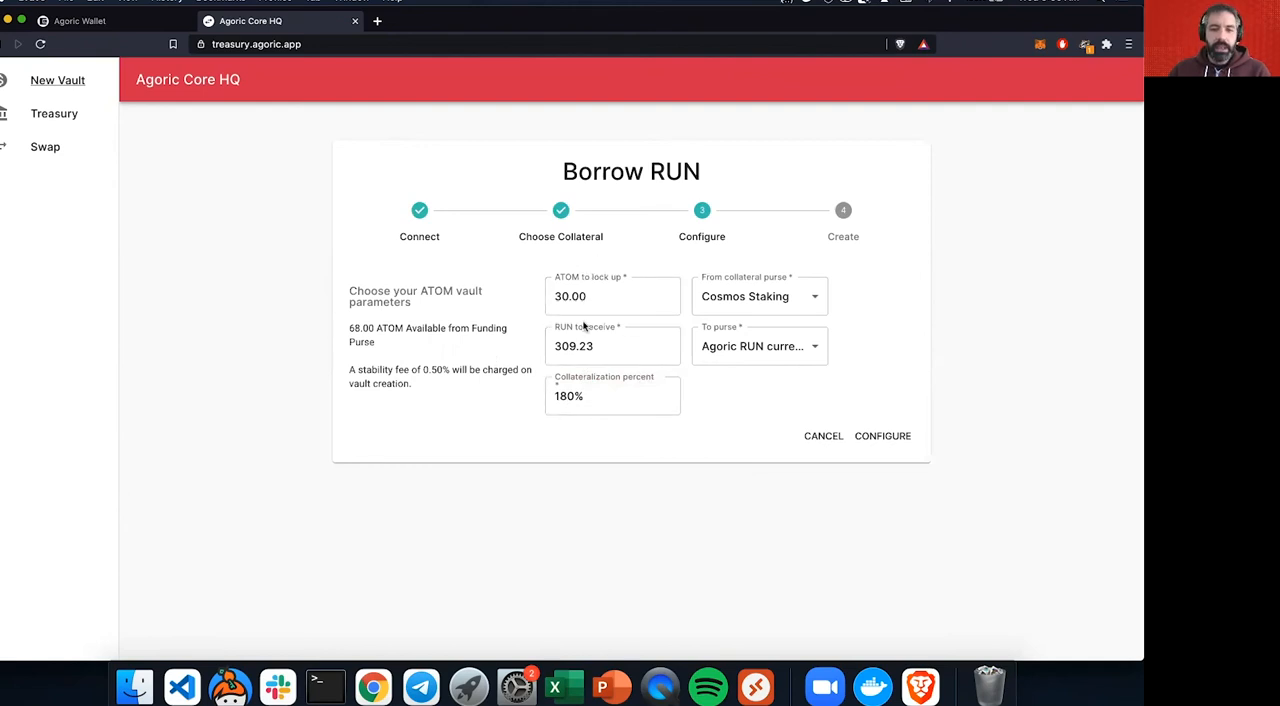
mouse_move(882, 436)
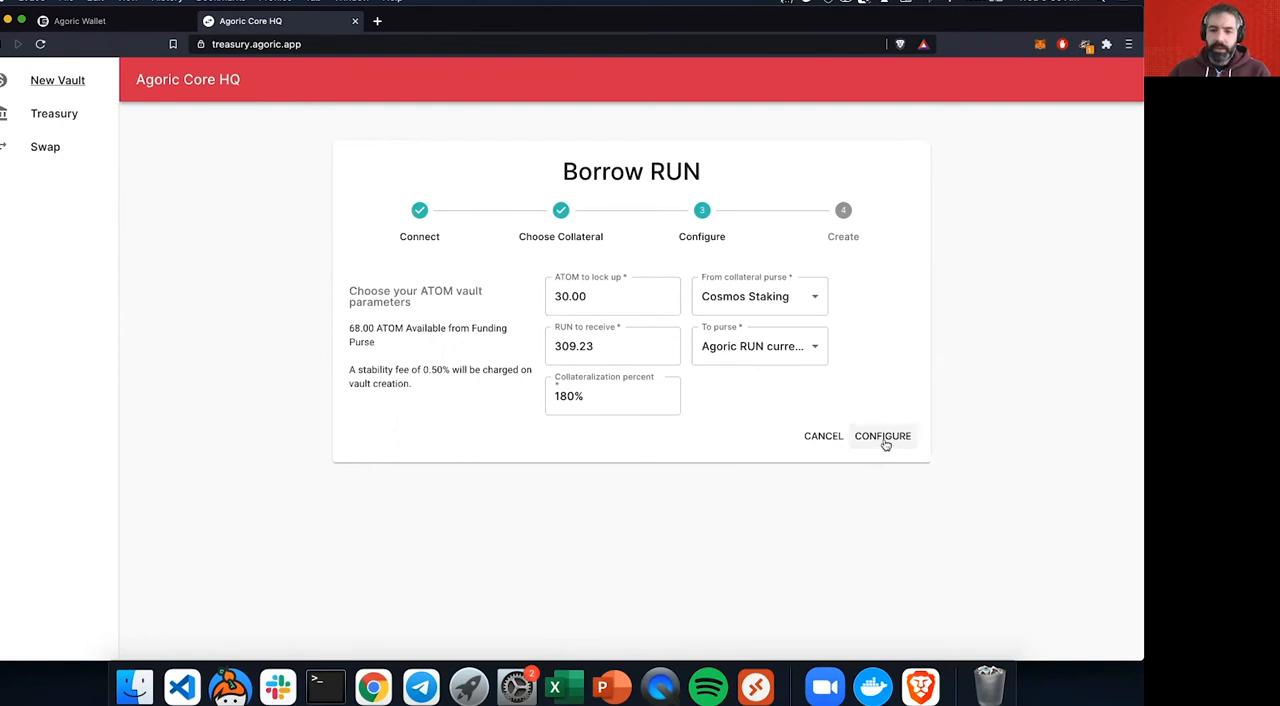
click(610, 346)
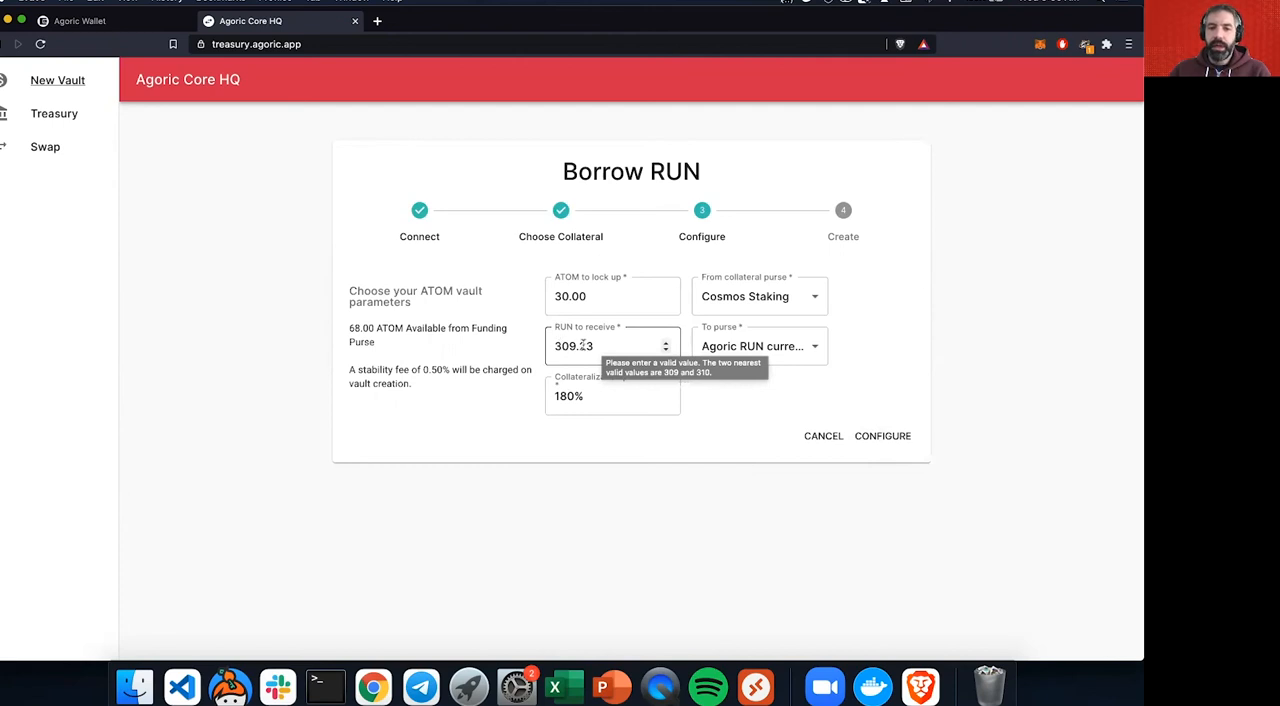
mouse_move(802, 400)
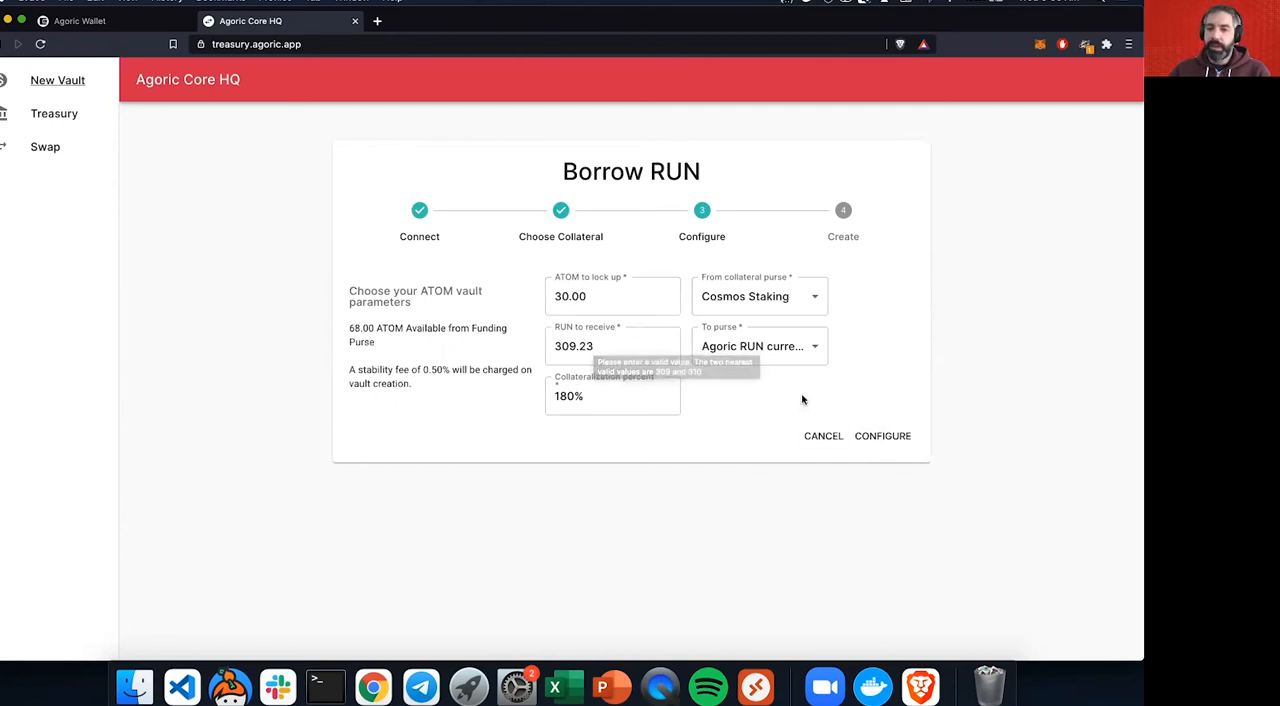
Step: Configure and create the vault depositing 30.00 ATOM to borrow 309.23 RUN
click(882, 435)
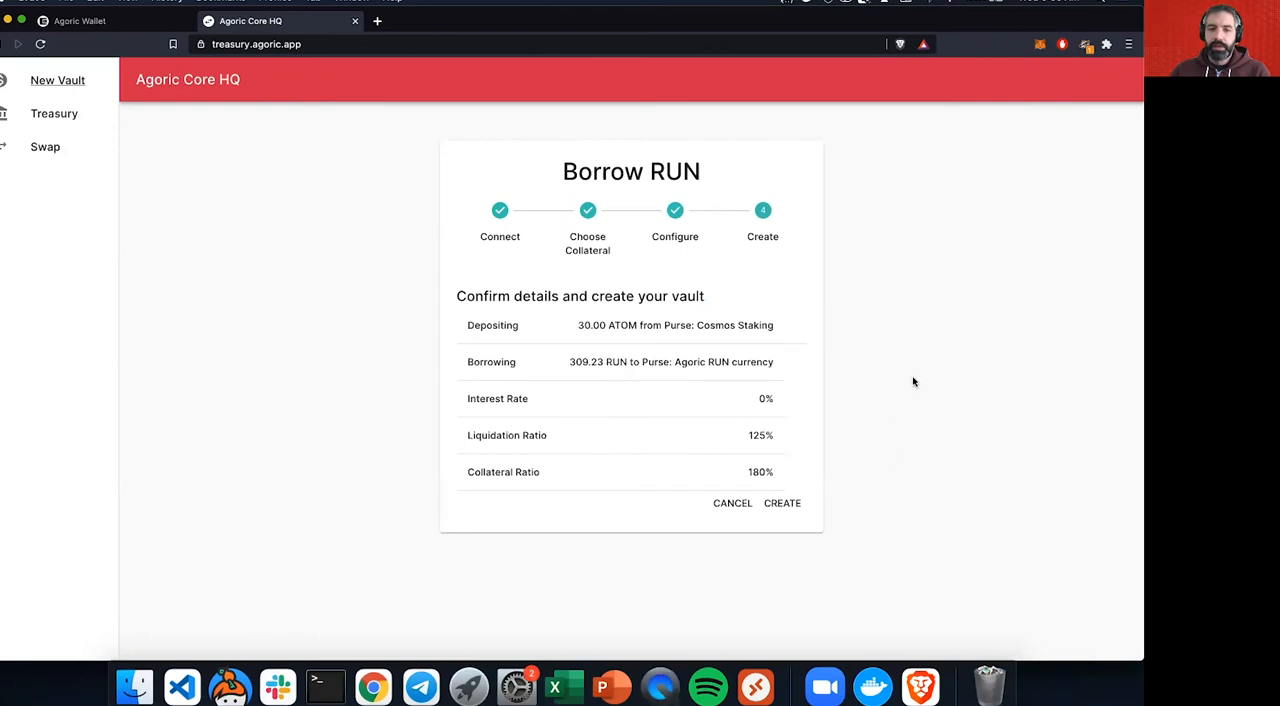
mouse_move(785, 465)
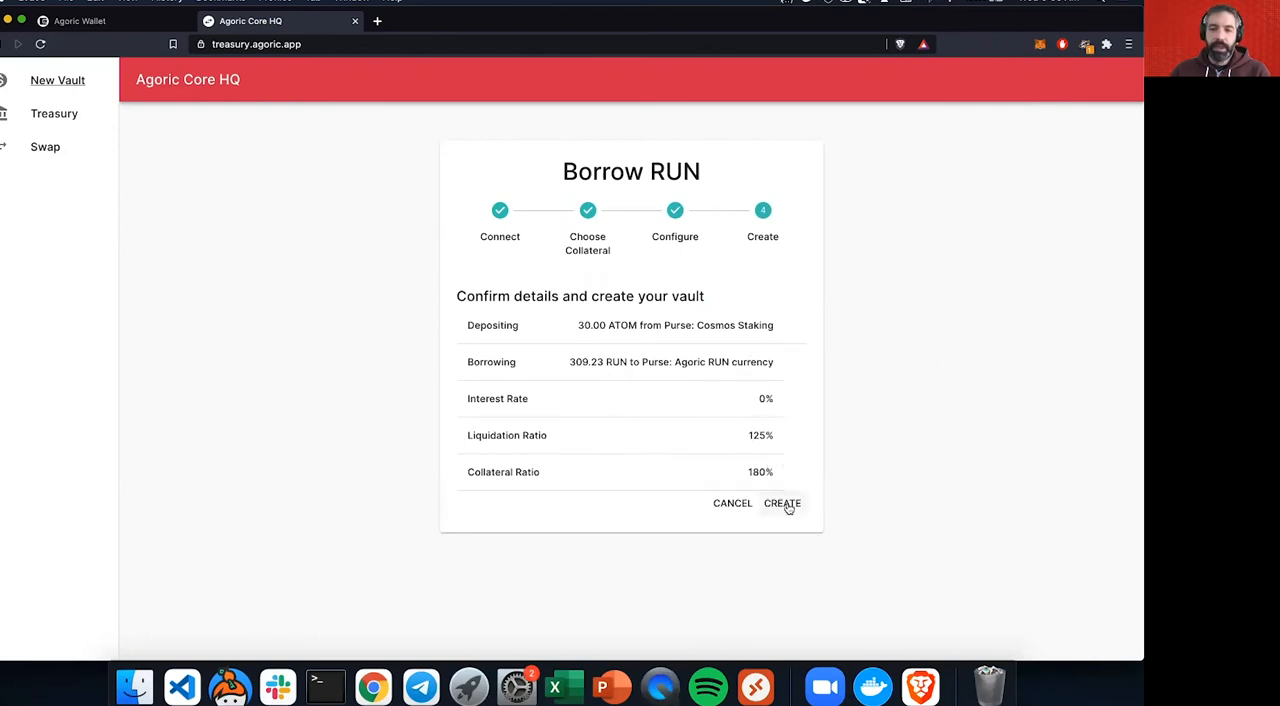
click(782, 503)
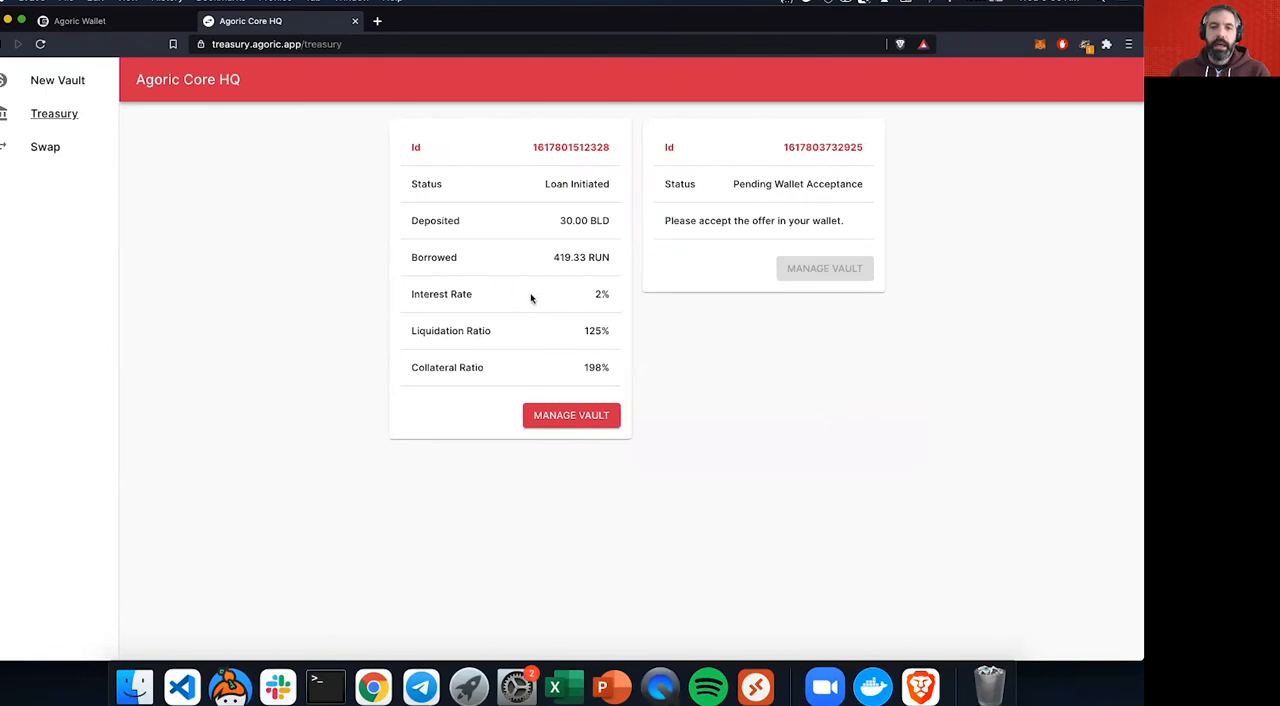
mouse_move(886, 336)
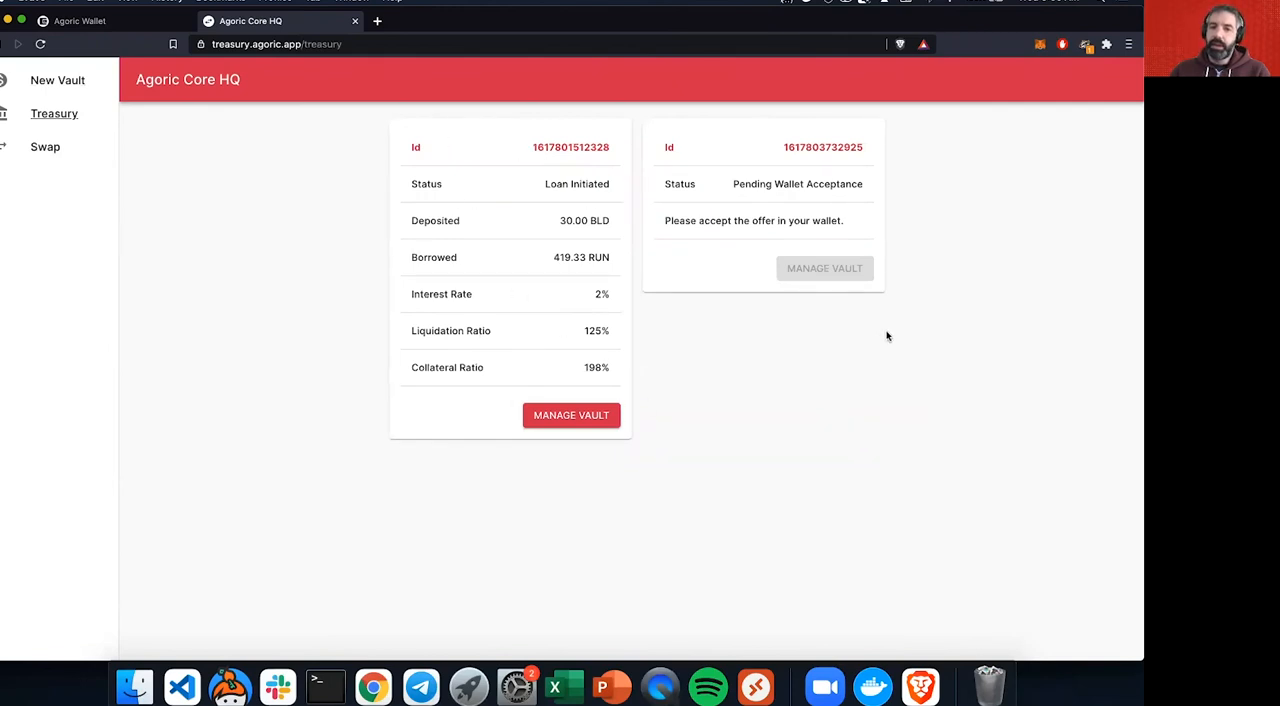
mouse_move(823, 184)
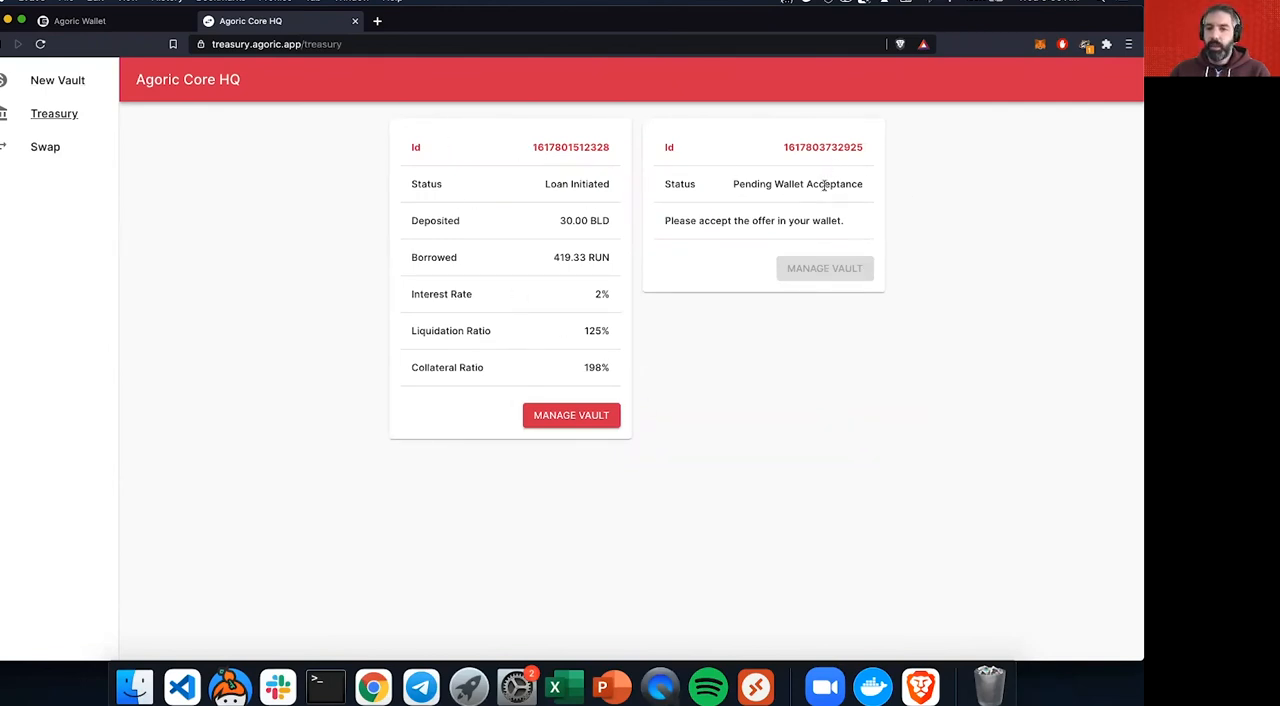
Step: Switch to the wallet to look for the proposed 30.00 ATOM for 309.23585 RUN offer
click(80, 20)
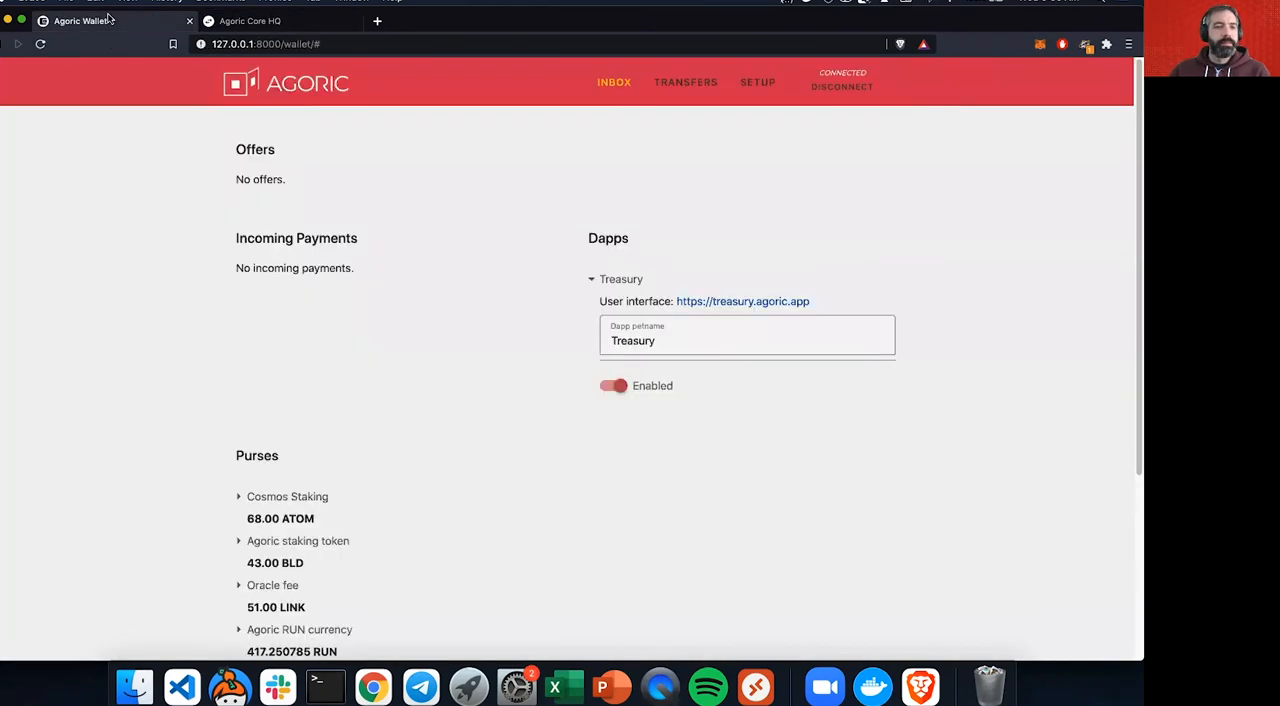
mouse_move(154, 180)
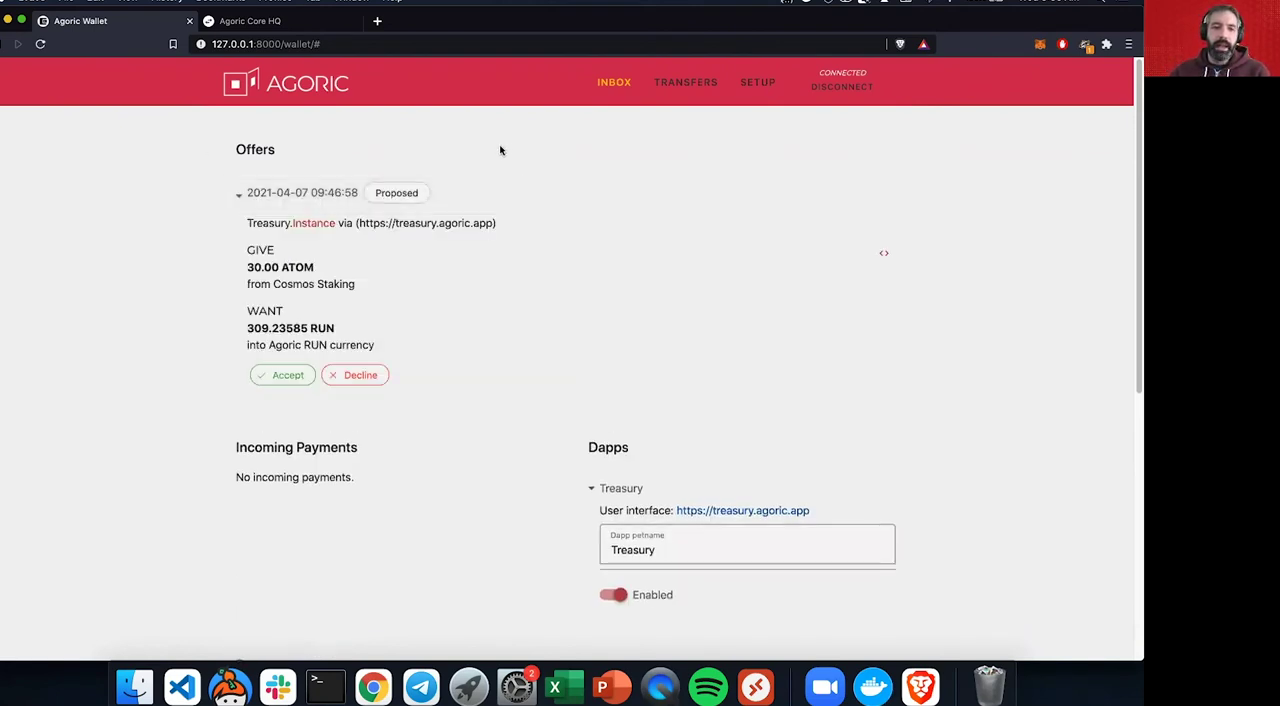
mouse_move(190, 270)
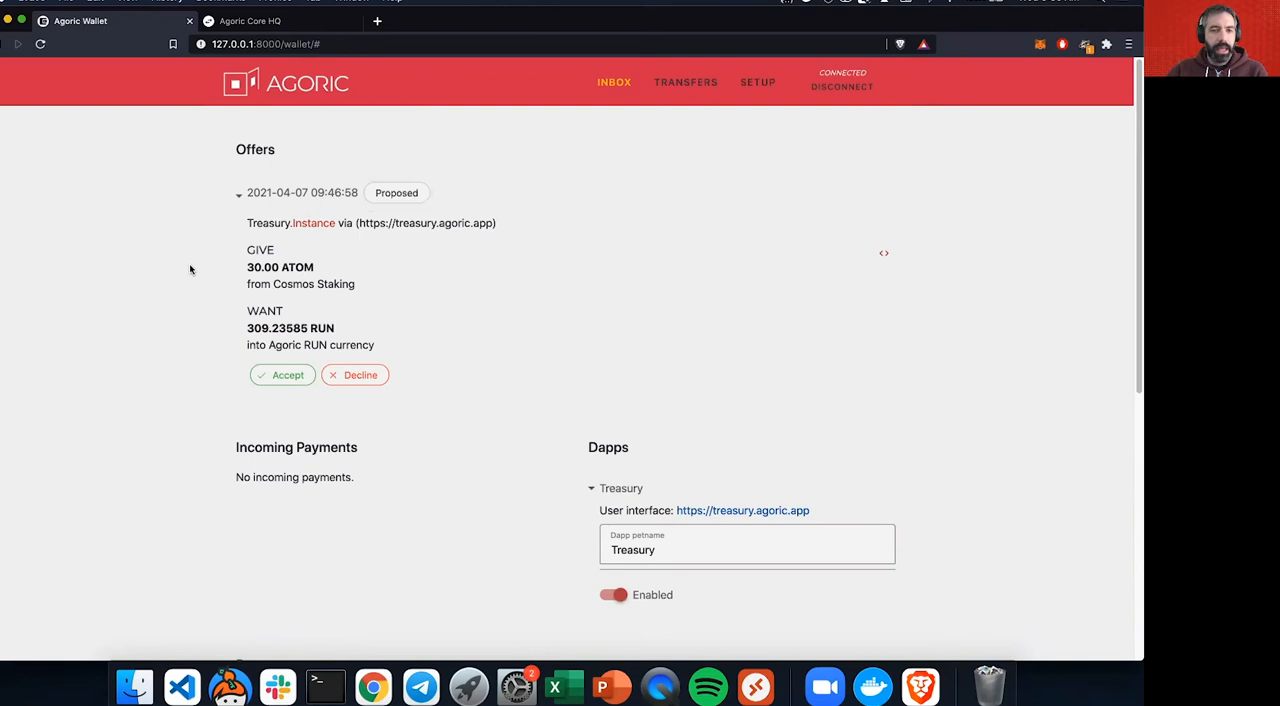
mouse_move(218, 270)
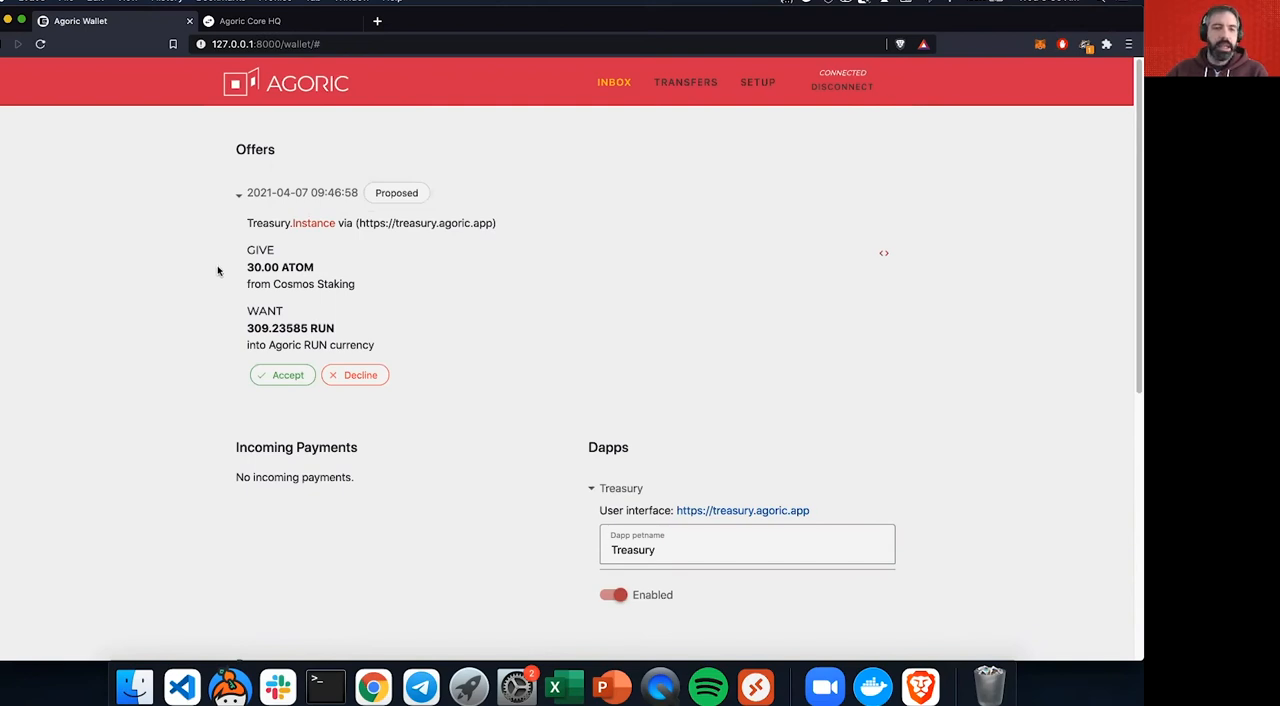
mouse_move(254, 288)
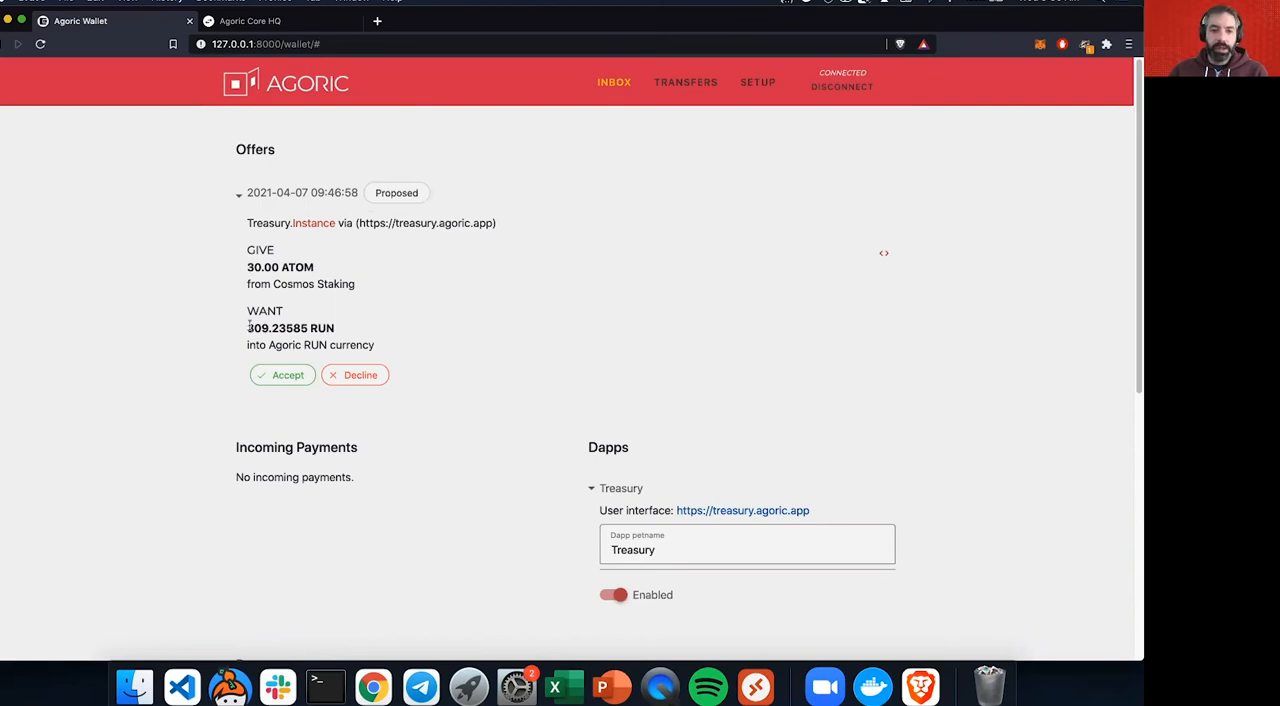
mouse_move(340, 328)
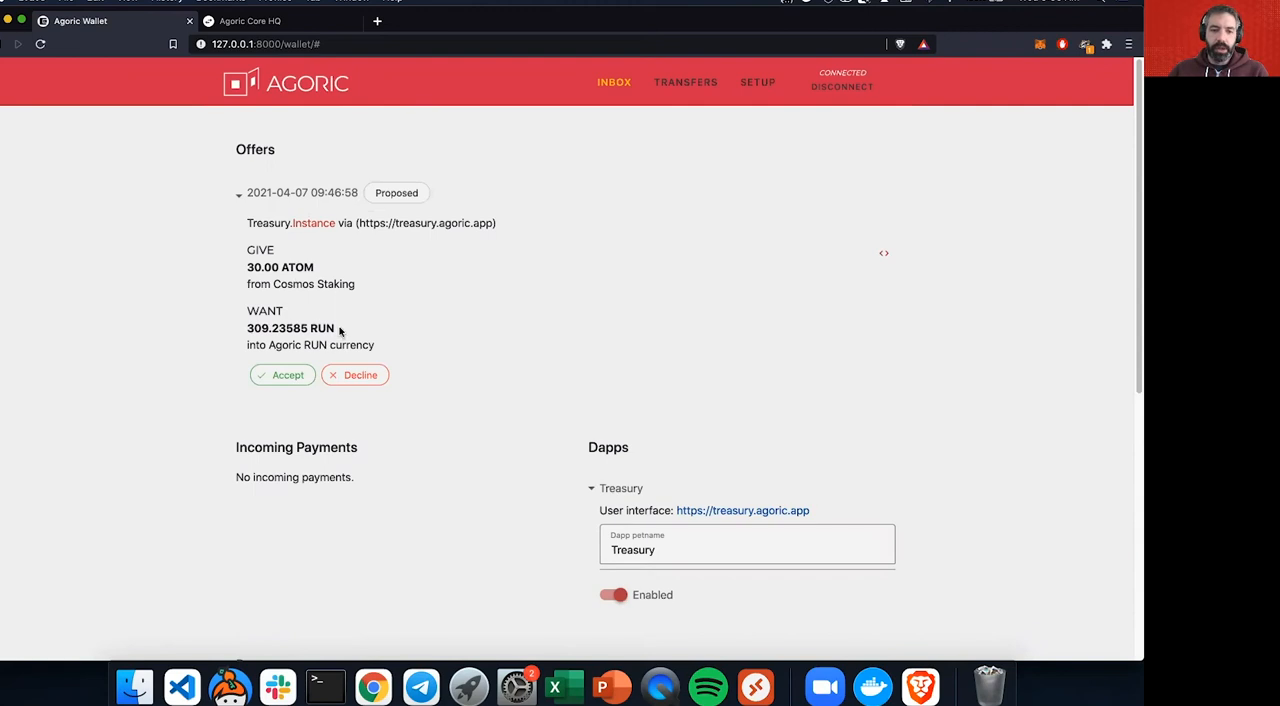
mouse_move(378, 281)
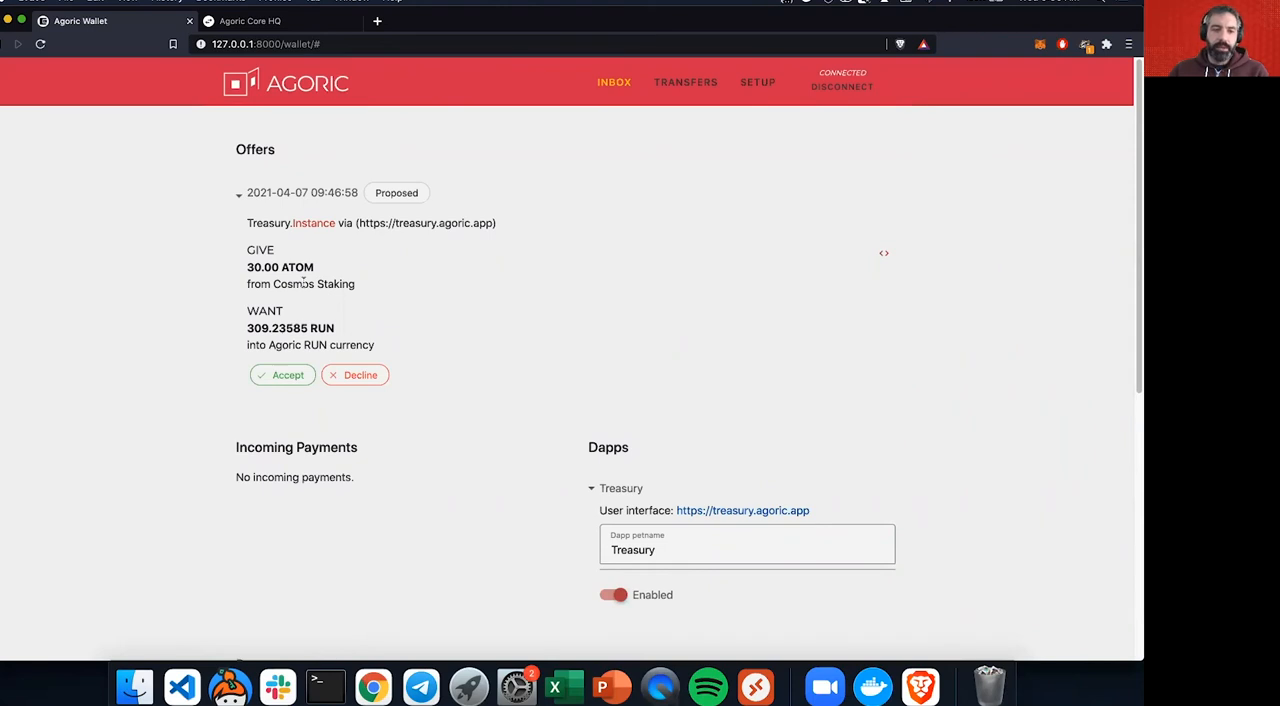
mouse_move(388, 273)
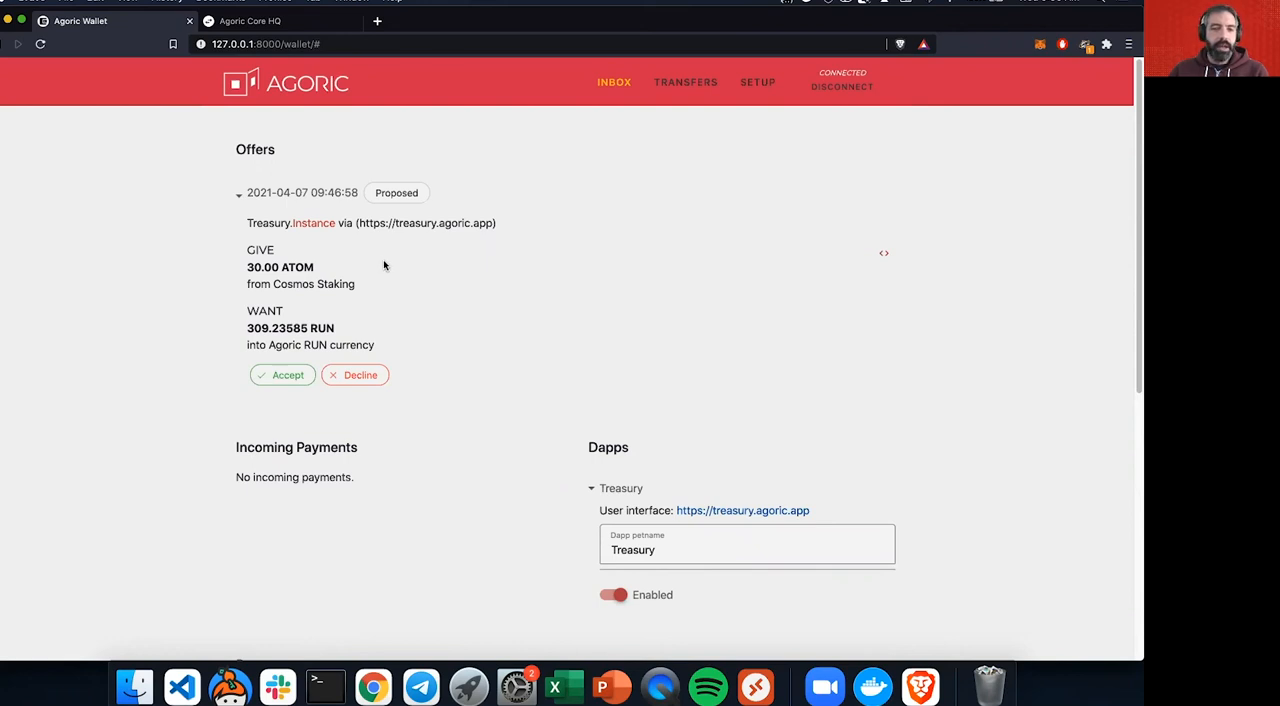
mouse_move(250, 327)
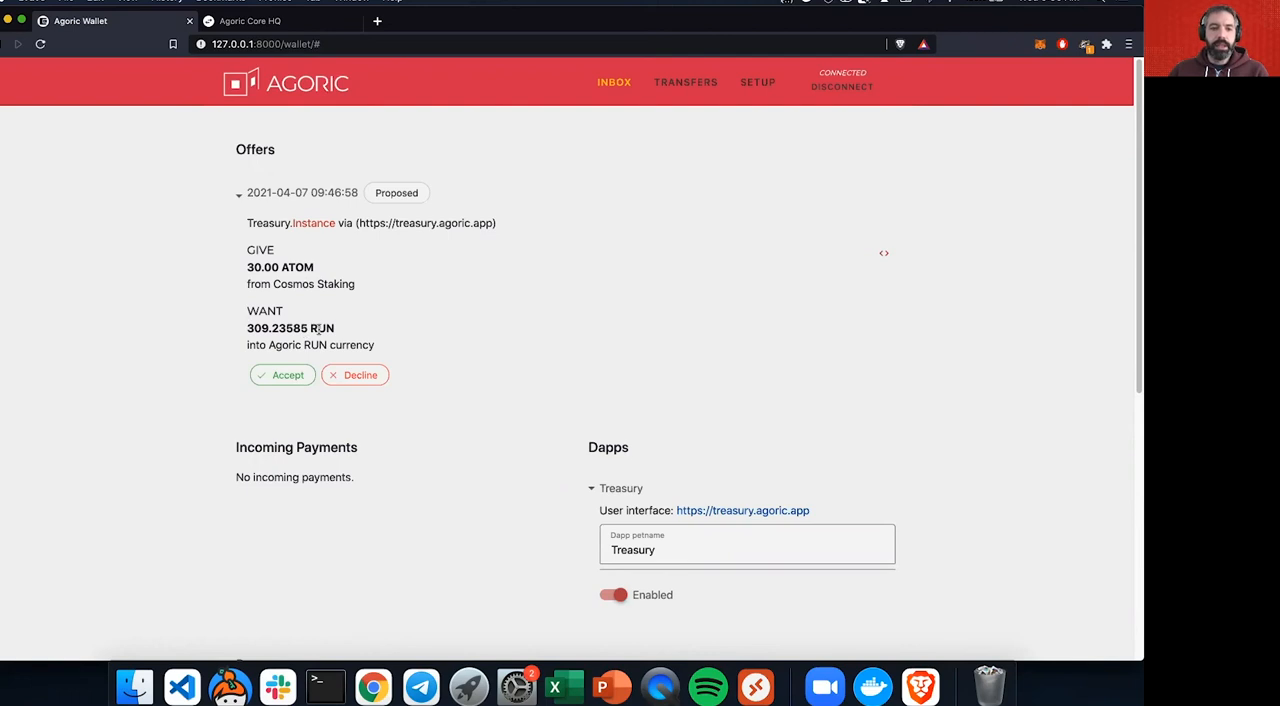
mouse_move(262, 267)
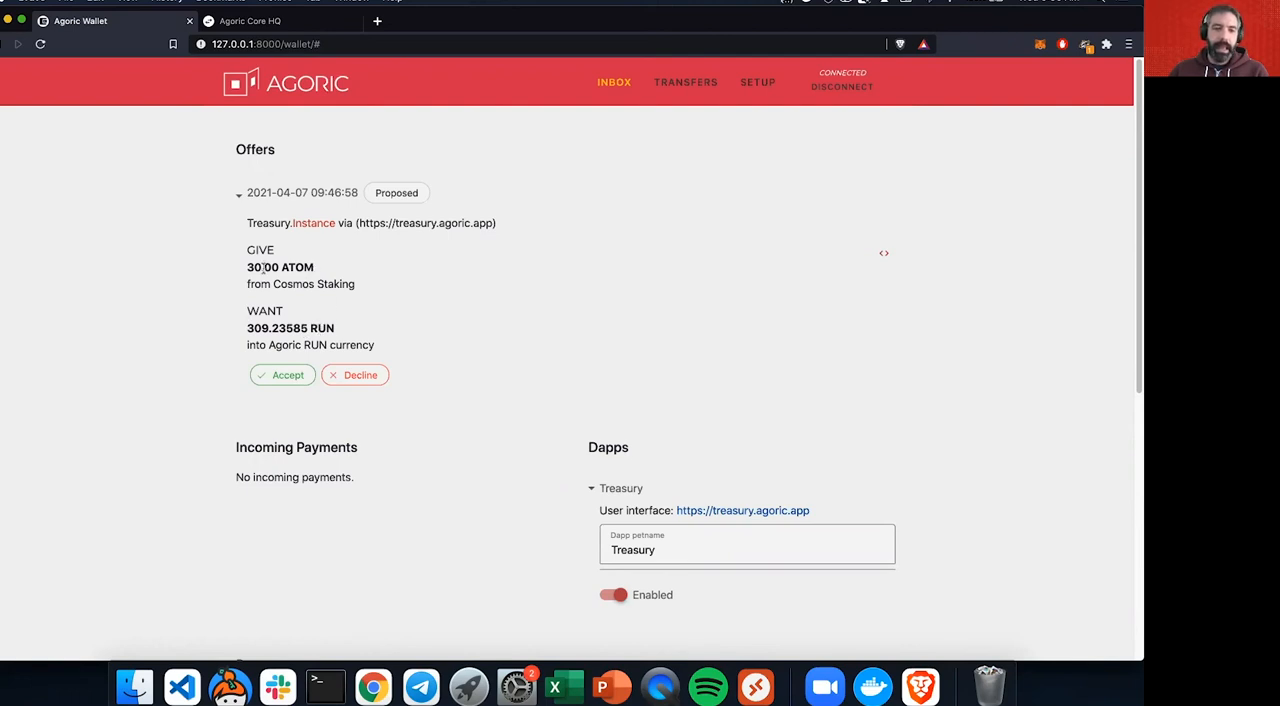
mouse_move(418, 271)
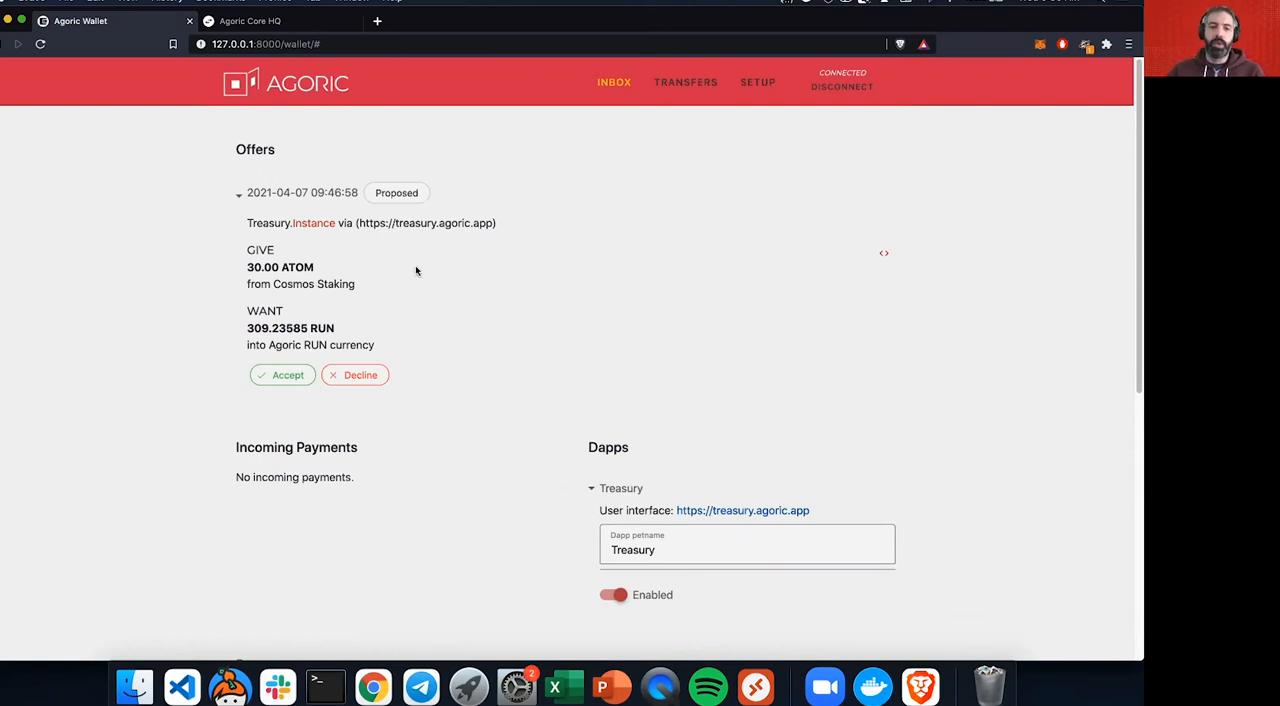
mouse_move(298, 265)
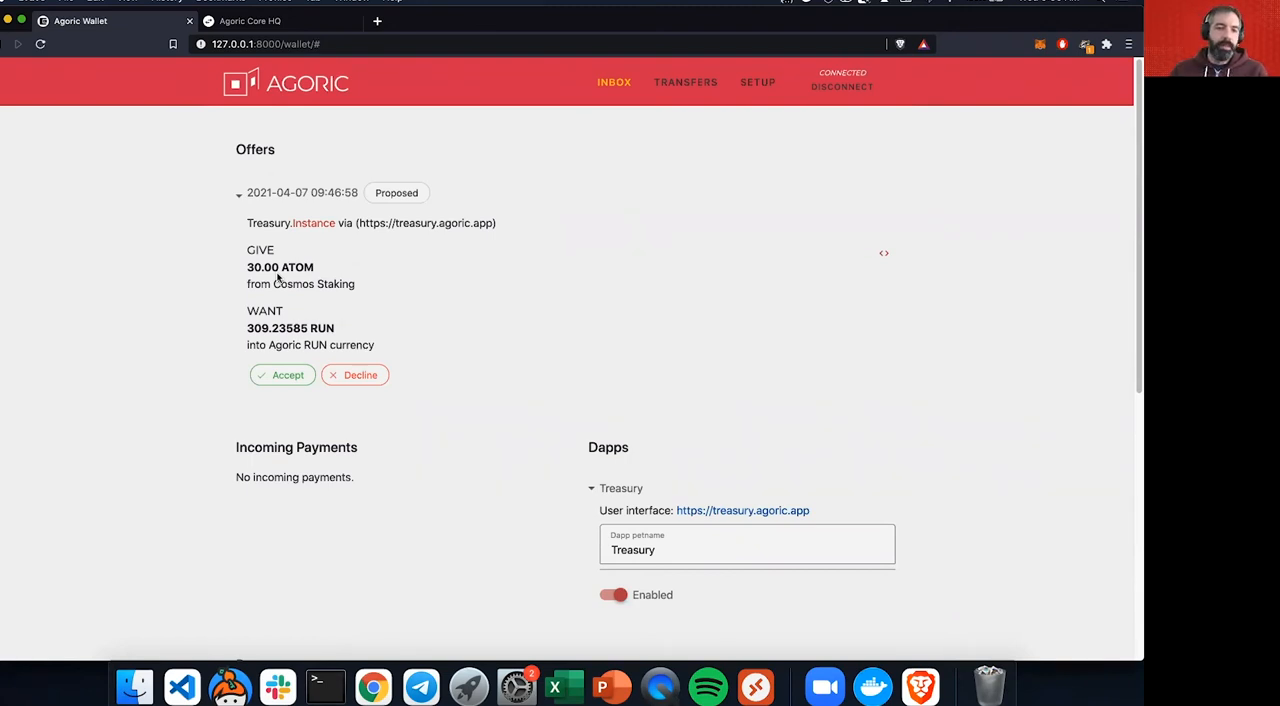
mouse_move(283, 275)
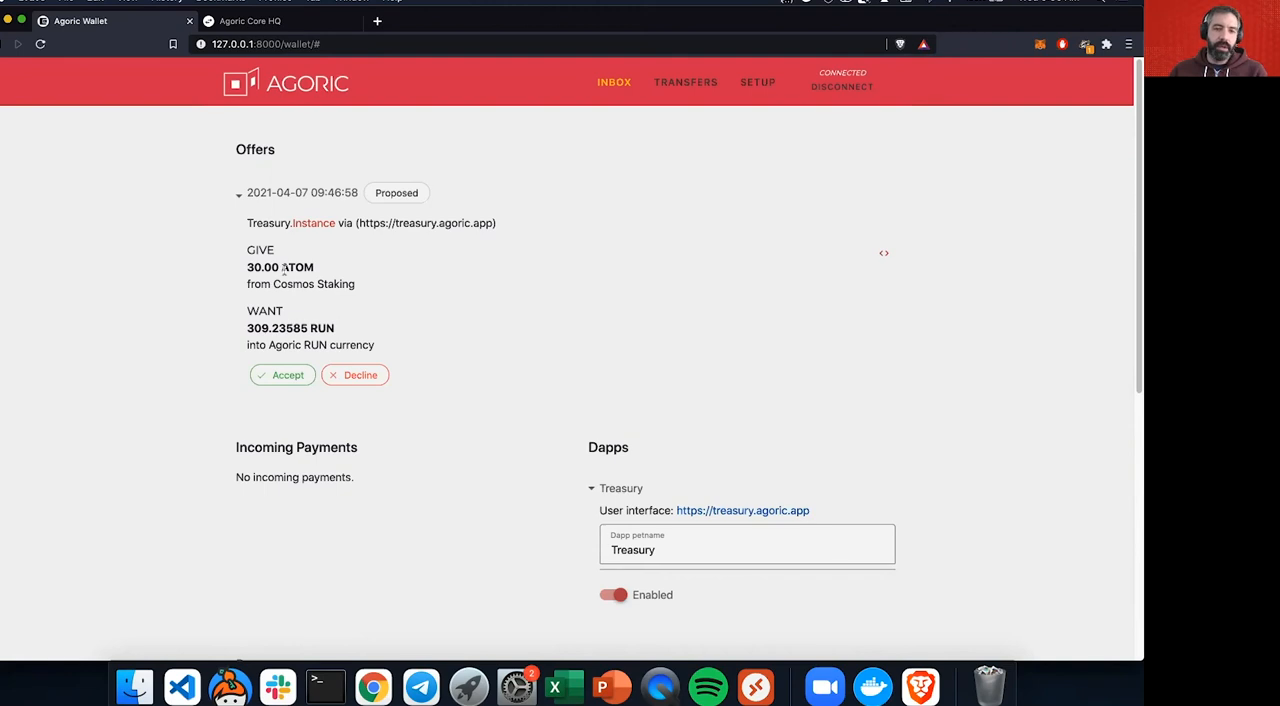
mouse_move(315, 318)
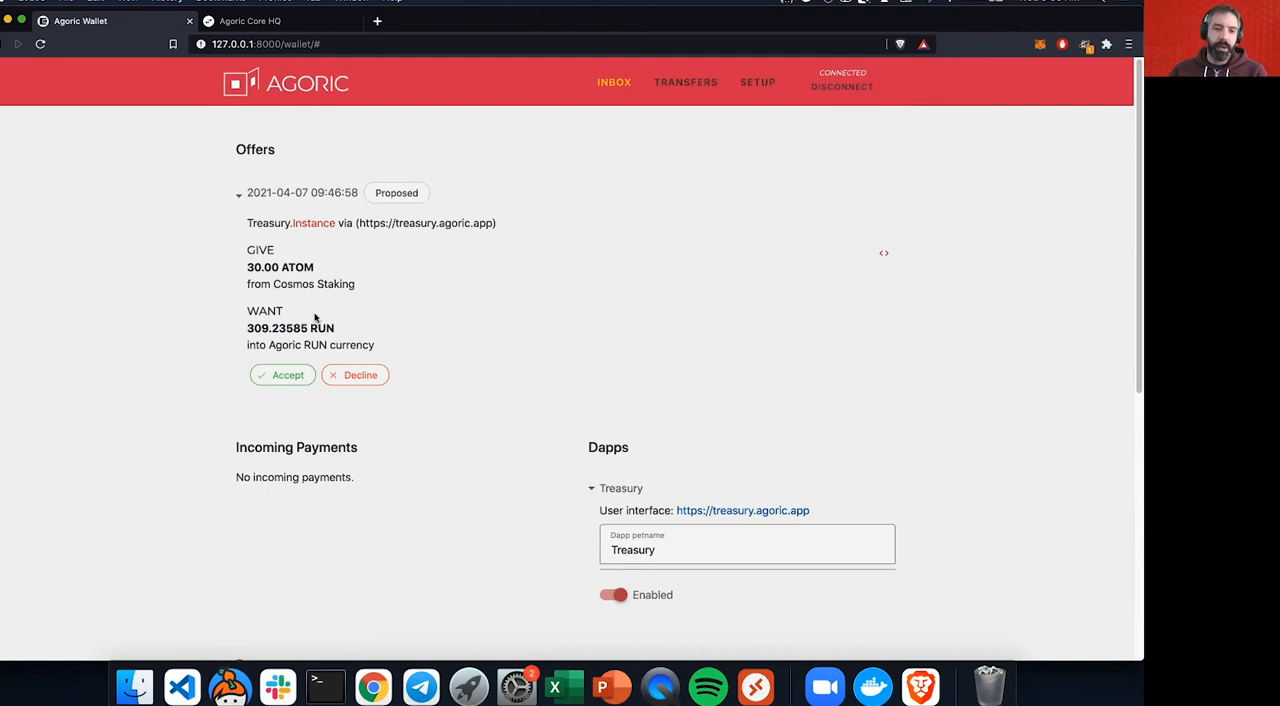
click(282, 375)
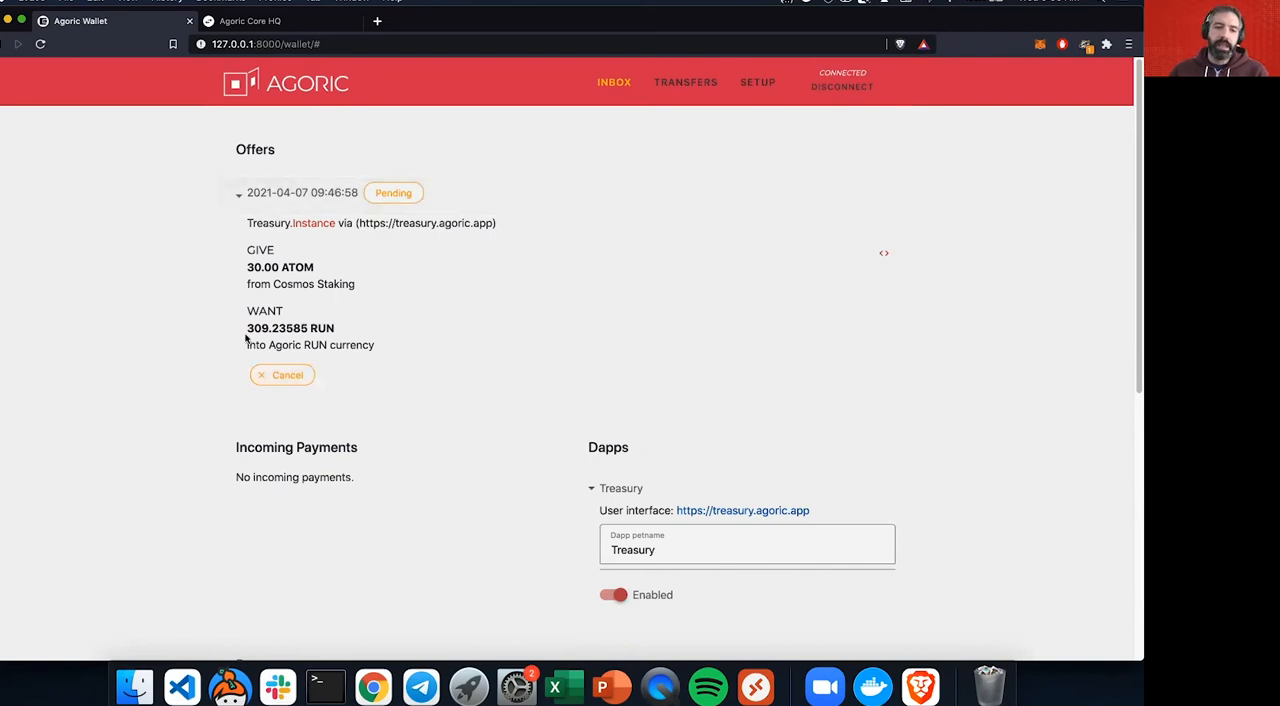
scroll(down, 3)
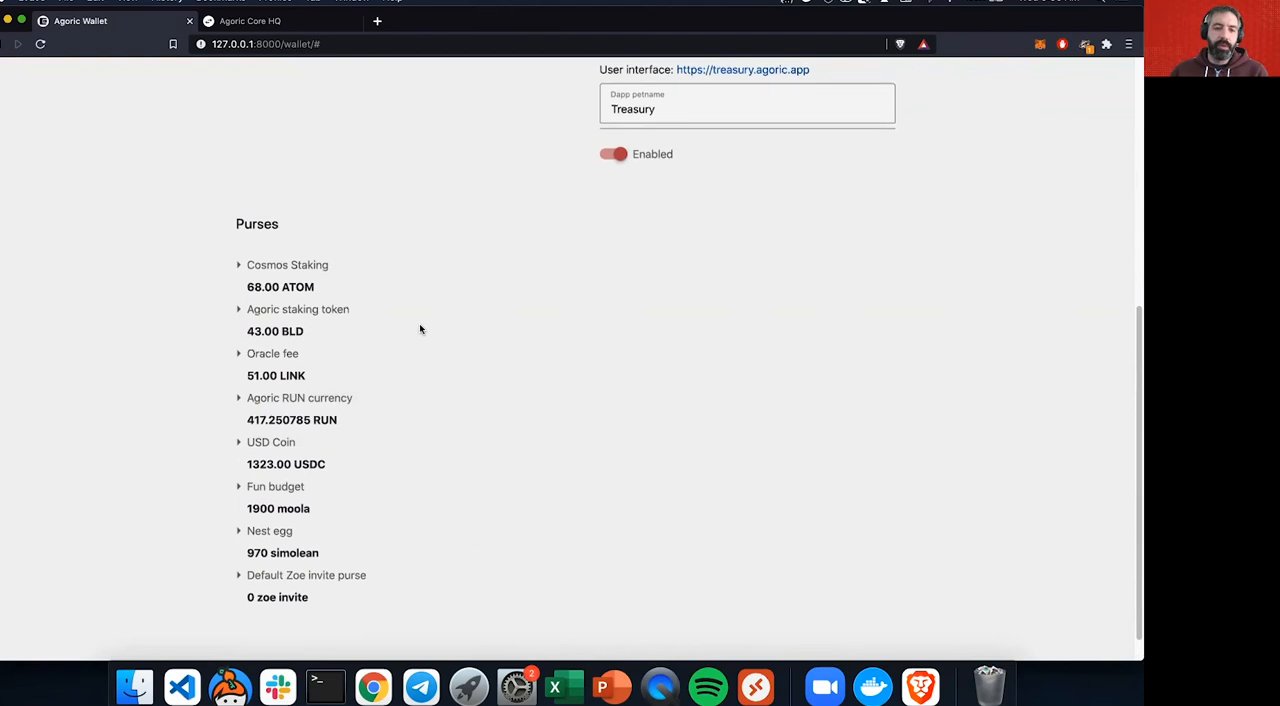
scroll(up, 3)
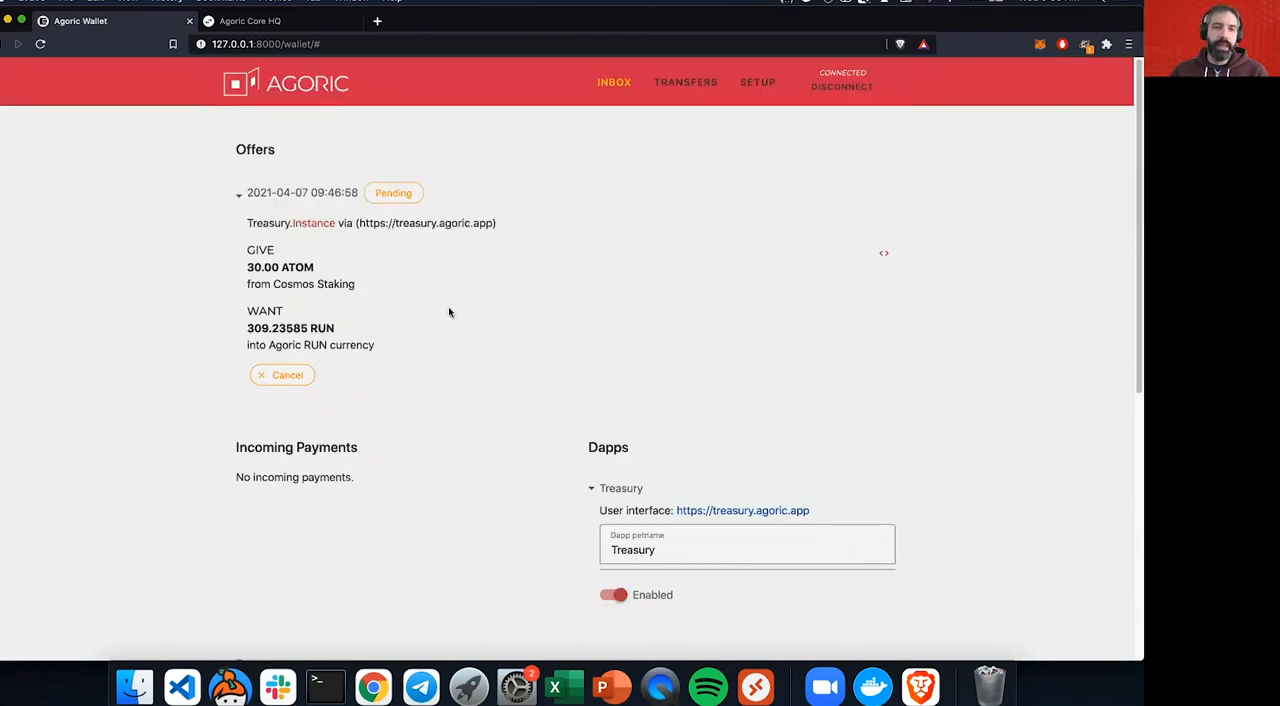
scroll(down, 3)
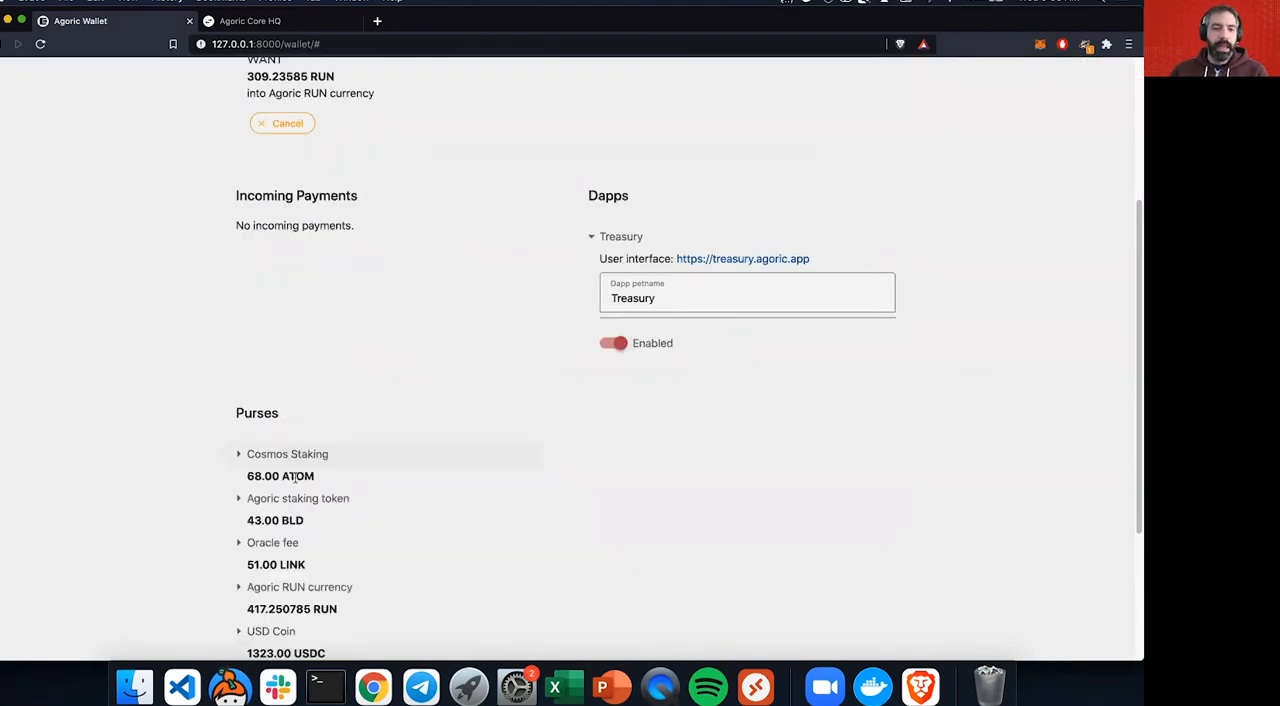
scroll(up, 3)
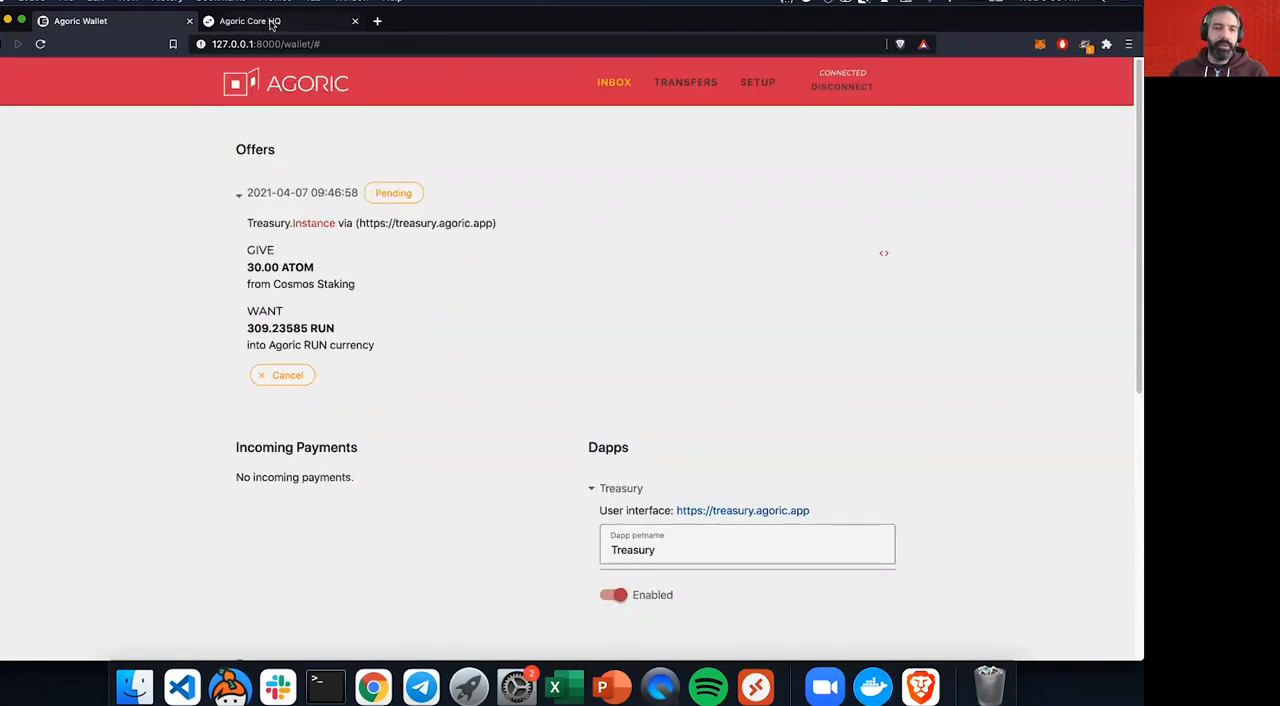
Step: Return to the Treasury page listing the 30.00 BLD and 30.00 ATOM vaults
click(250, 21)
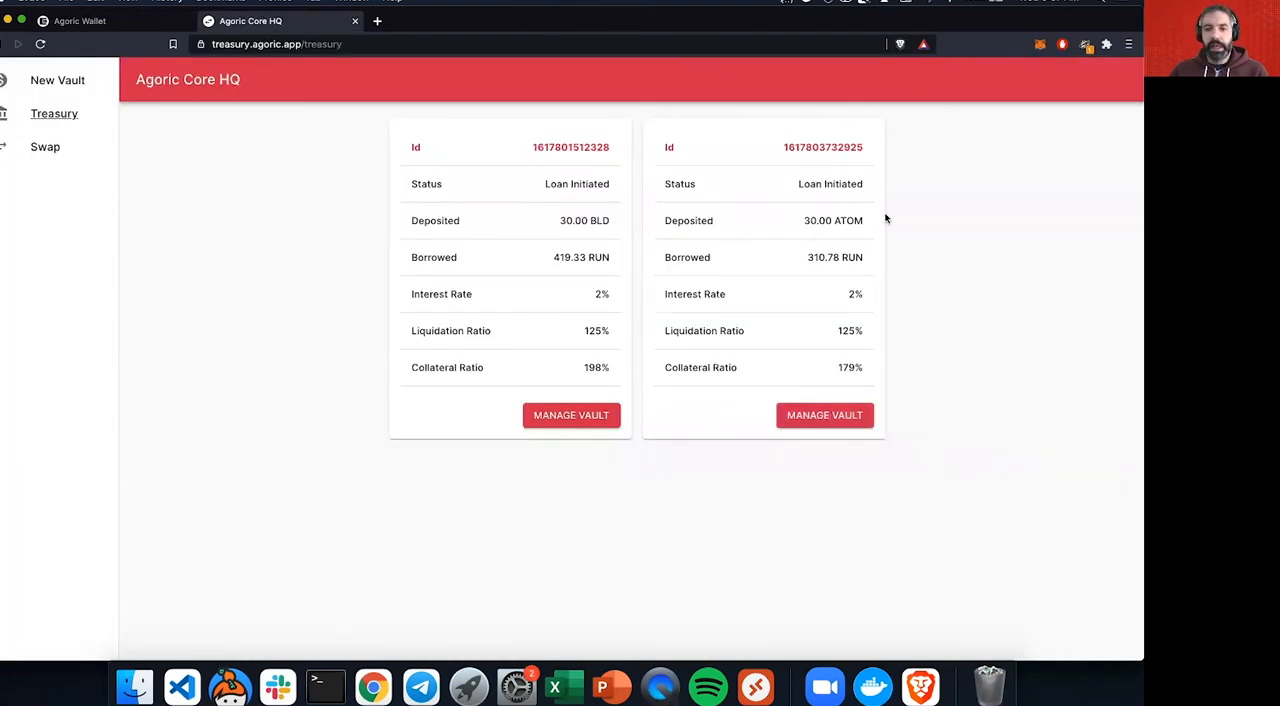
mouse_move(804, 341)
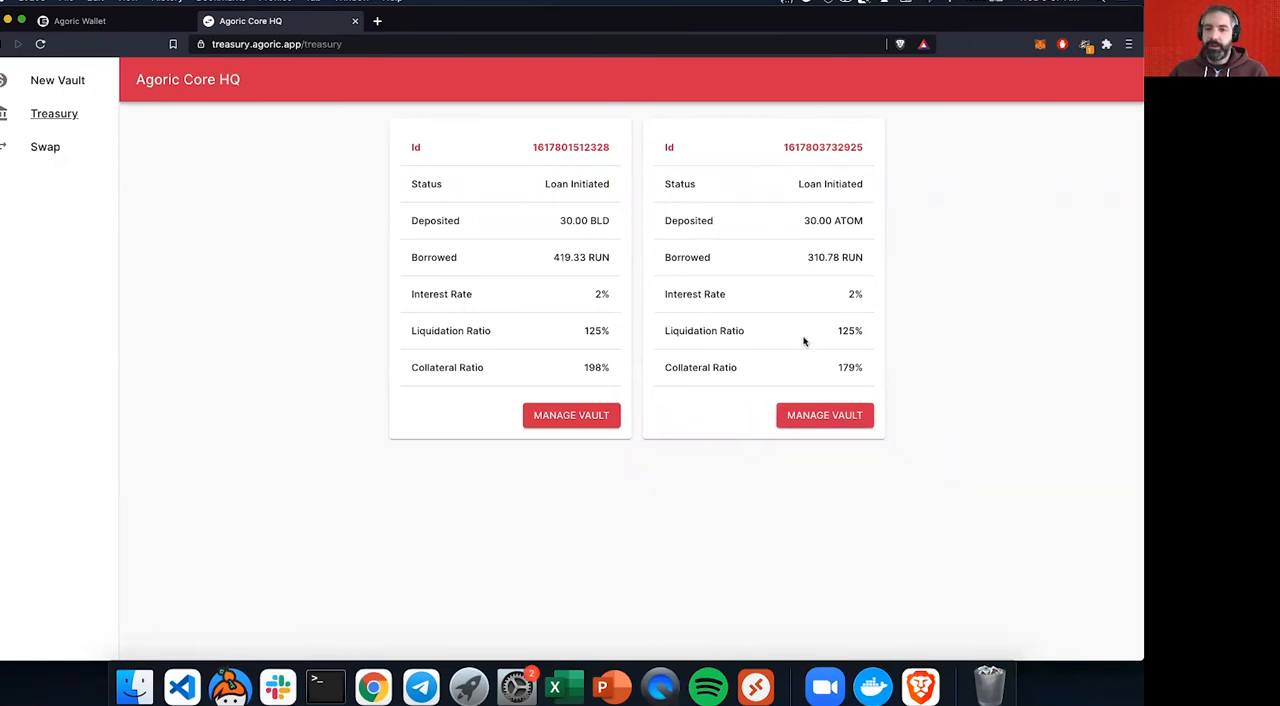
mouse_move(558, 225)
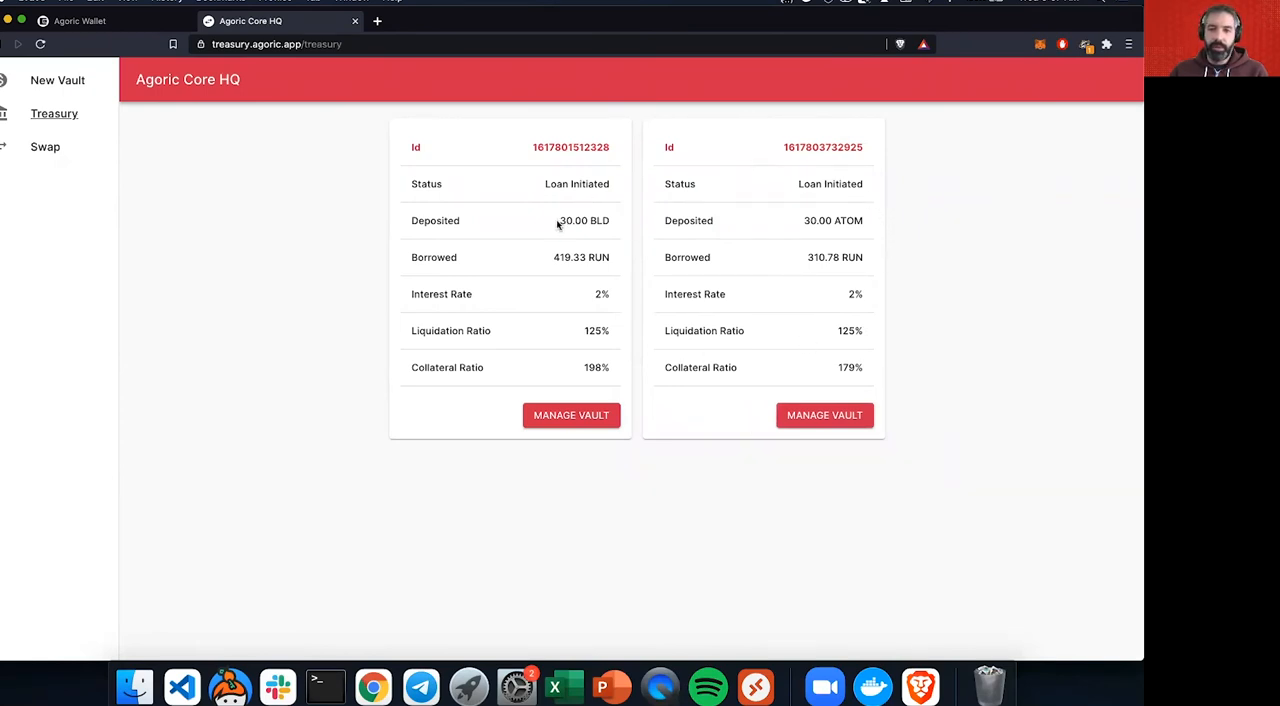
mouse_move(818, 266)
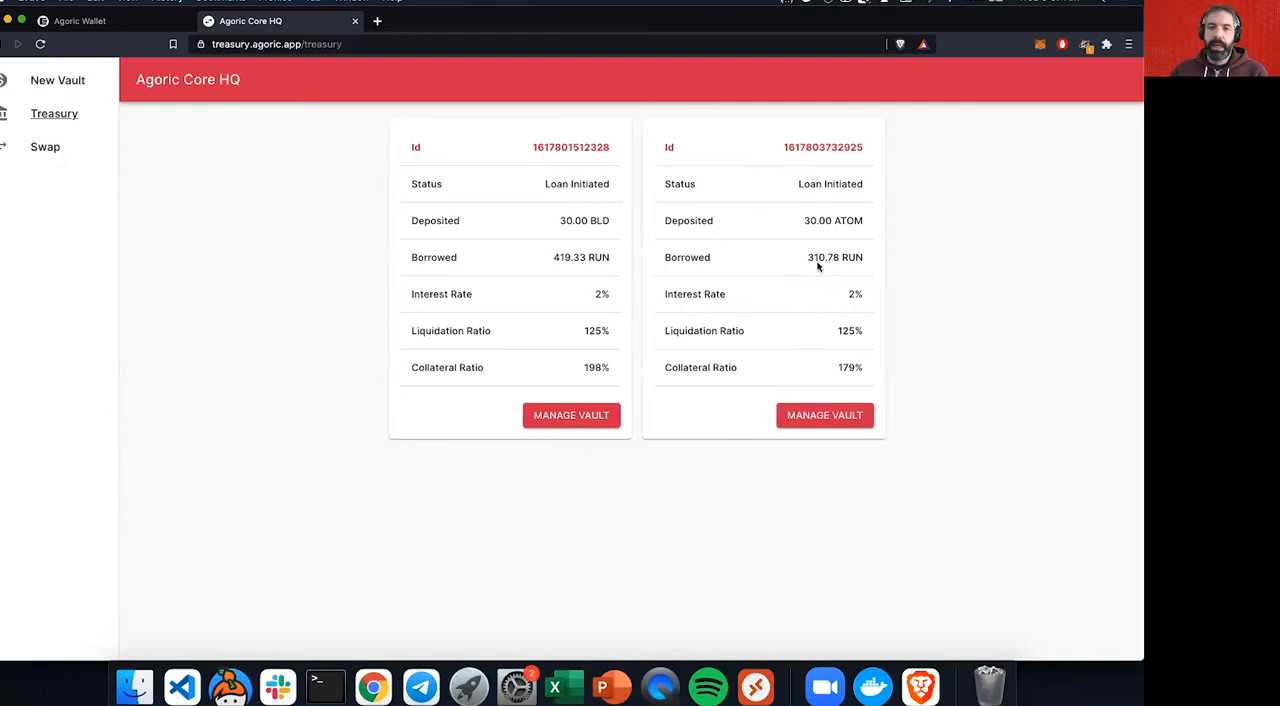
mouse_move(855, 258)
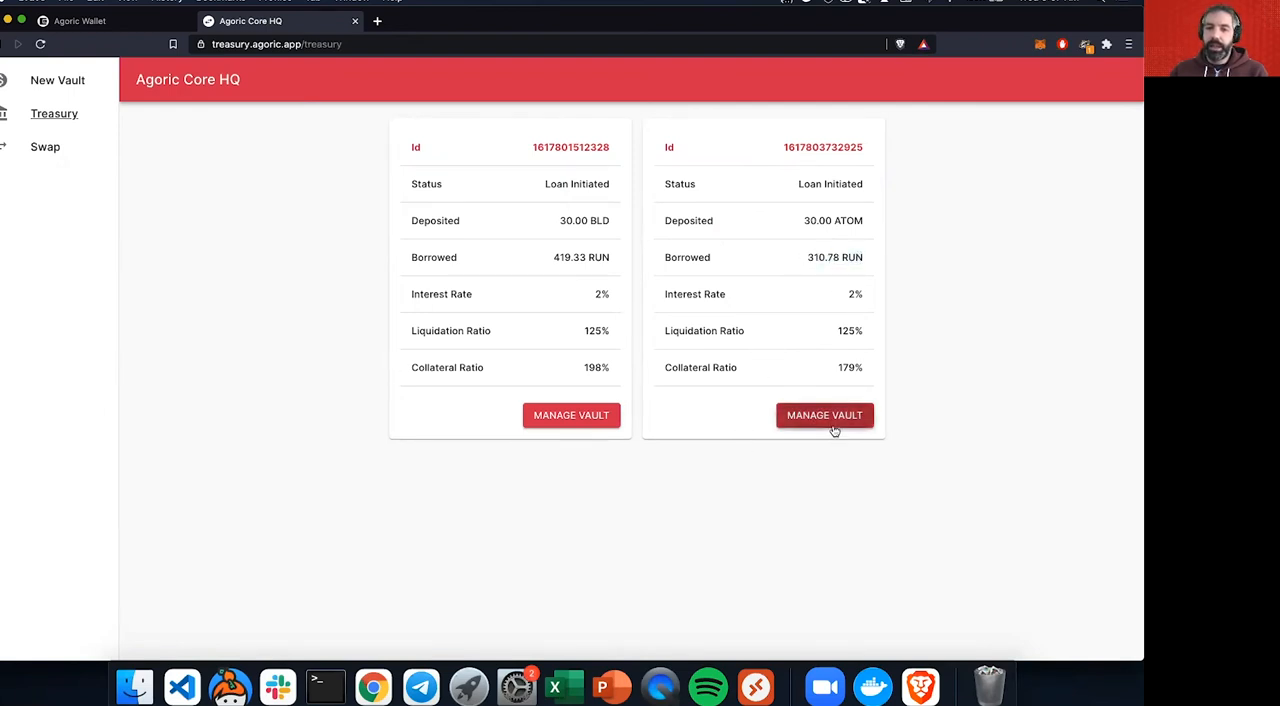
Step: Manage the 30.00 ATOM vault and preview depositing 4 ATOM of collateral
click(824, 415)
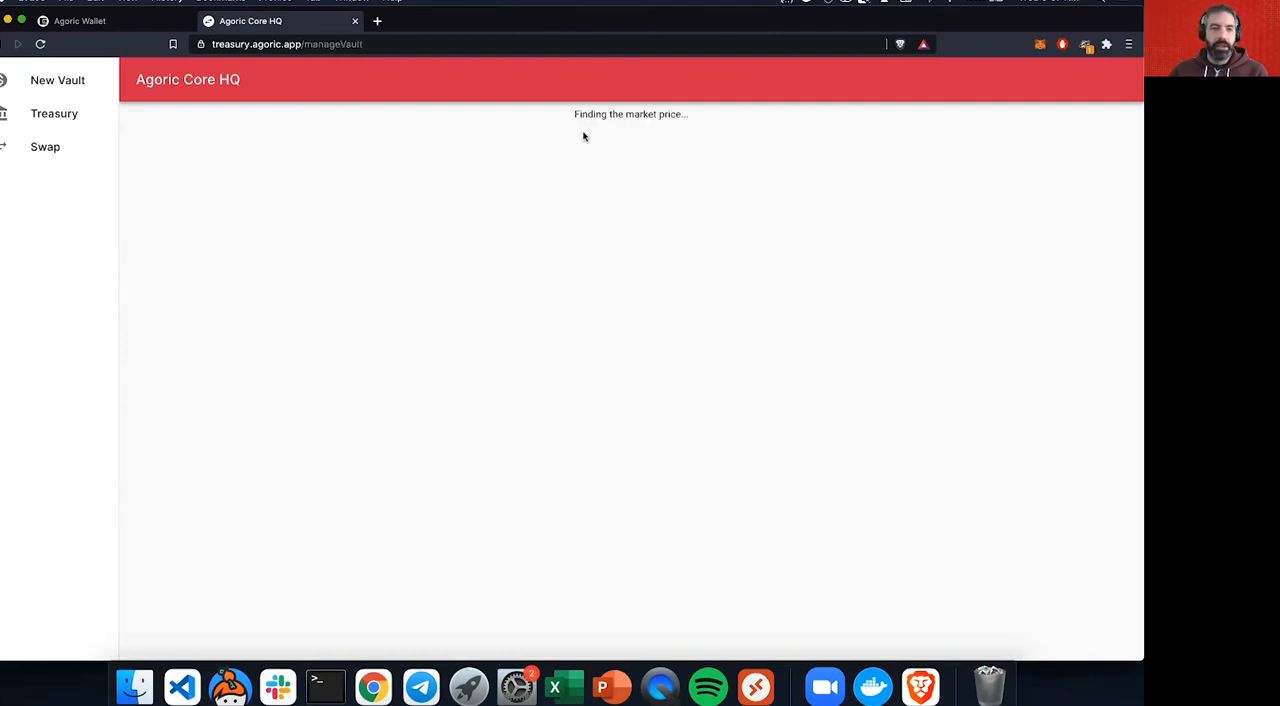
mouse_move(612, 177)
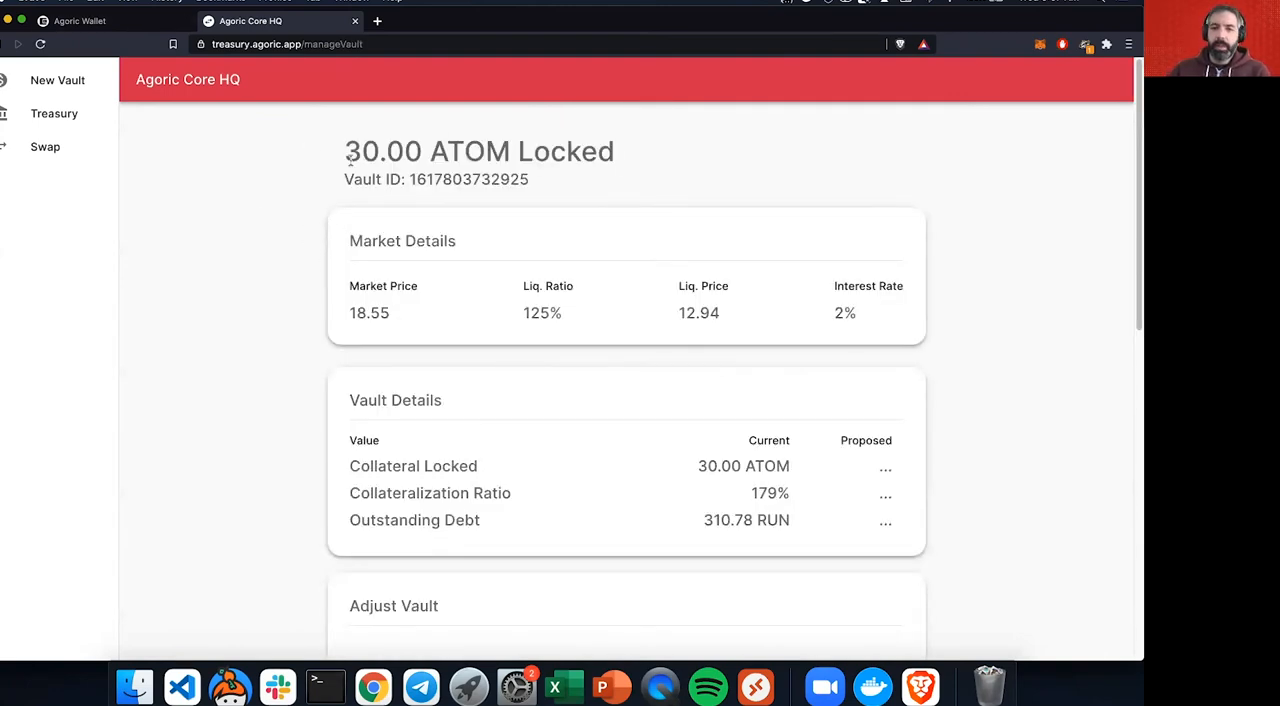
scroll(down, 3)
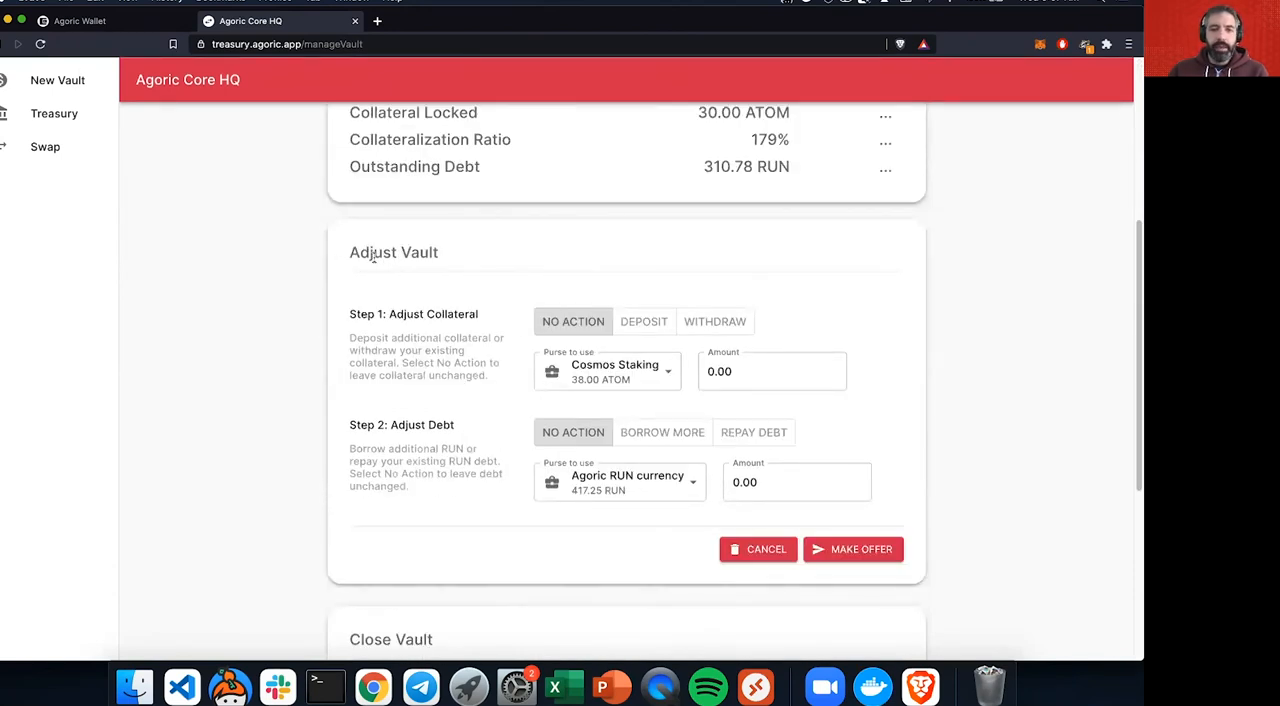
mouse_move(673, 342)
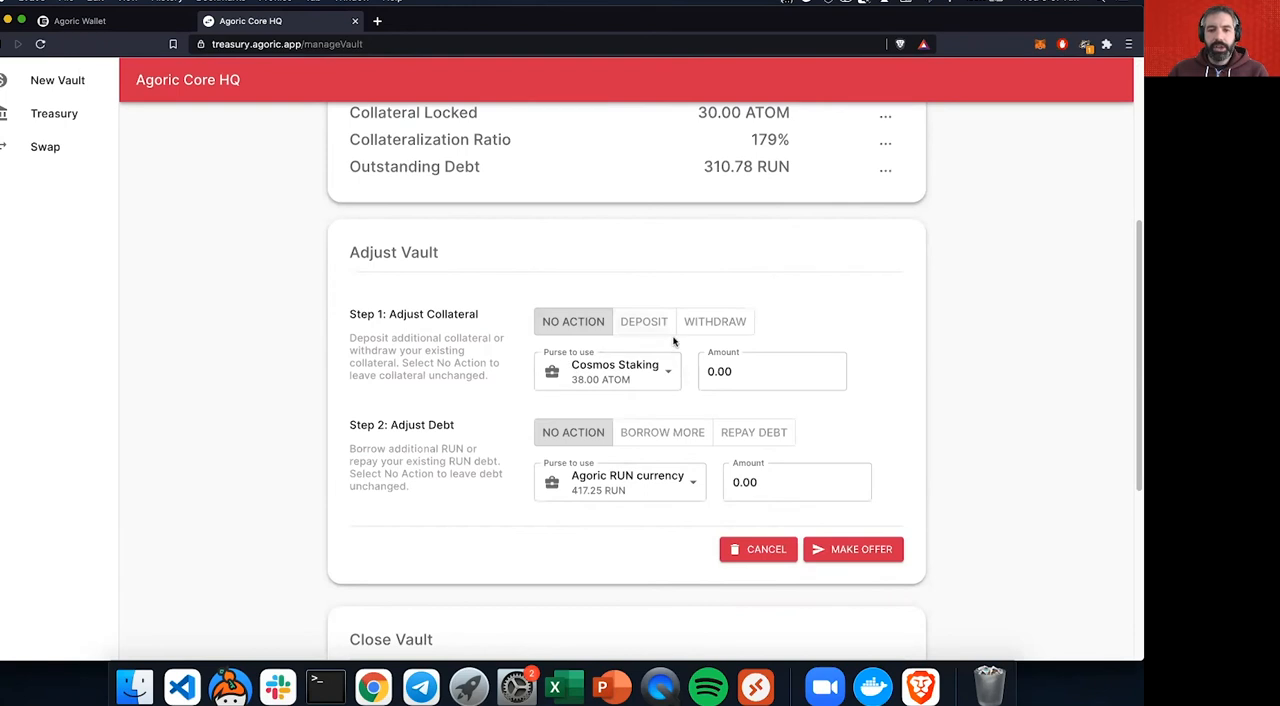
mouse_move(438, 405)
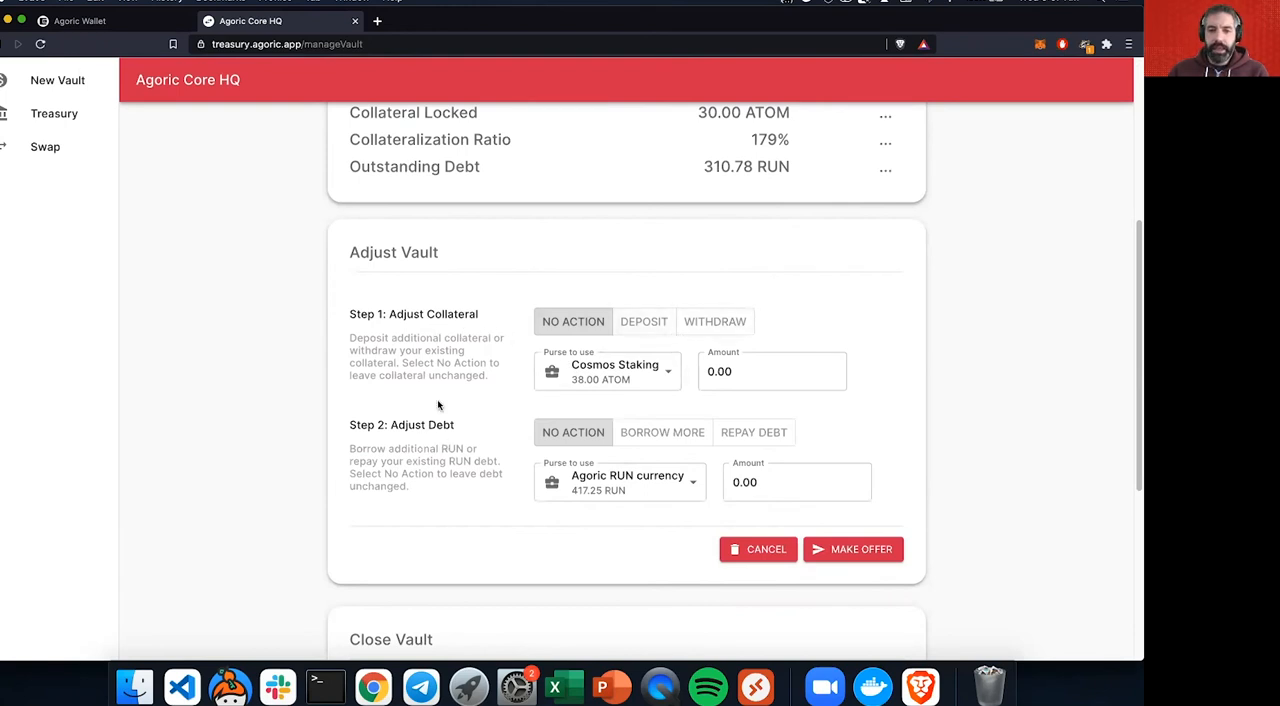
mouse_move(591, 399)
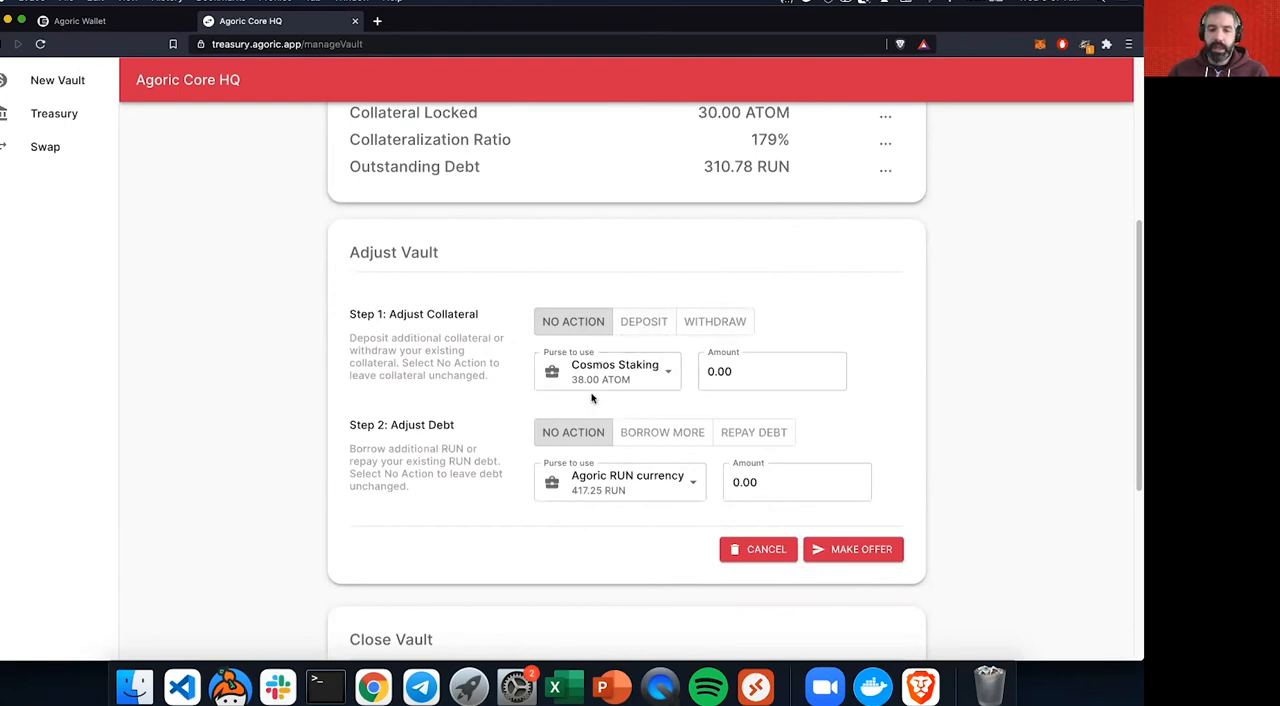
click(643, 321)
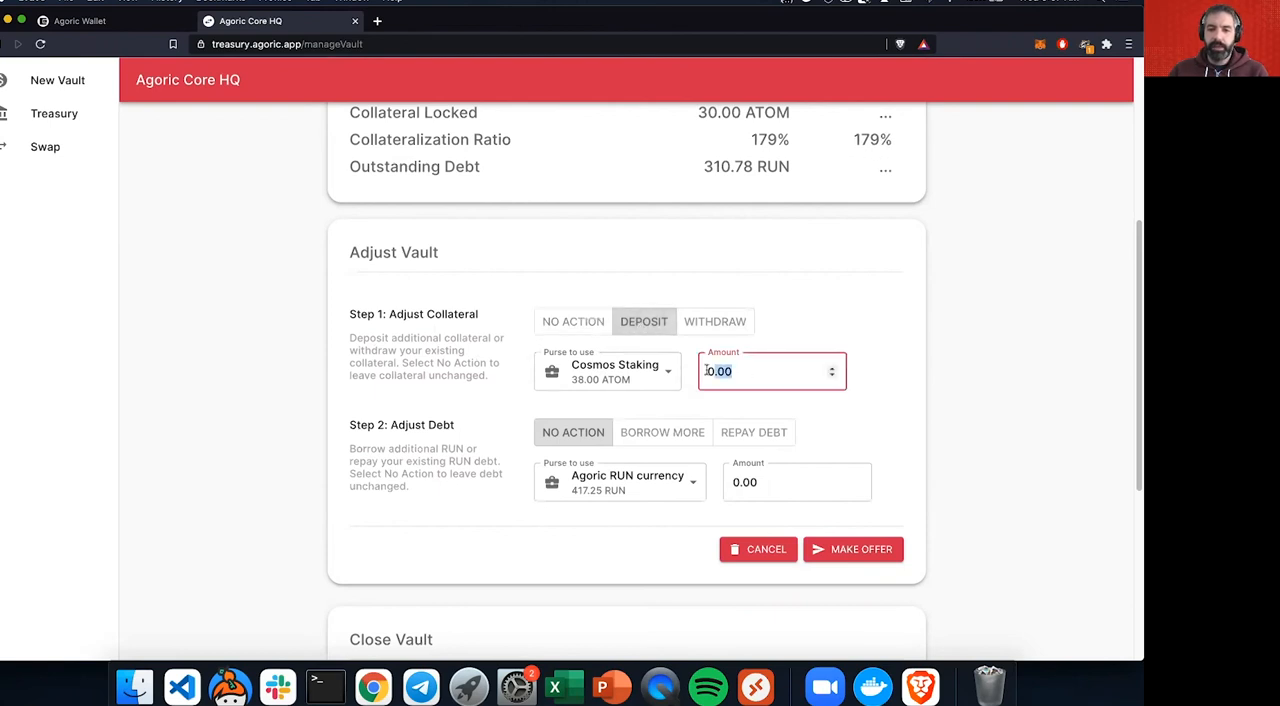
text(4)
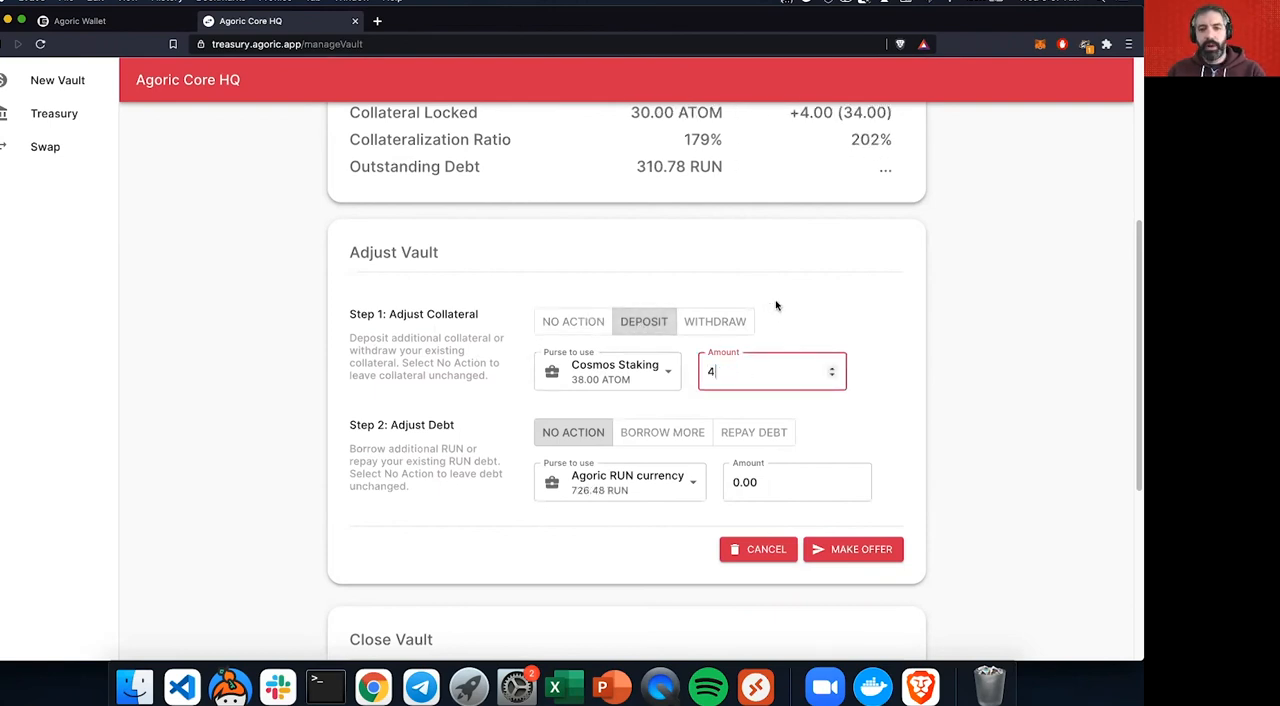
Step: Switch the adjustment to withdrawing 4 ATOM, previewing 26.00 collateral at 155%
scroll(up, 3)
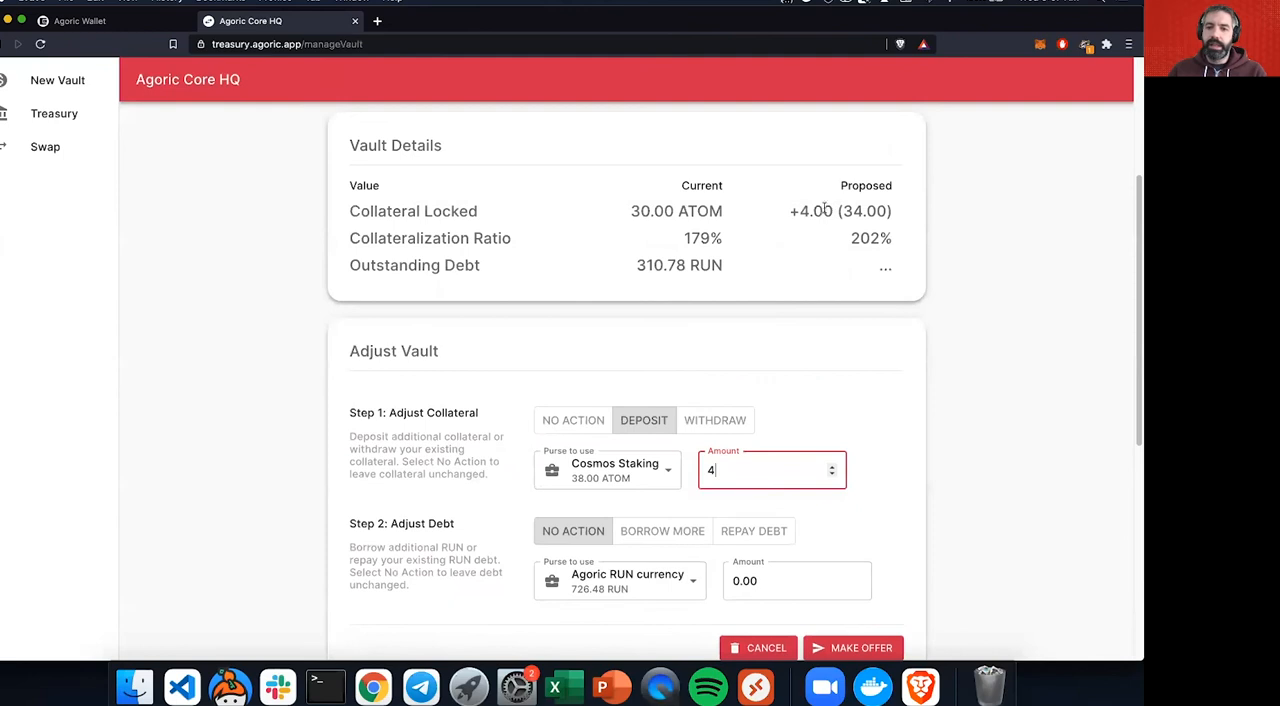
mouse_move(676, 218)
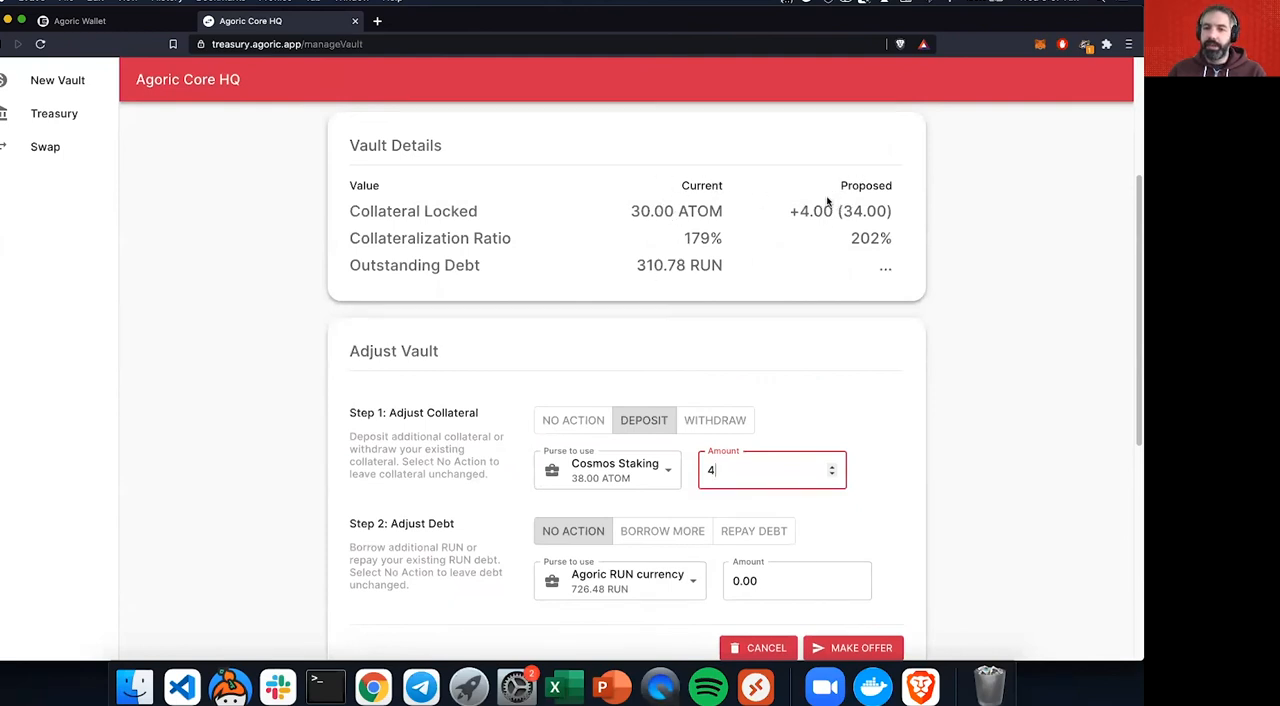
mouse_move(870, 238)
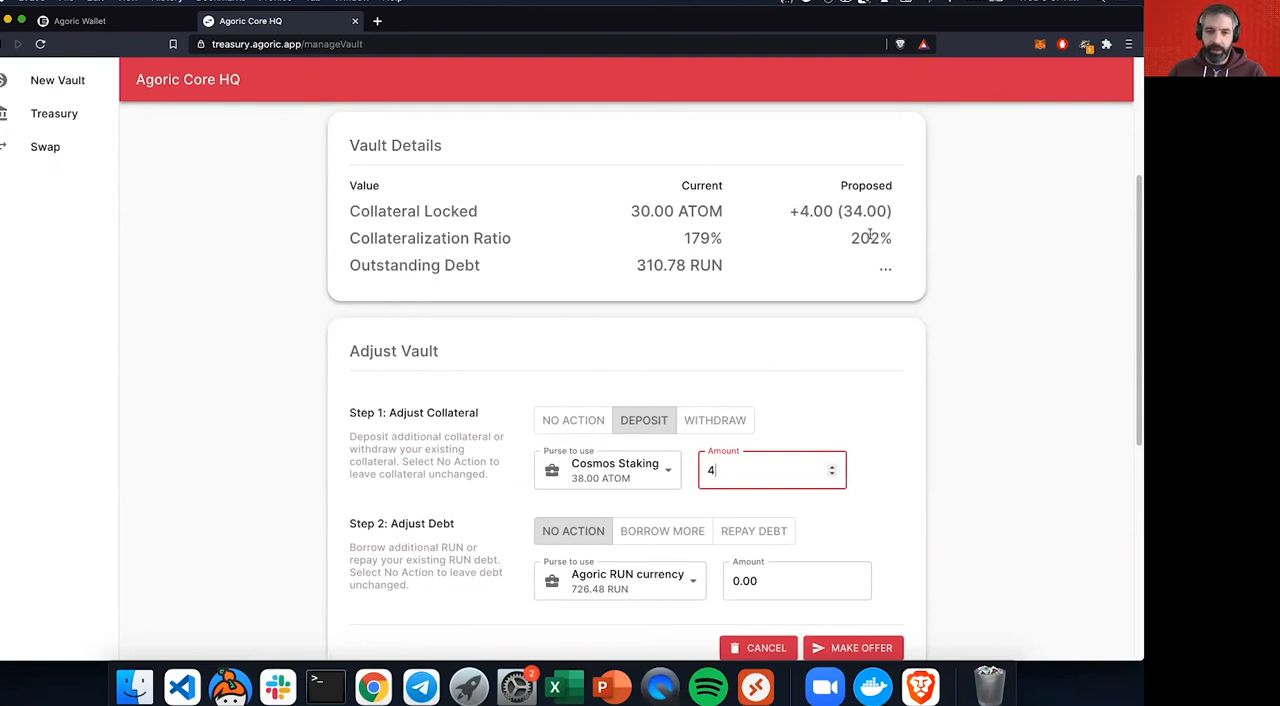
mouse_move(843, 278)
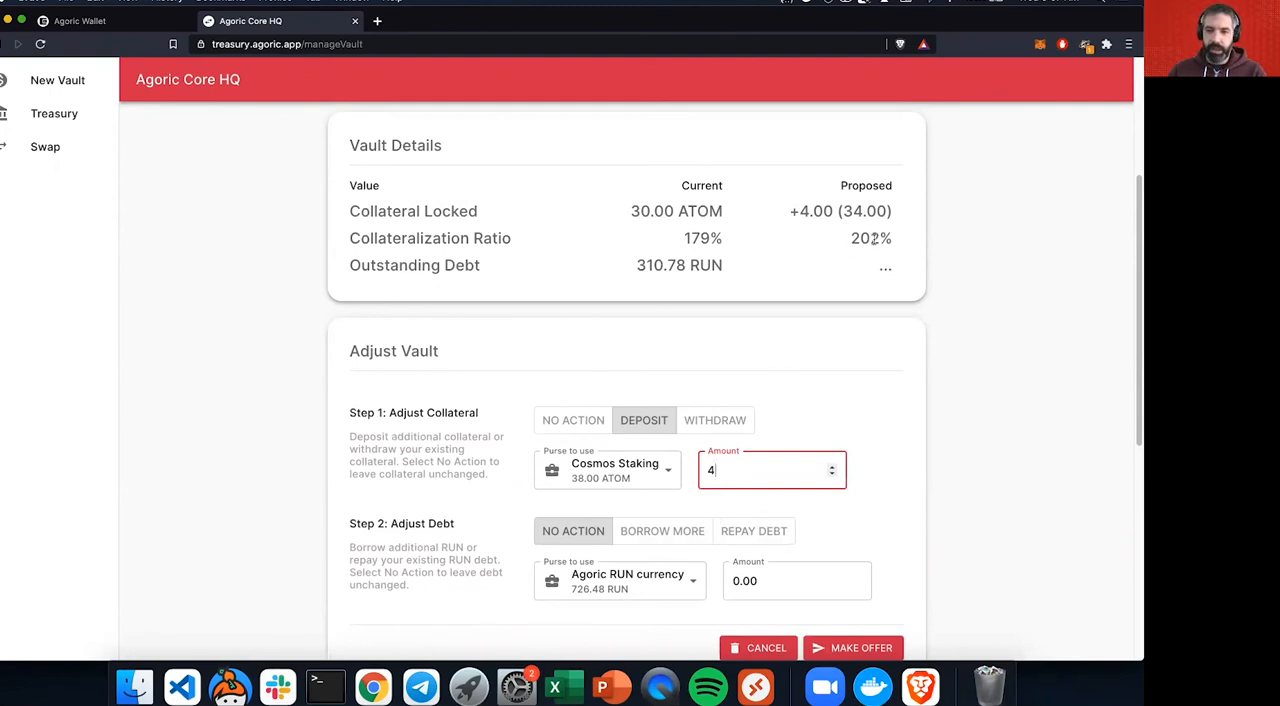
scroll(down, 3)
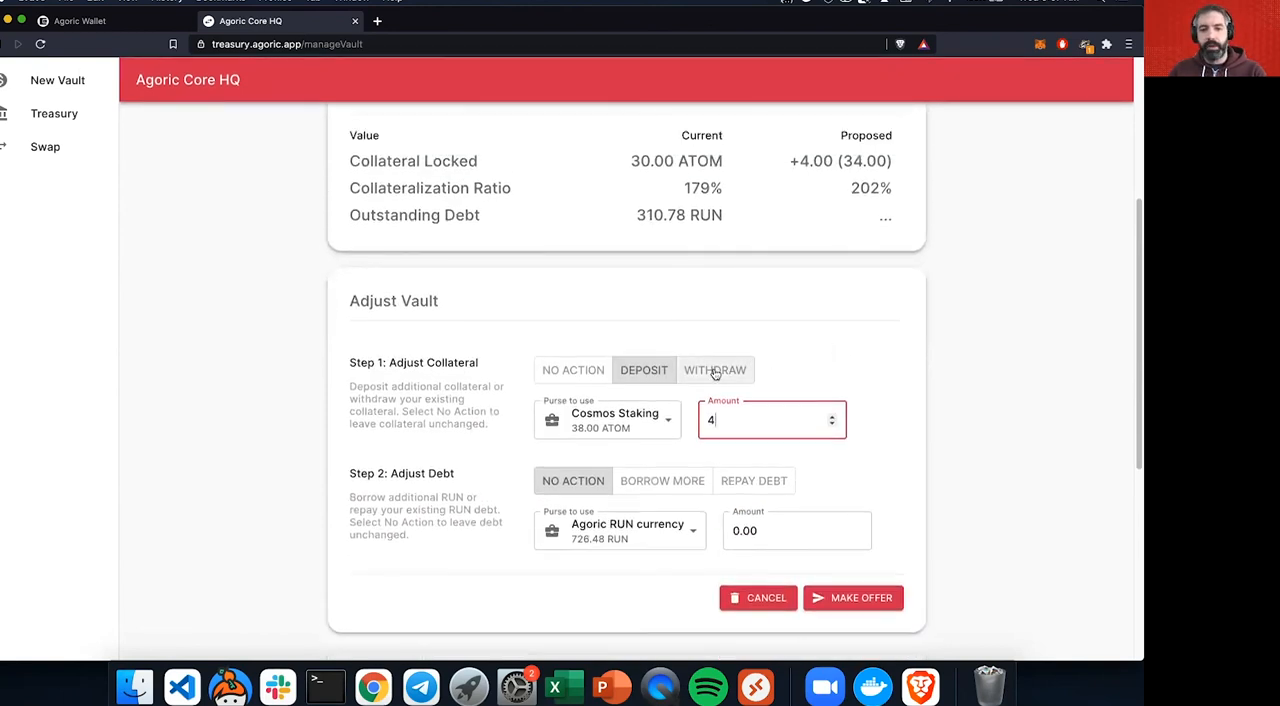
click(715, 369)
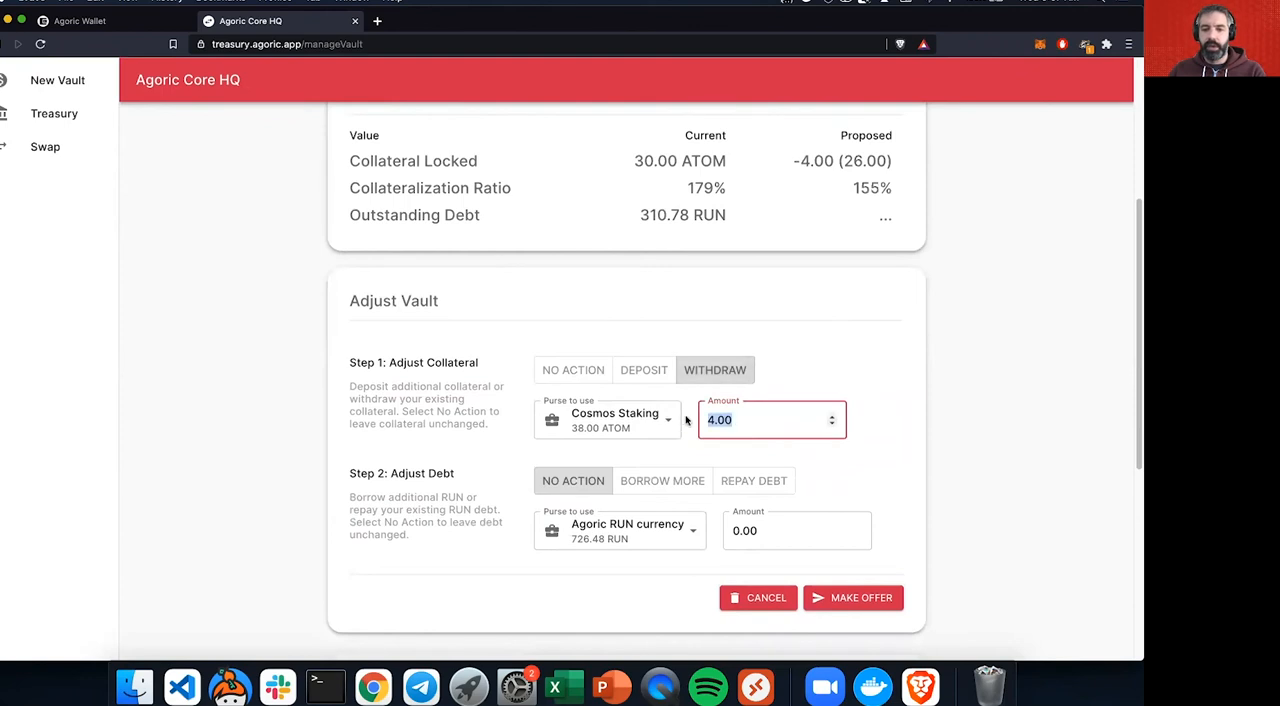
mouse_move(798, 296)
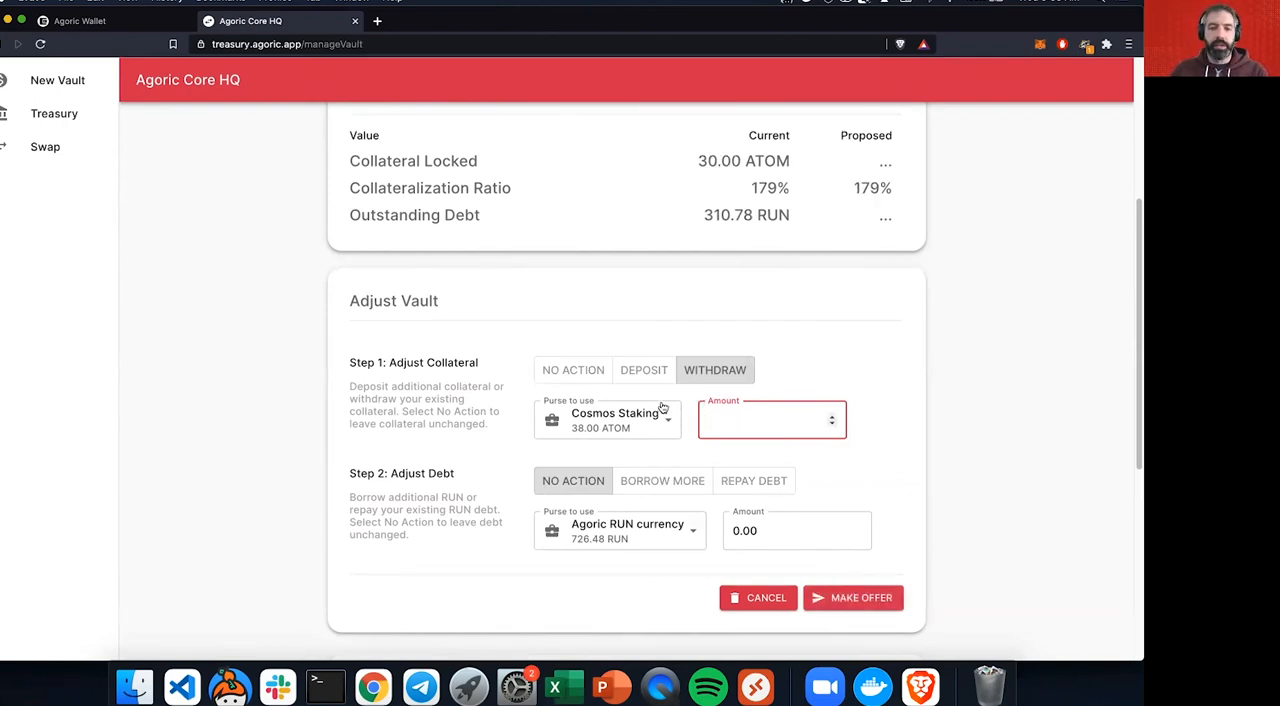
Step: Submit an adjustment offer depositing 5.00 ATOM and borrowing 70.00 more RUN, then head to the wallet
click(644, 369)
text(5)
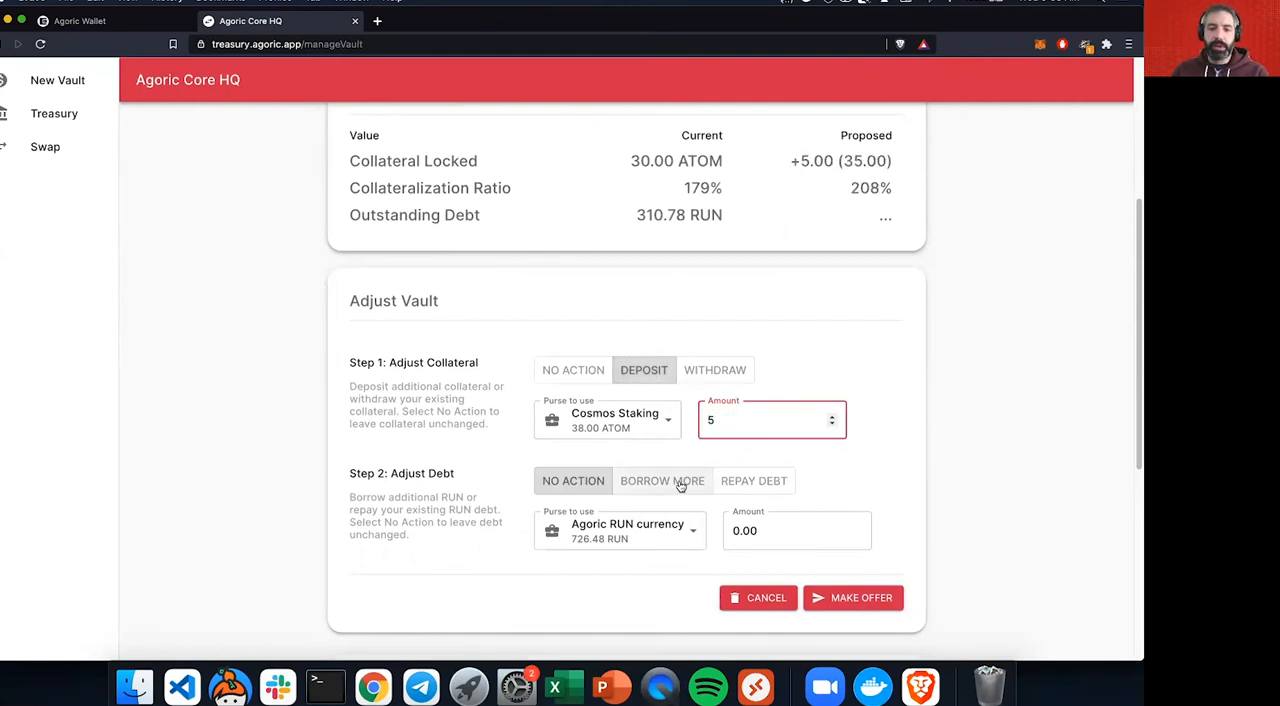
click(662, 481)
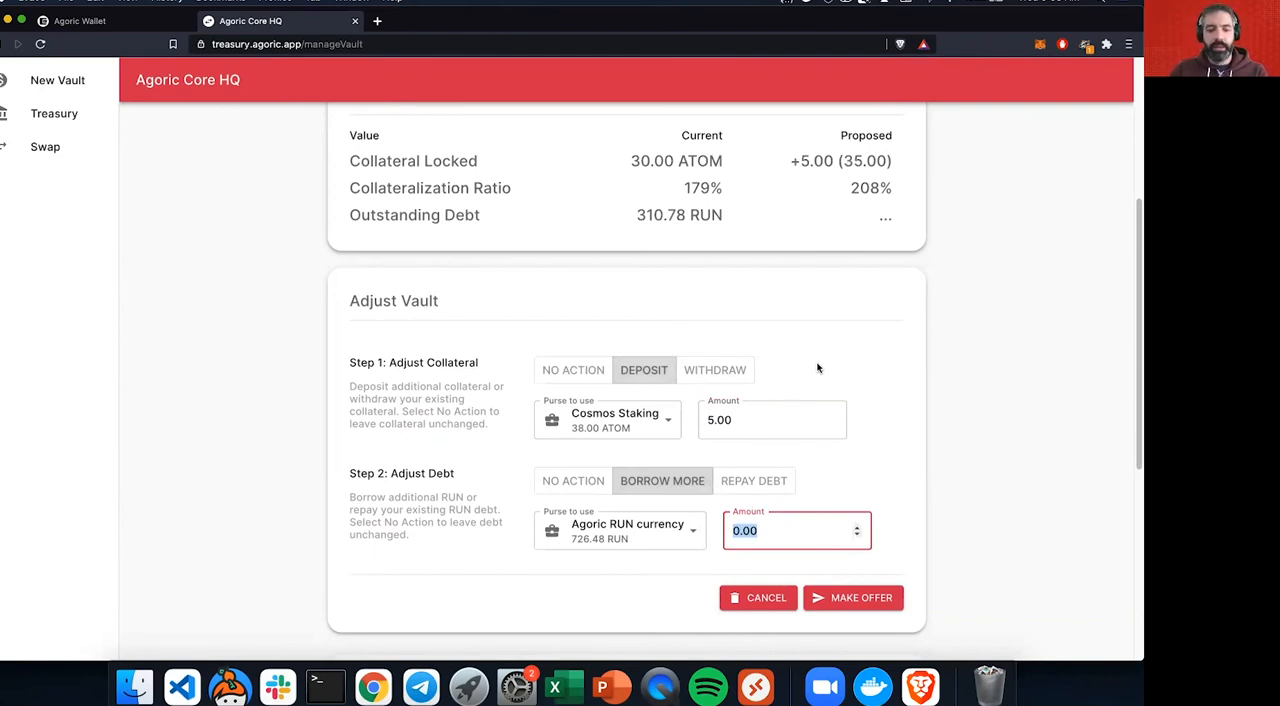
text(50)
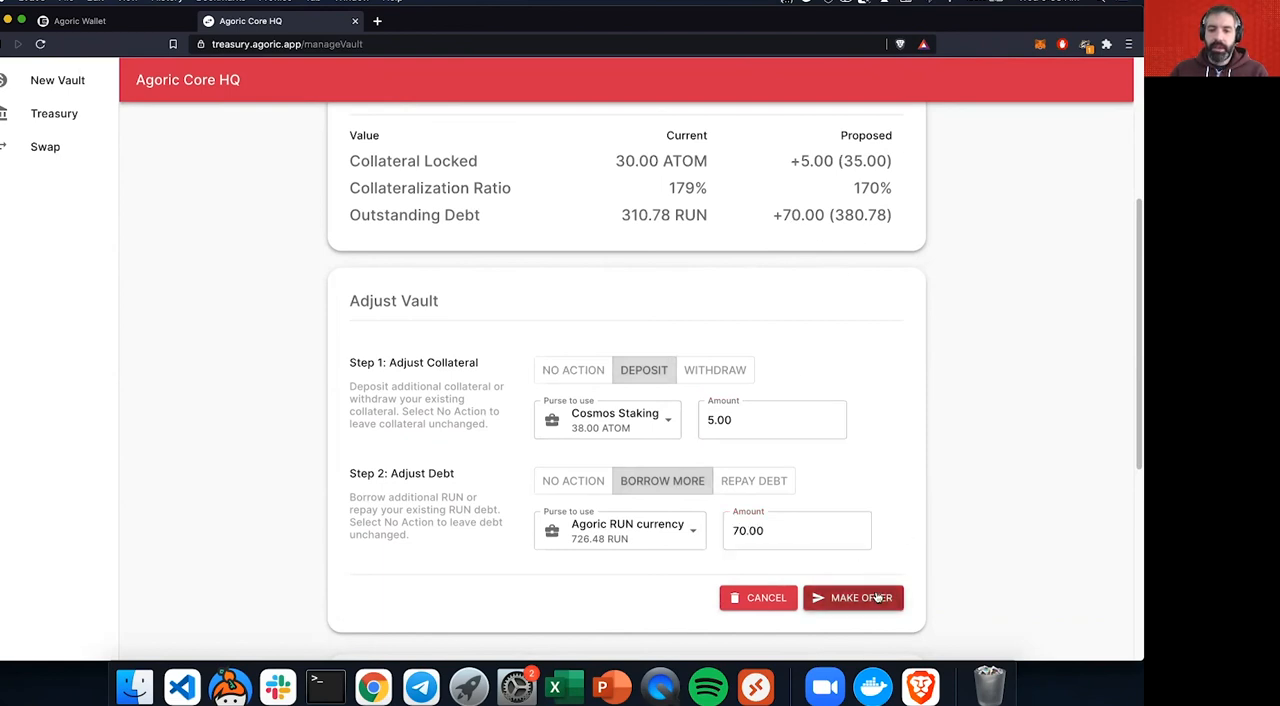
click(853, 597)
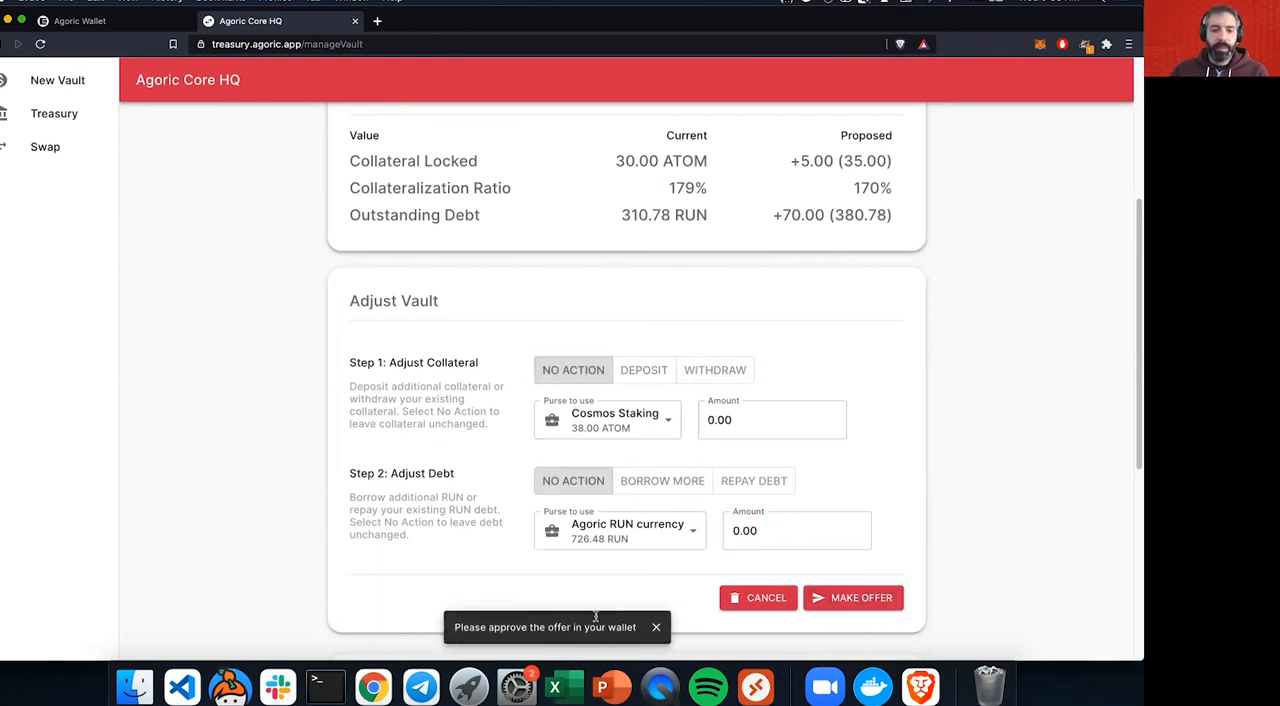
mouse_move(138, 128)
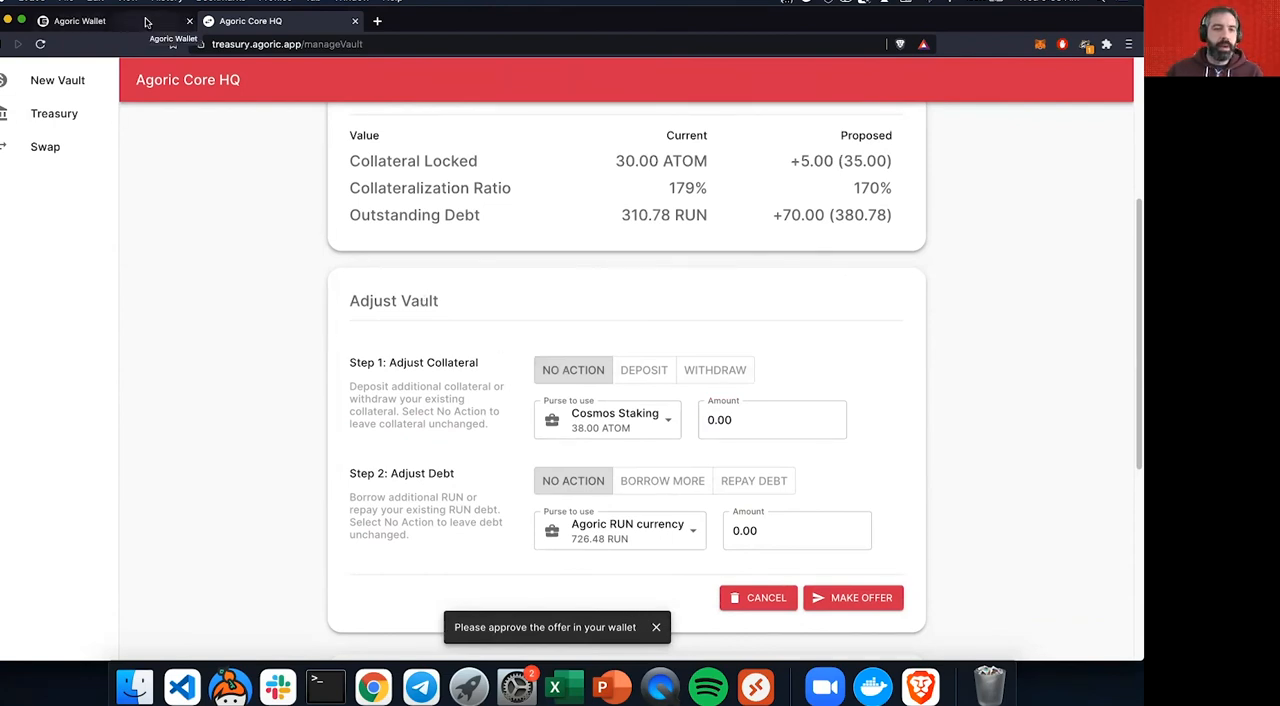
click(656, 627)
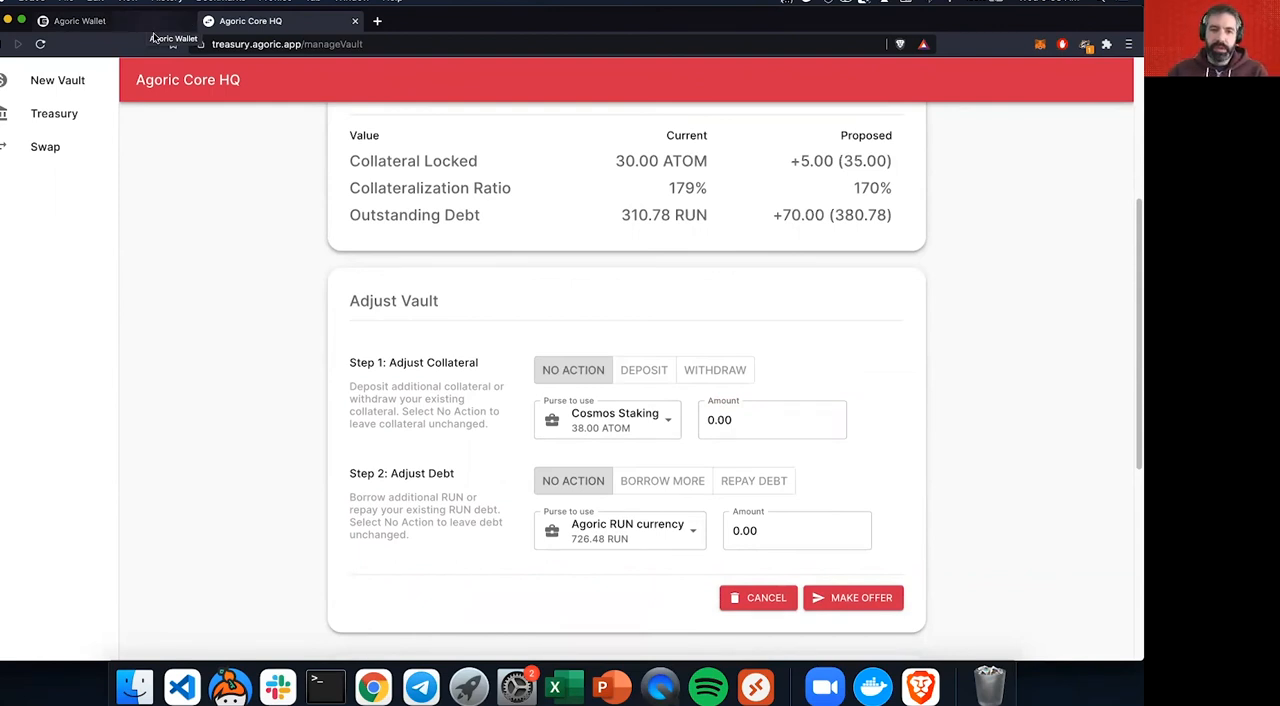
scroll(down, 3)
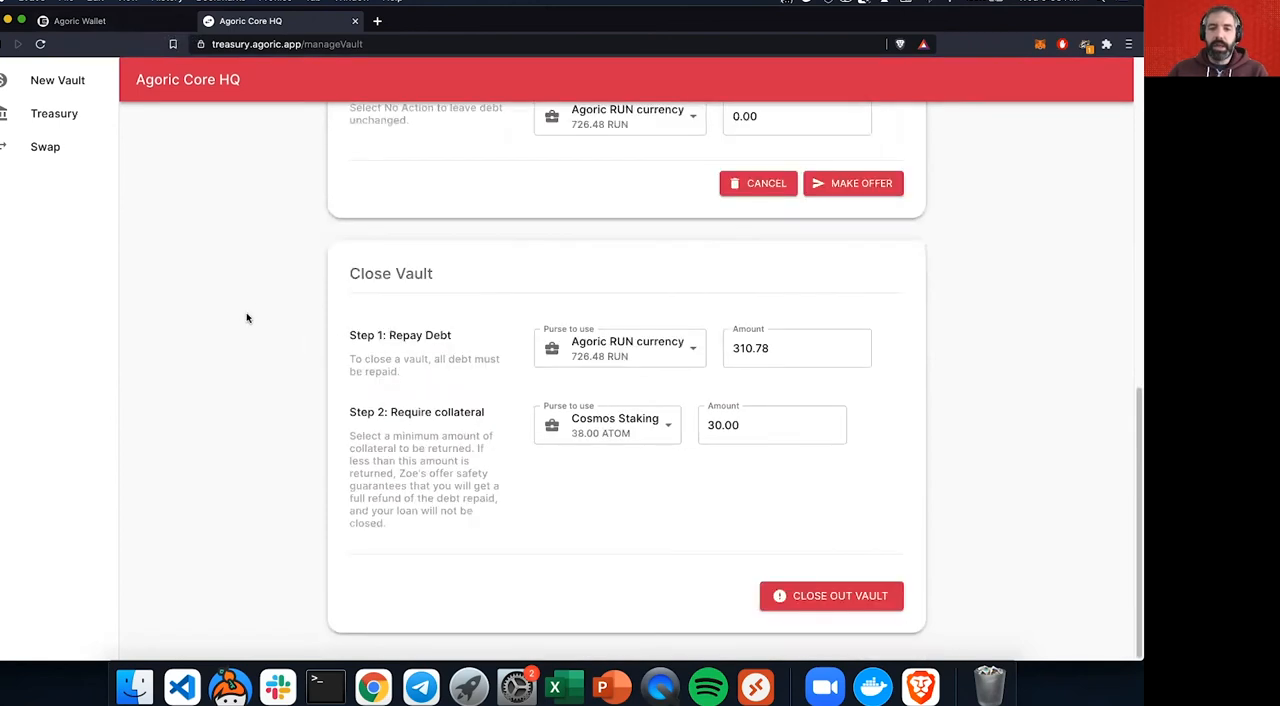
mouse_move(589, 462)
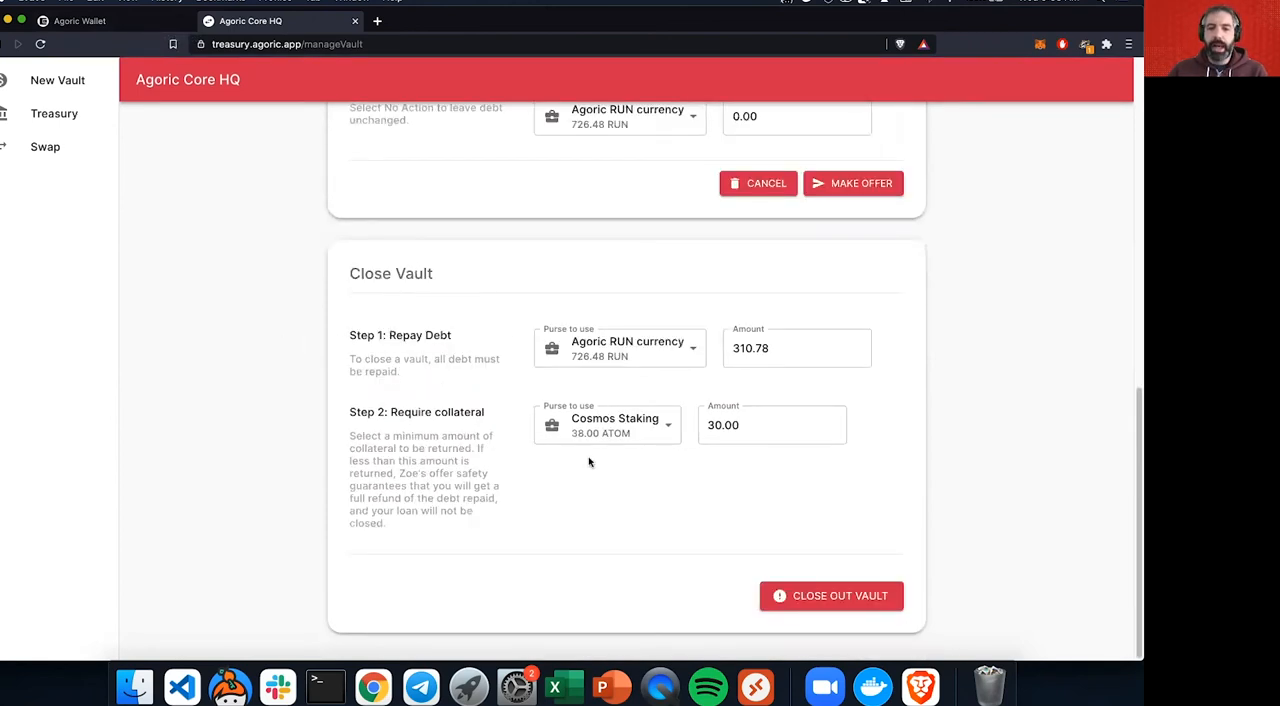
scroll(up, 3)
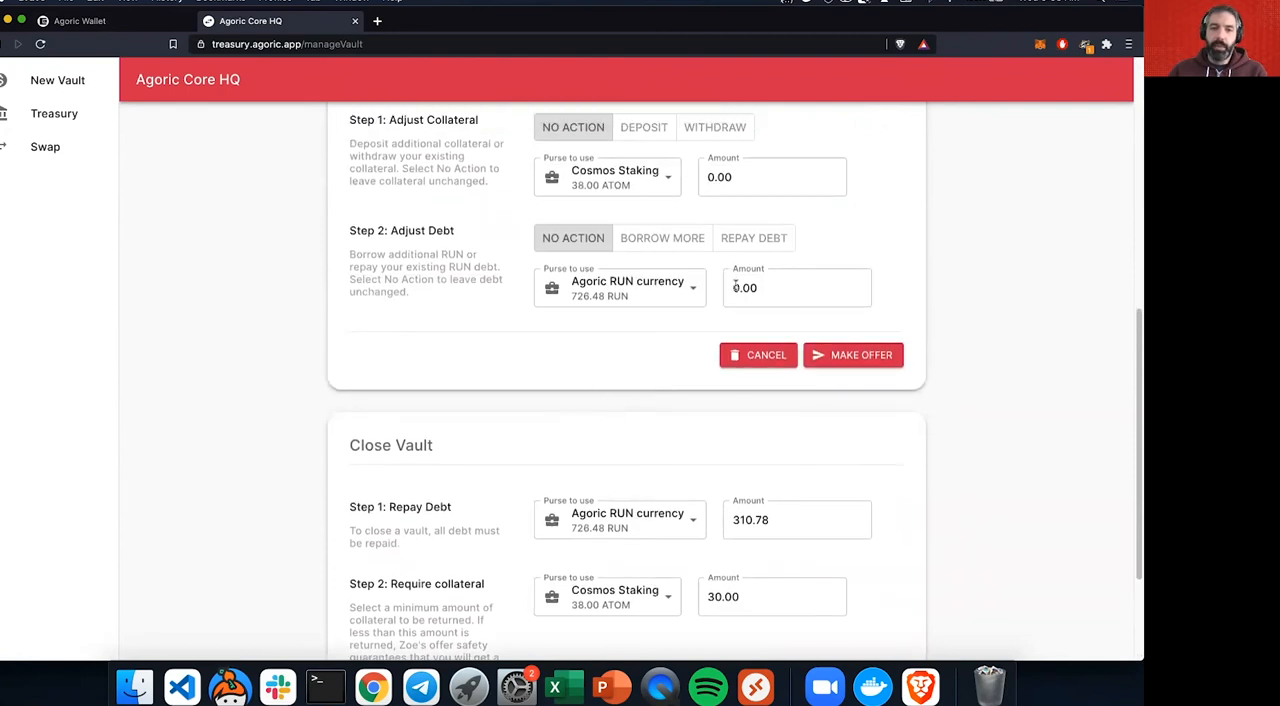
mouse_move(645, 135)
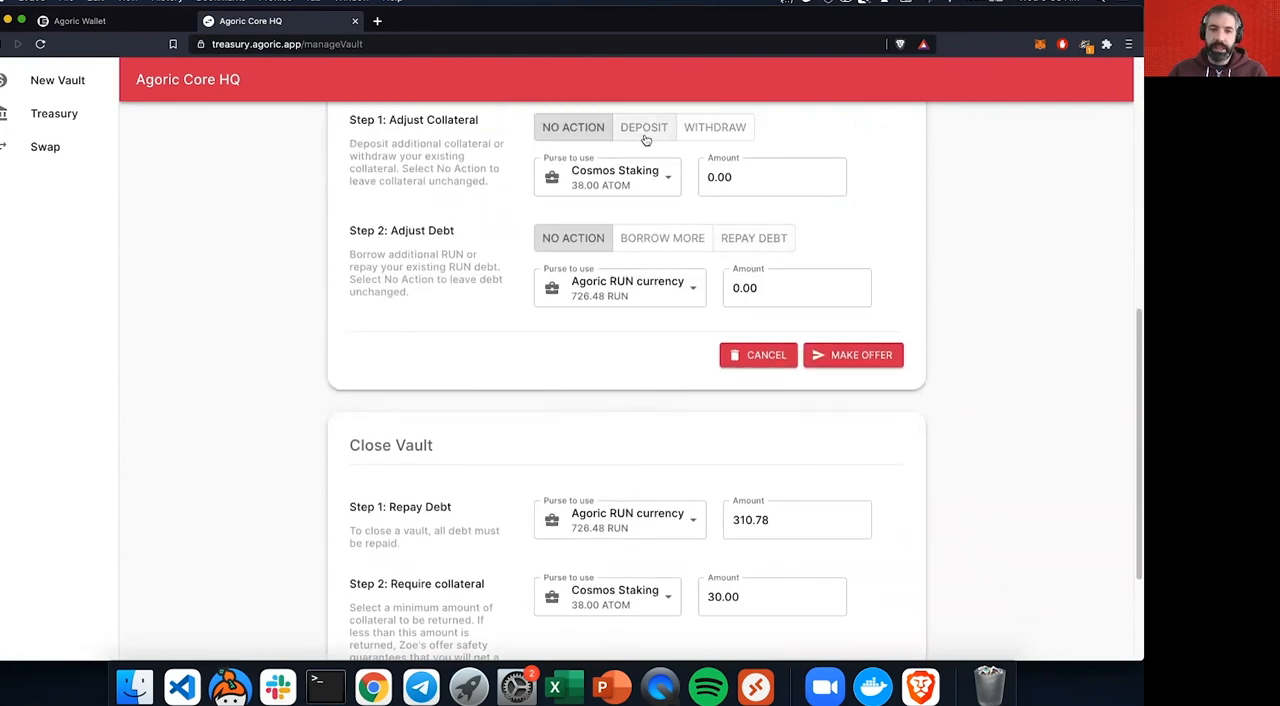
mouse_move(714, 127)
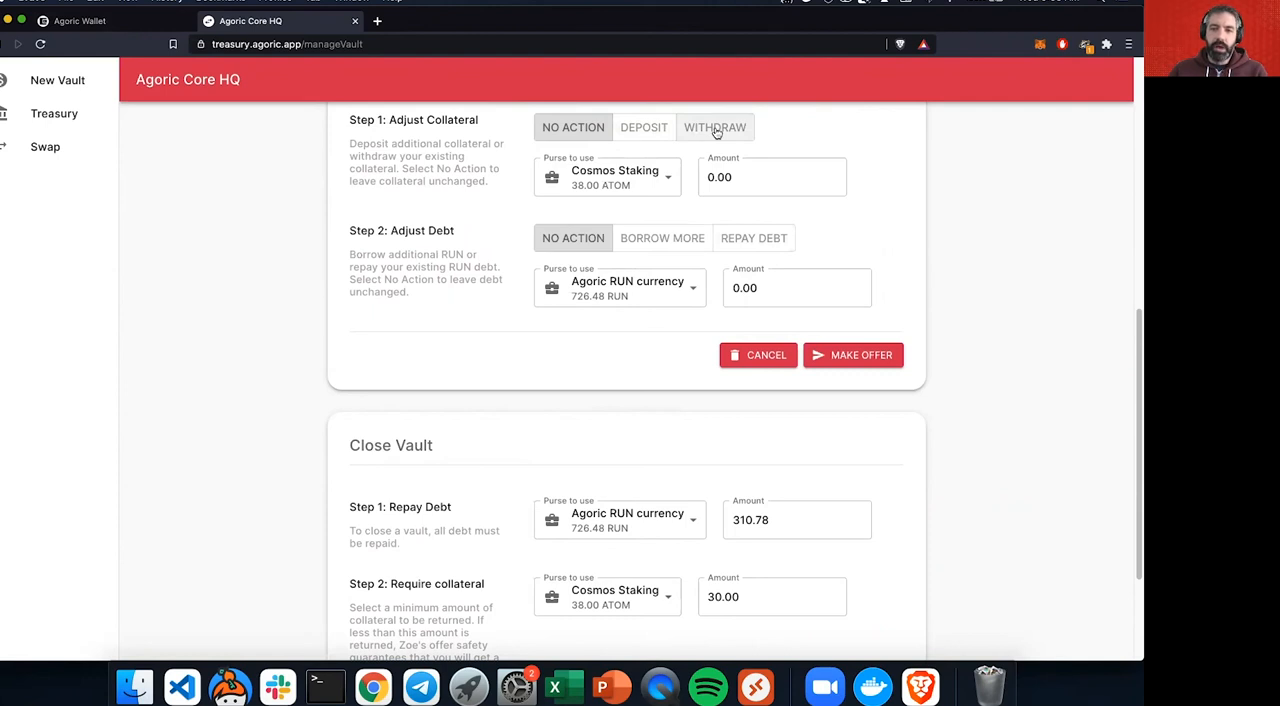
mouse_move(440, 435)
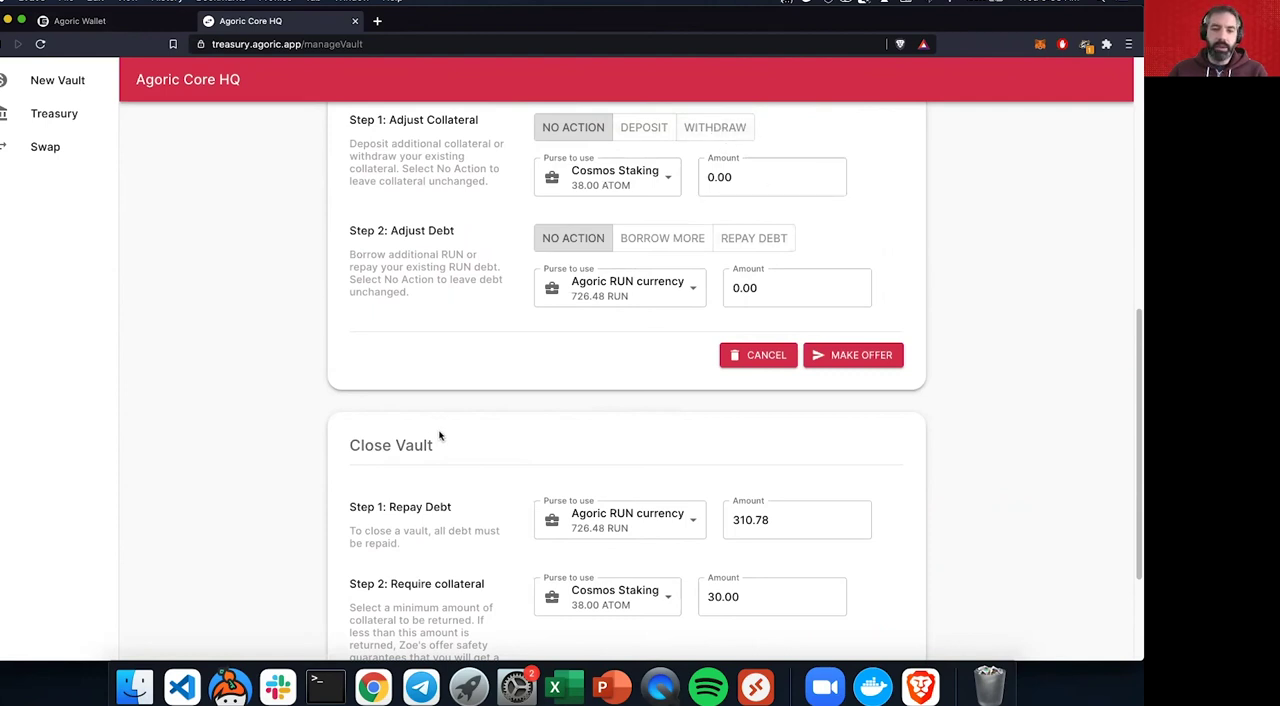
scroll(down, 3)
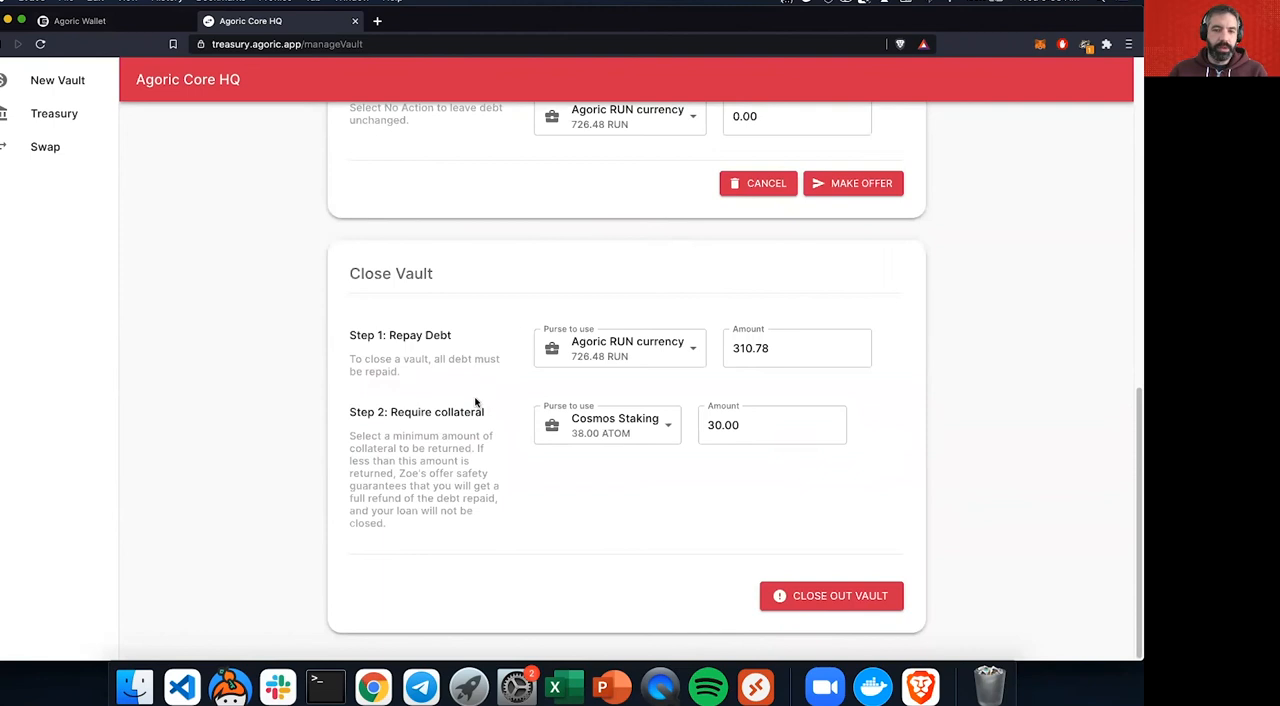
scroll(up, 3)
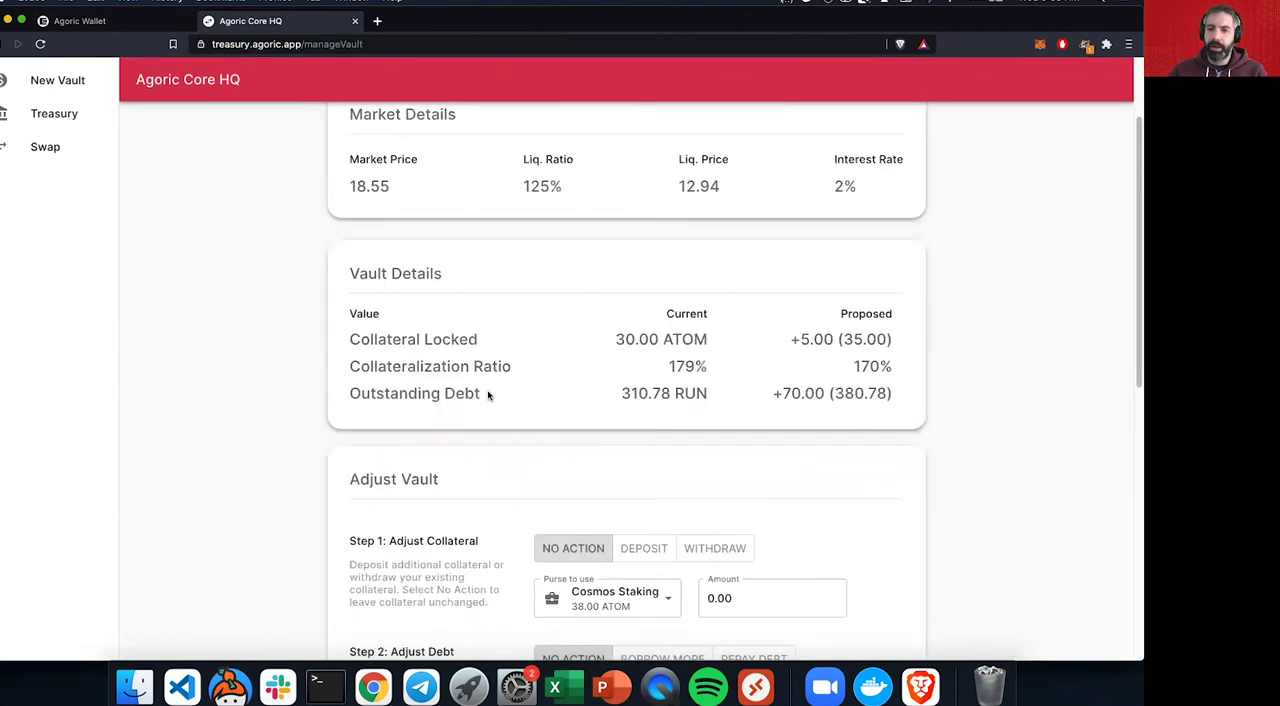
scroll(up, 3)
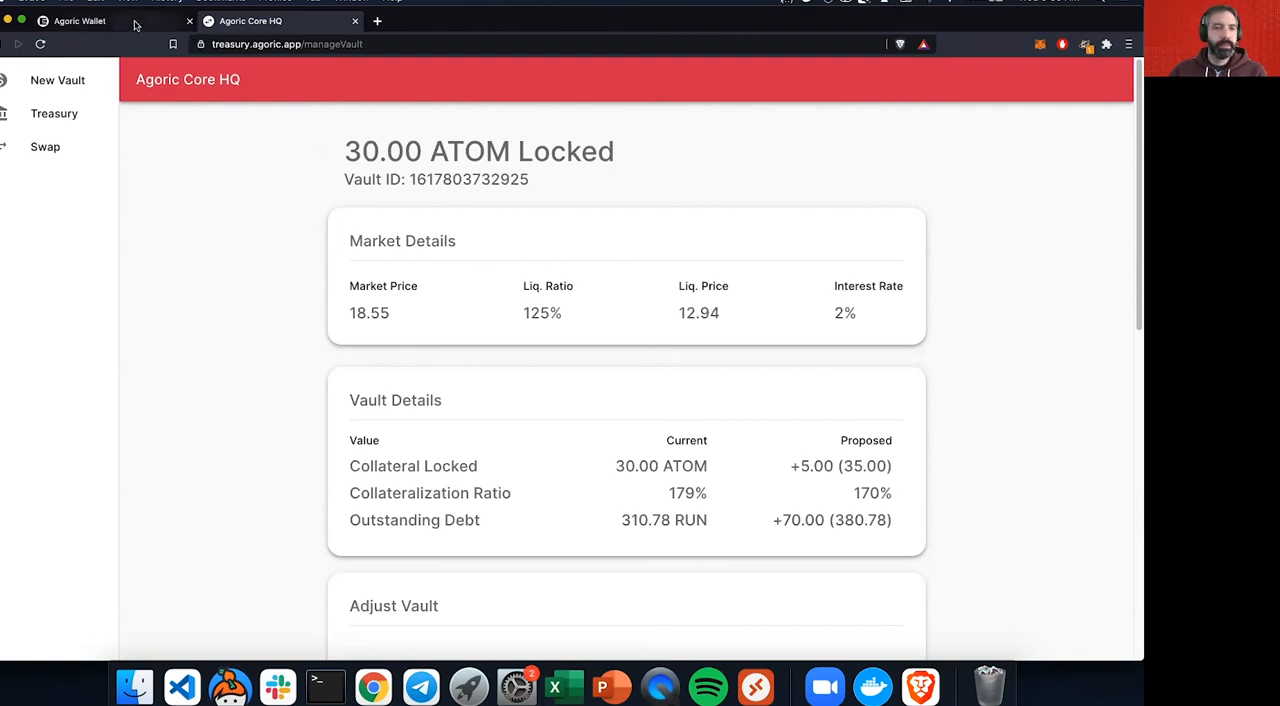
Step: Accept the wallet offer giving 5.00 ATOM from Cosmos Staking for 70.00 RUN
click(80, 20)
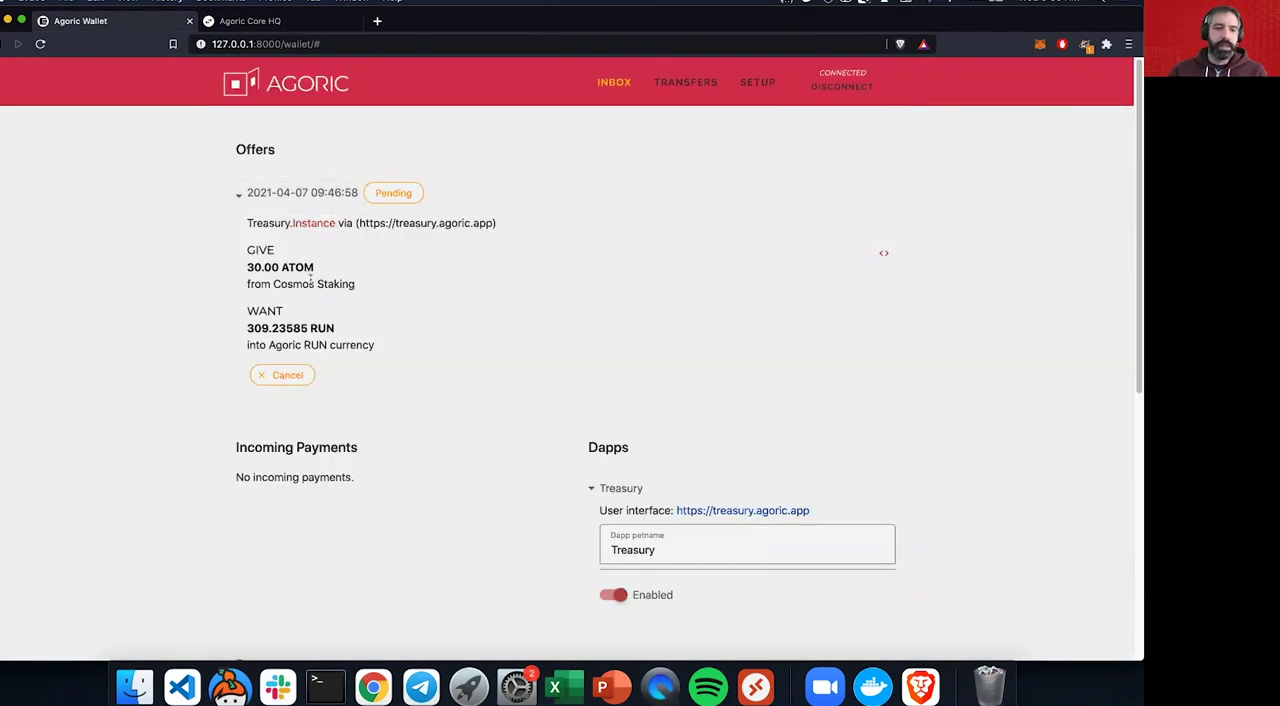
click(282, 375)
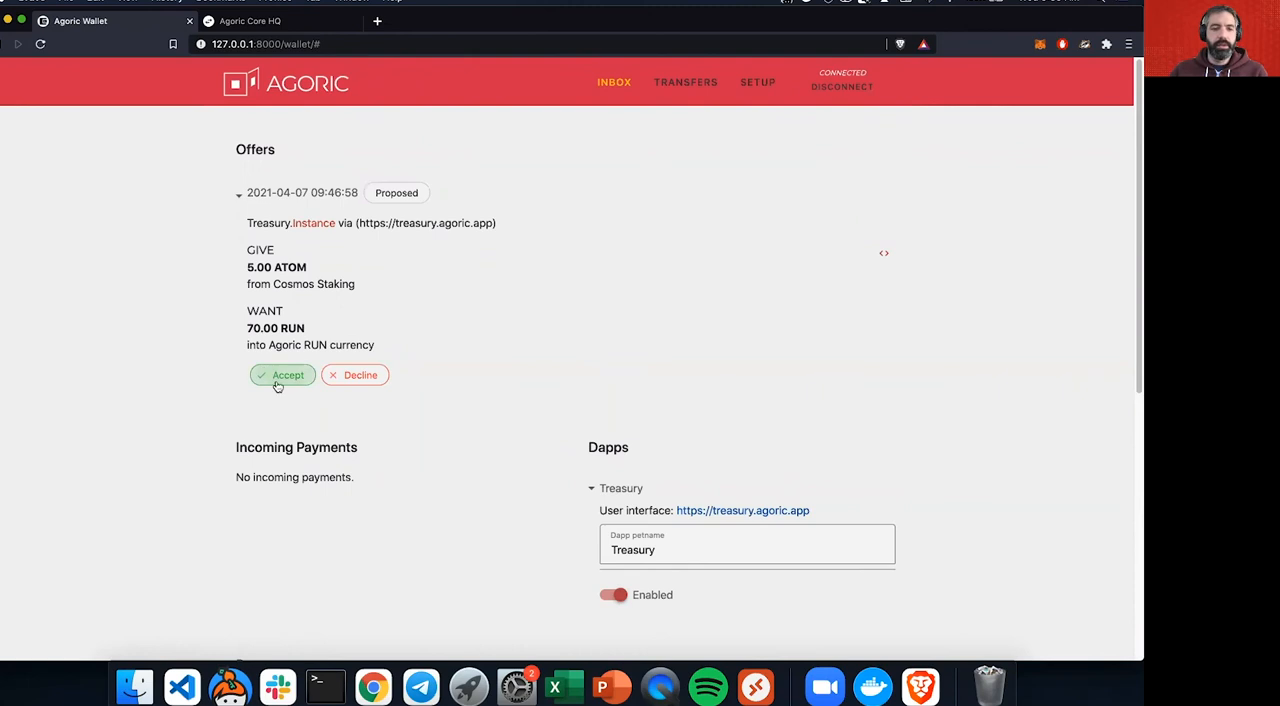
click(282, 375)
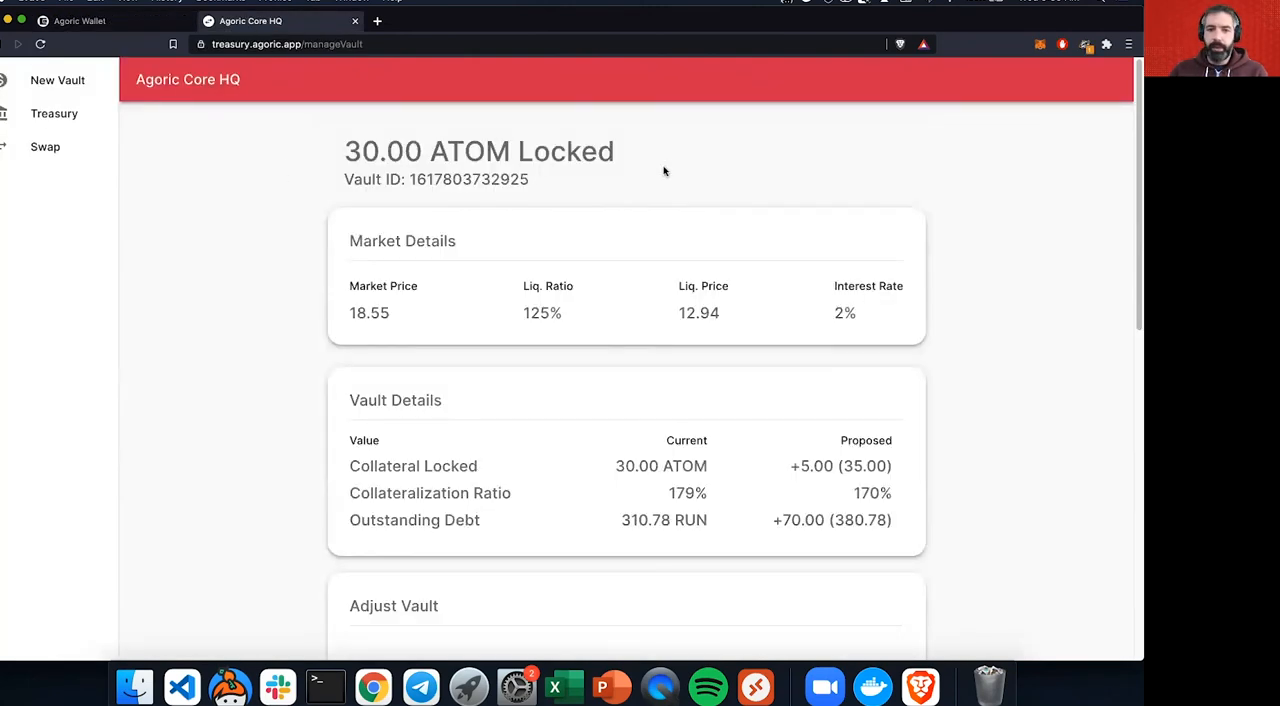
mouse_move(715, 166)
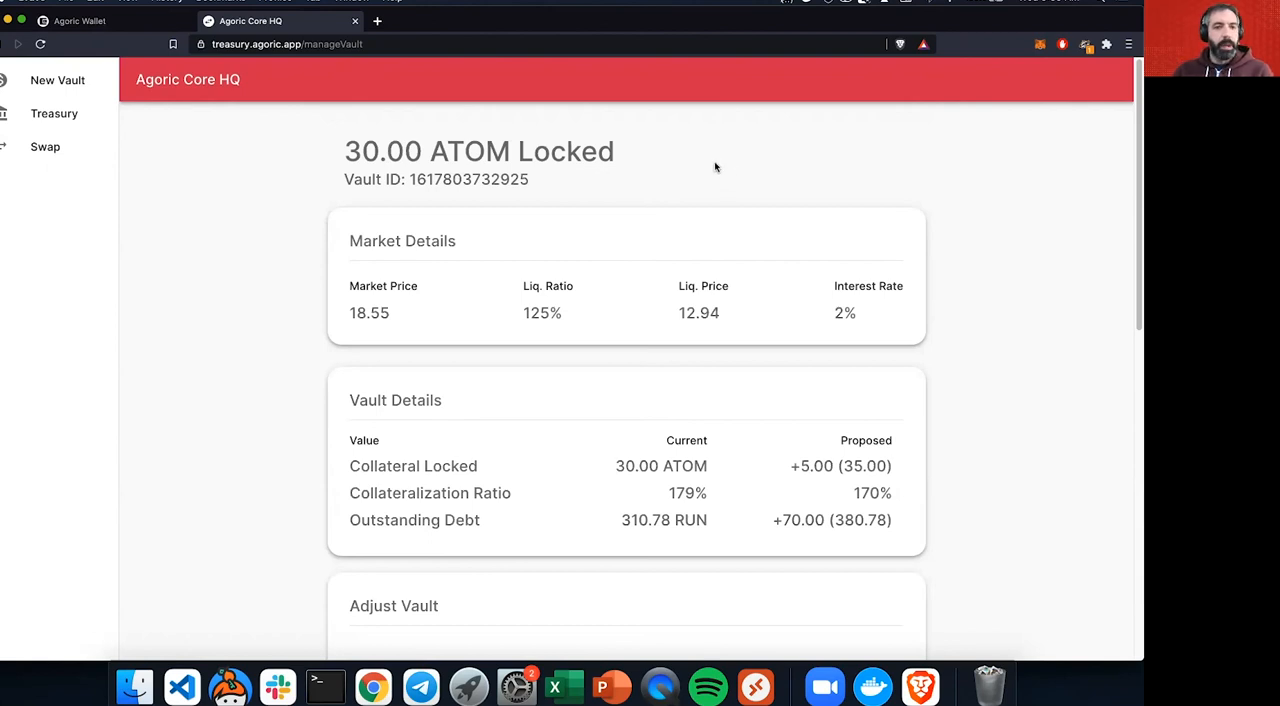
mouse_move(662, 143)
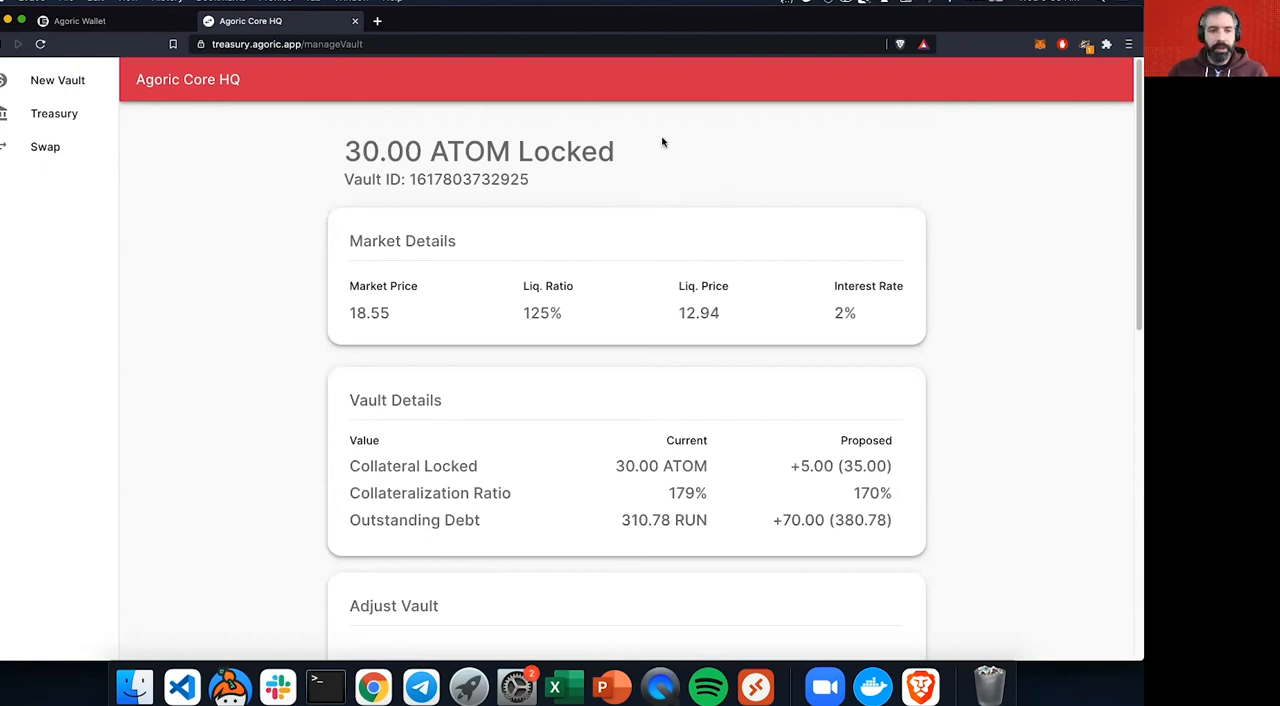
mouse_move(45, 147)
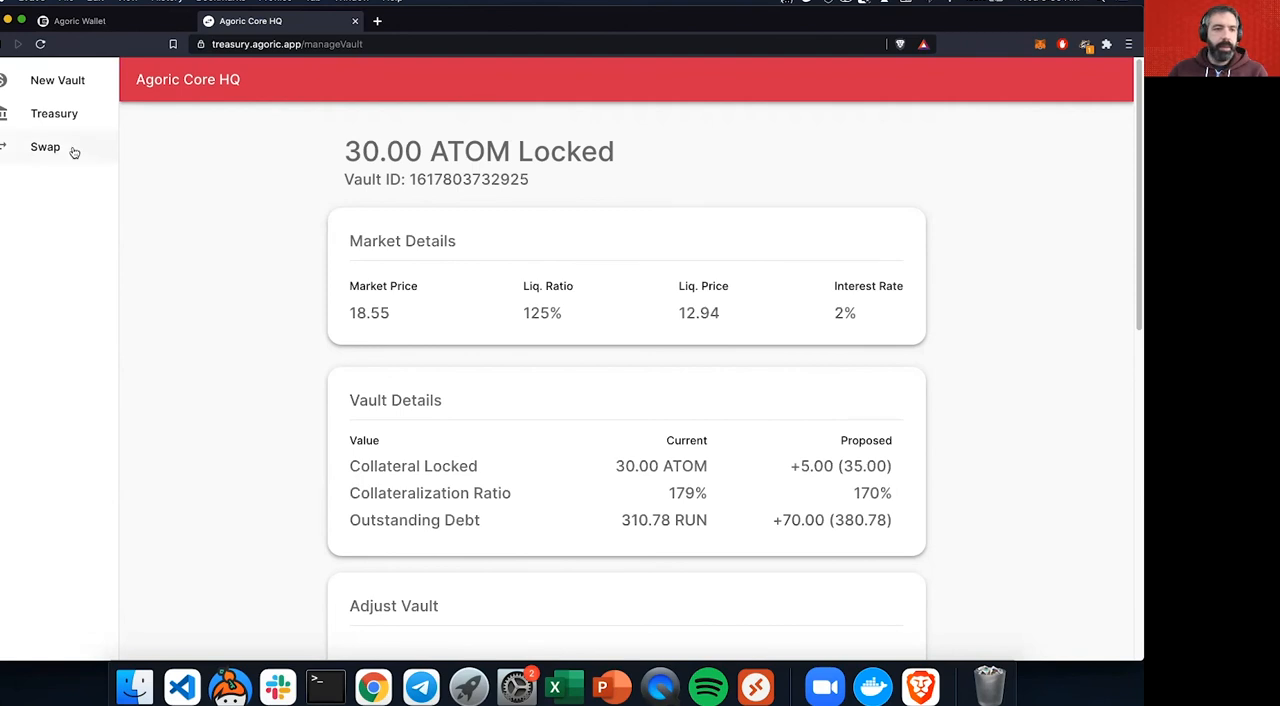
Step: Go to the Swap page with the Agoric RUN purse (796.48 RUN) as input
click(45, 147)
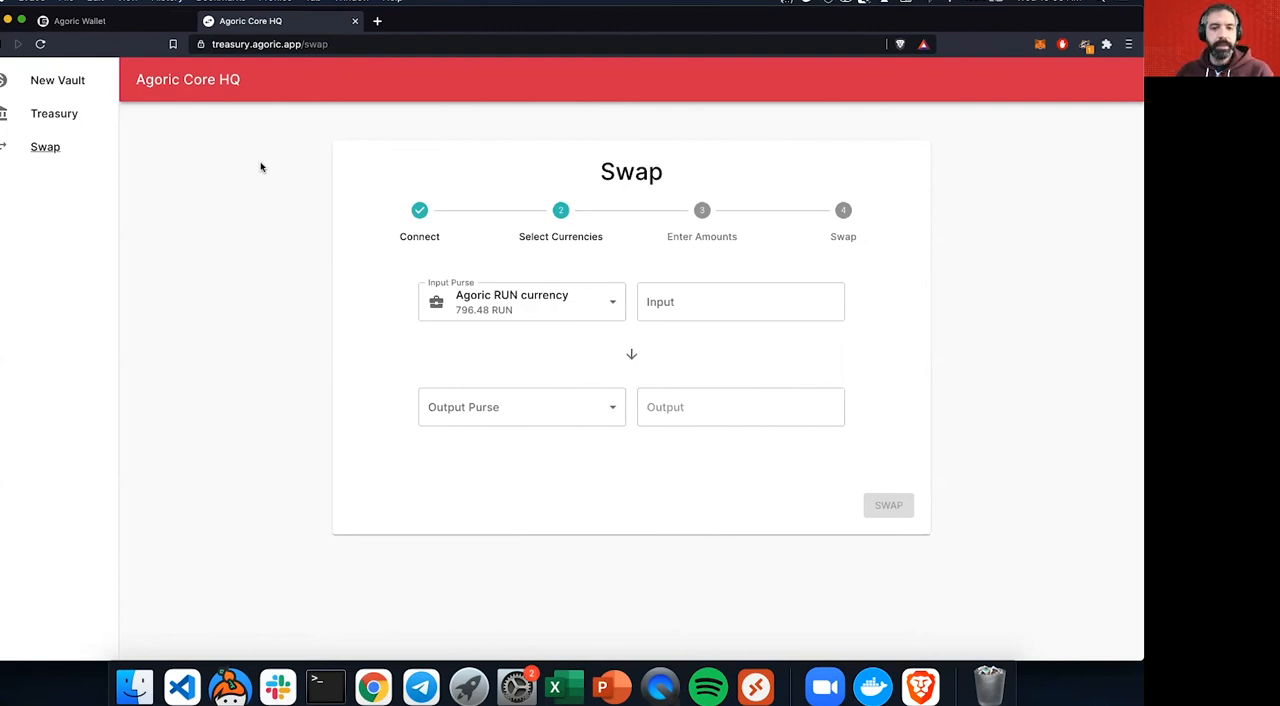
mouse_move(430, 133)
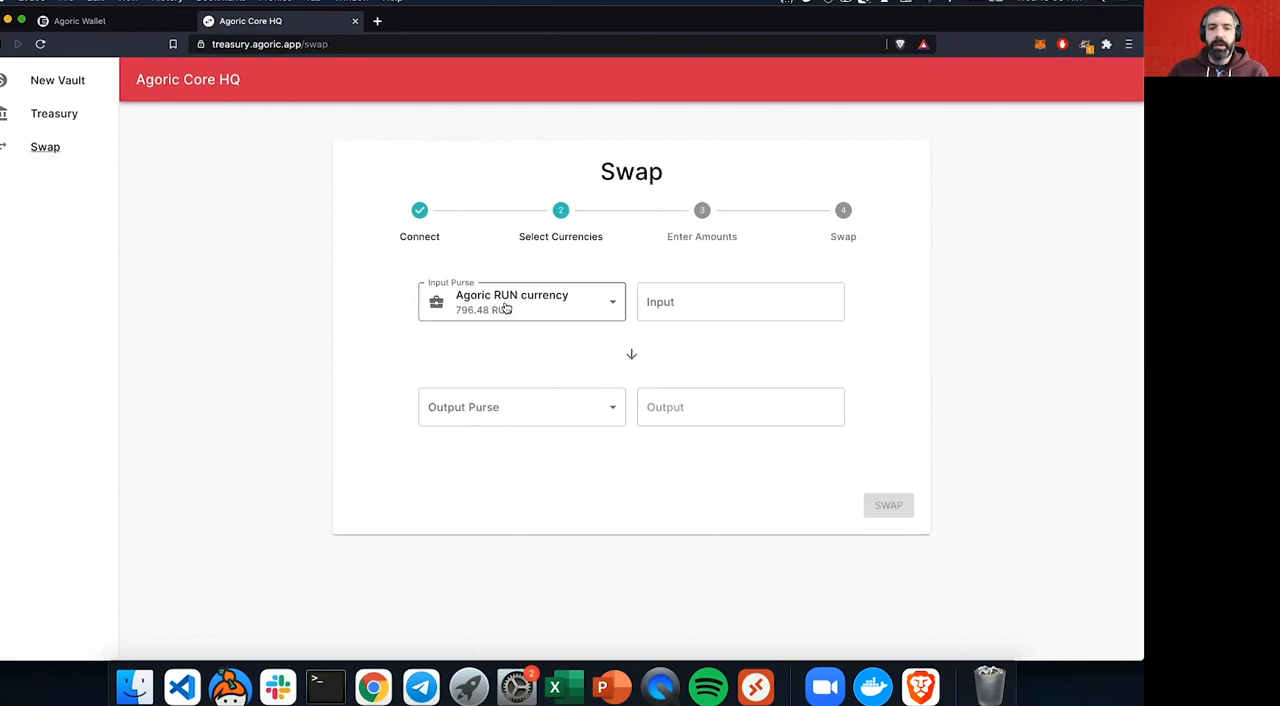
mouse_move(553, 309)
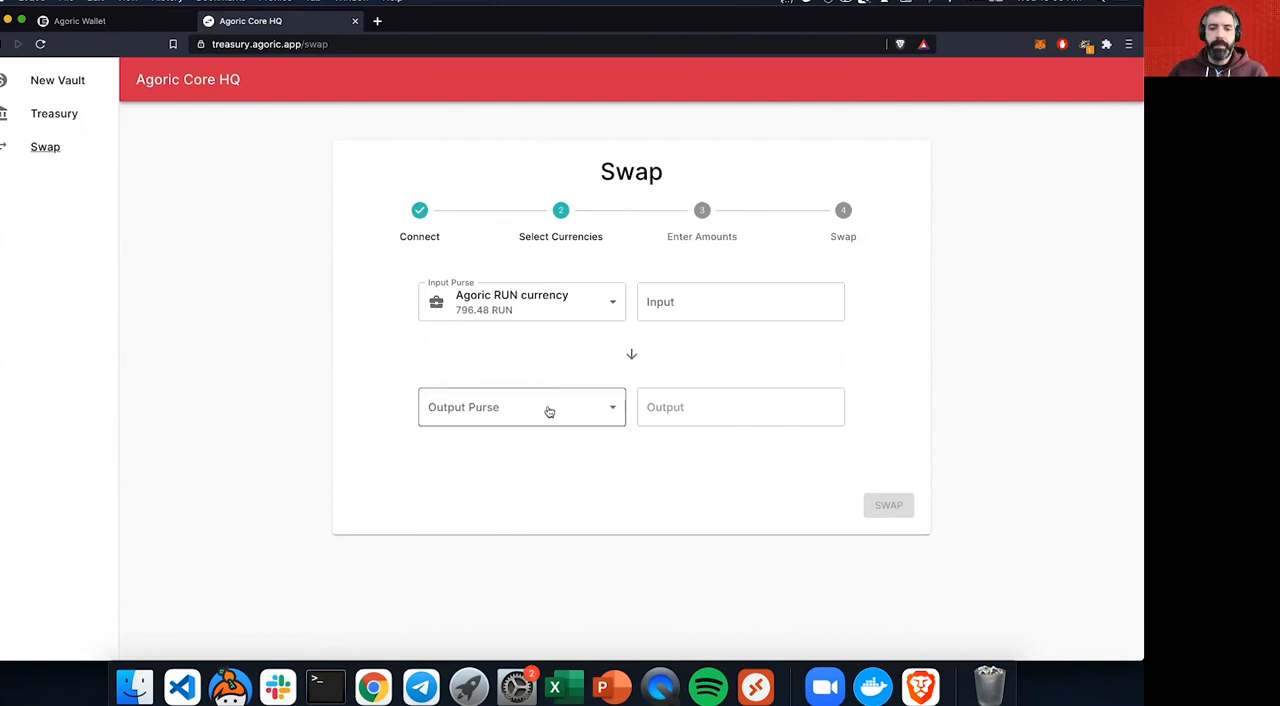
click(521, 407)
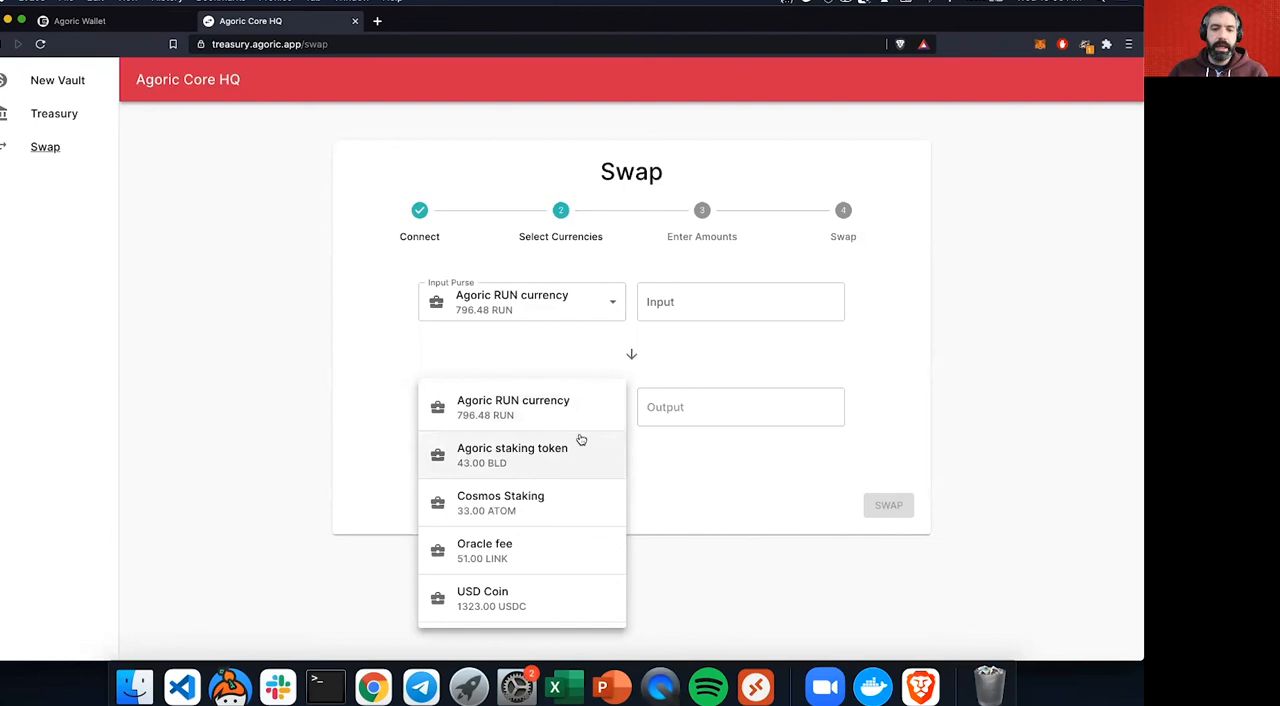
mouse_move(551, 497)
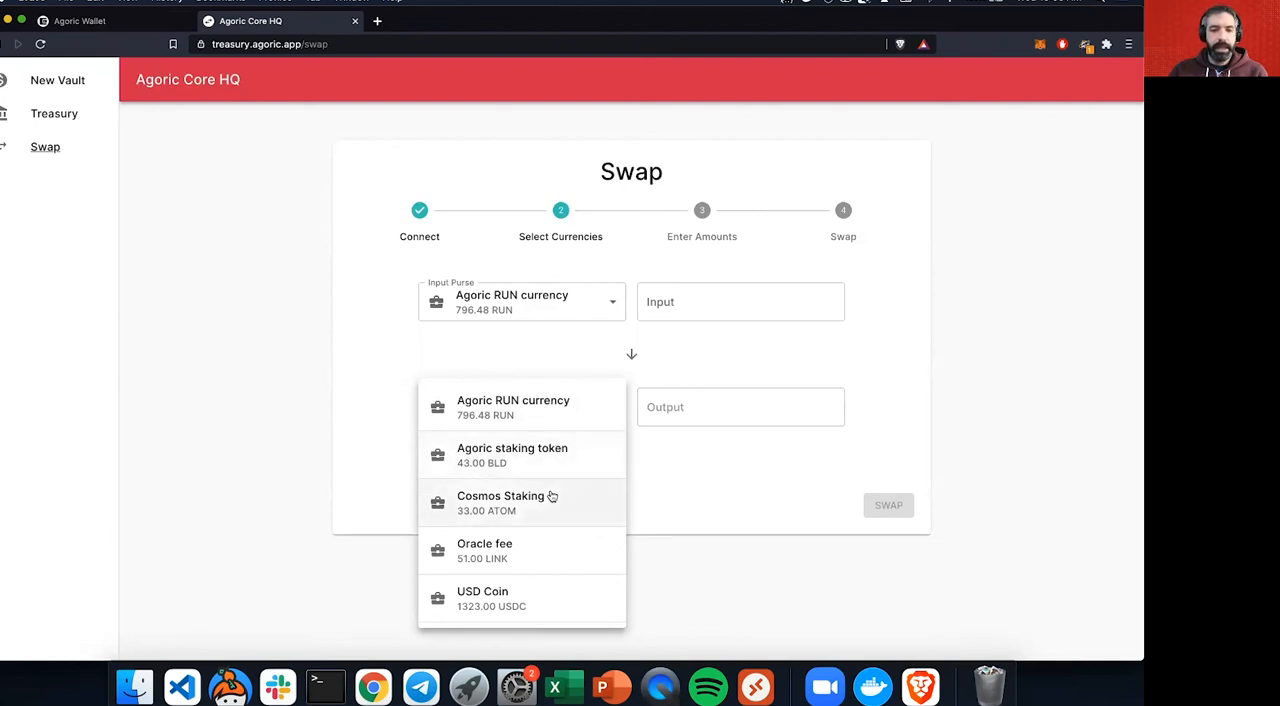
mouse_move(558, 552)
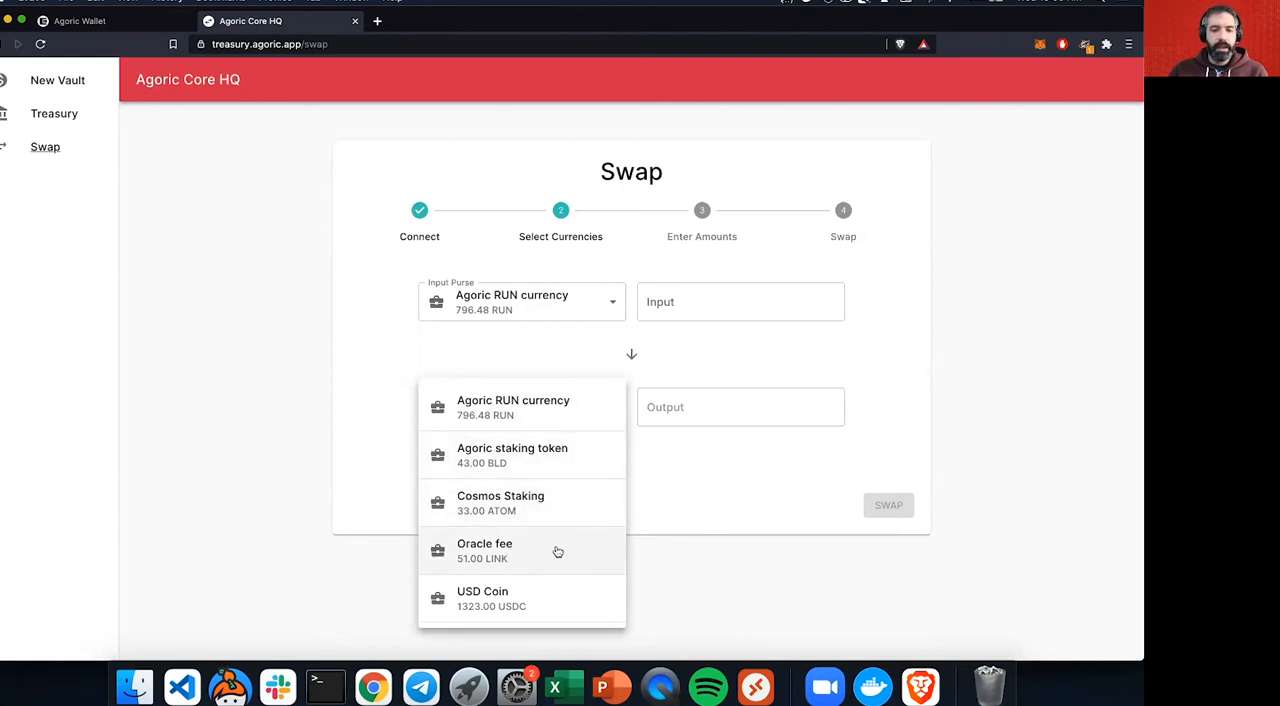
mouse_move(537, 553)
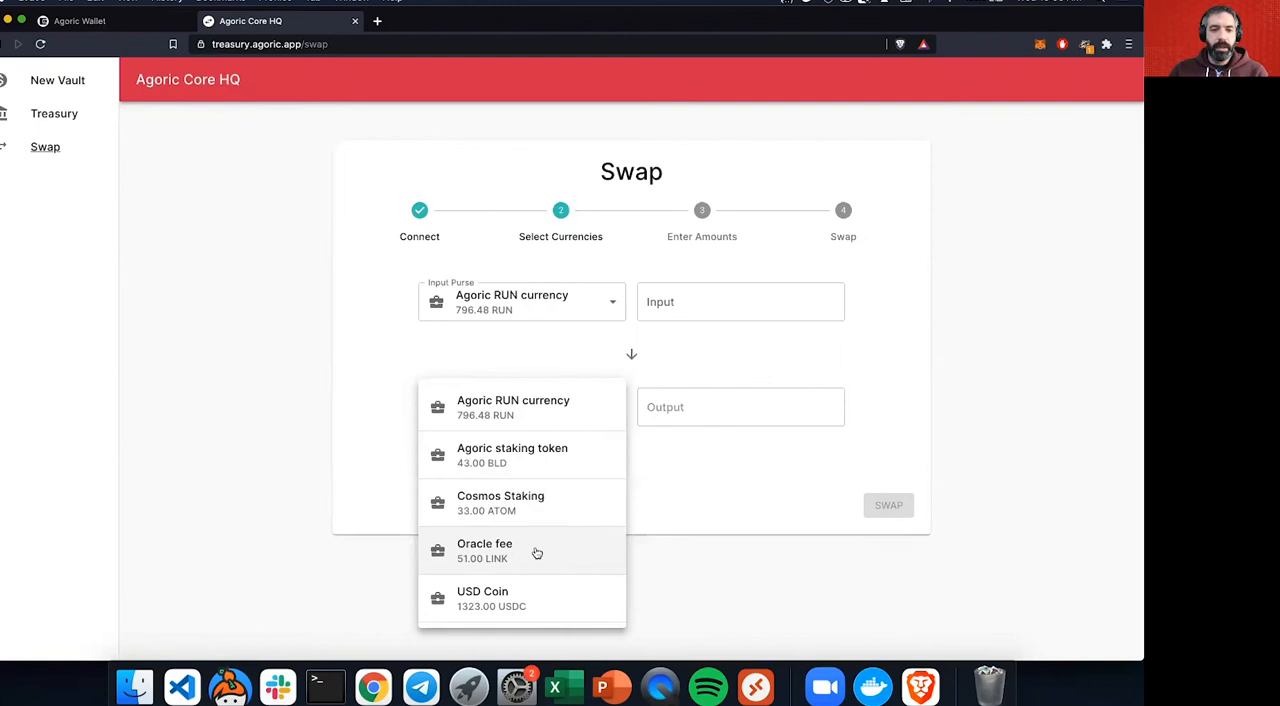
click(512, 455)
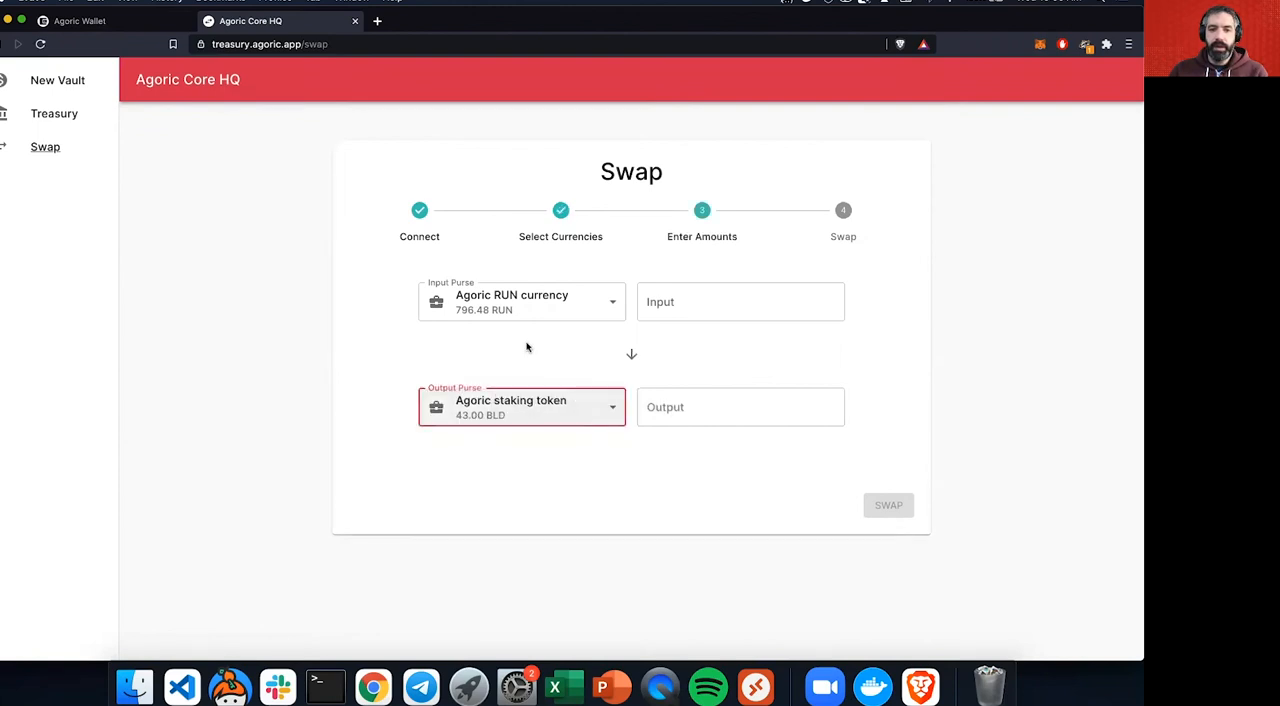
click(740, 301)
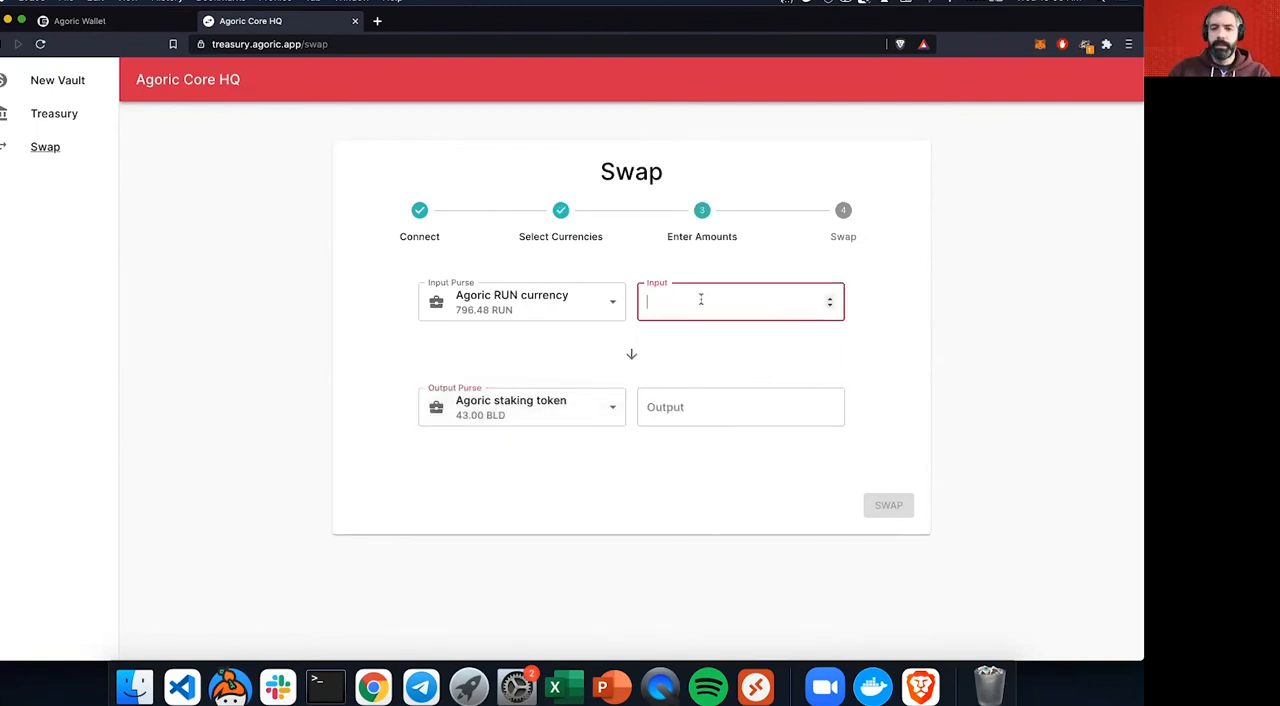
text(100.00)
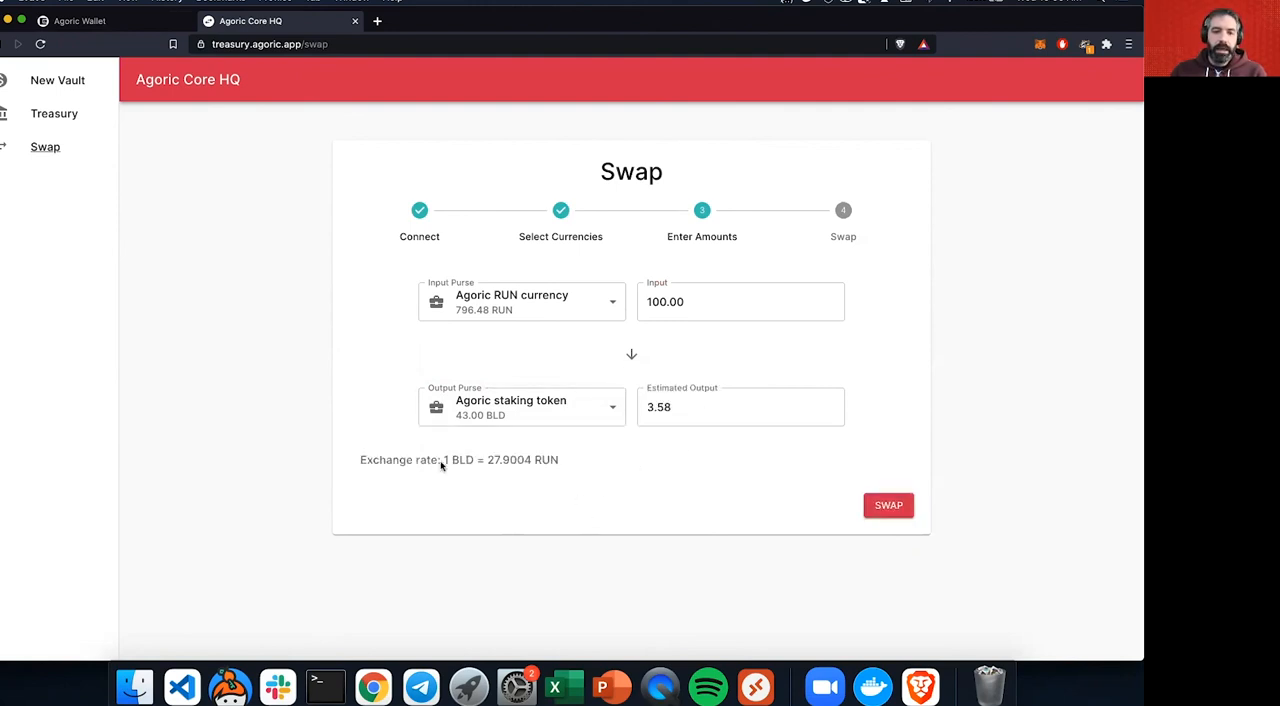
mouse_move(507, 467)
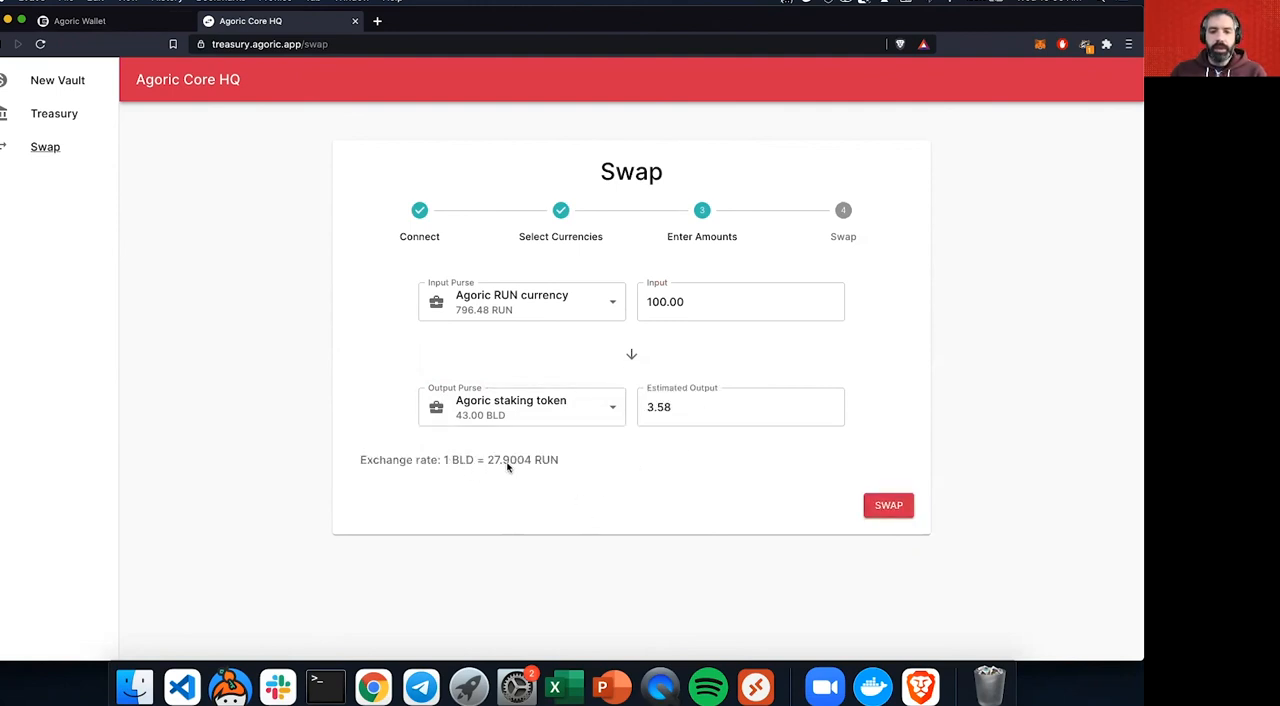
click(740, 301)
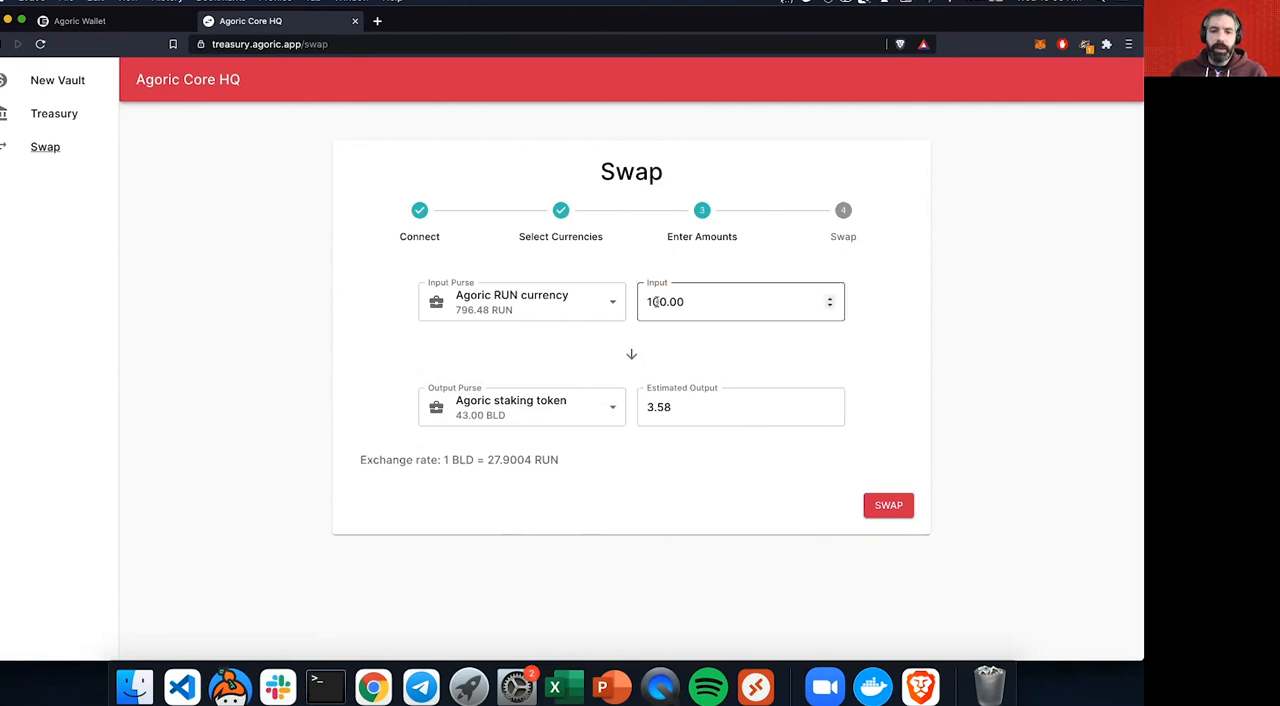
click(740, 301)
text(500)
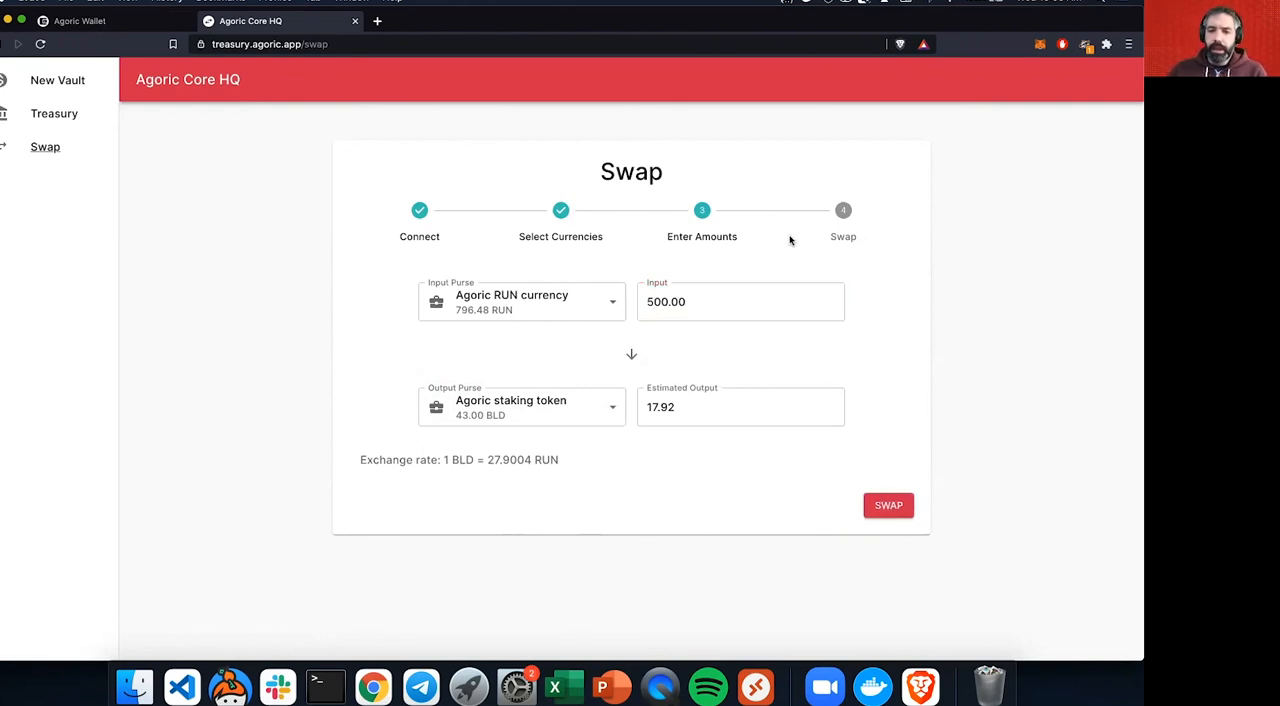
mouse_move(453, 512)
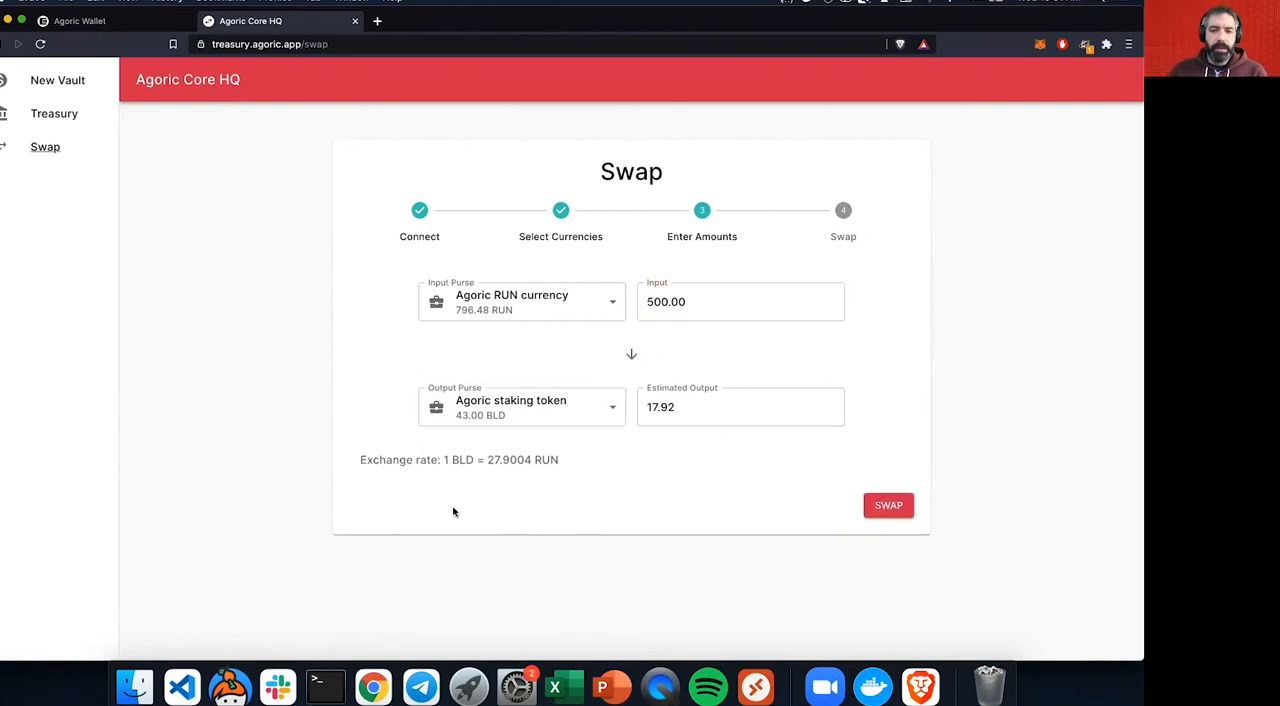
mouse_move(713, 354)
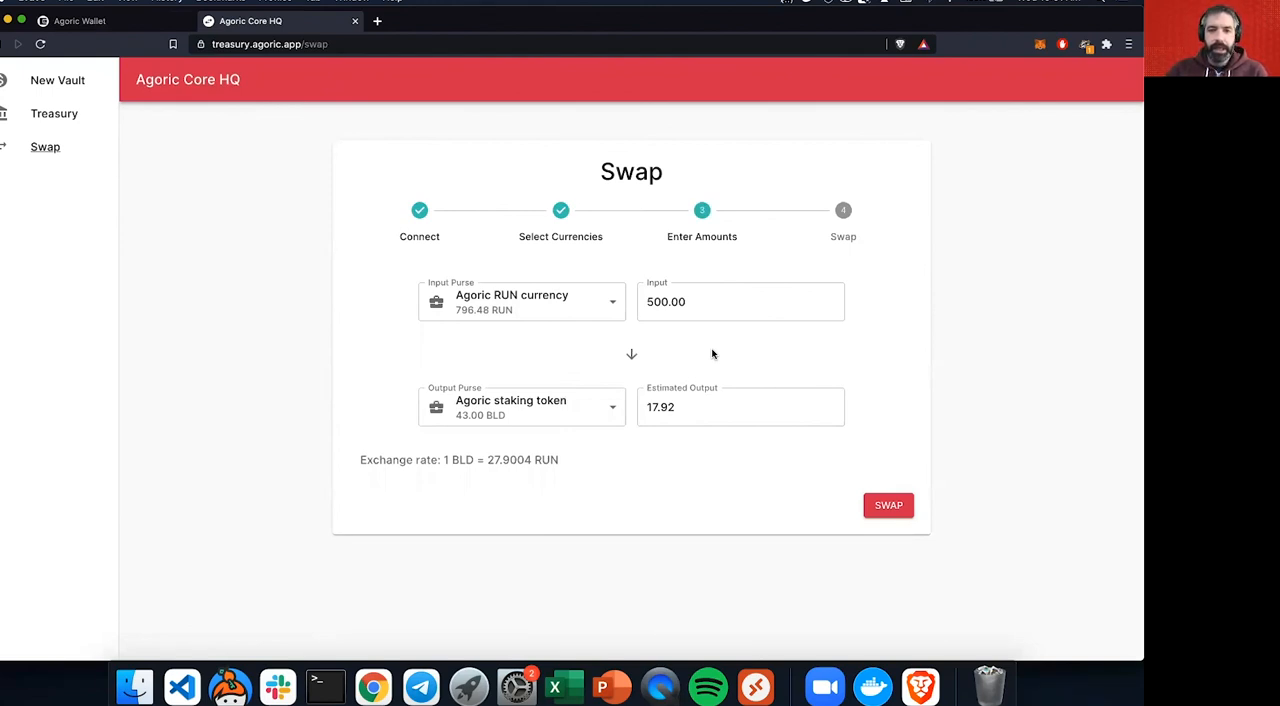
mouse_move(499, 472)
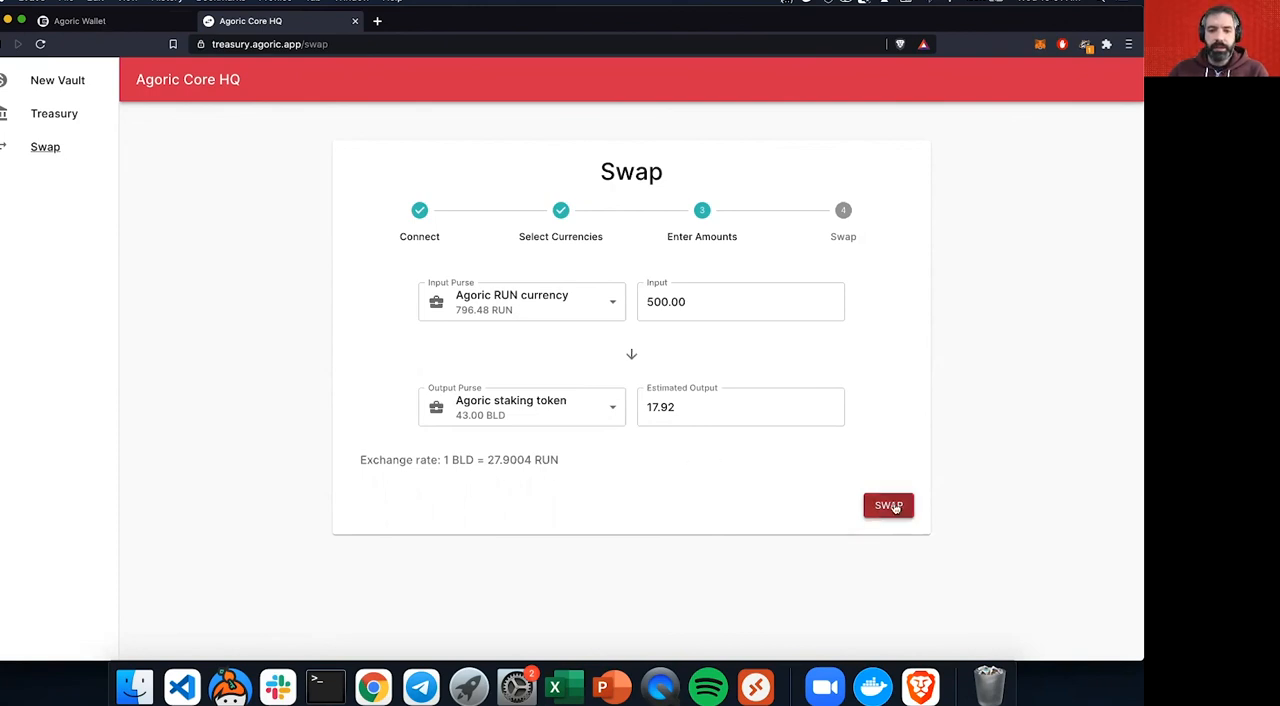
Step: Submit the 500 RUN for BLD swap offer so it awaits wallet approval
click(740, 301)
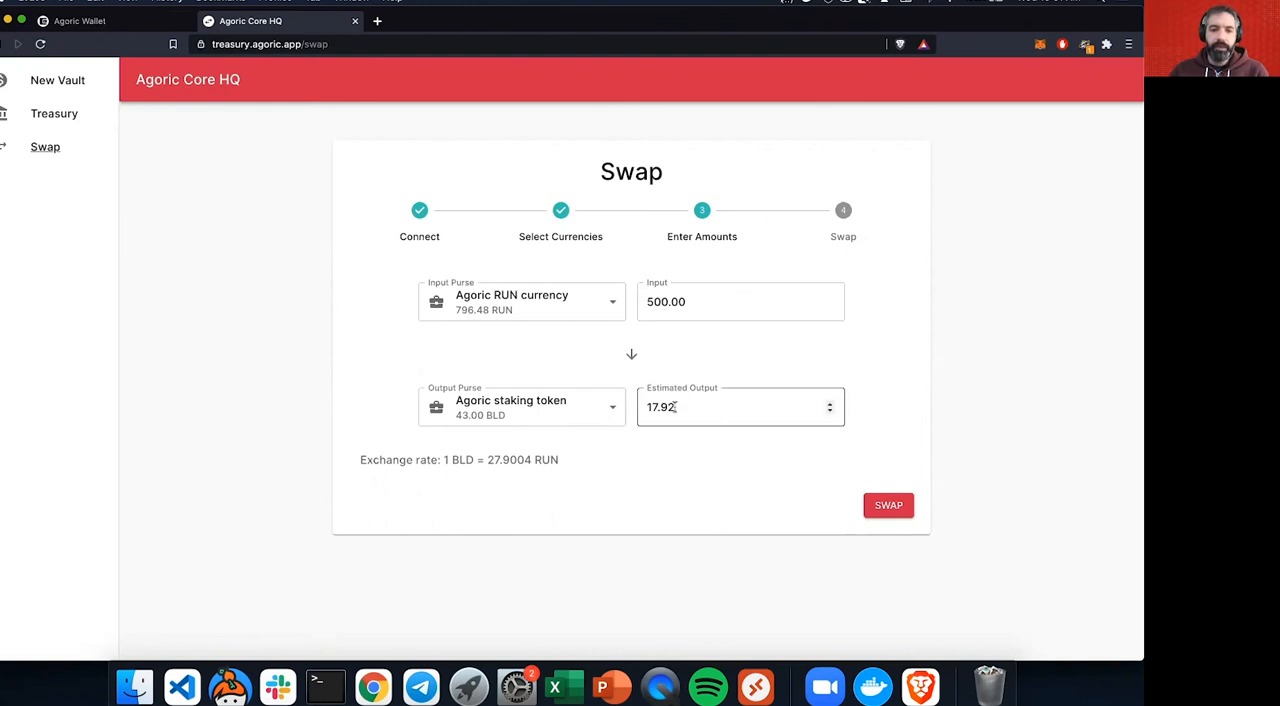
click(887, 505)
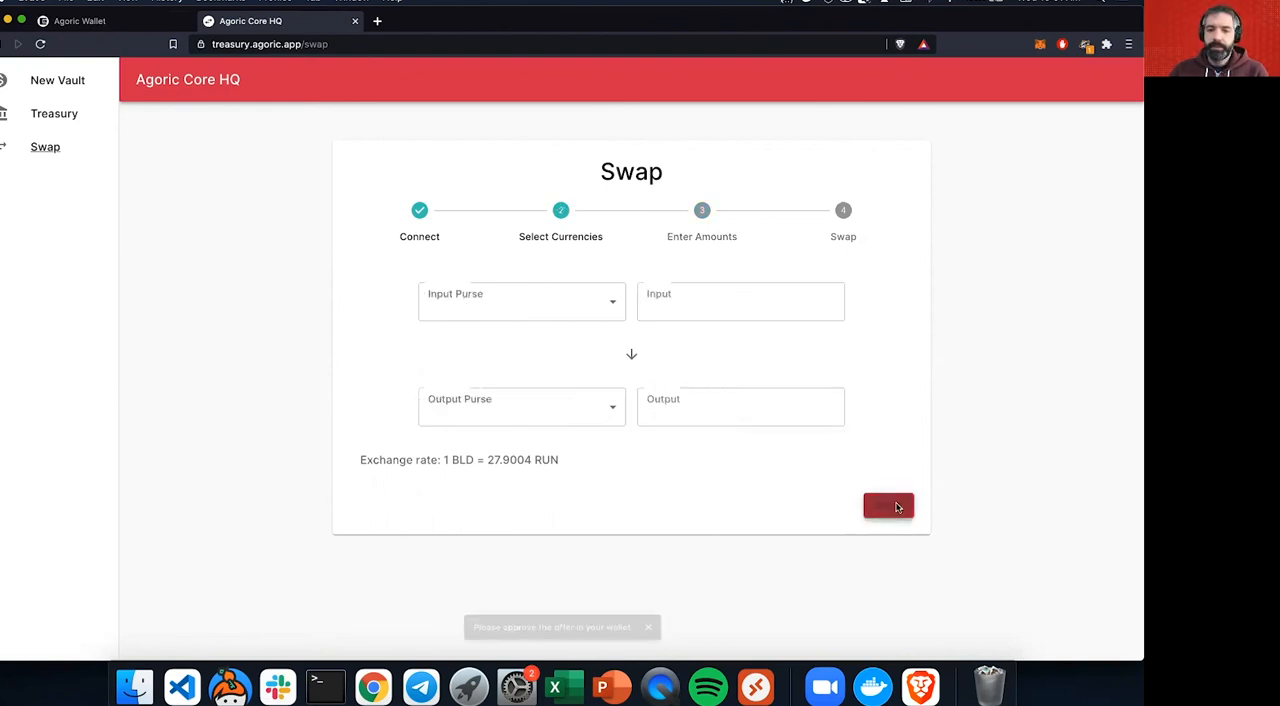
click(888, 505)
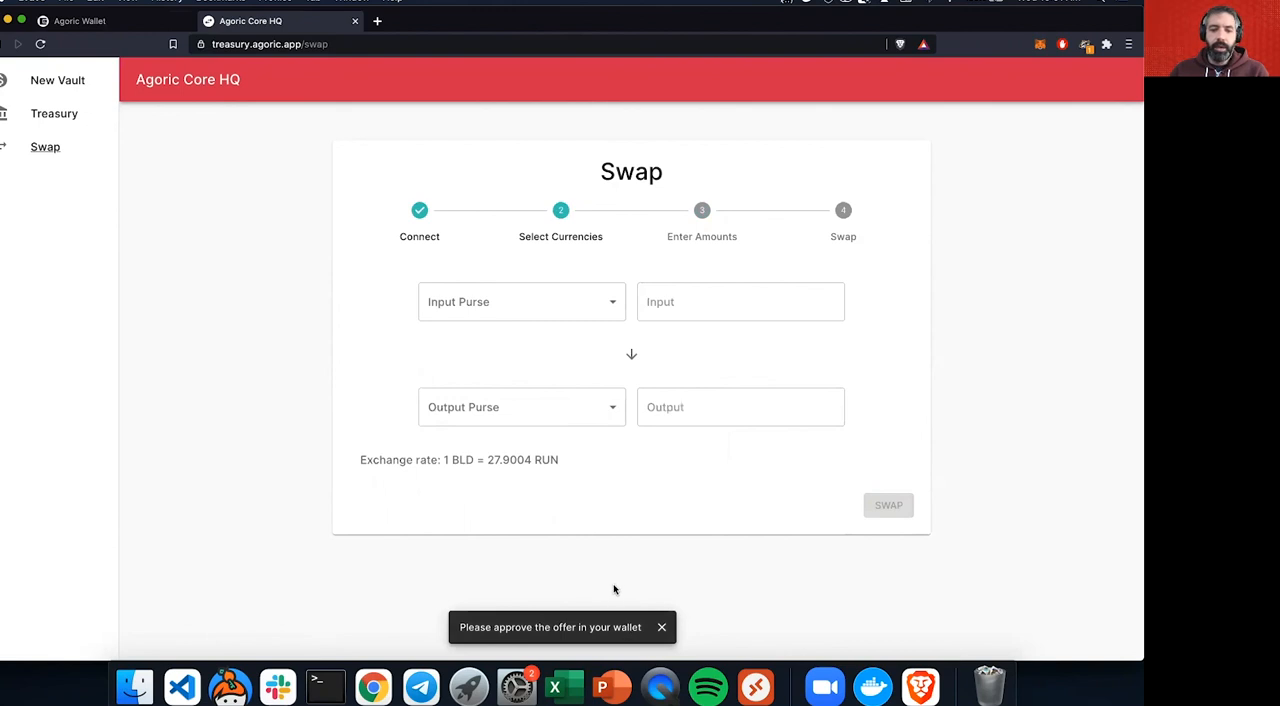
mouse_move(435, 139)
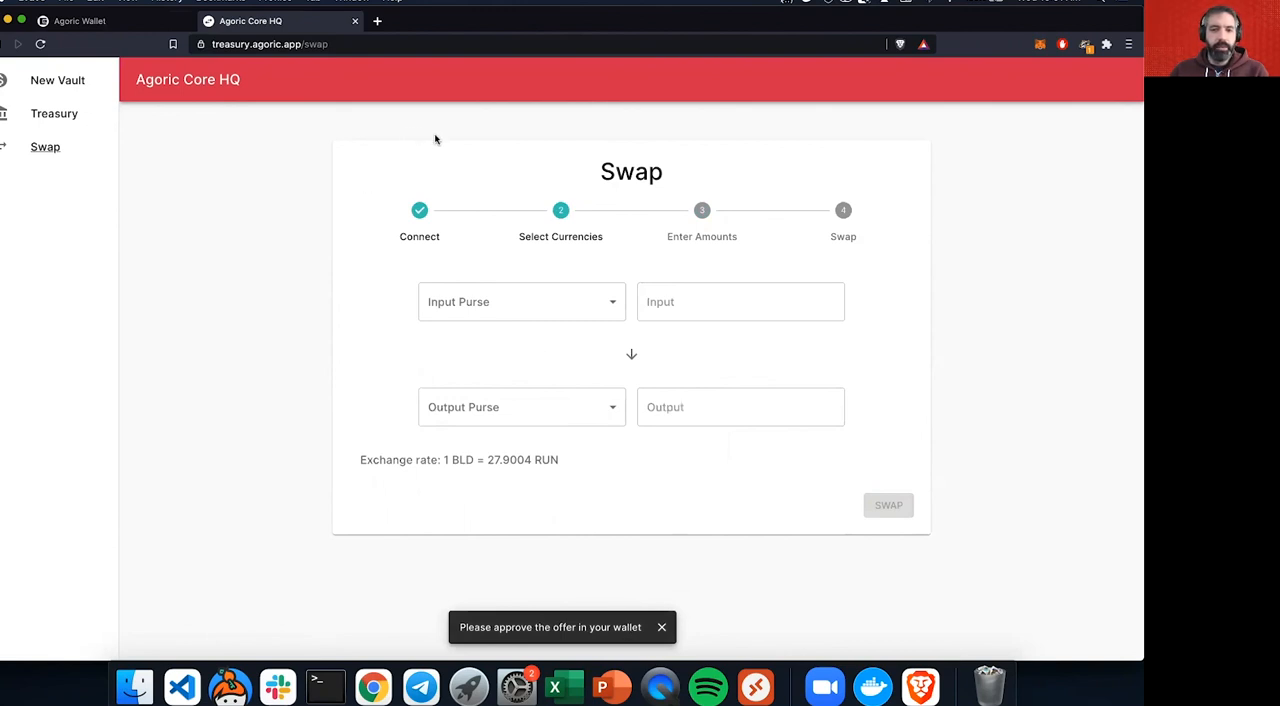
Step: Switch to the Agoric Wallet and wait for the 510 RUN for 17.92 BLD offer
click(80, 20)
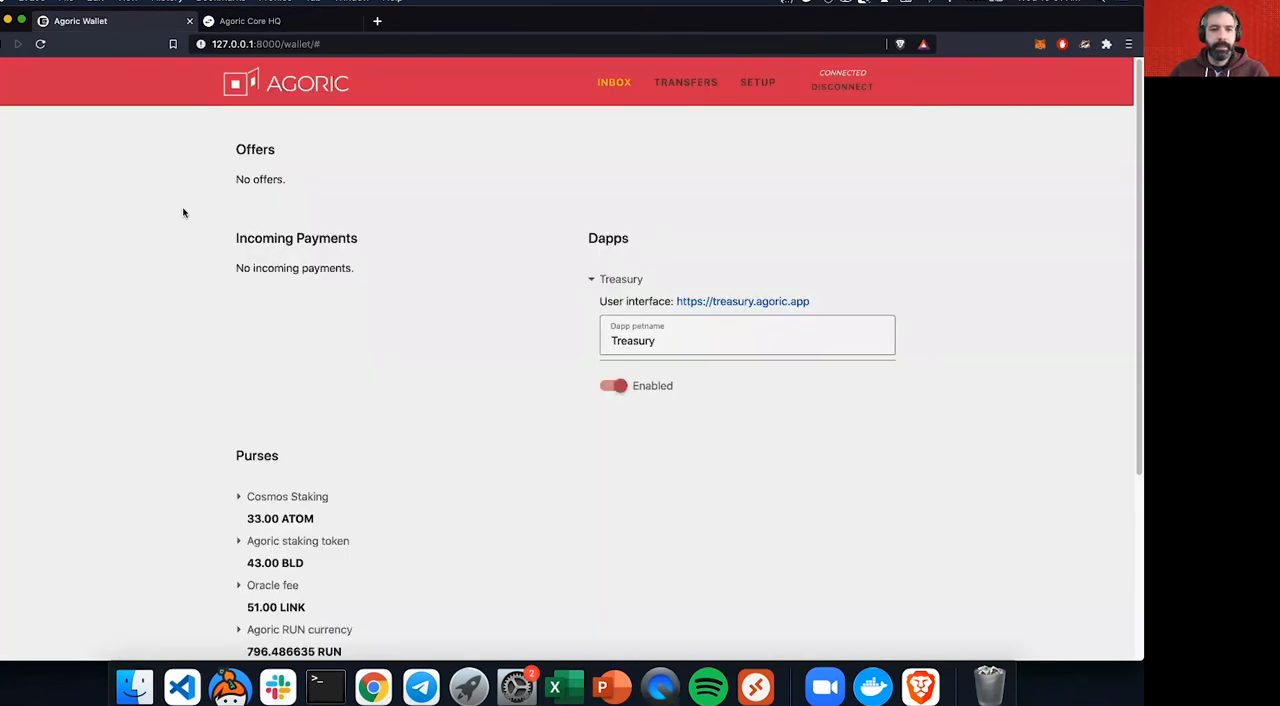
mouse_move(404, 285)
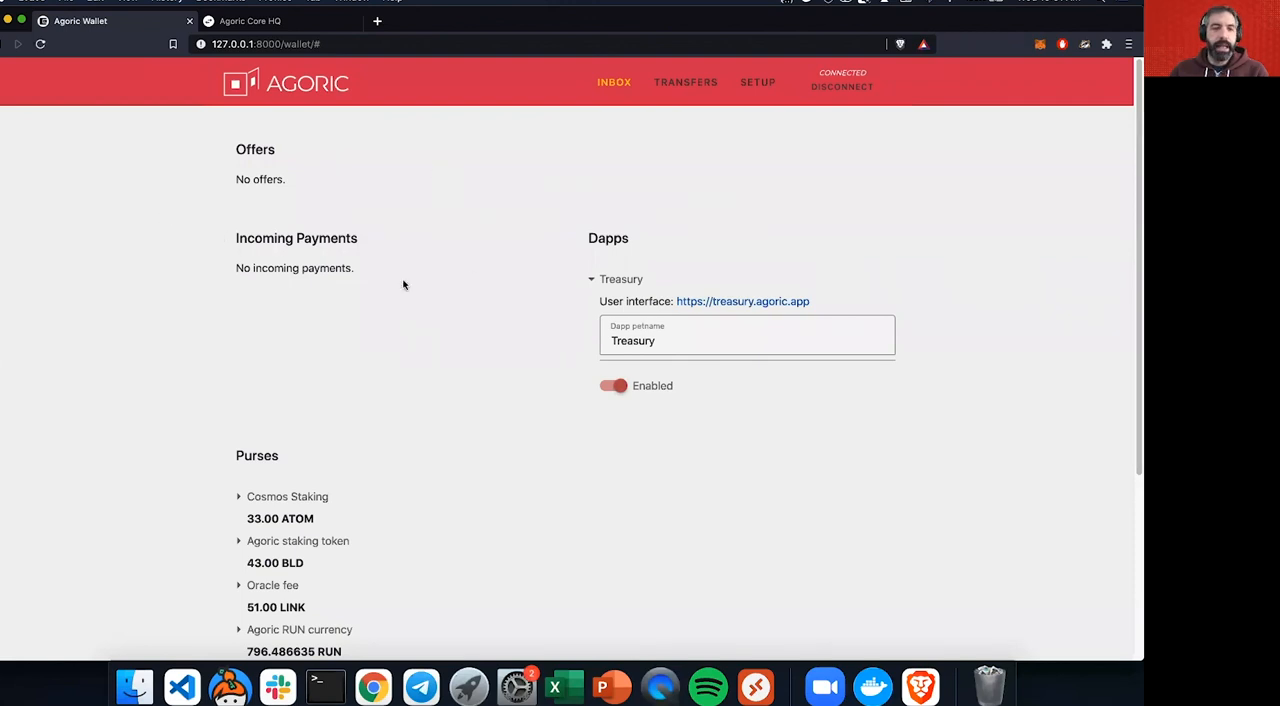
mouse_move(259, 162)
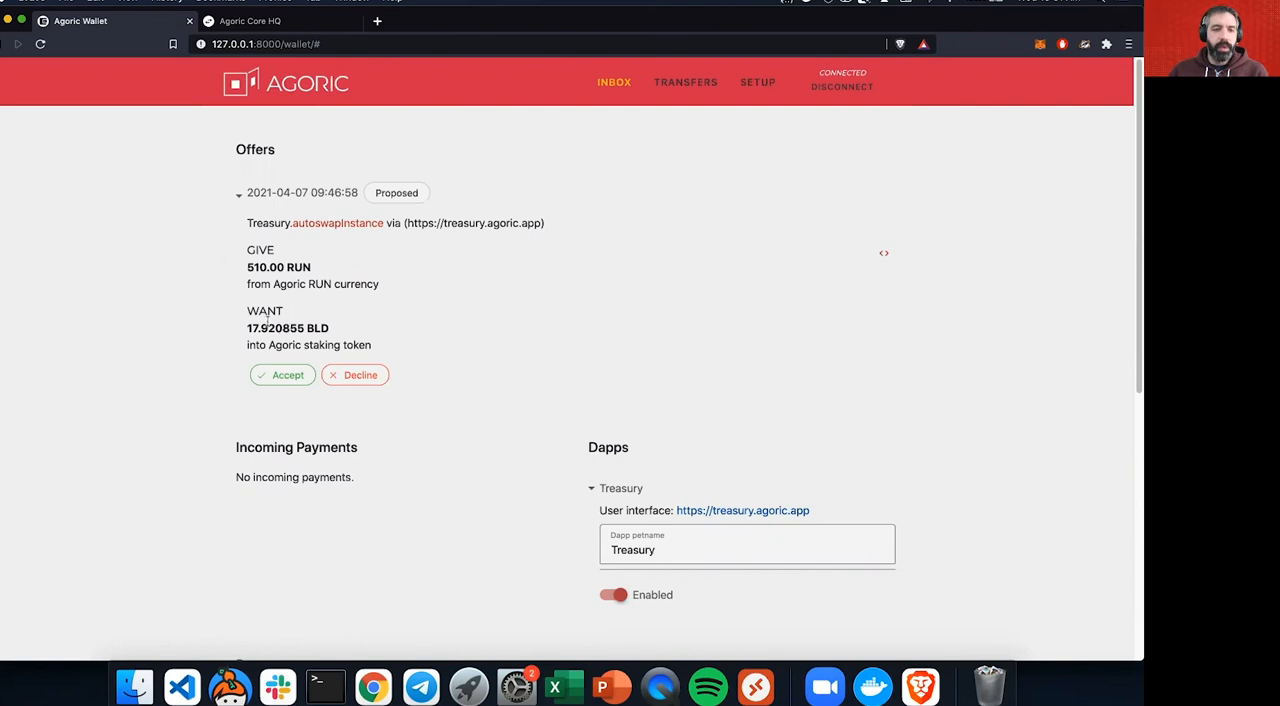
mouse_move(277, 17)
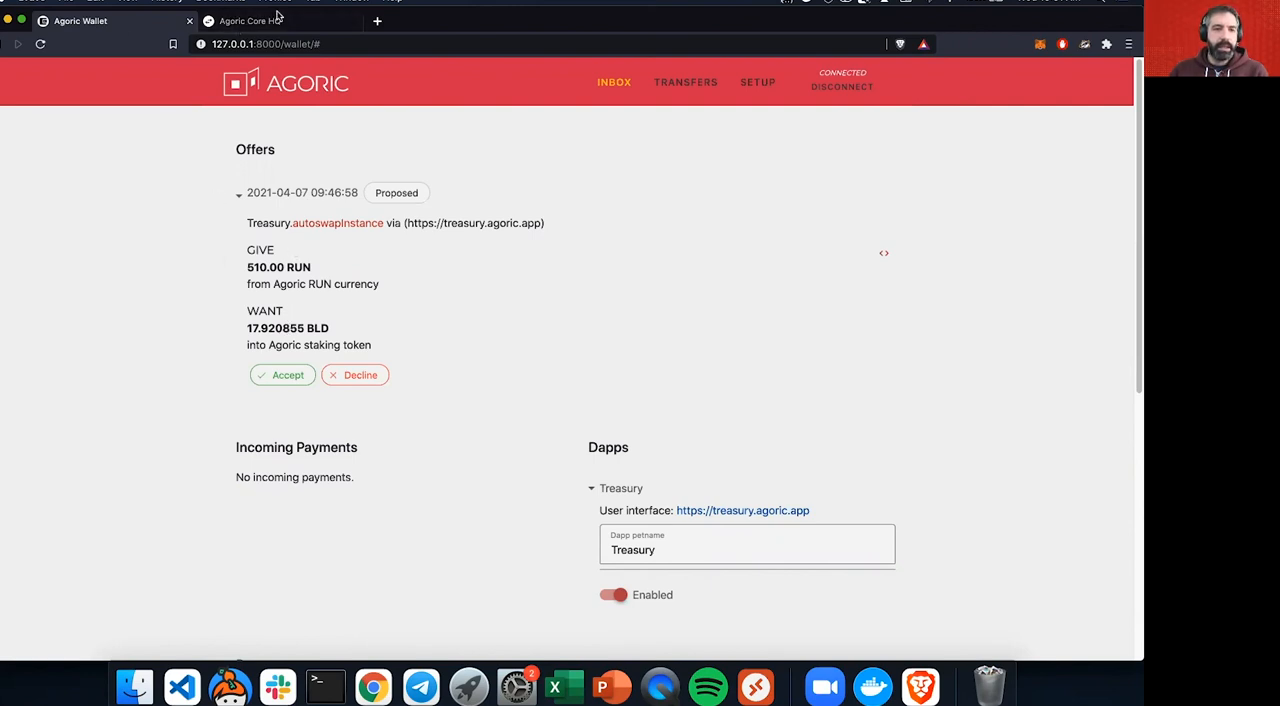
mouse_move(240, 270)
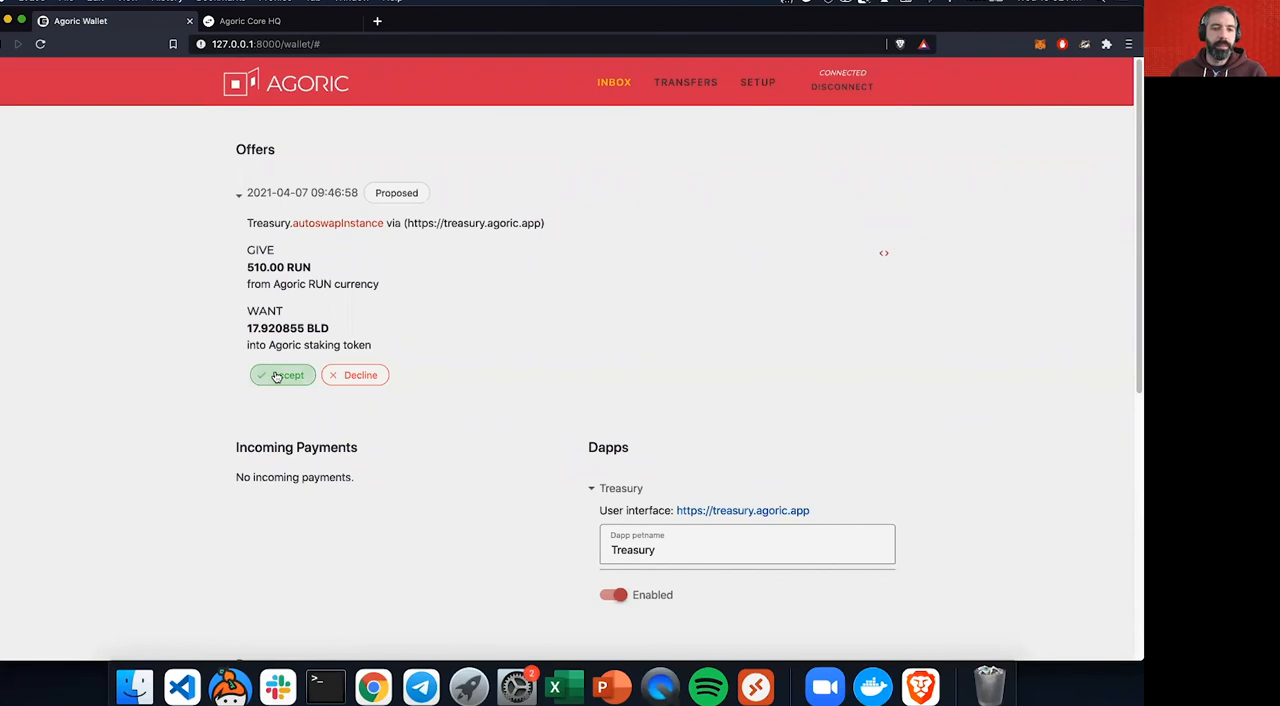
Step: Accept the 510 RUN for 17.92 BLD offer and review the purses while it pends
click(282, 374)
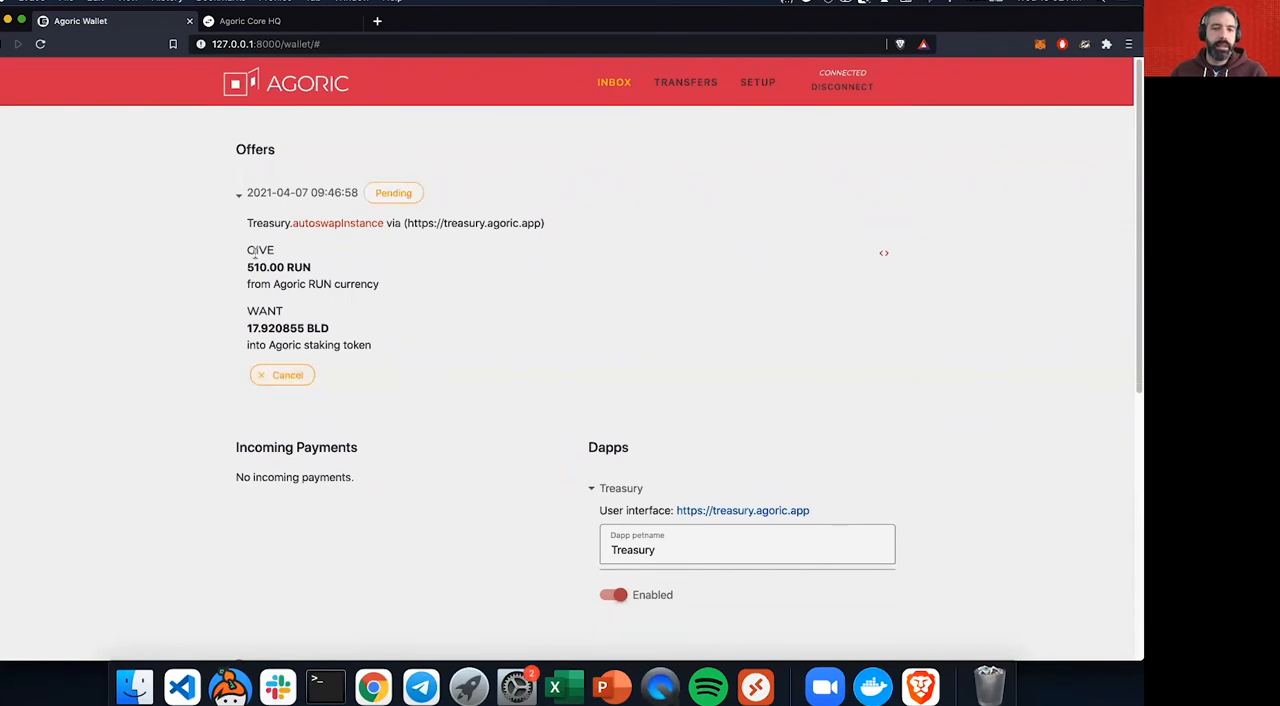
scroll(down, 3)
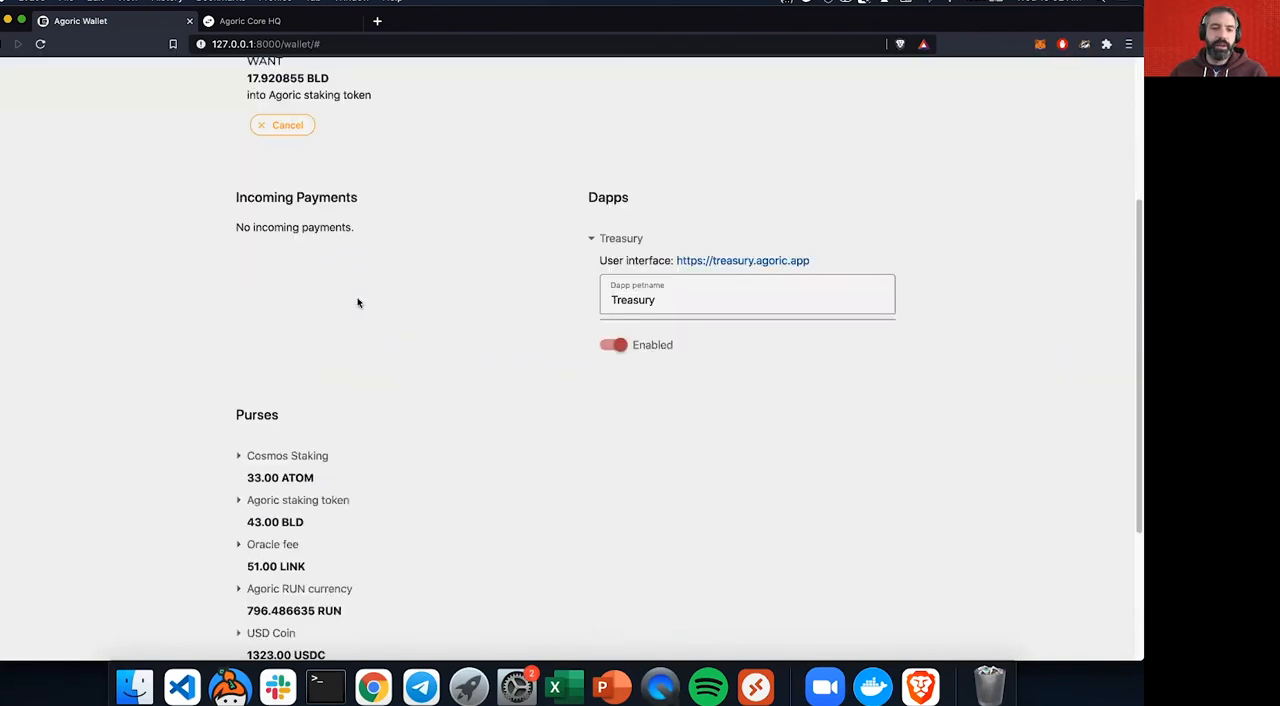
scroll(down, 3)
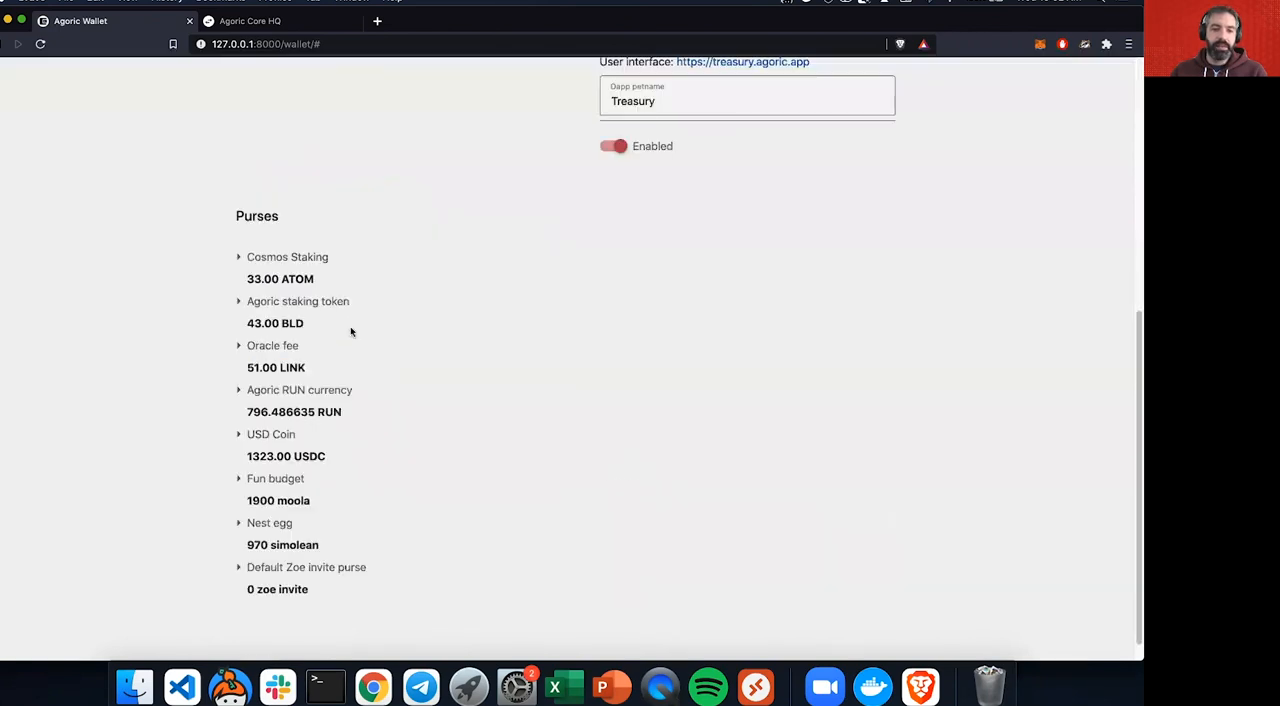
mouse_move(275, 323)
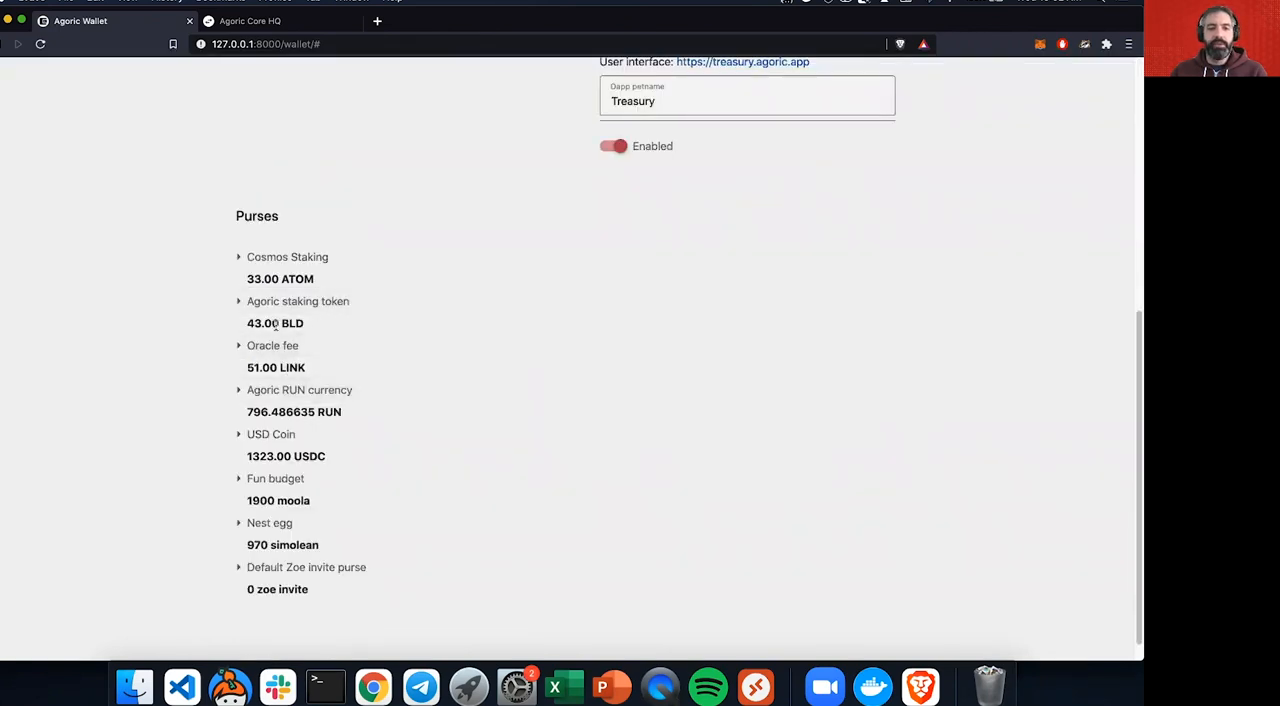
mouse_move(403, 344)
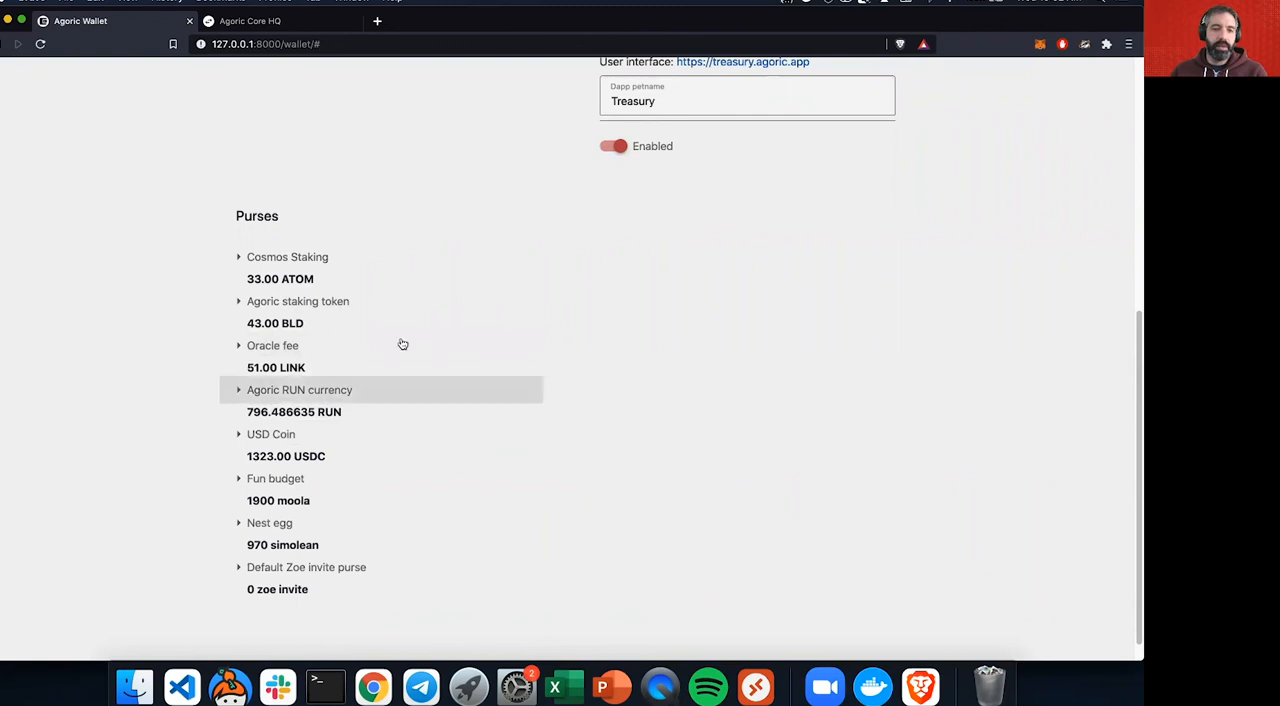
scroll(up, 3)
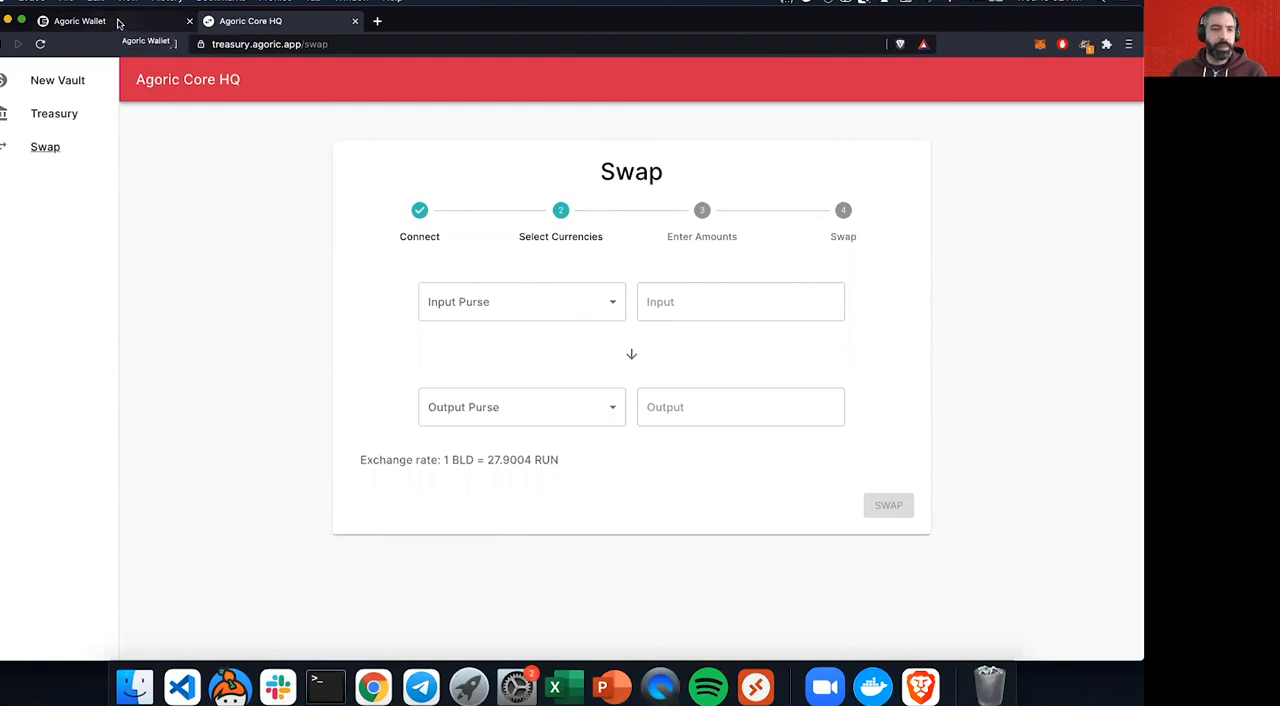
Step: Check the wallet purses after settlement: 286.486644 RUN and 61.224106 BLD, no offers left
click(80, 20)
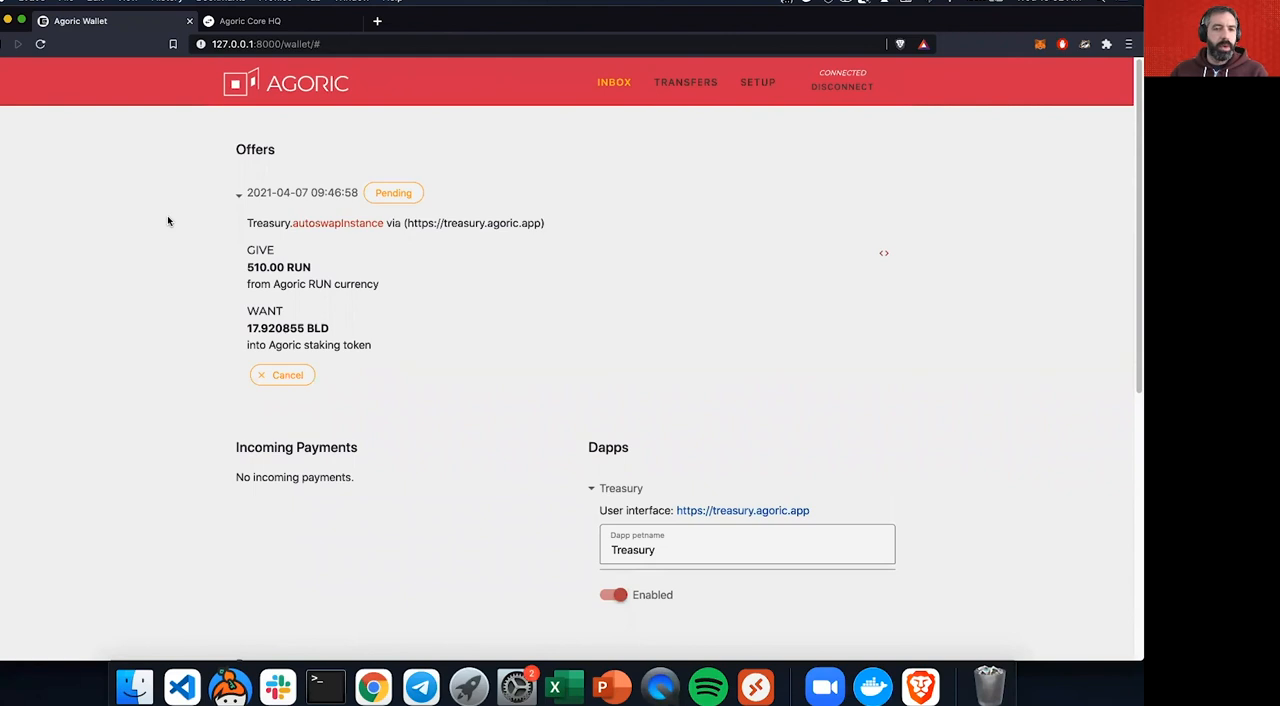
click(281, 374)
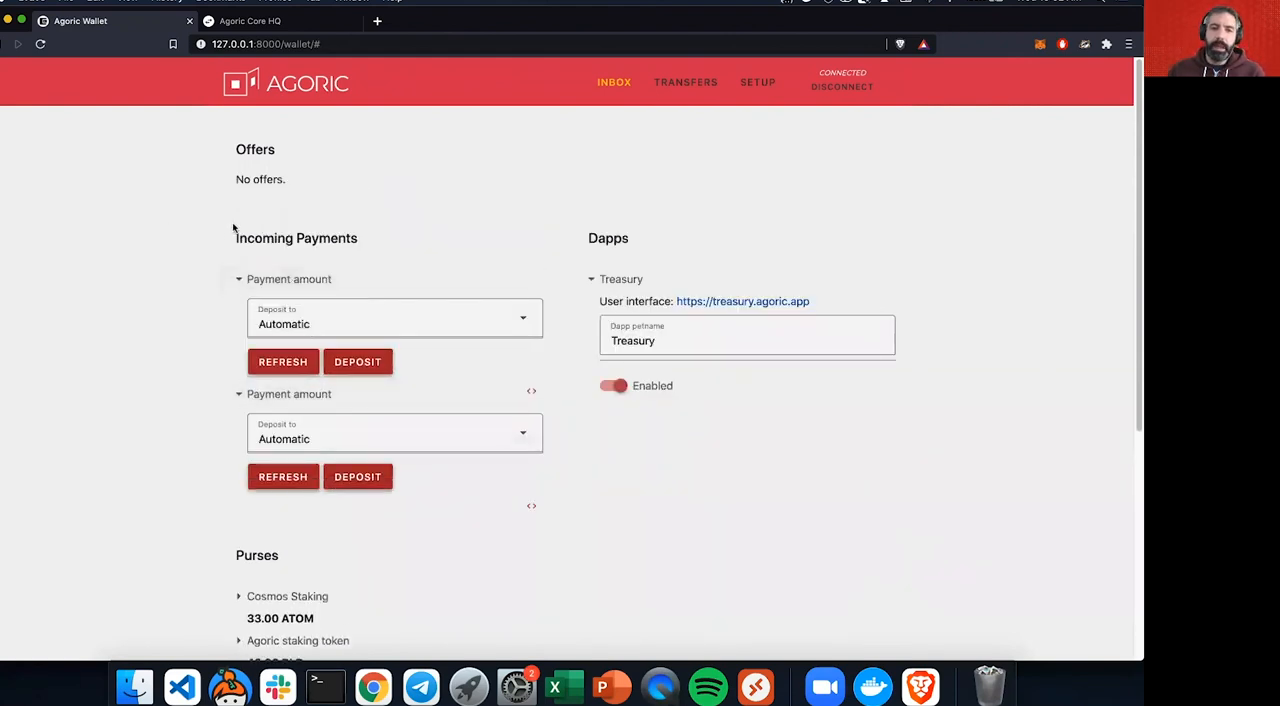
mouse_move(146, 304)
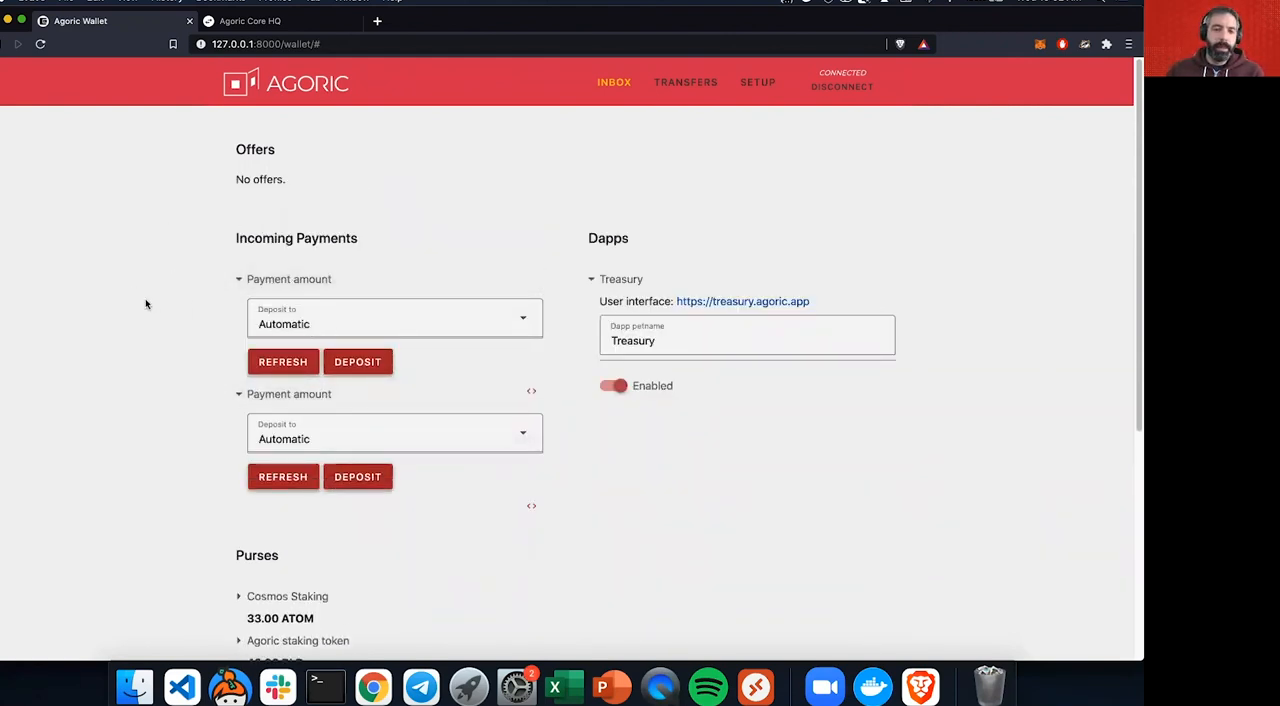
scroll(down, 3)
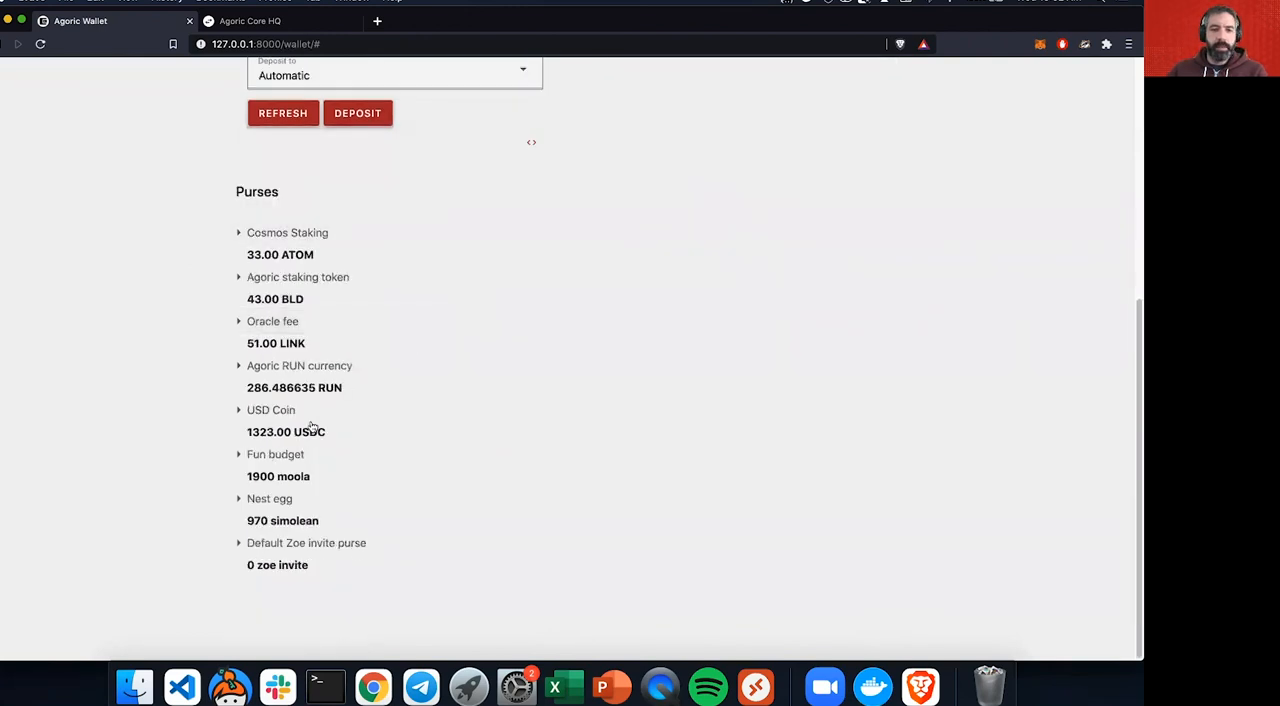
mouse_move(355, 384)
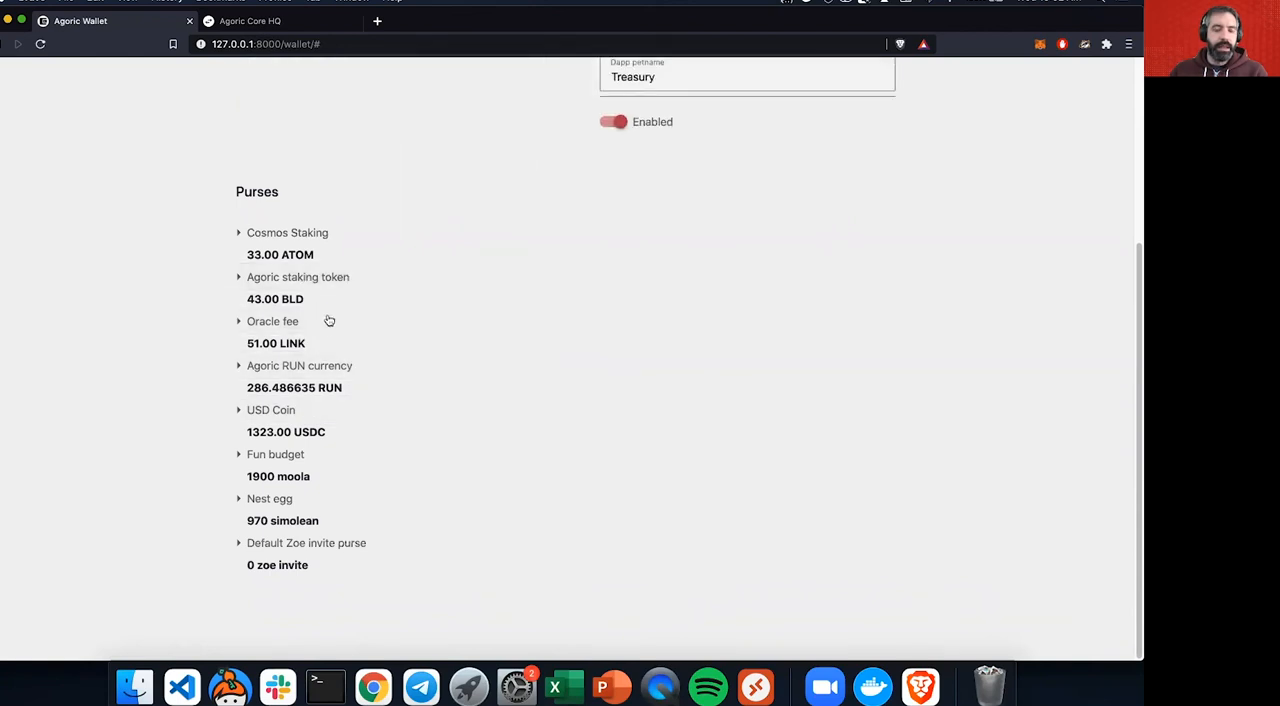
mouse_move(323, 314)
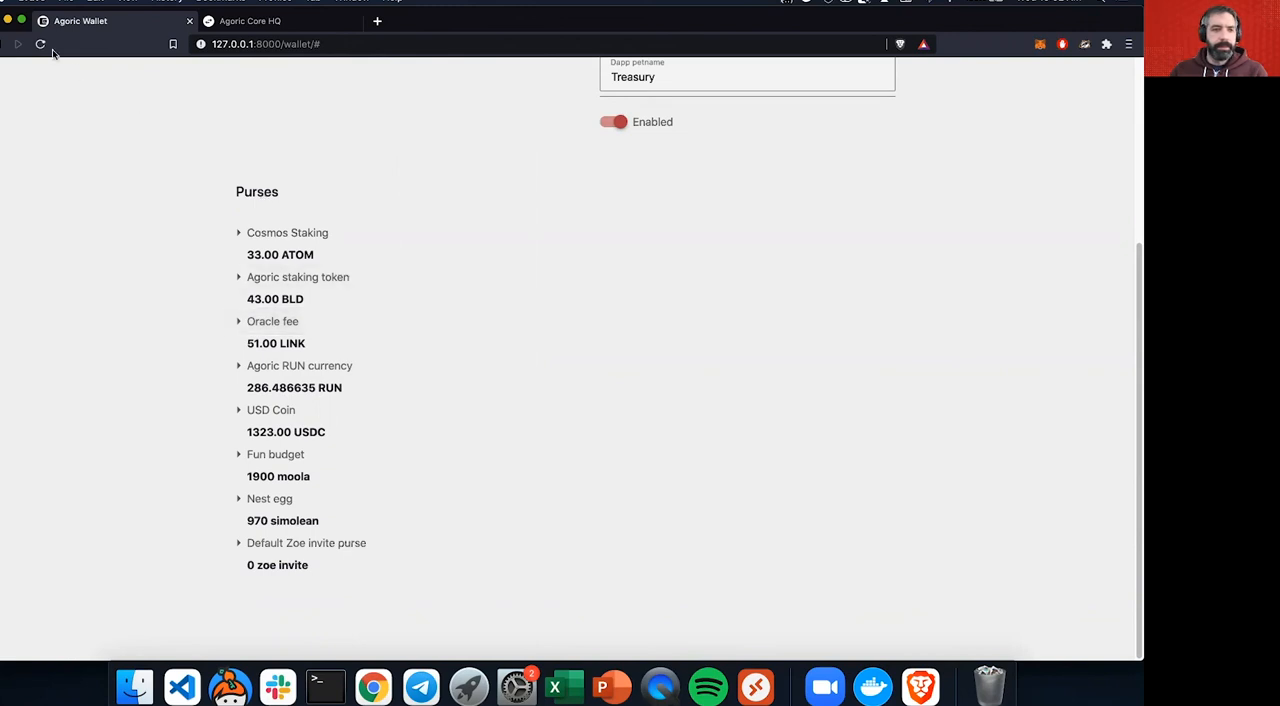
mouse_move(137, 193)
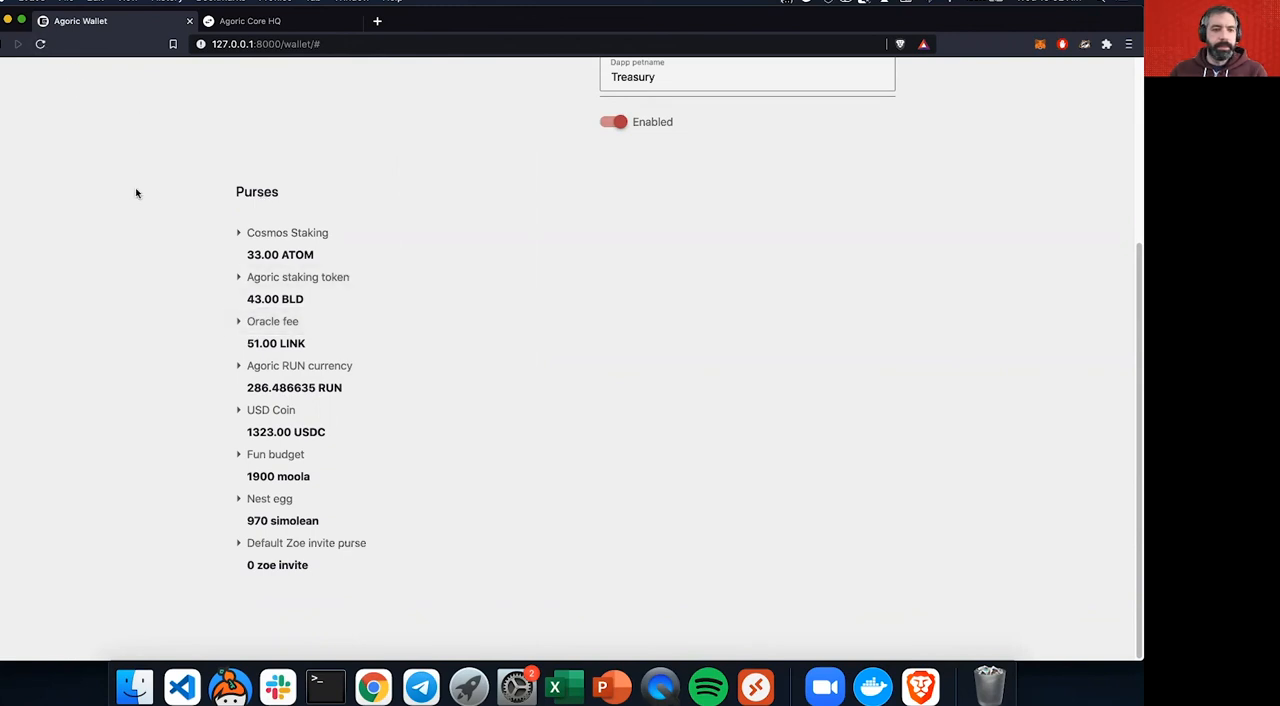
scroll(up, 3)
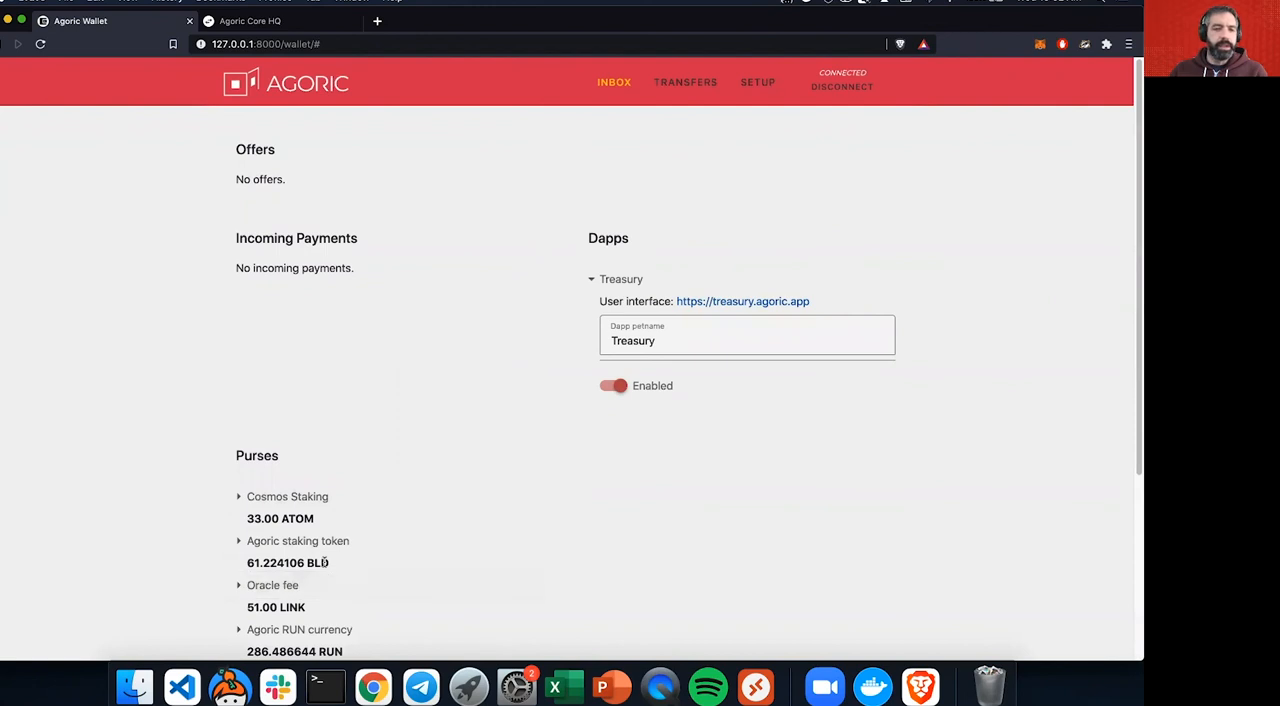
mouse_move(437, 169)
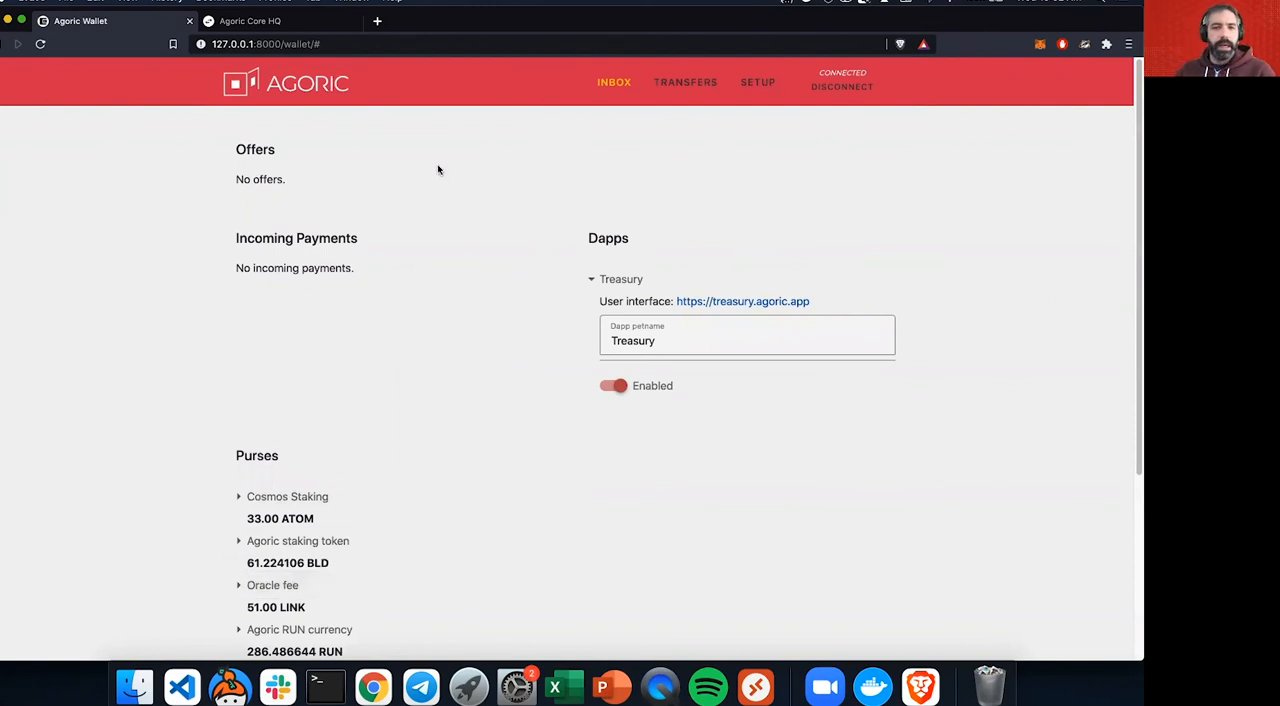